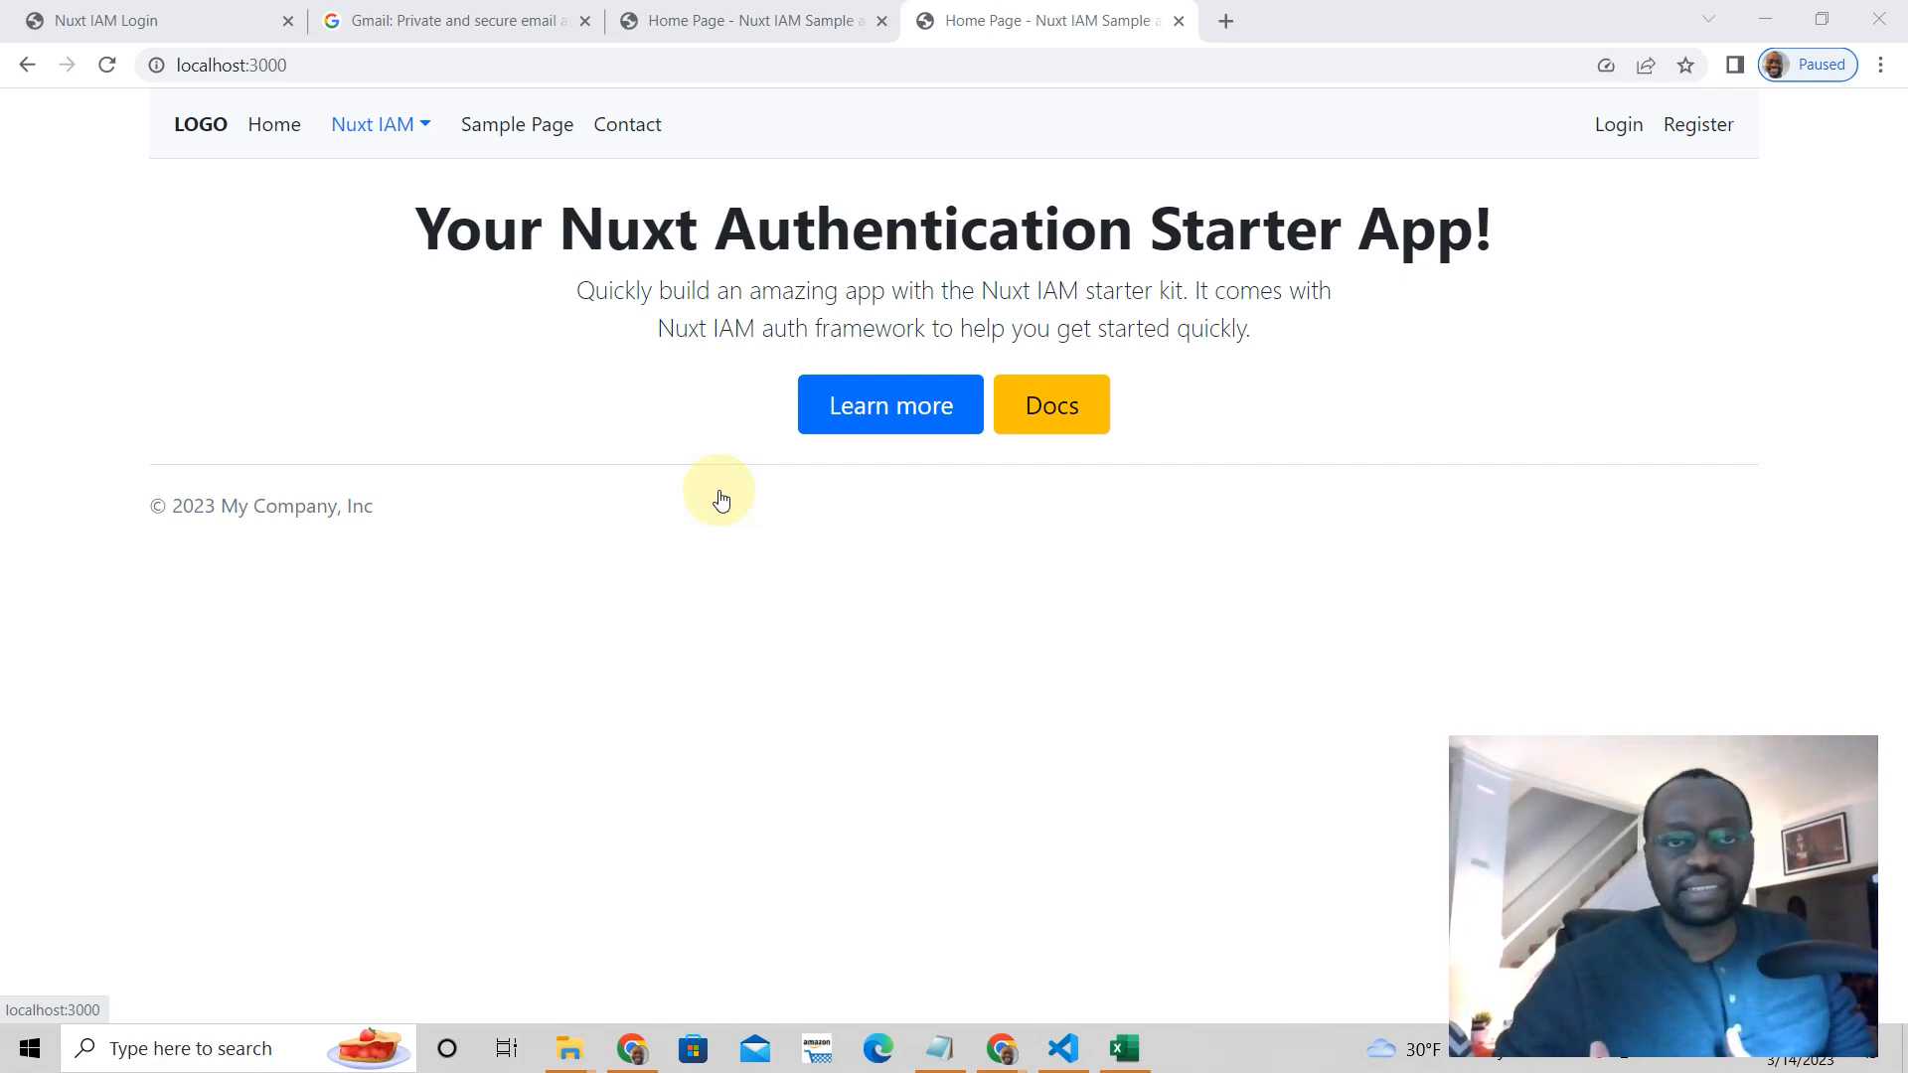
pyautogui.moveTo(959, 168)
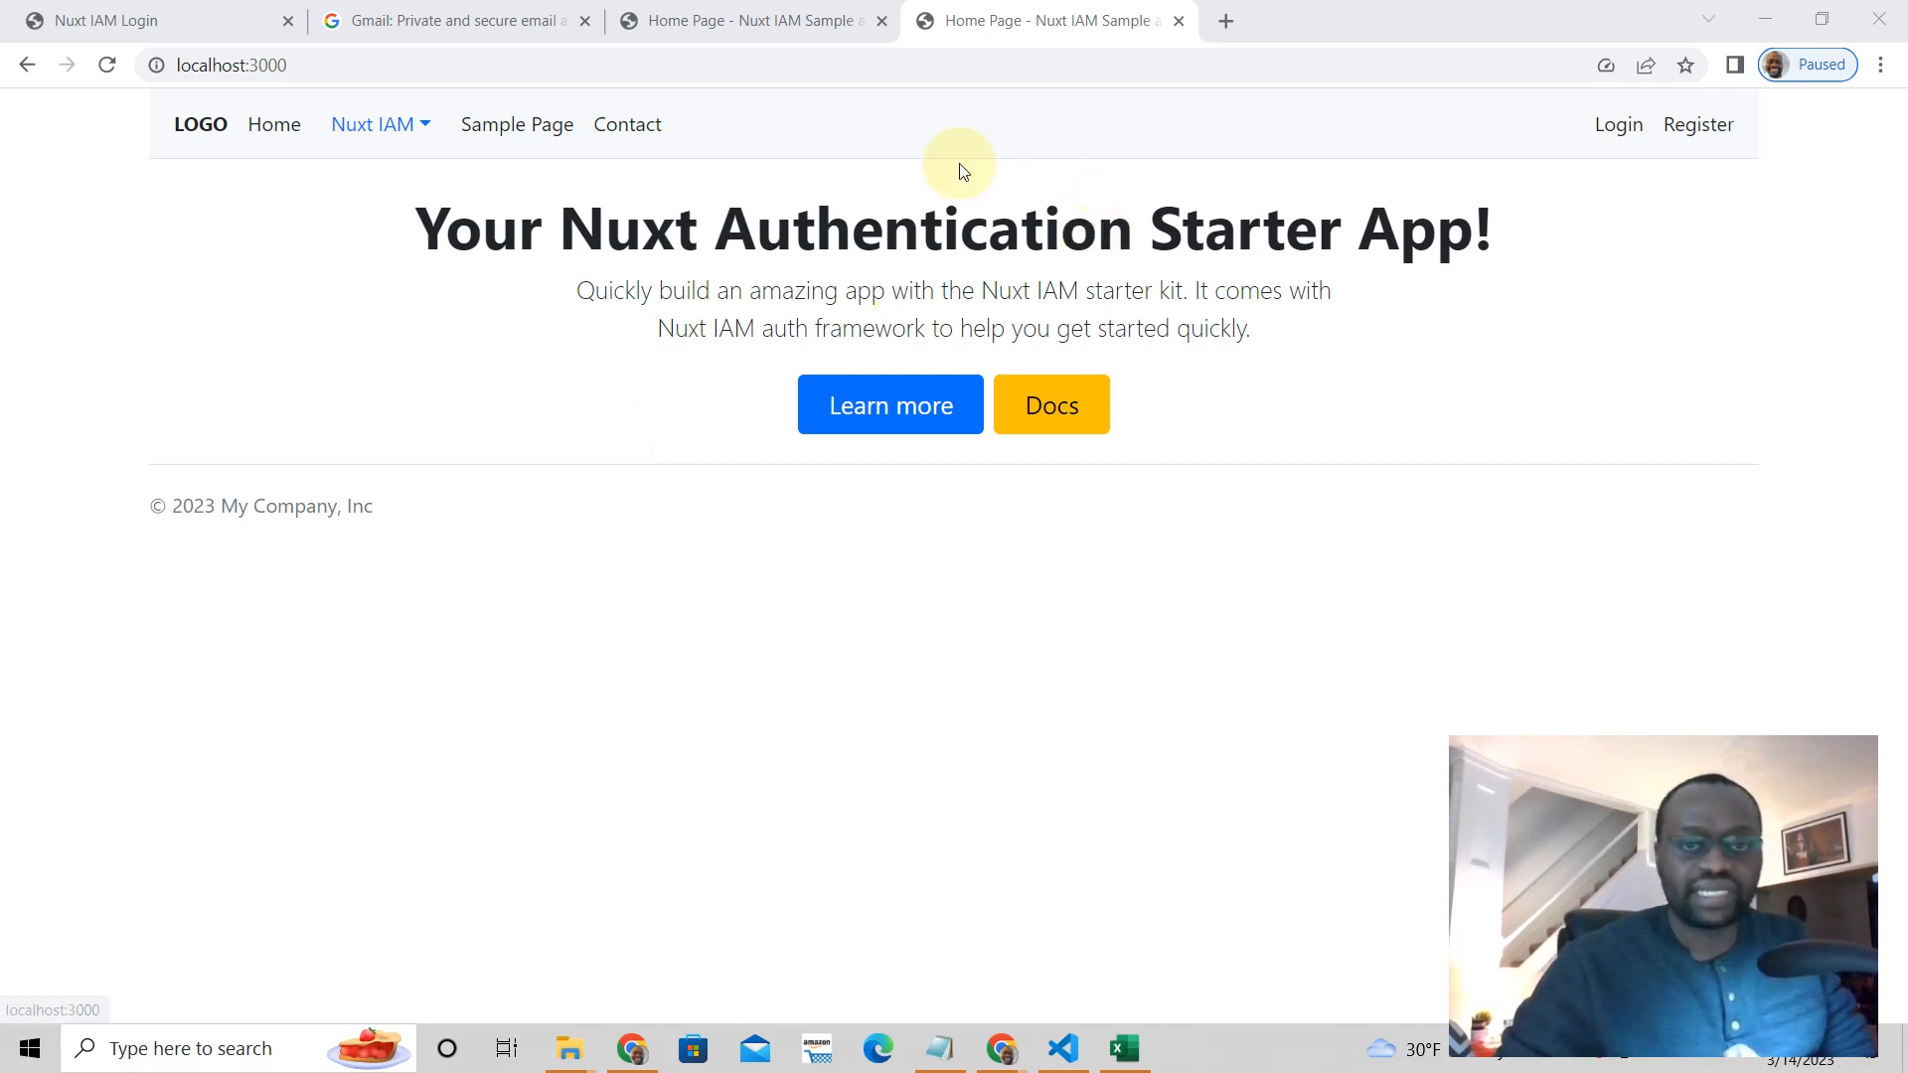
pyautogui.moveTo(857, 478)
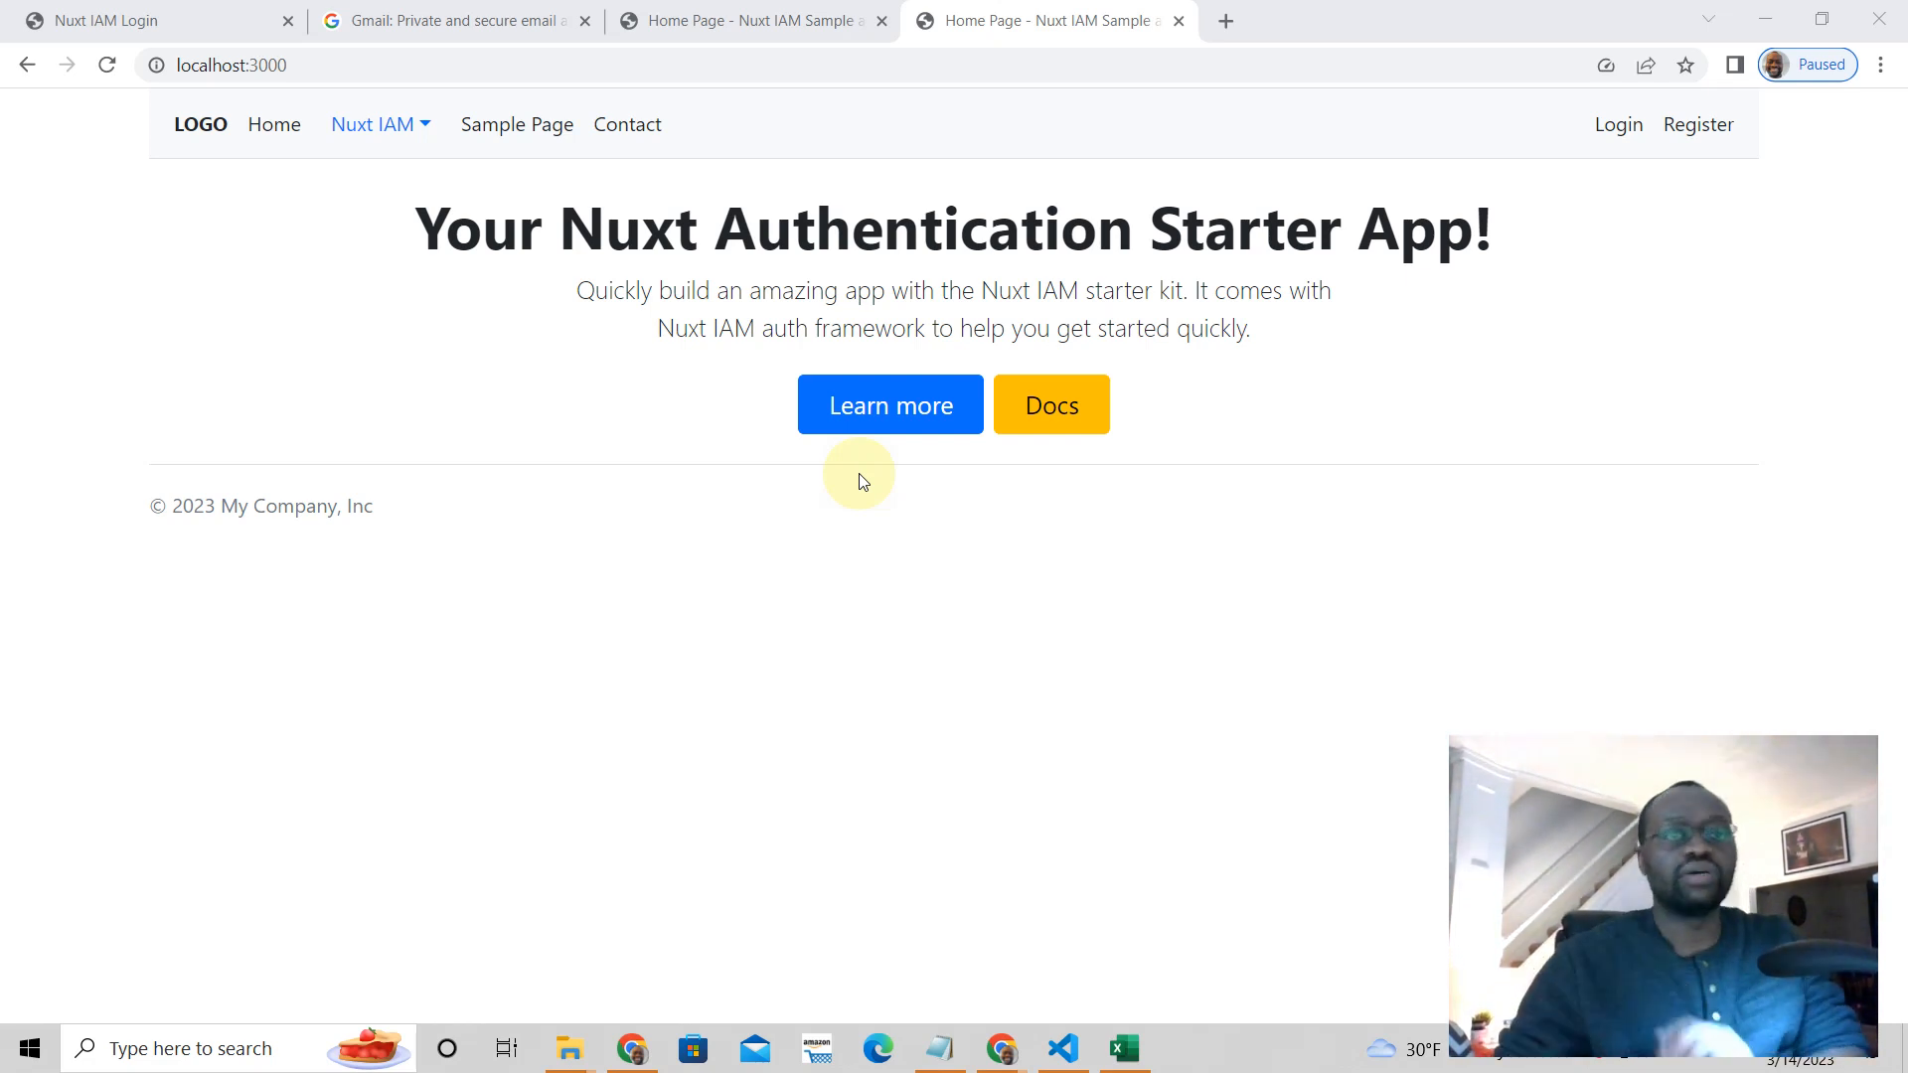
pyautogui.moveTo(889, 404)
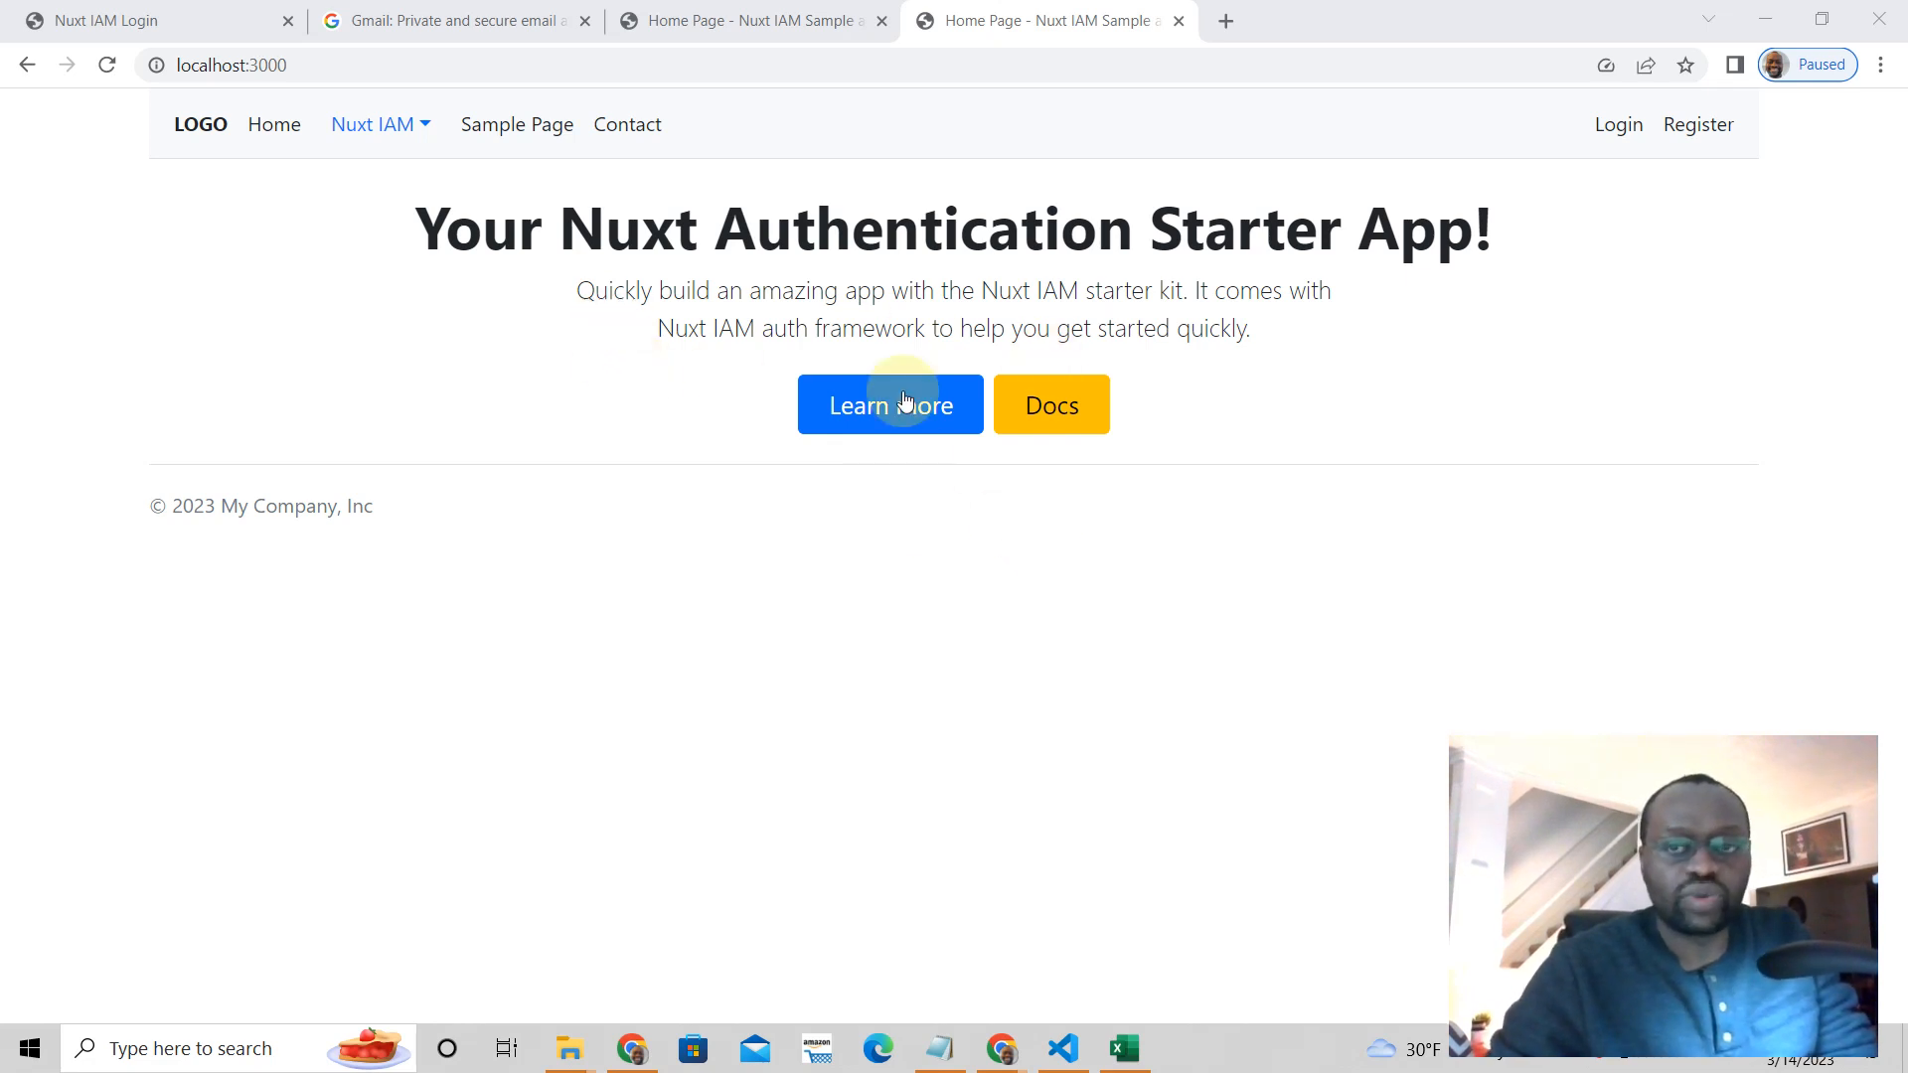
pyautogui.moveTo(164, 356)
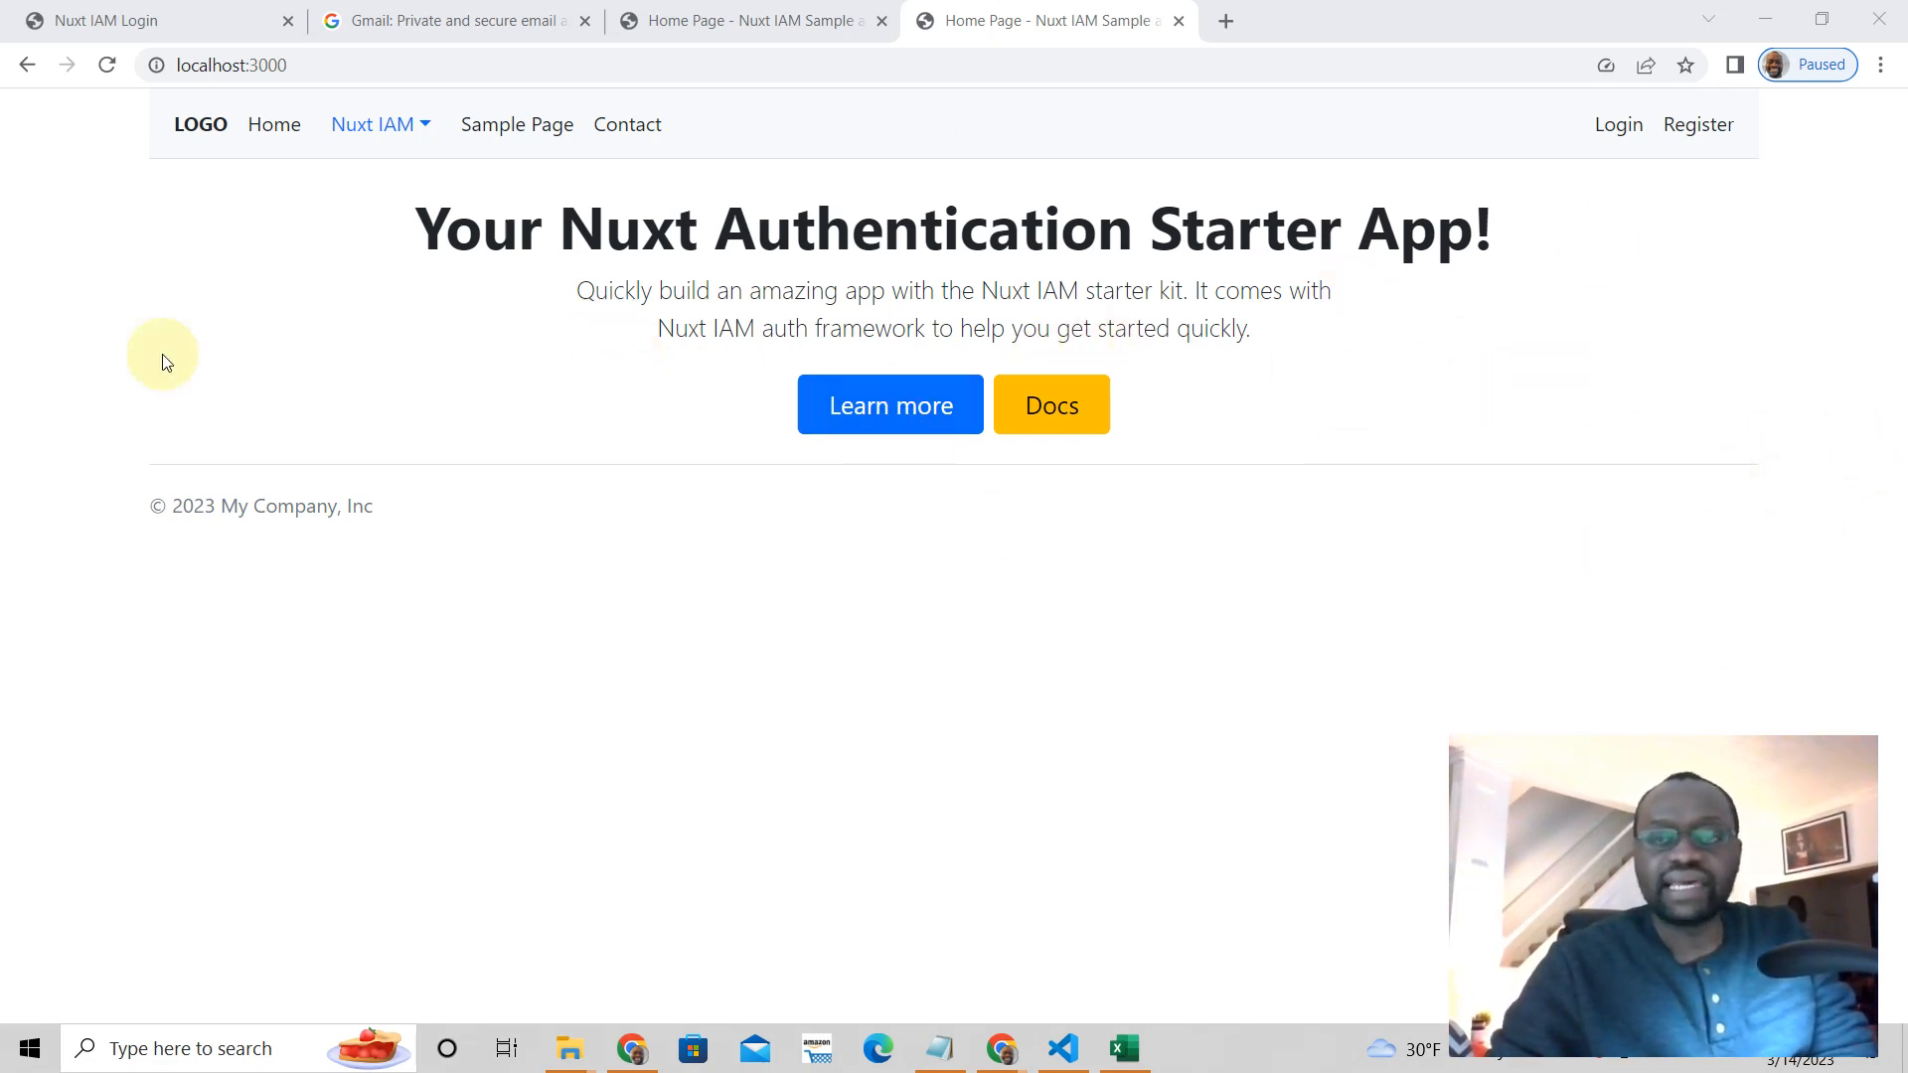
pyautogui.moveTo(1483, 284)
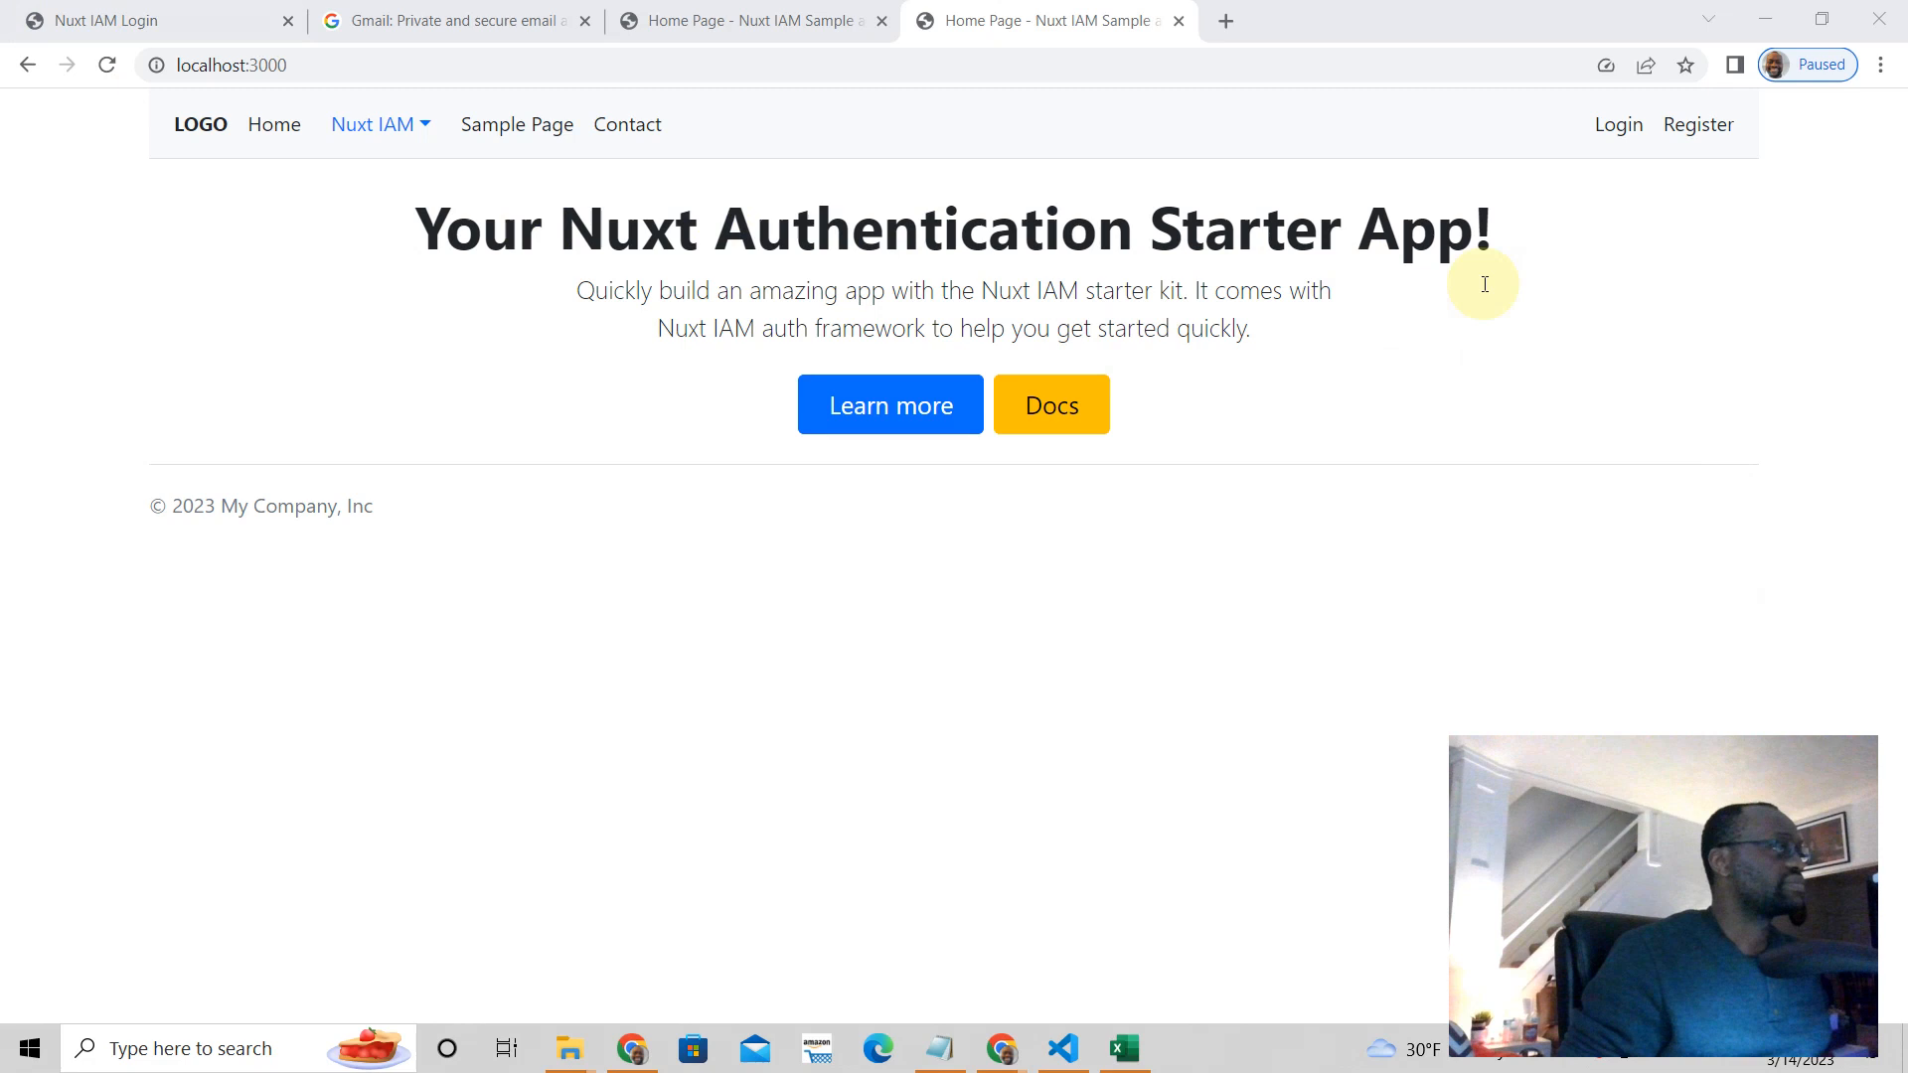
# Bring up the login page on the hosted nuxt-iam.vercel.app demo tab.
pyautogui.click(1617, 124)
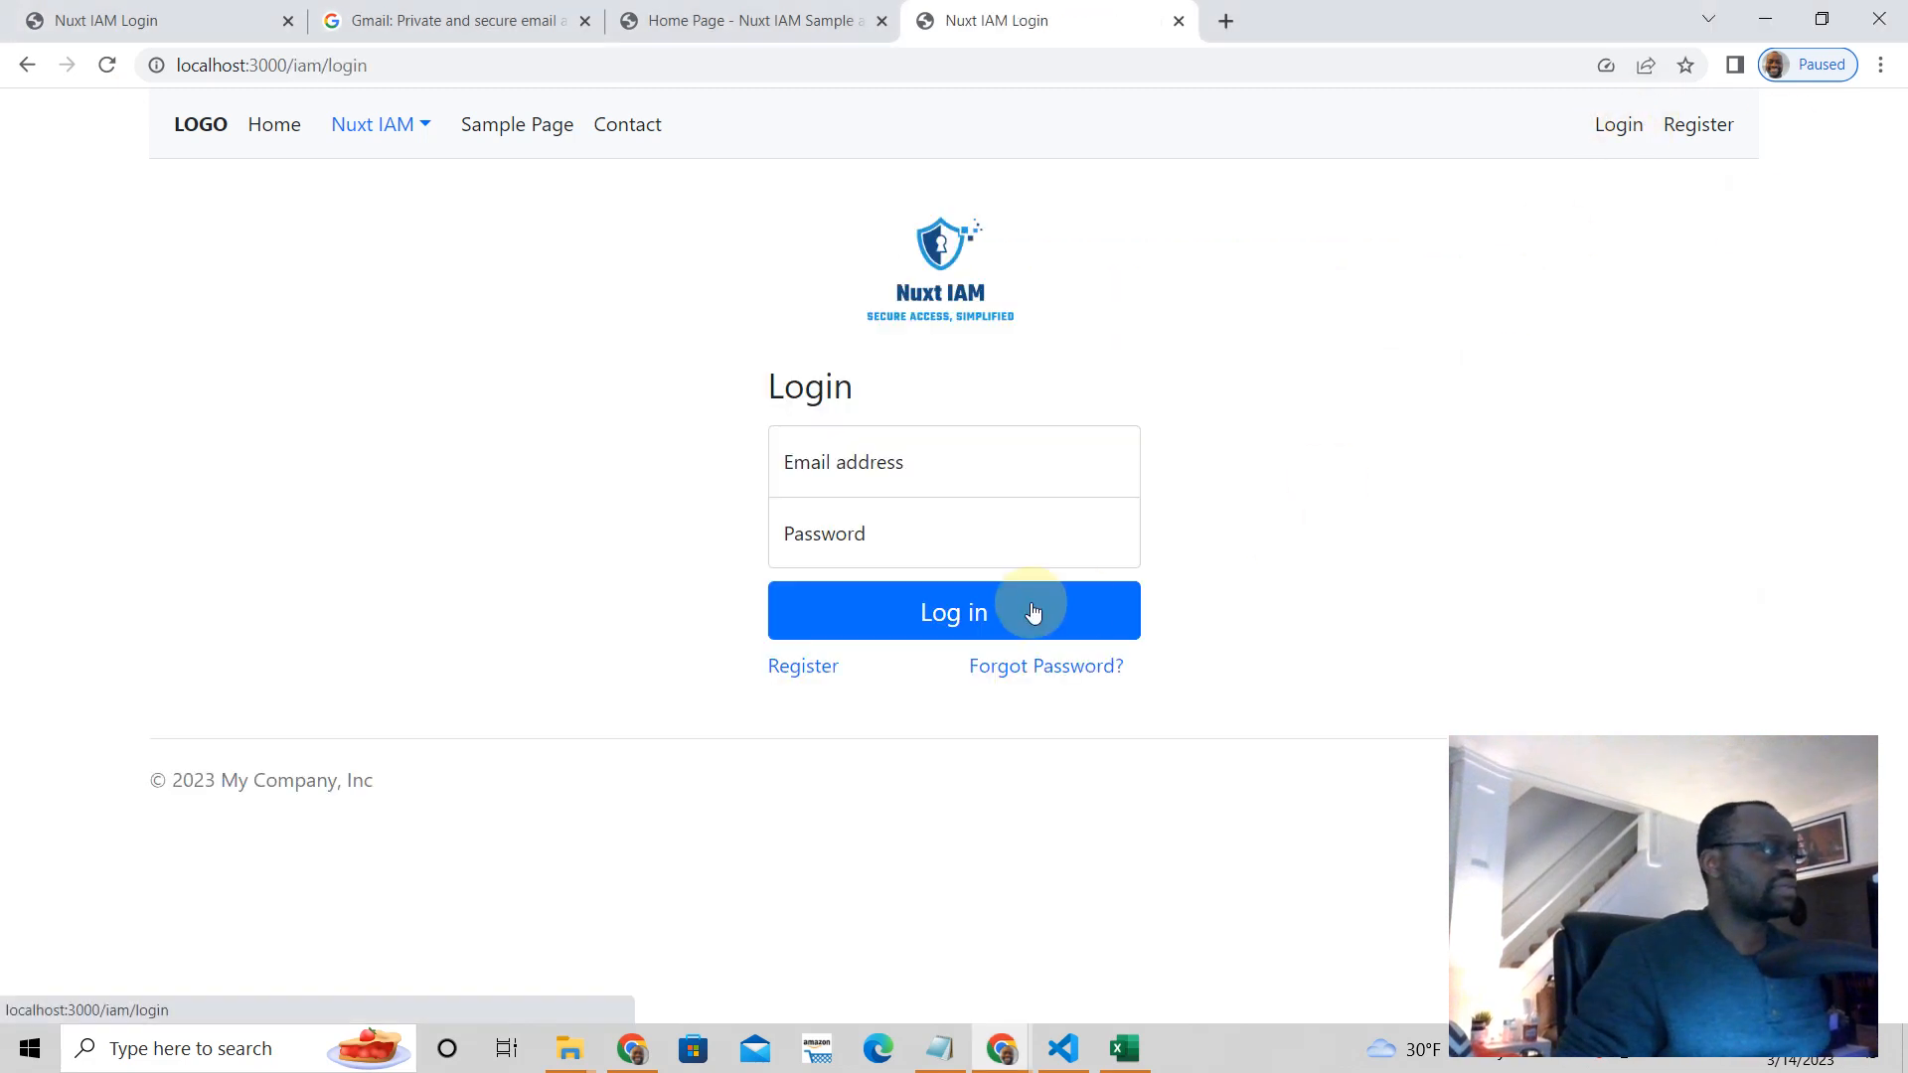
pyautogui.click(953, 461)
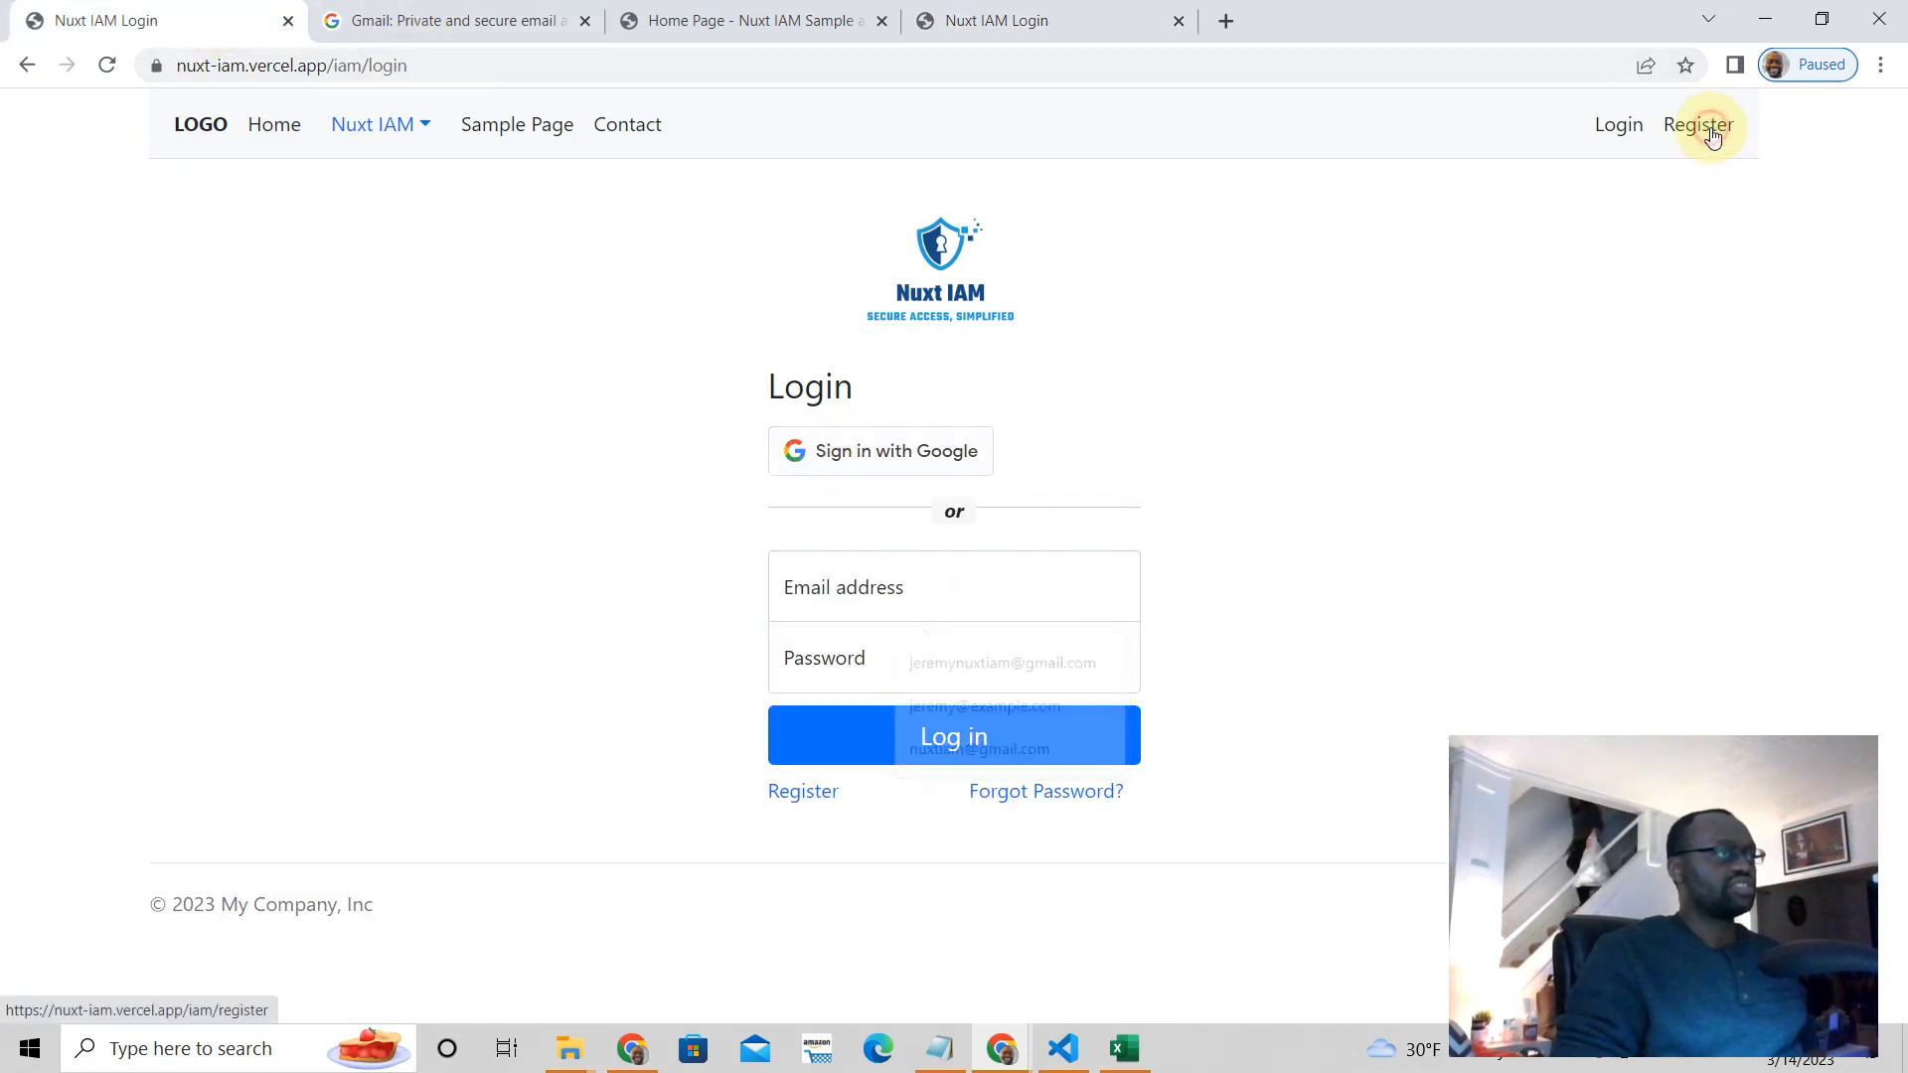
# Register an account with saved name, email and password, accepting the terms.
pyautogui.click(1696, 124)
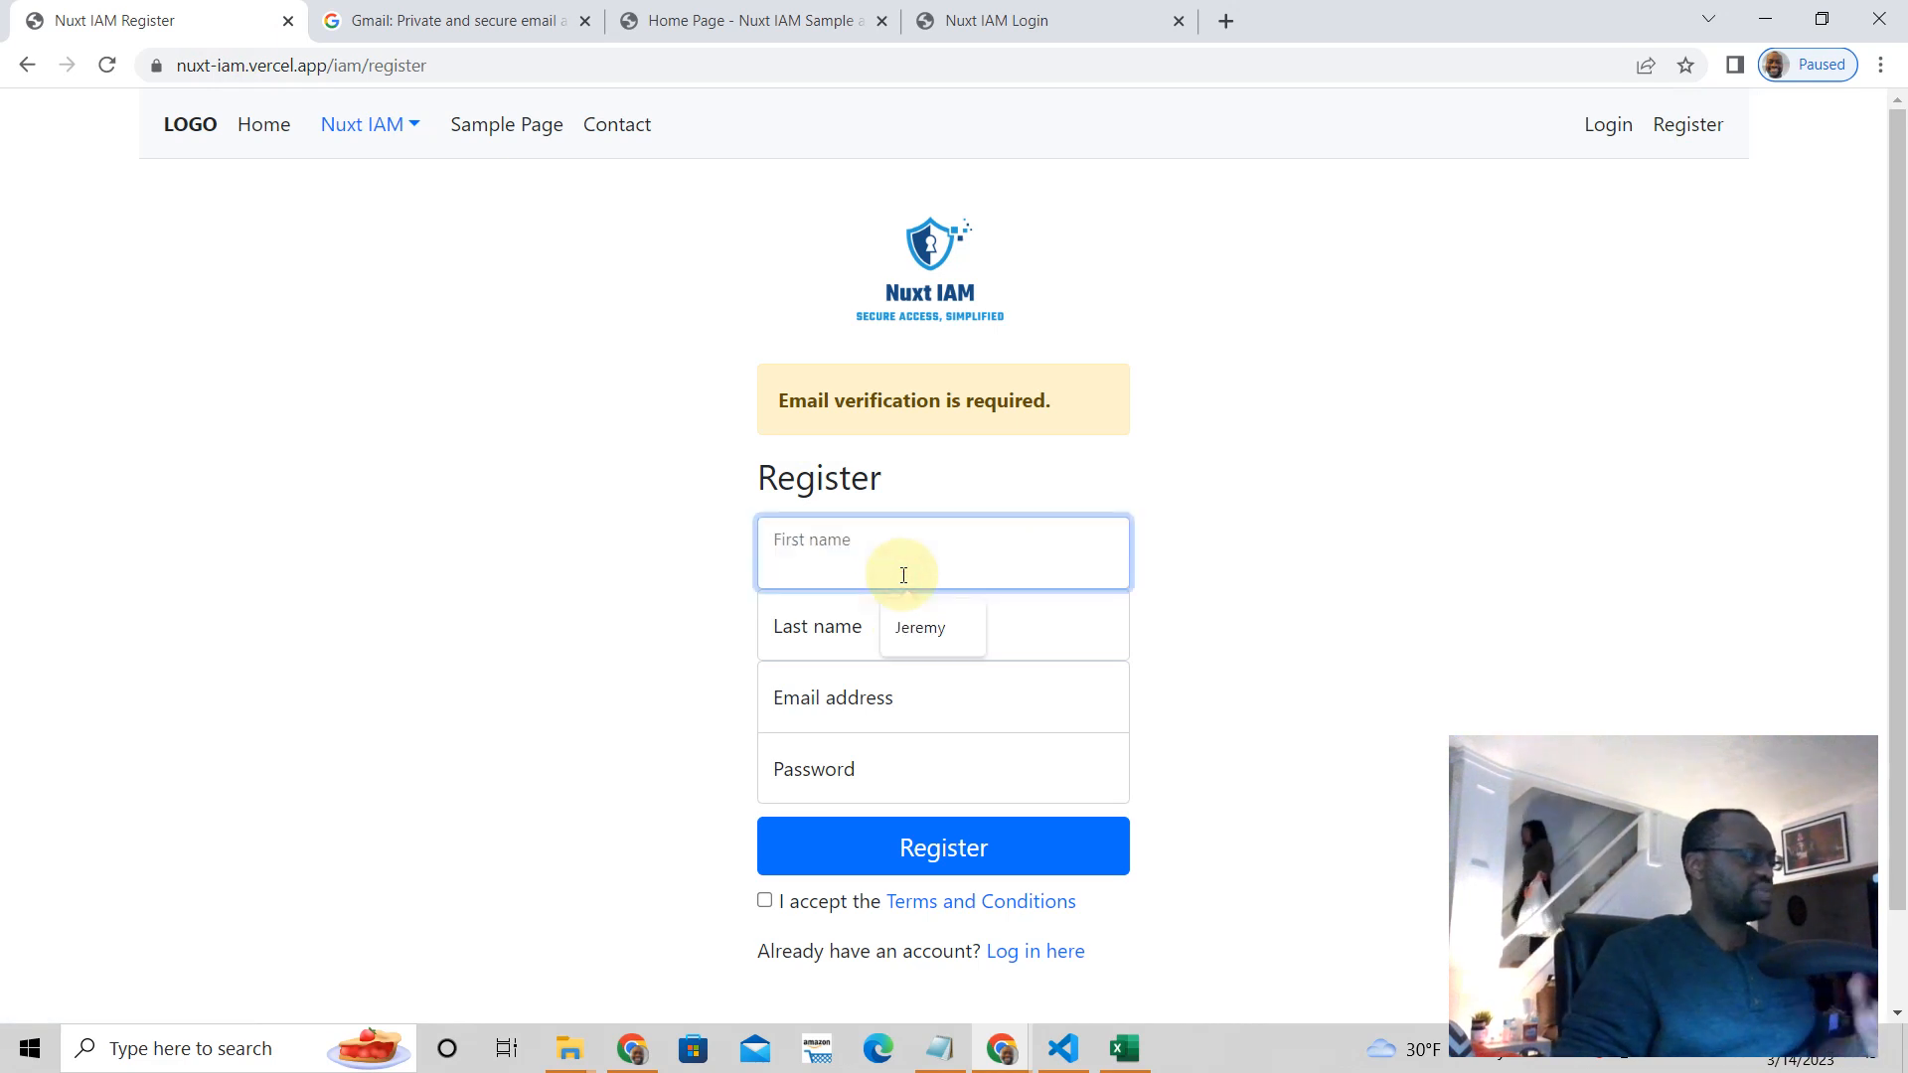
pyautogui.moveTo(974, 613)
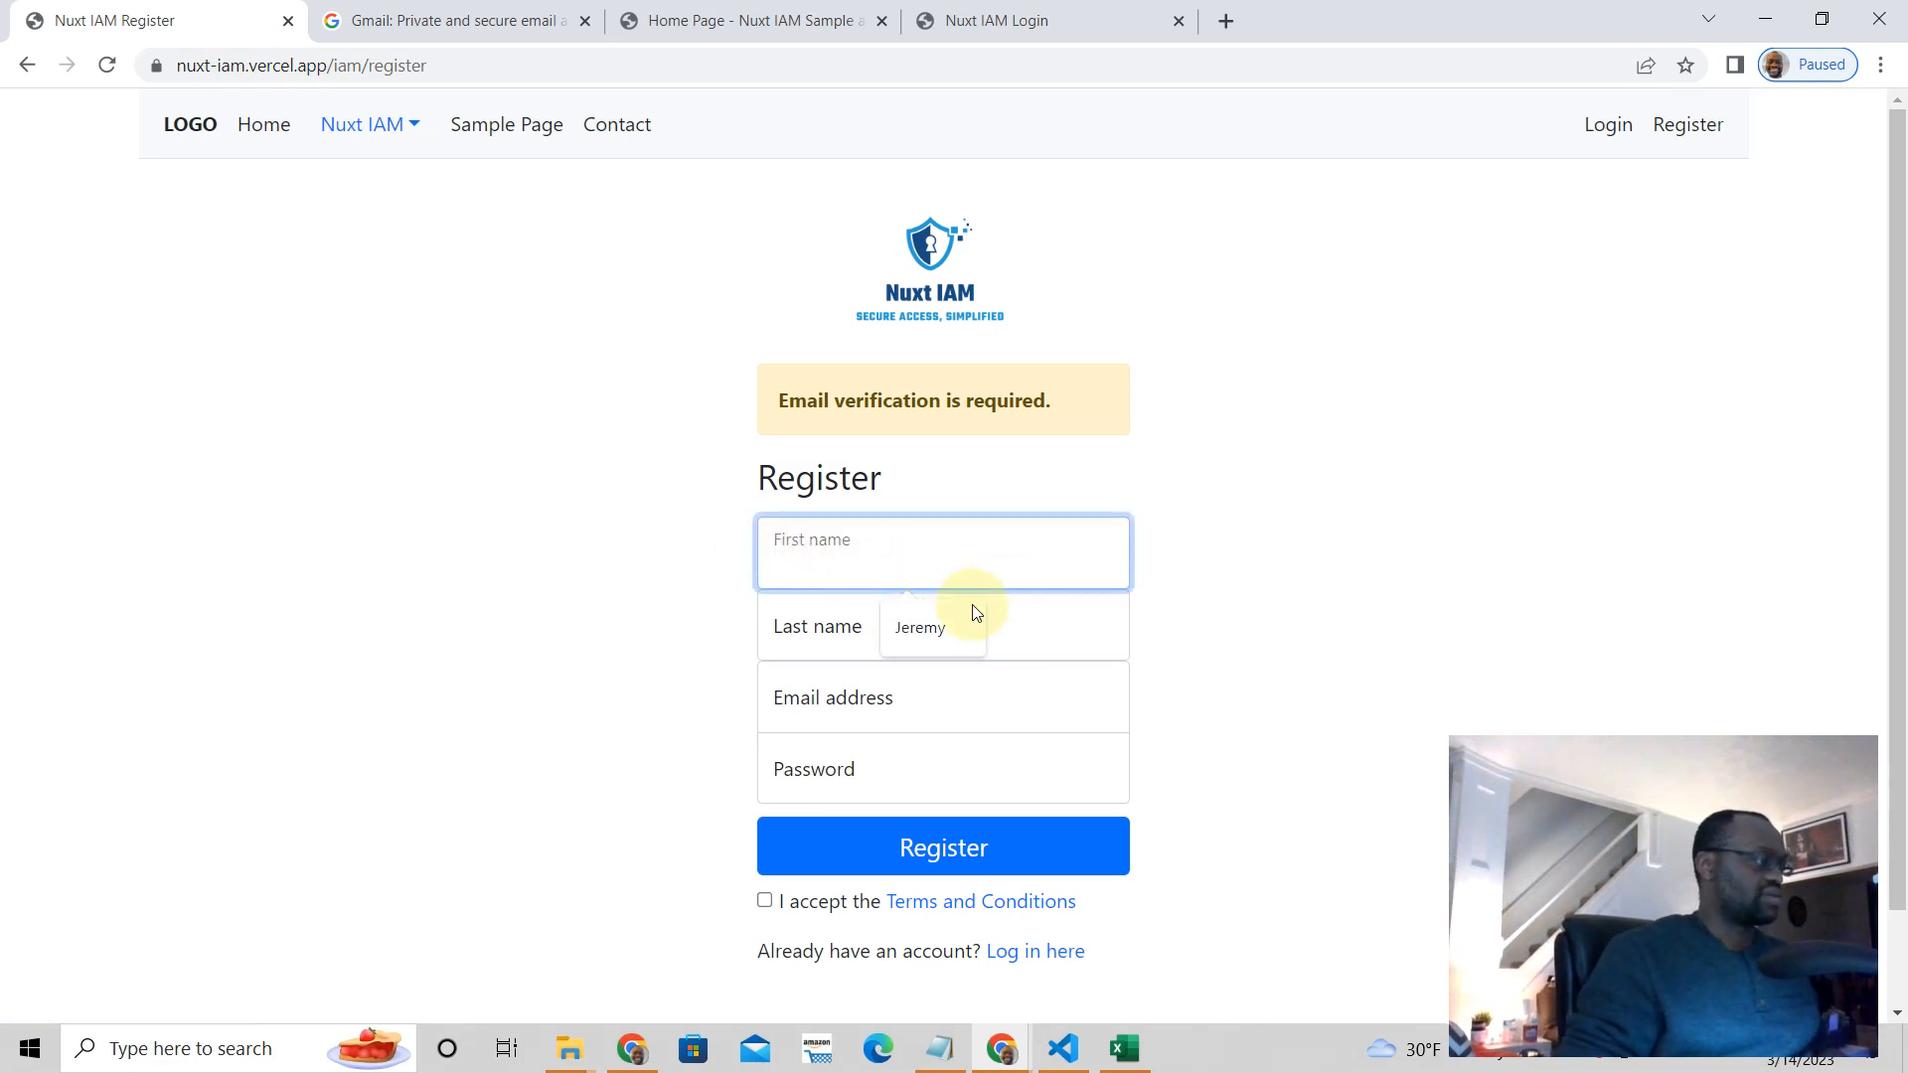
pyautogui.click(943, 624)
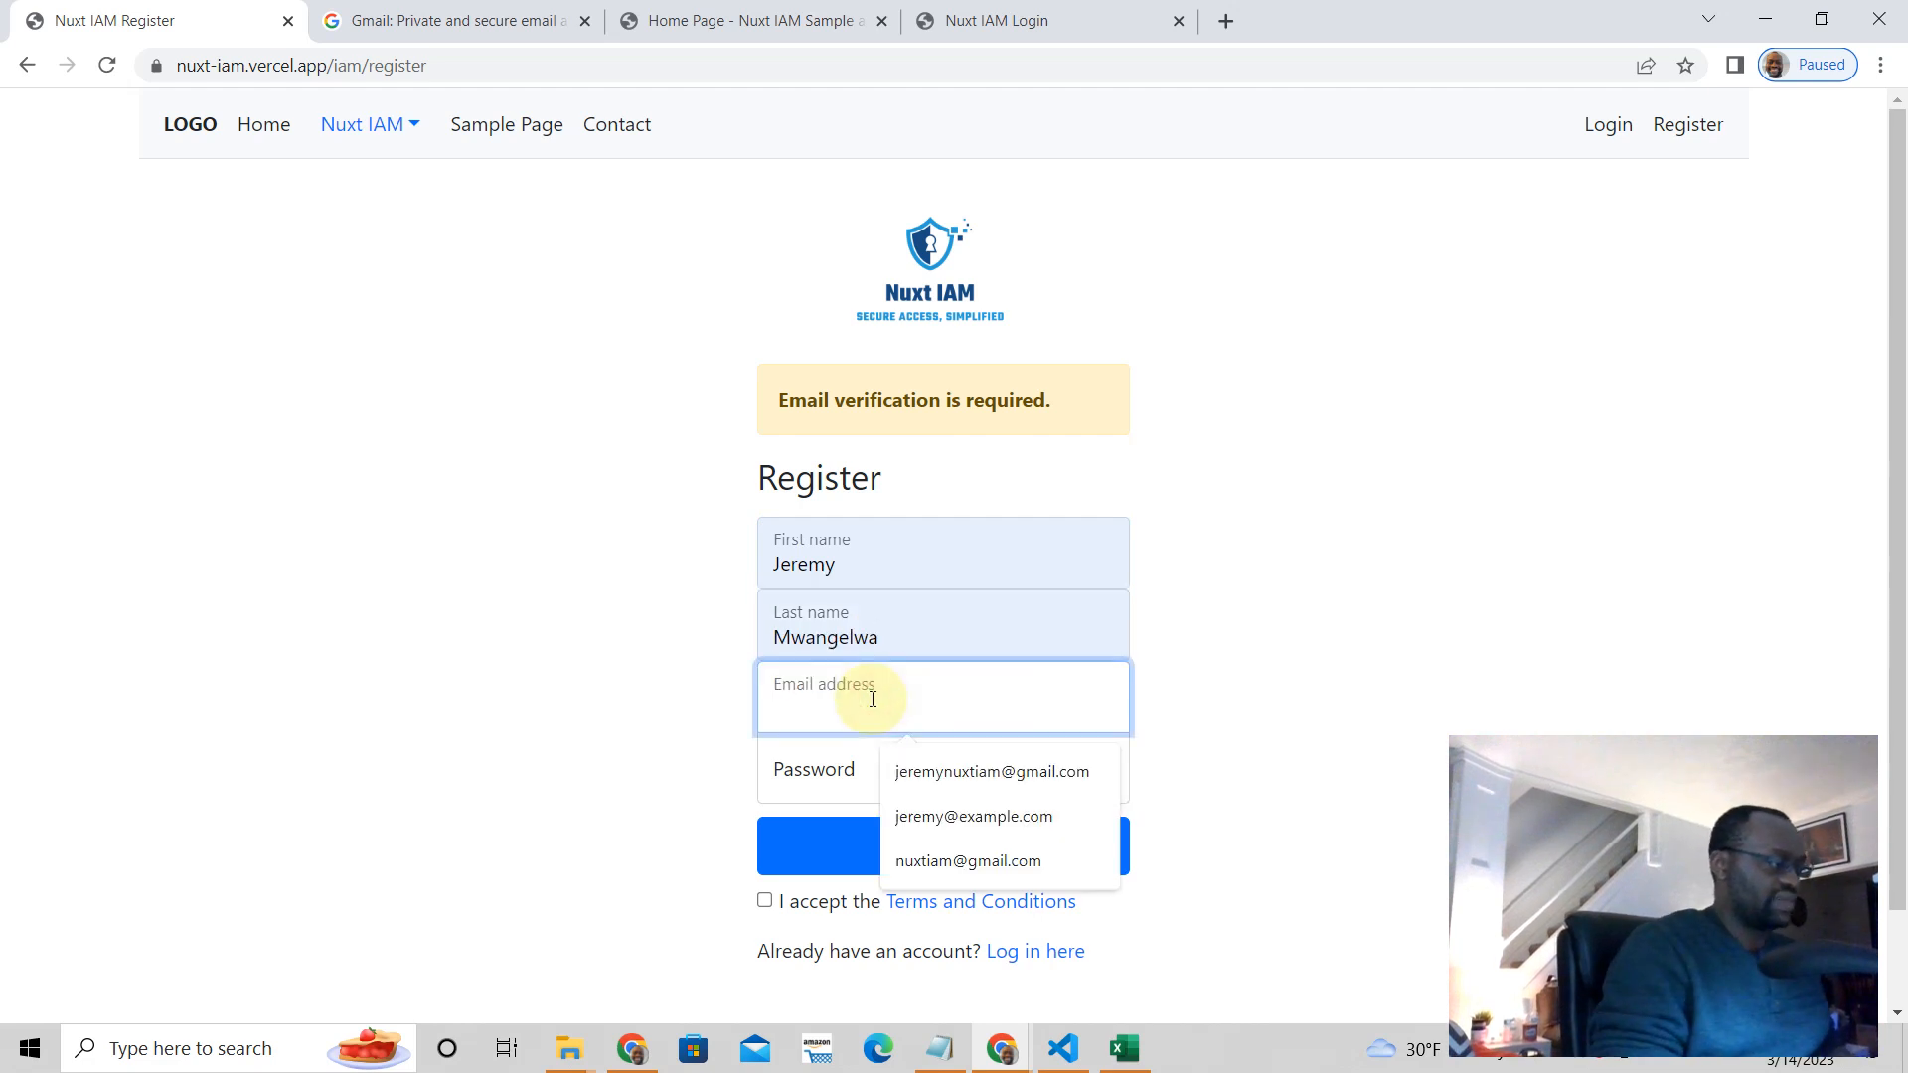
pyautogui.click(991, 771)
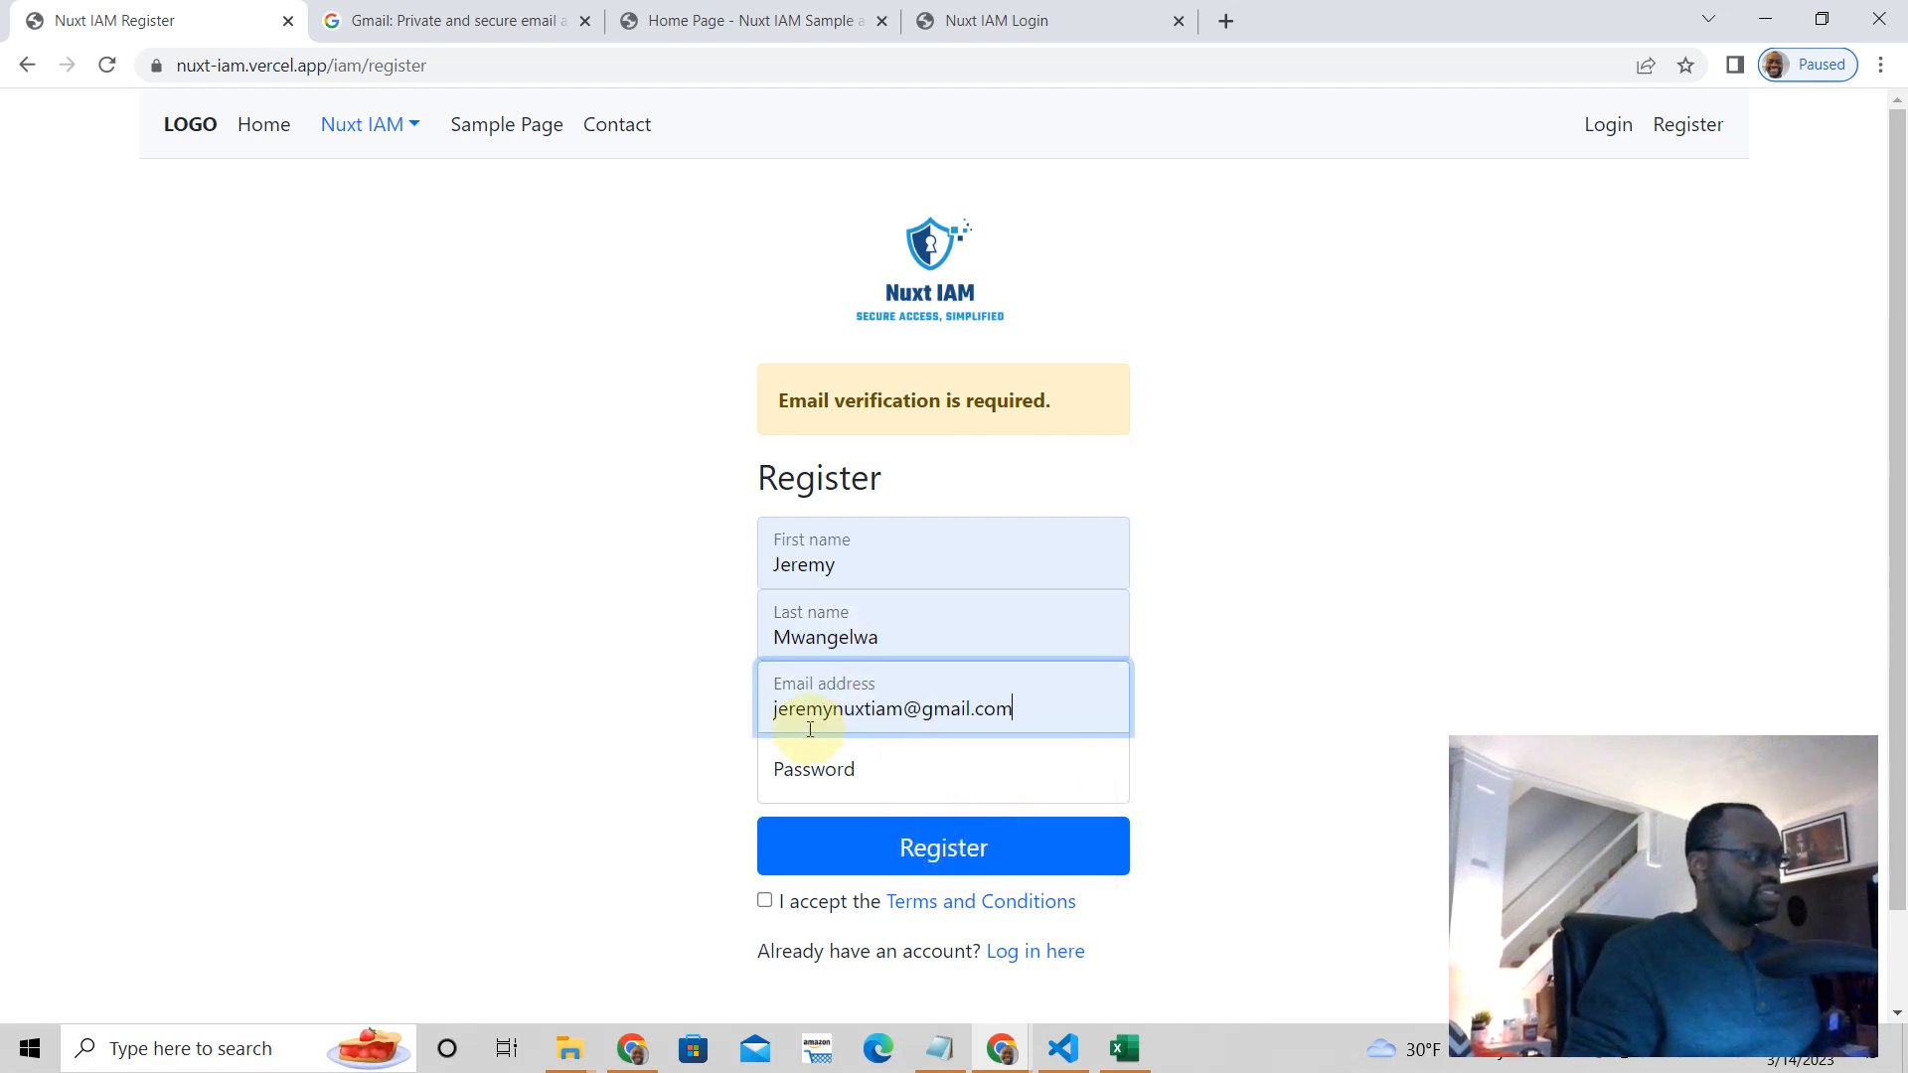
pyautogui.click(942, 769)
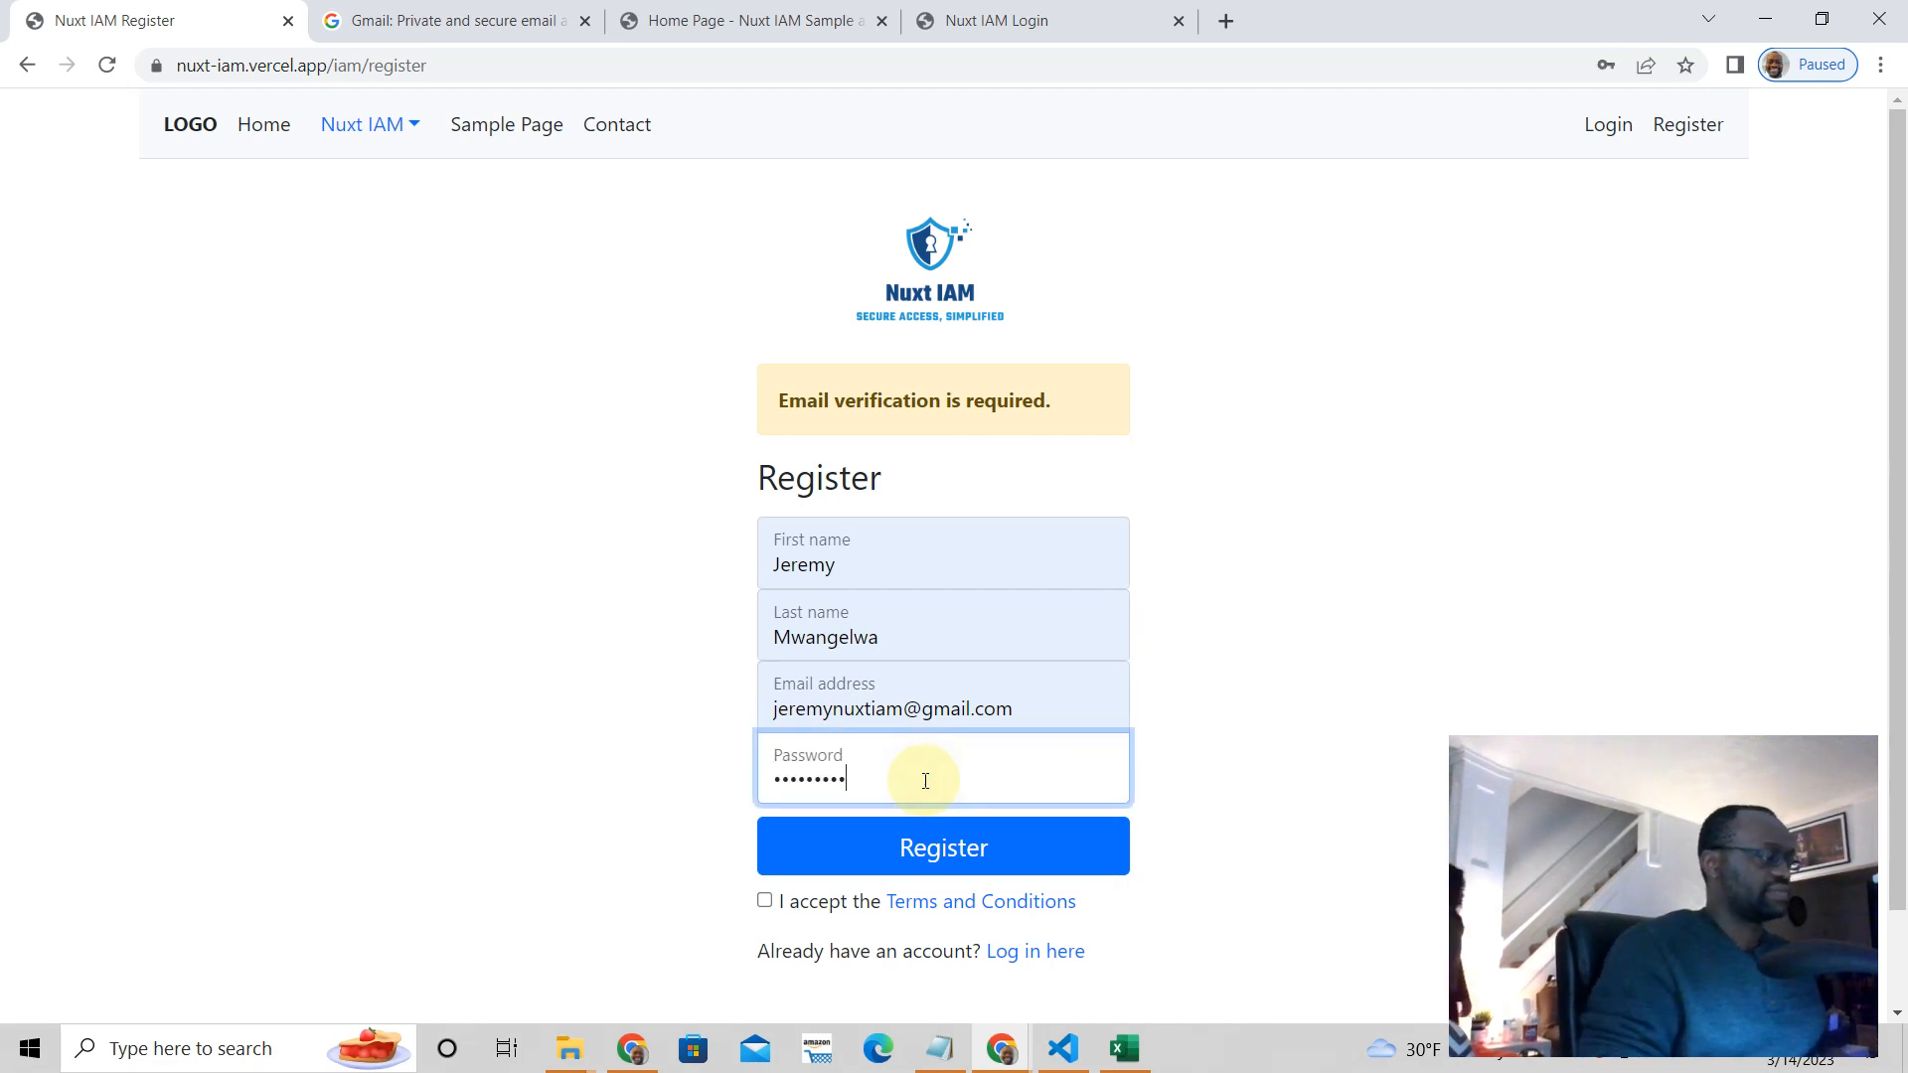
pyautogui.click(764, 900)
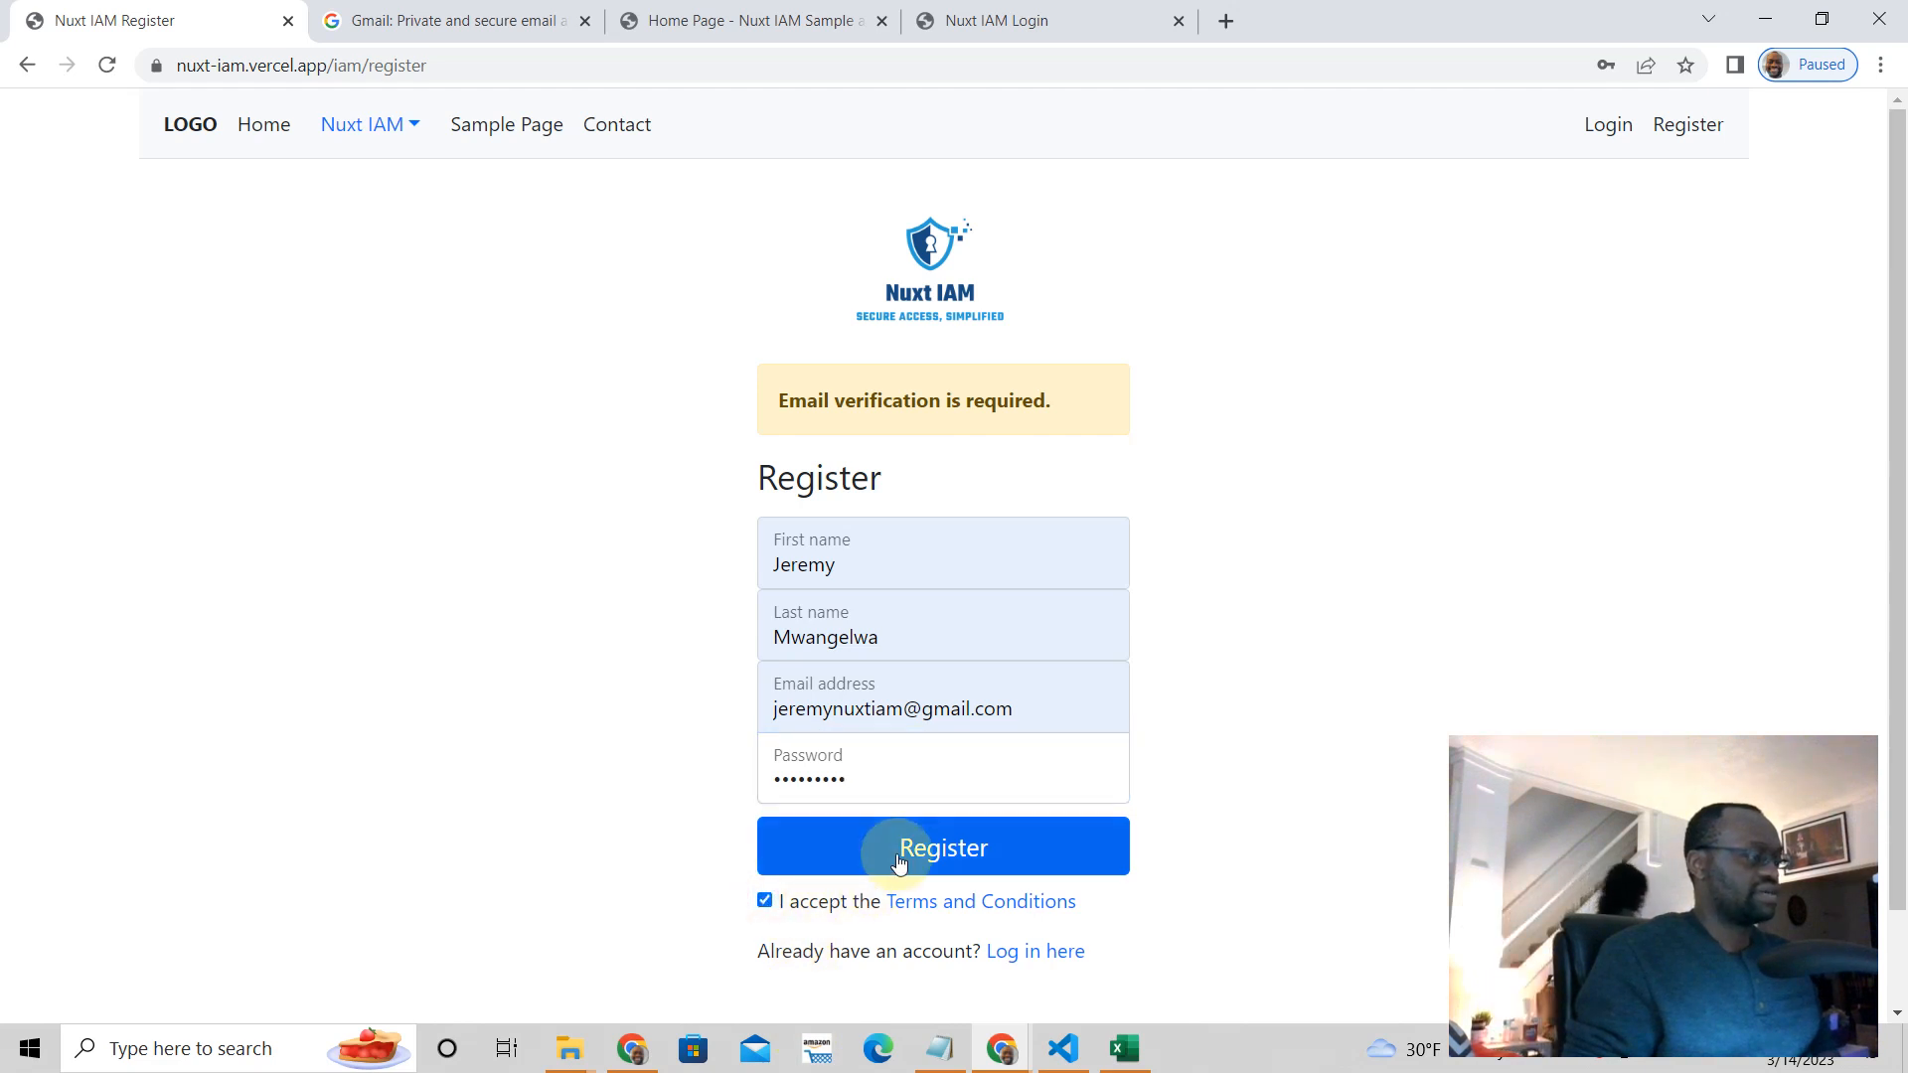
pyautogui.click(942, 847)
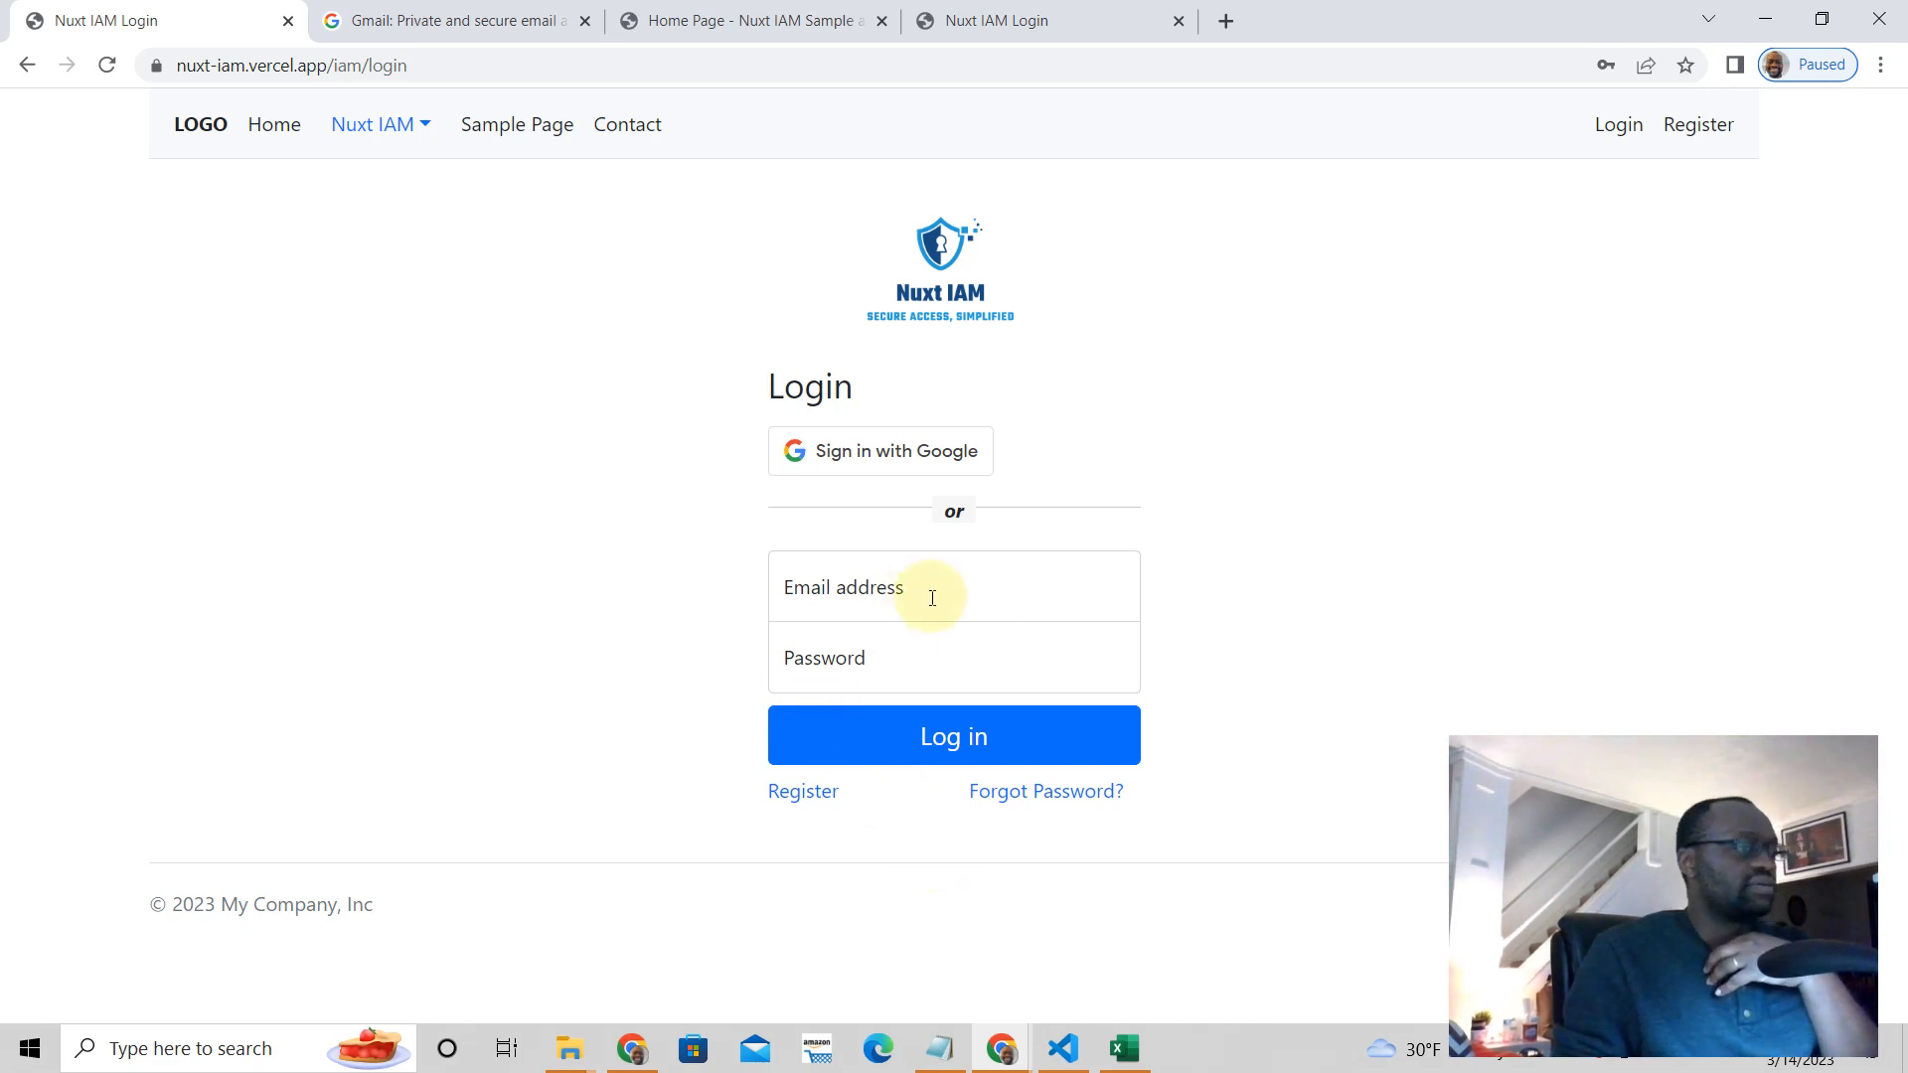
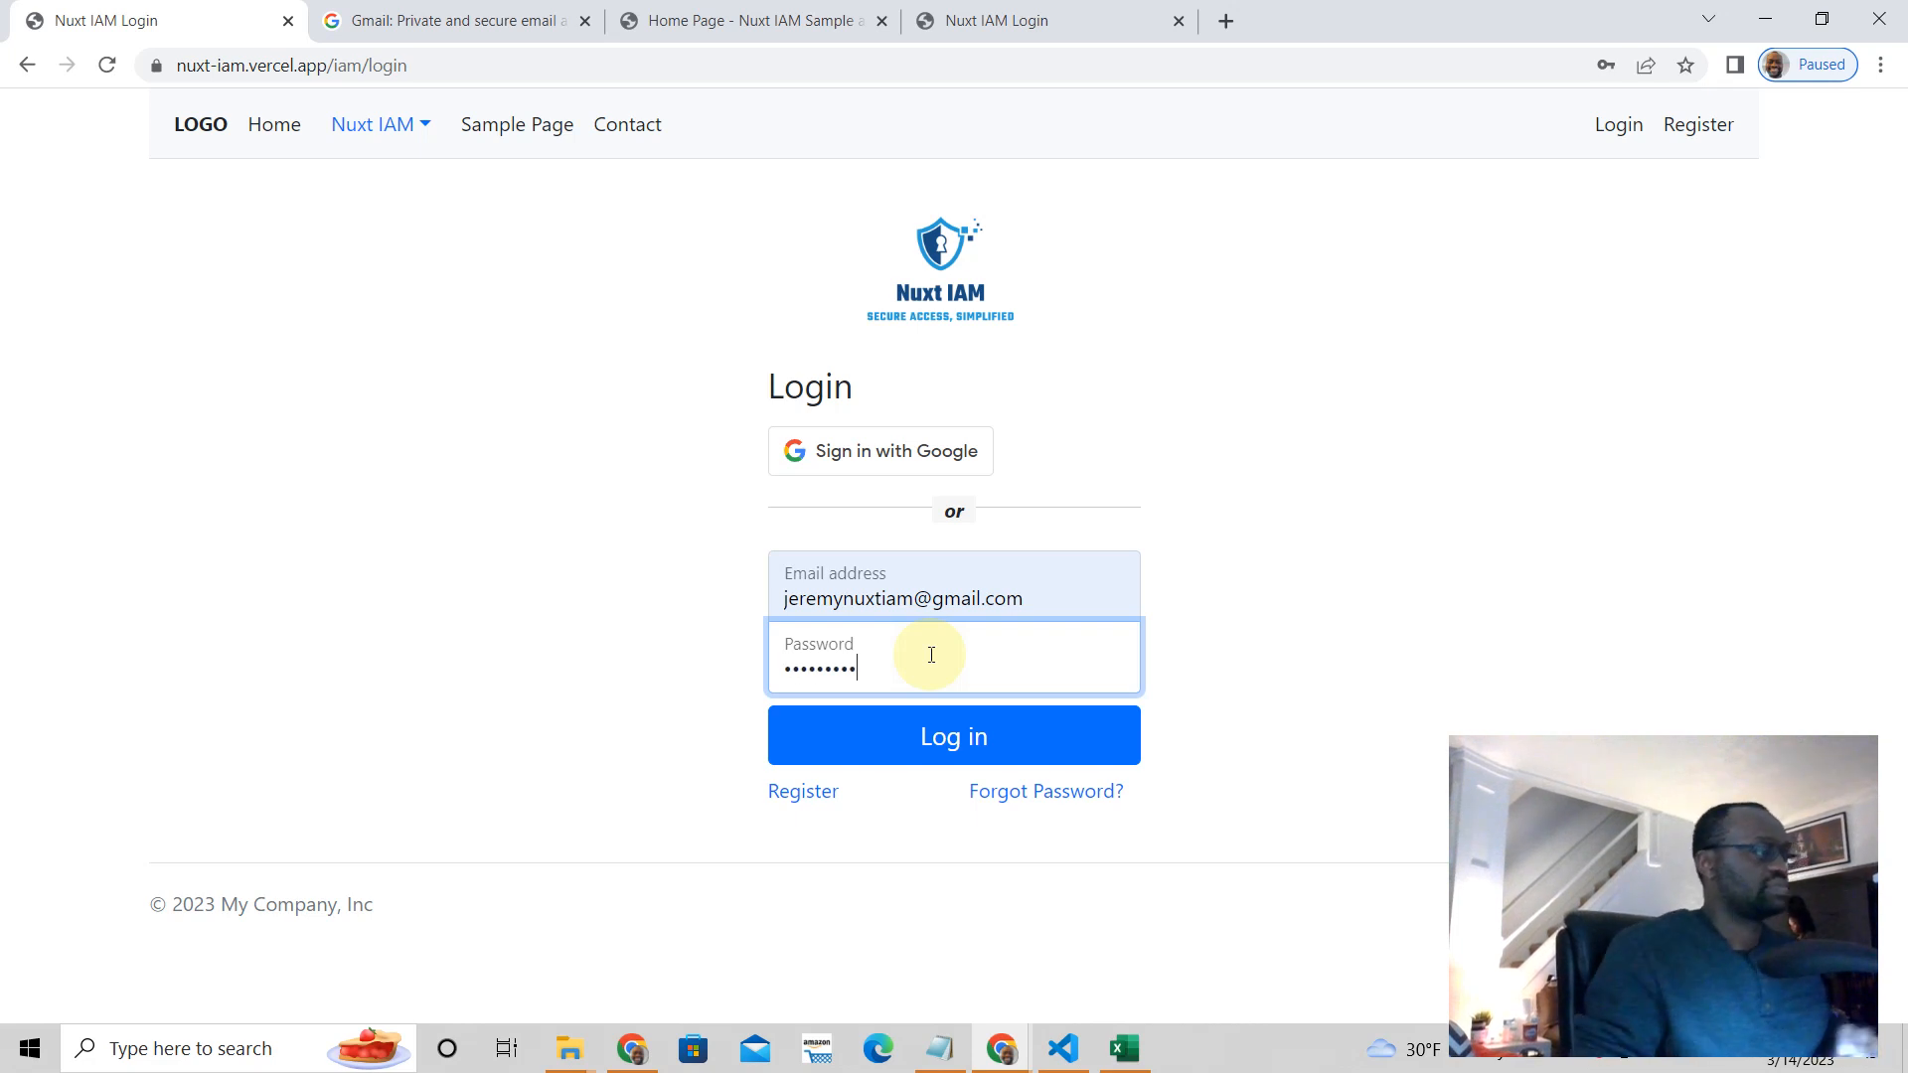
pyautogui.click(953, 735)
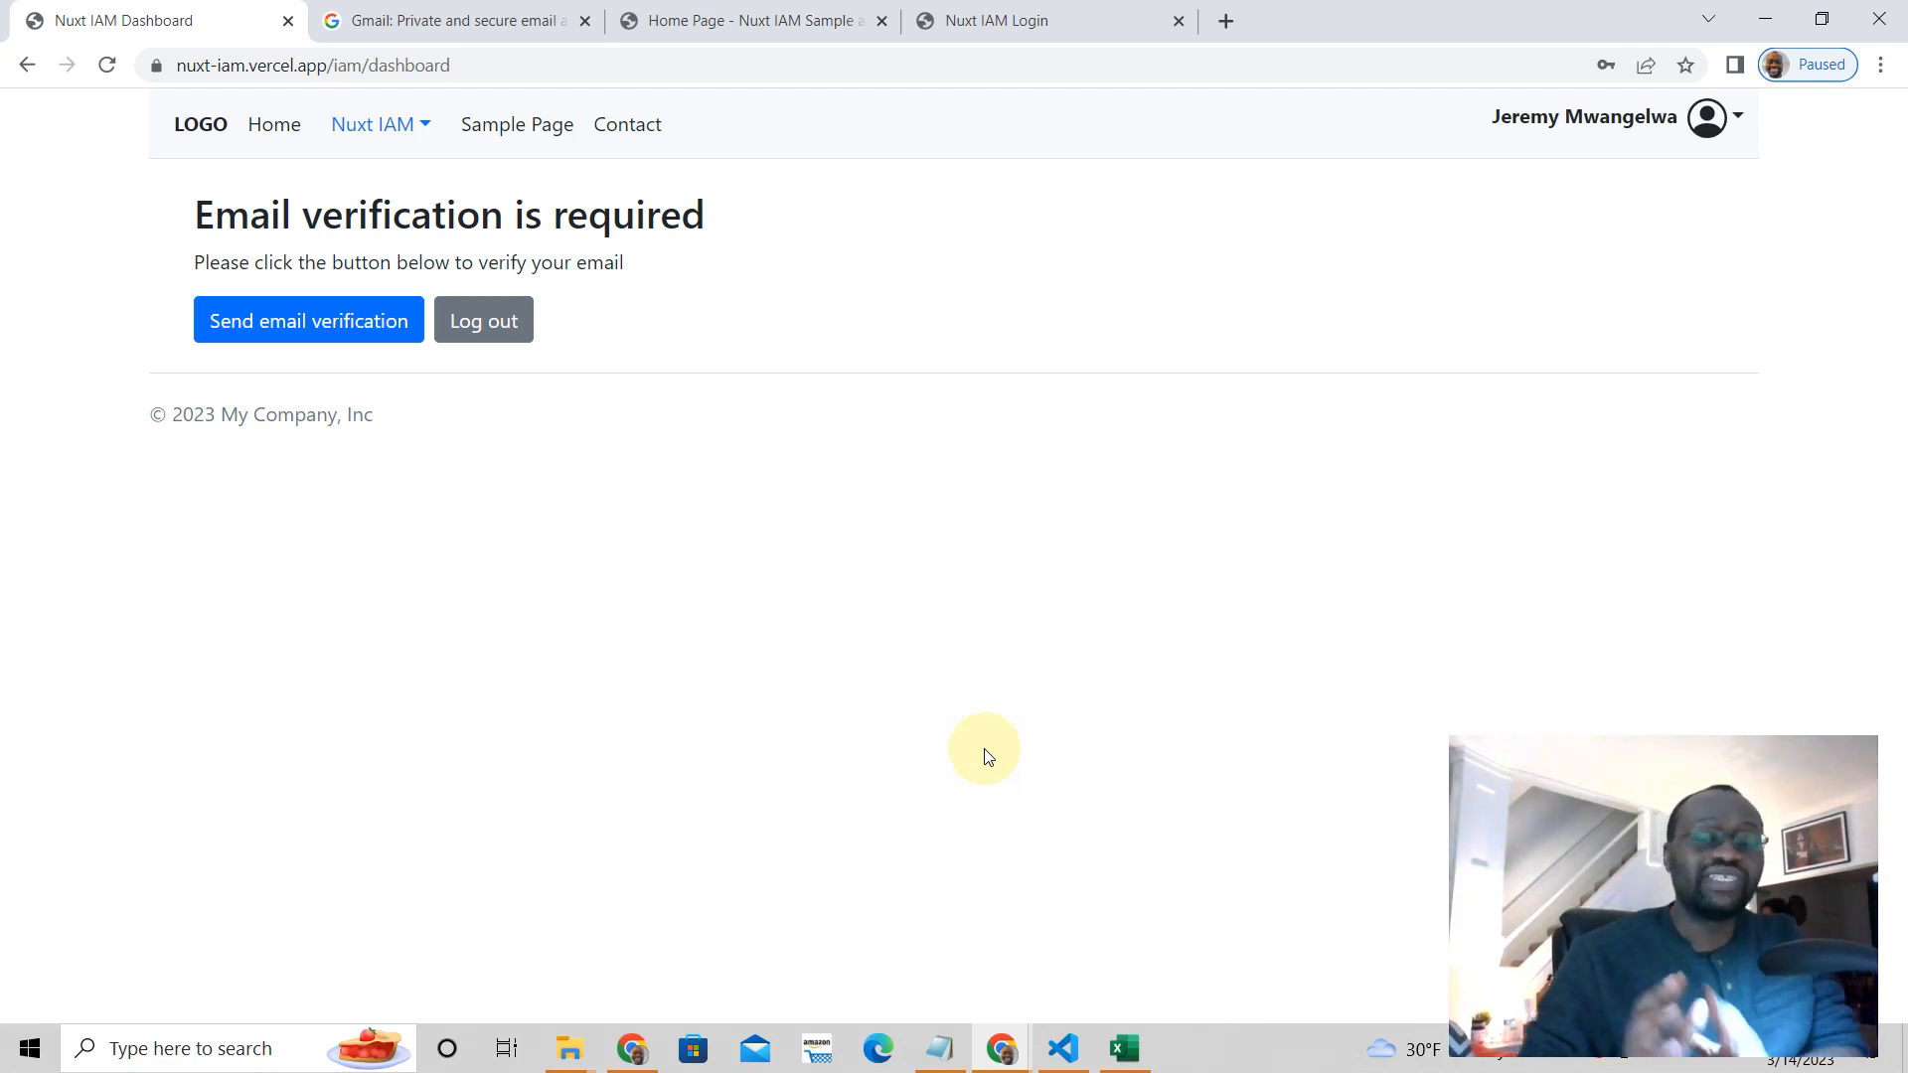
pyautogui.moveTo(992, 730)
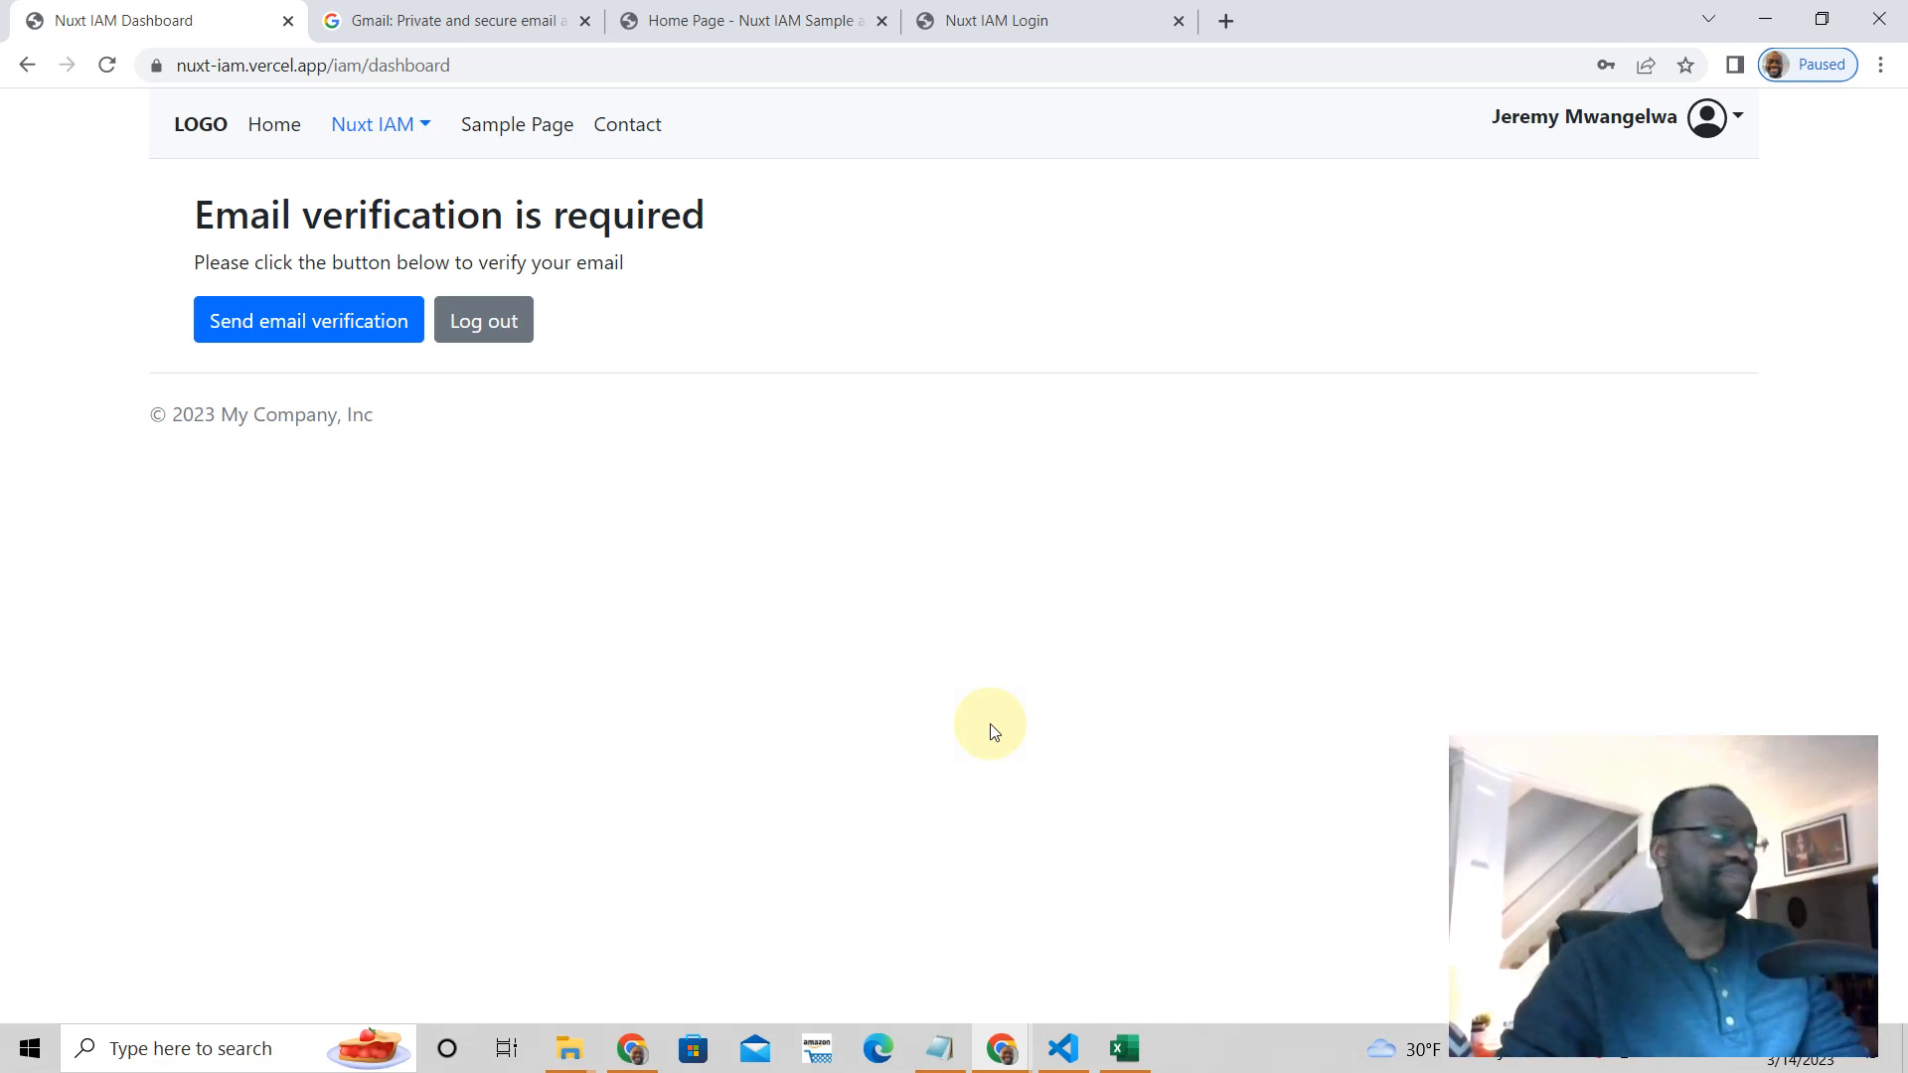
pyautogui.click(308, 320)
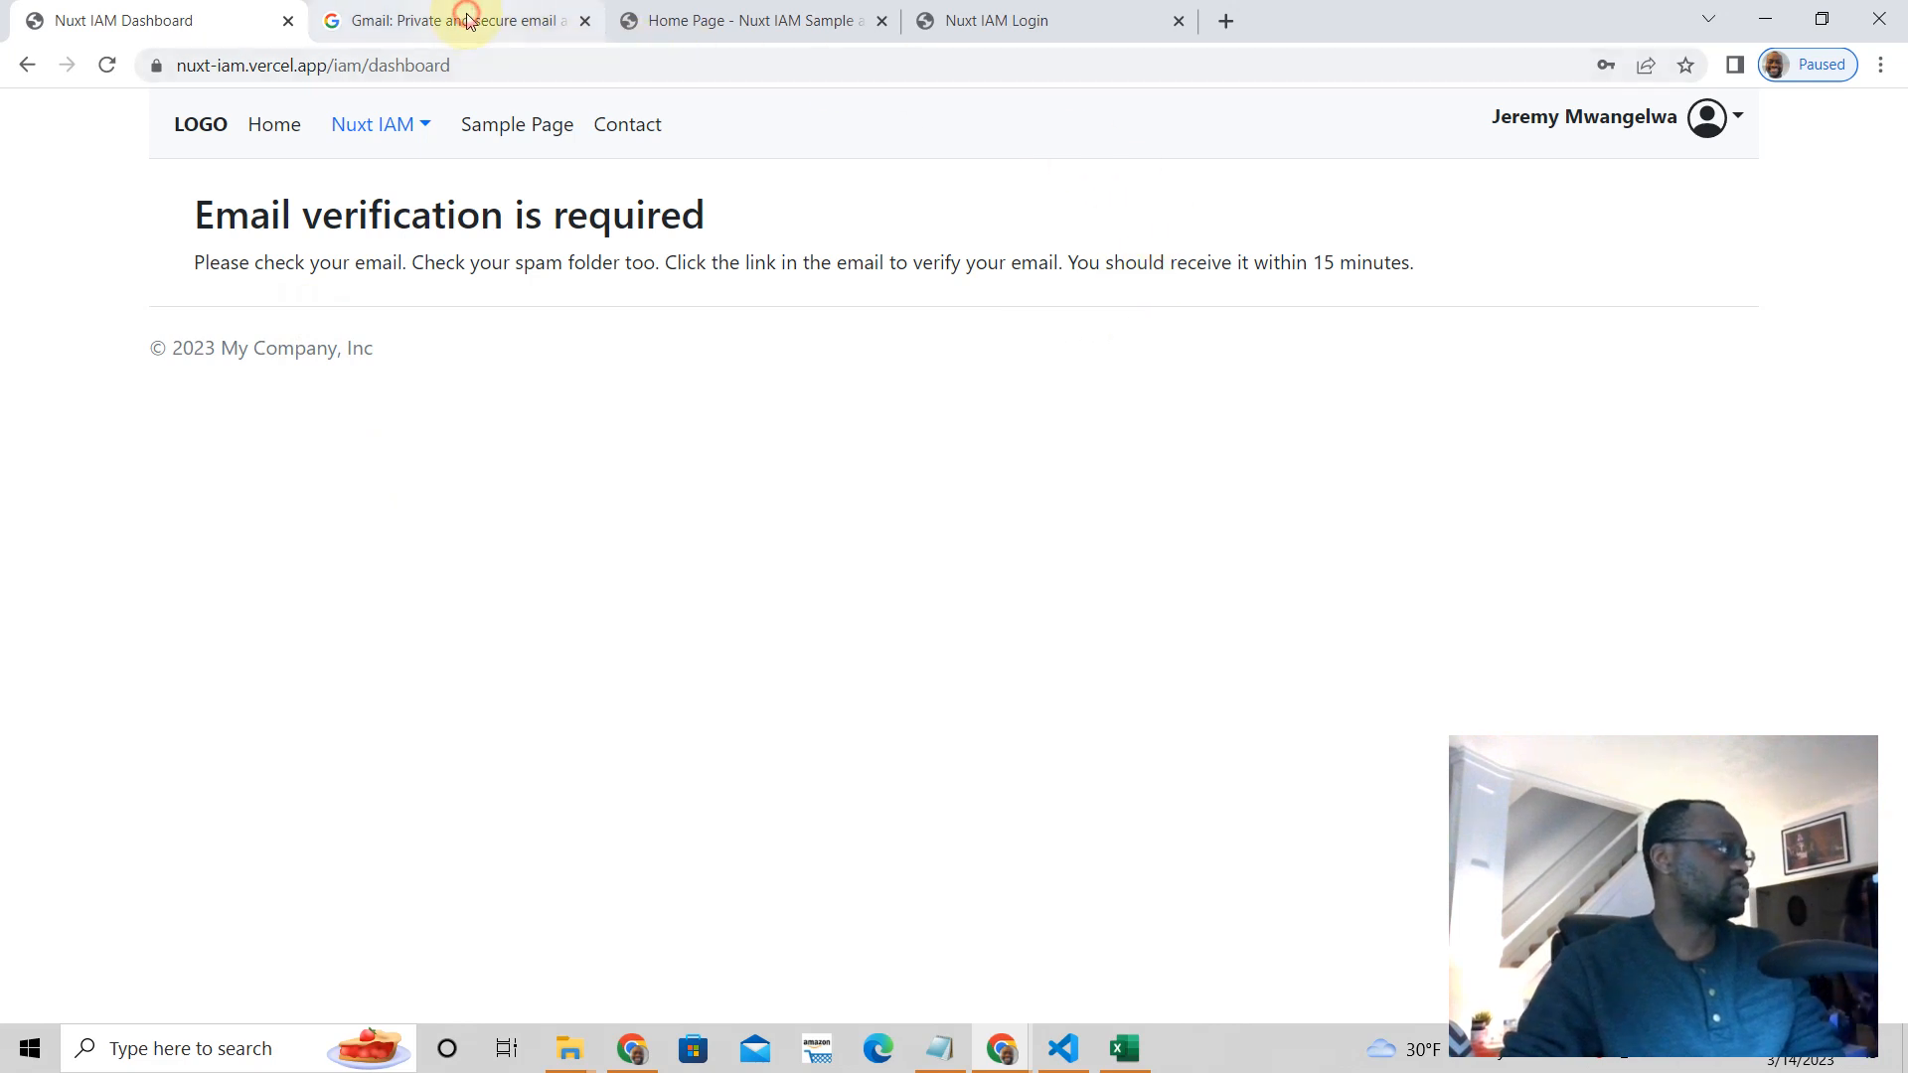
pyautogui.click(456, 21)
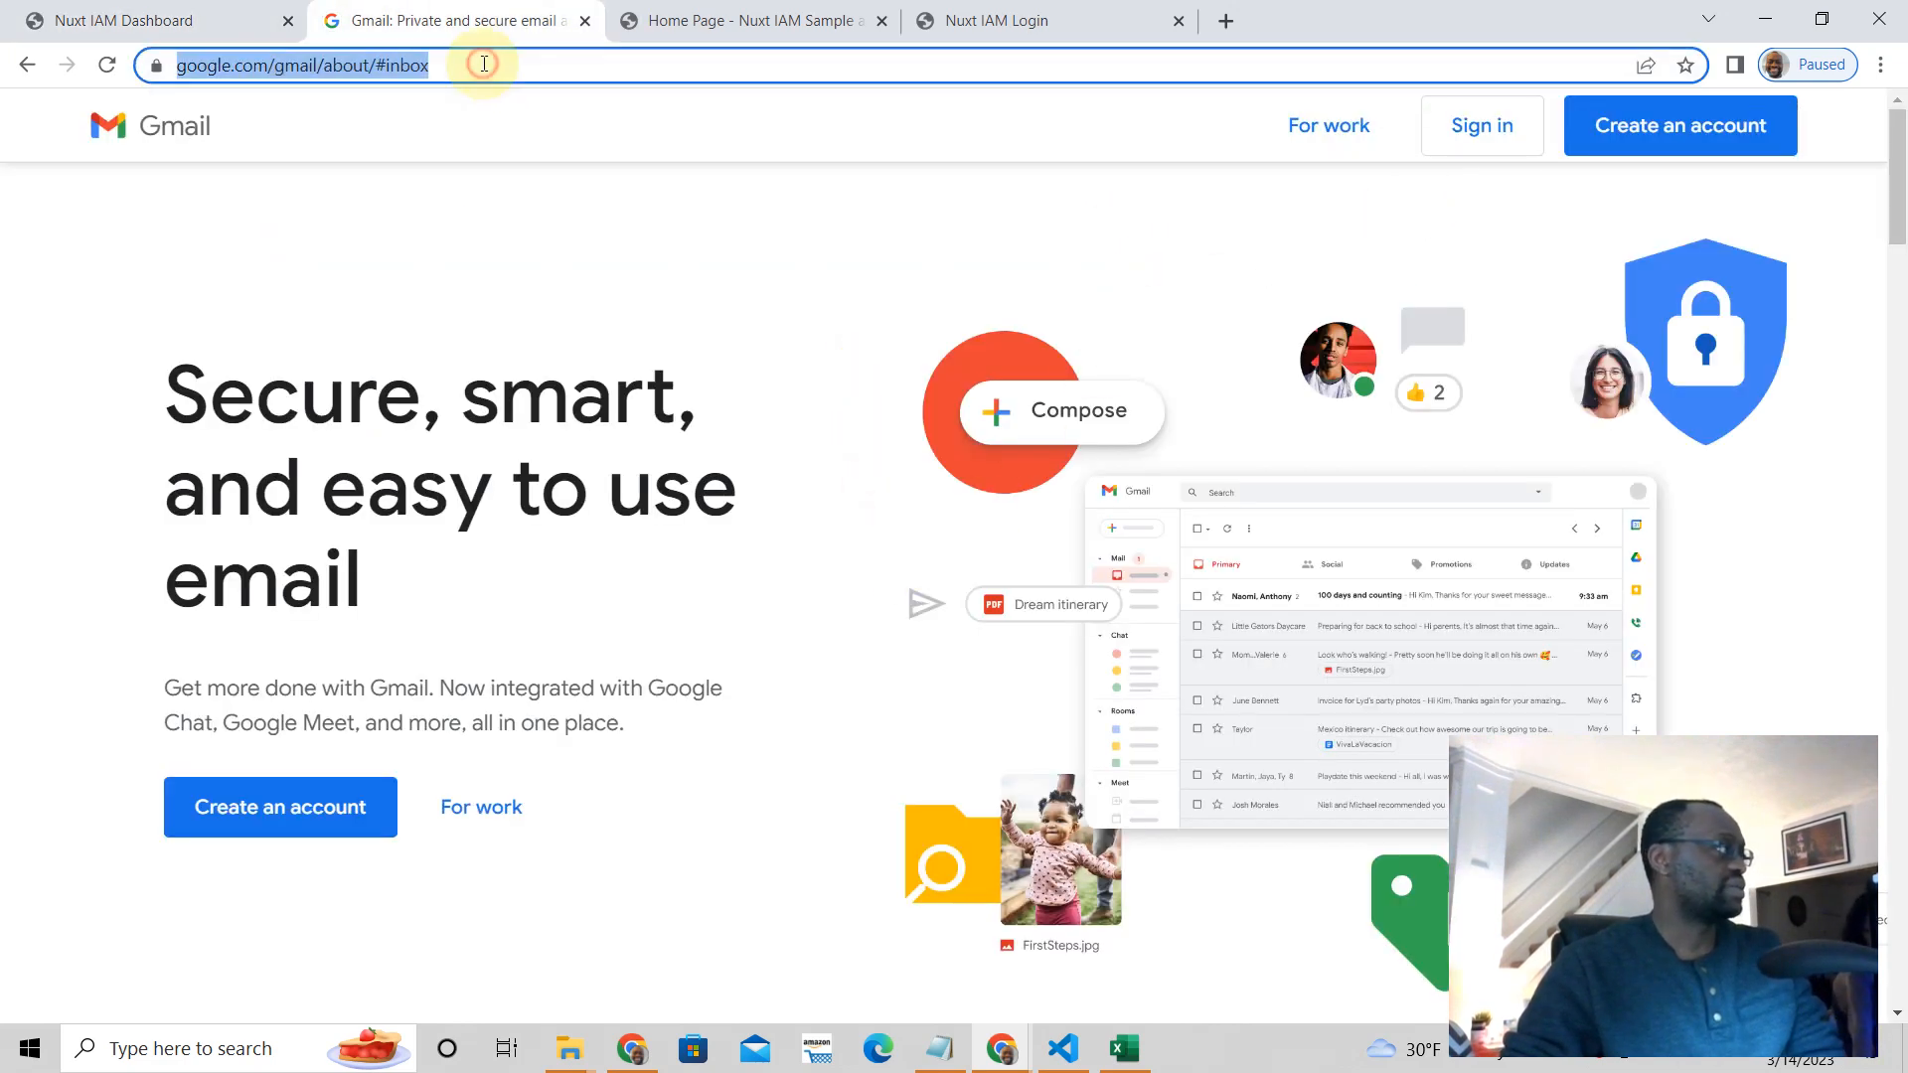
# Sign in to the saved Google account with its password.
pyautogui.click(1481, 125)
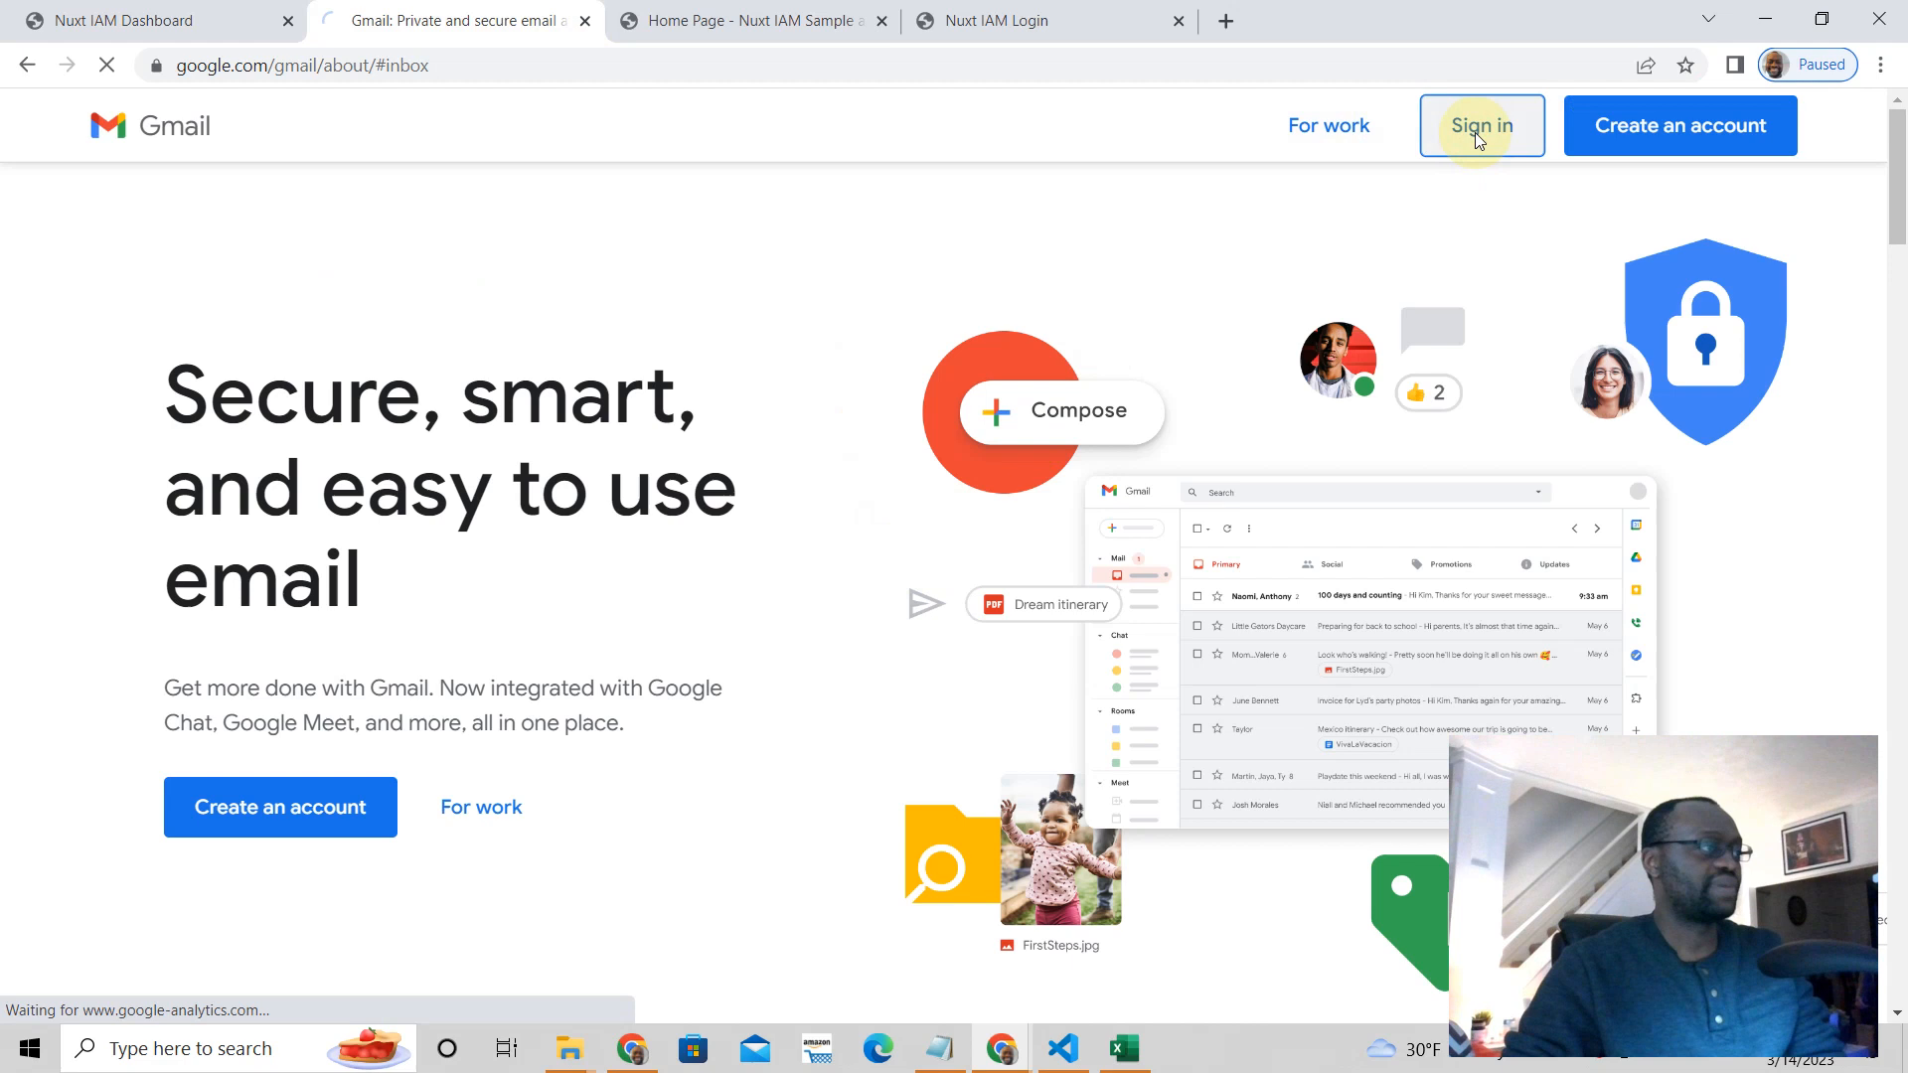
pyautogui.click(1480, 125)
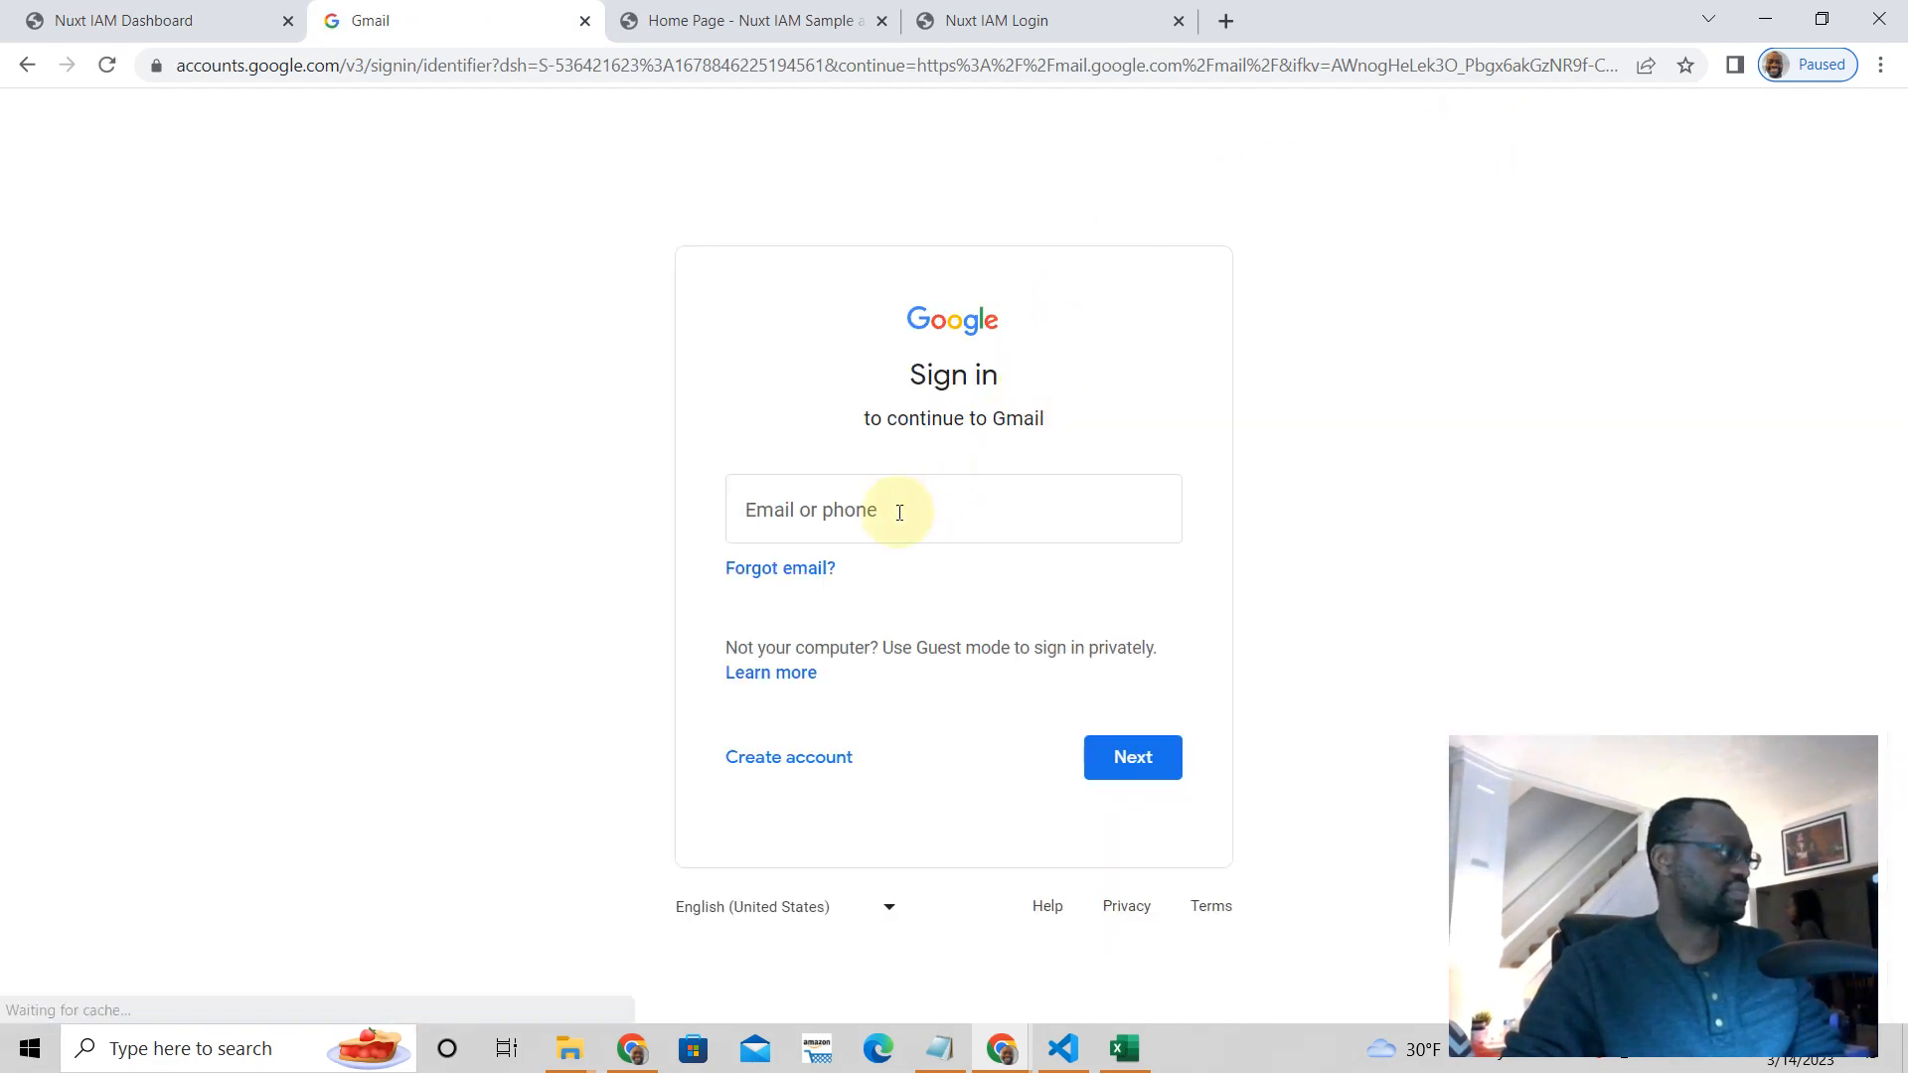
pyautogui.click(953, 509)
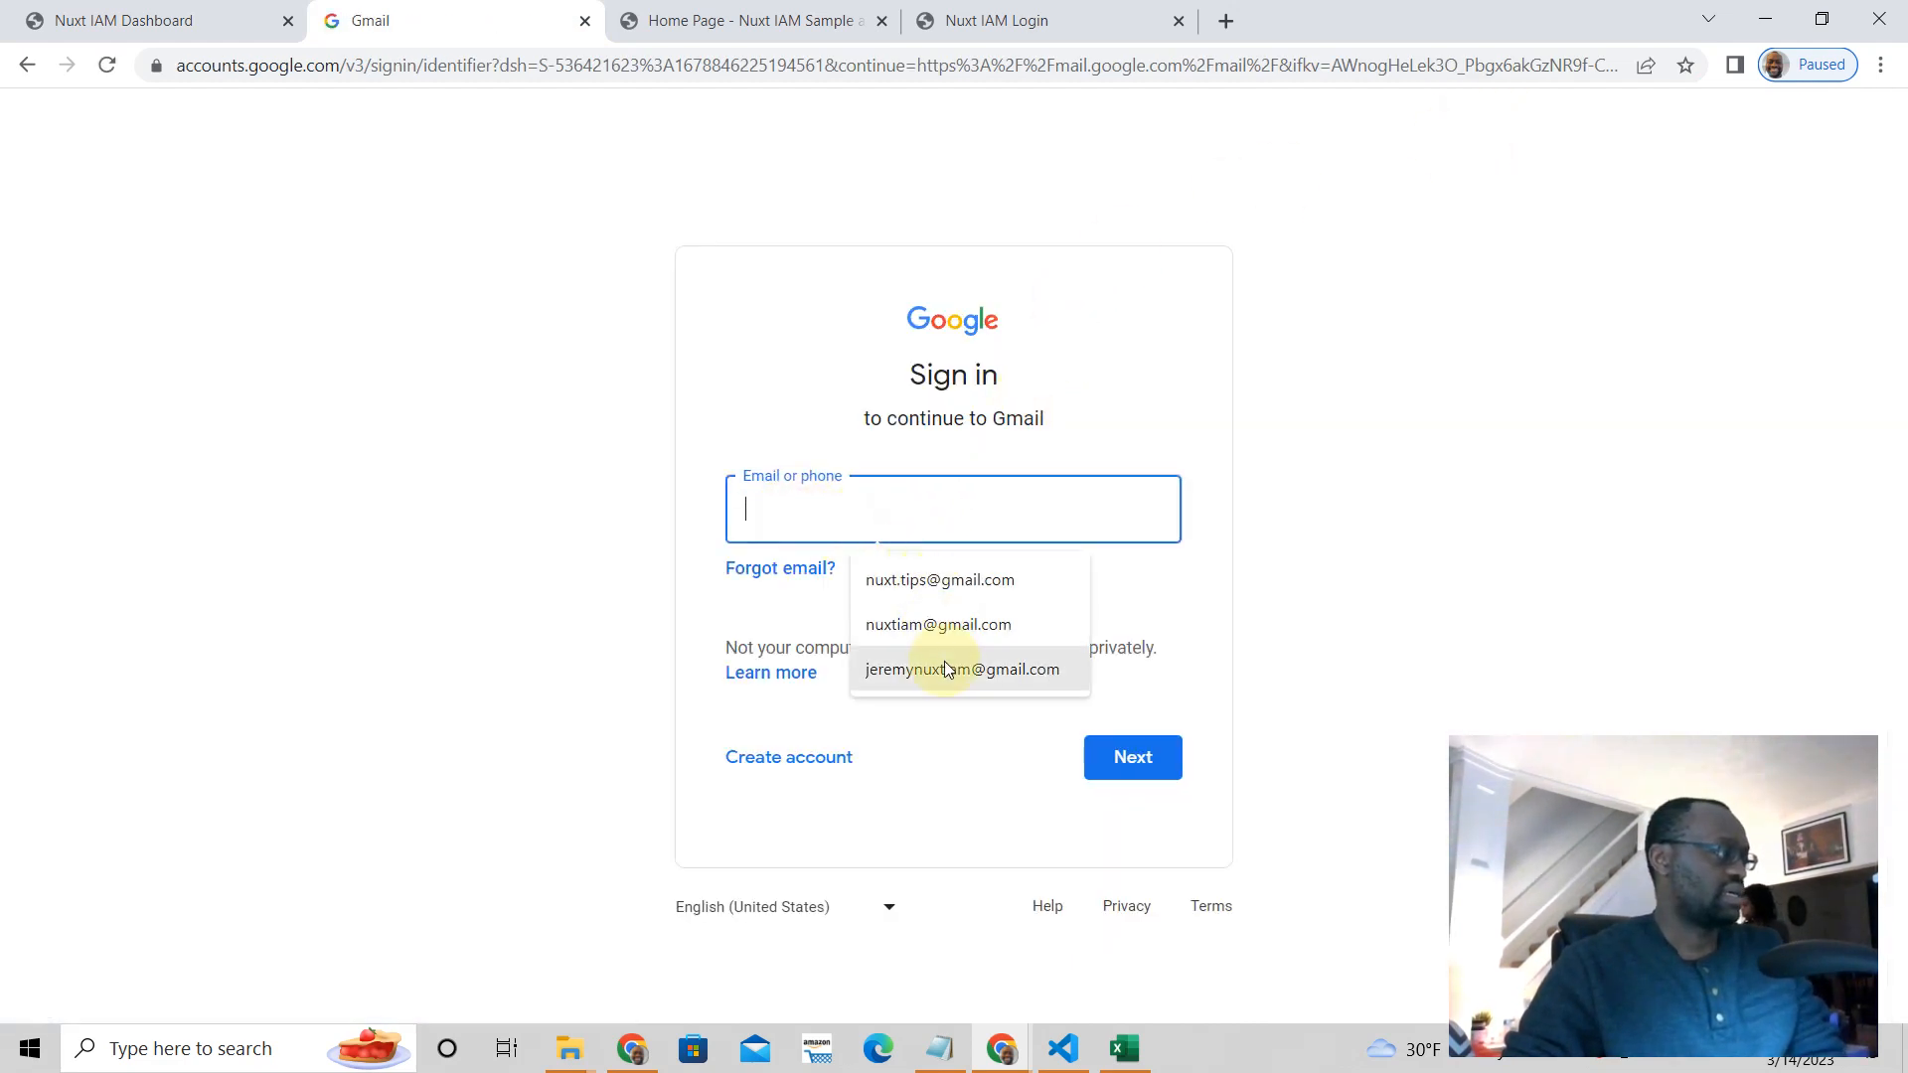
pyautogui.click(960, 669)
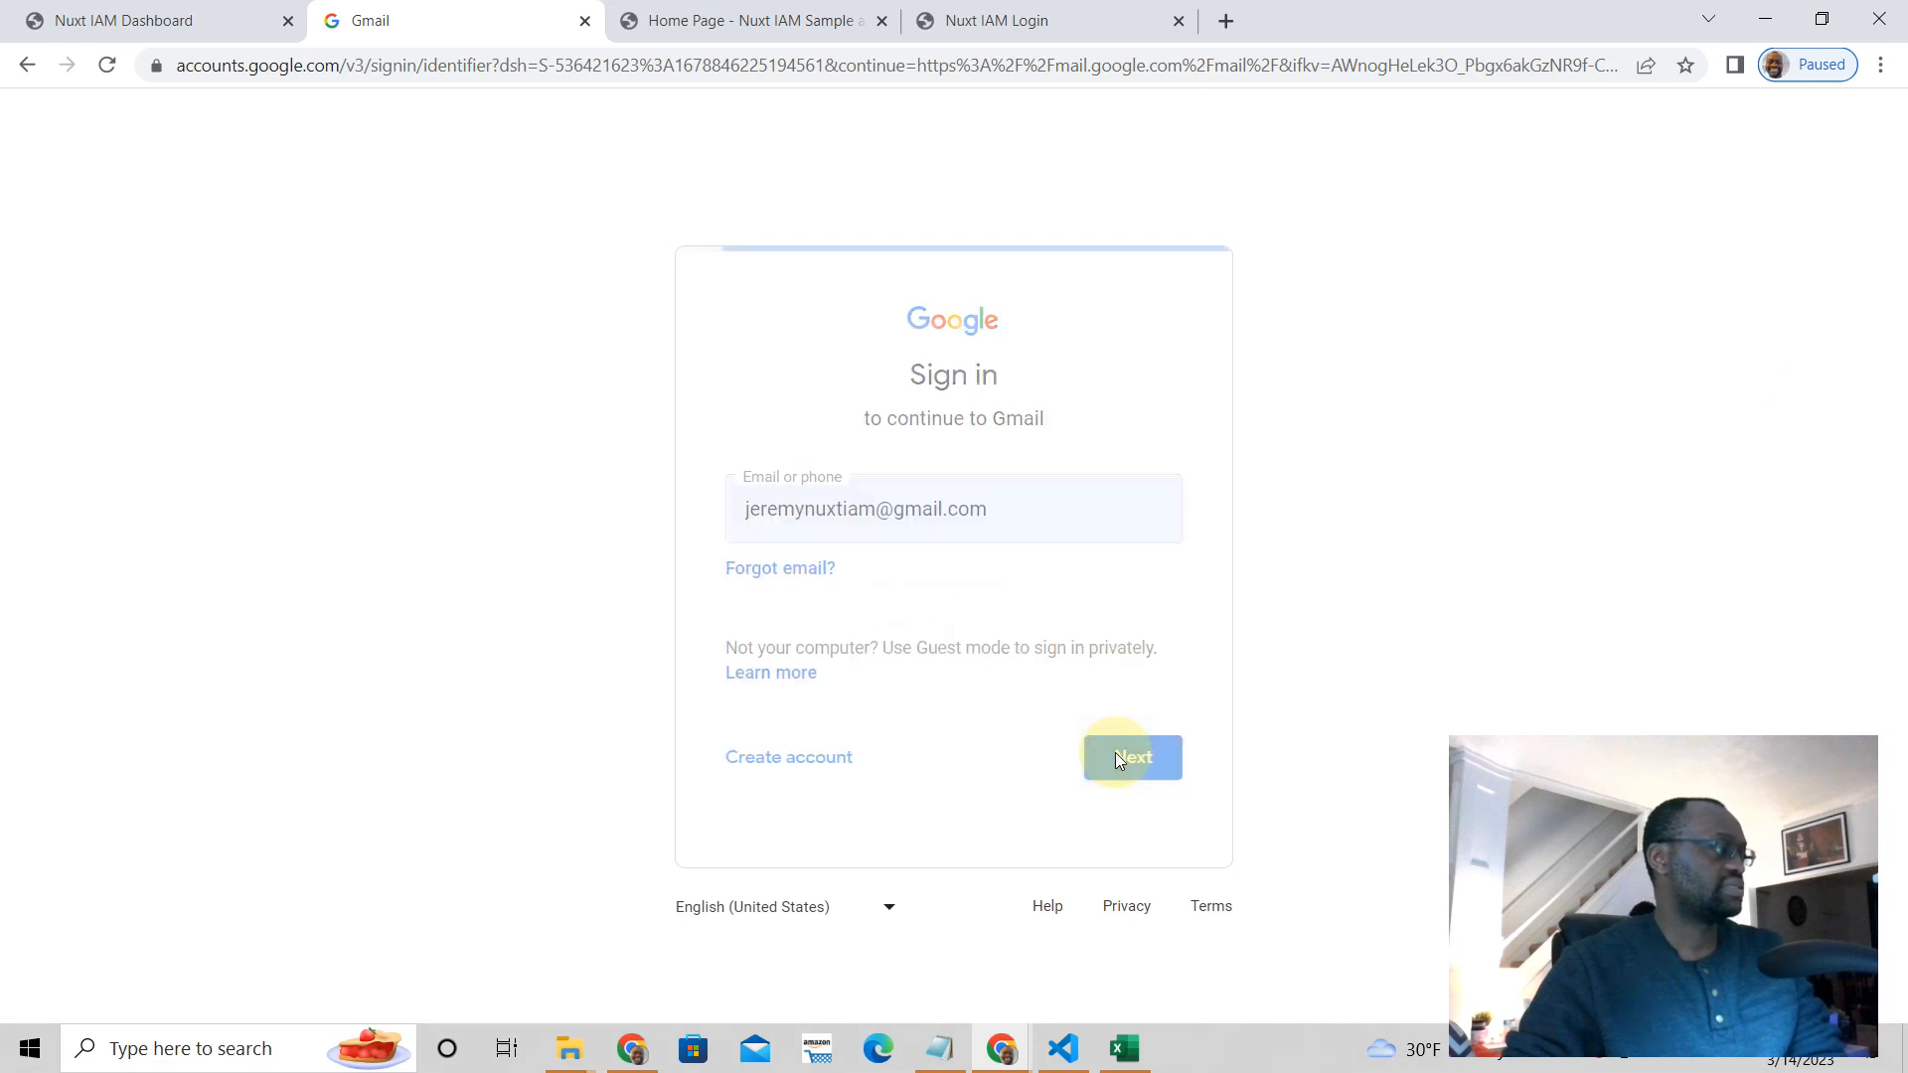
pyautogui.click(1131, 757)
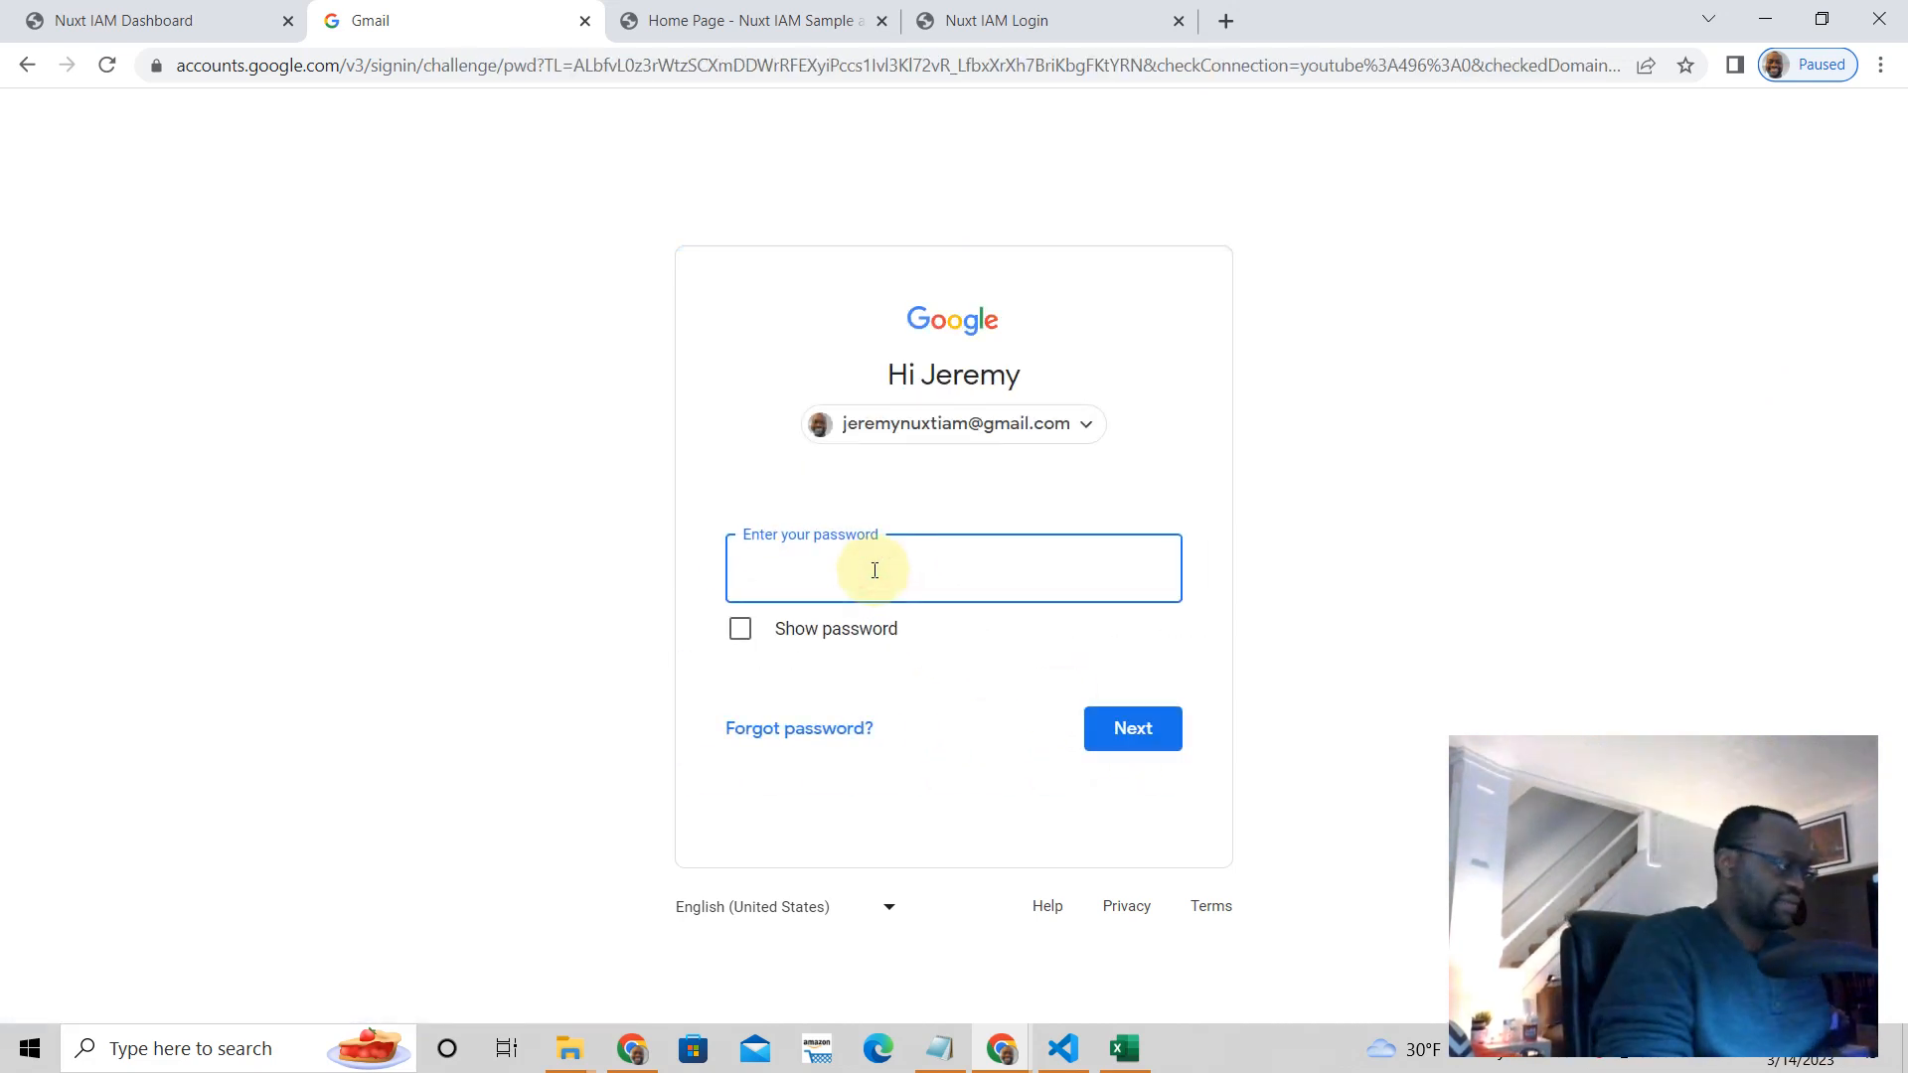
pyautogui.write('password')
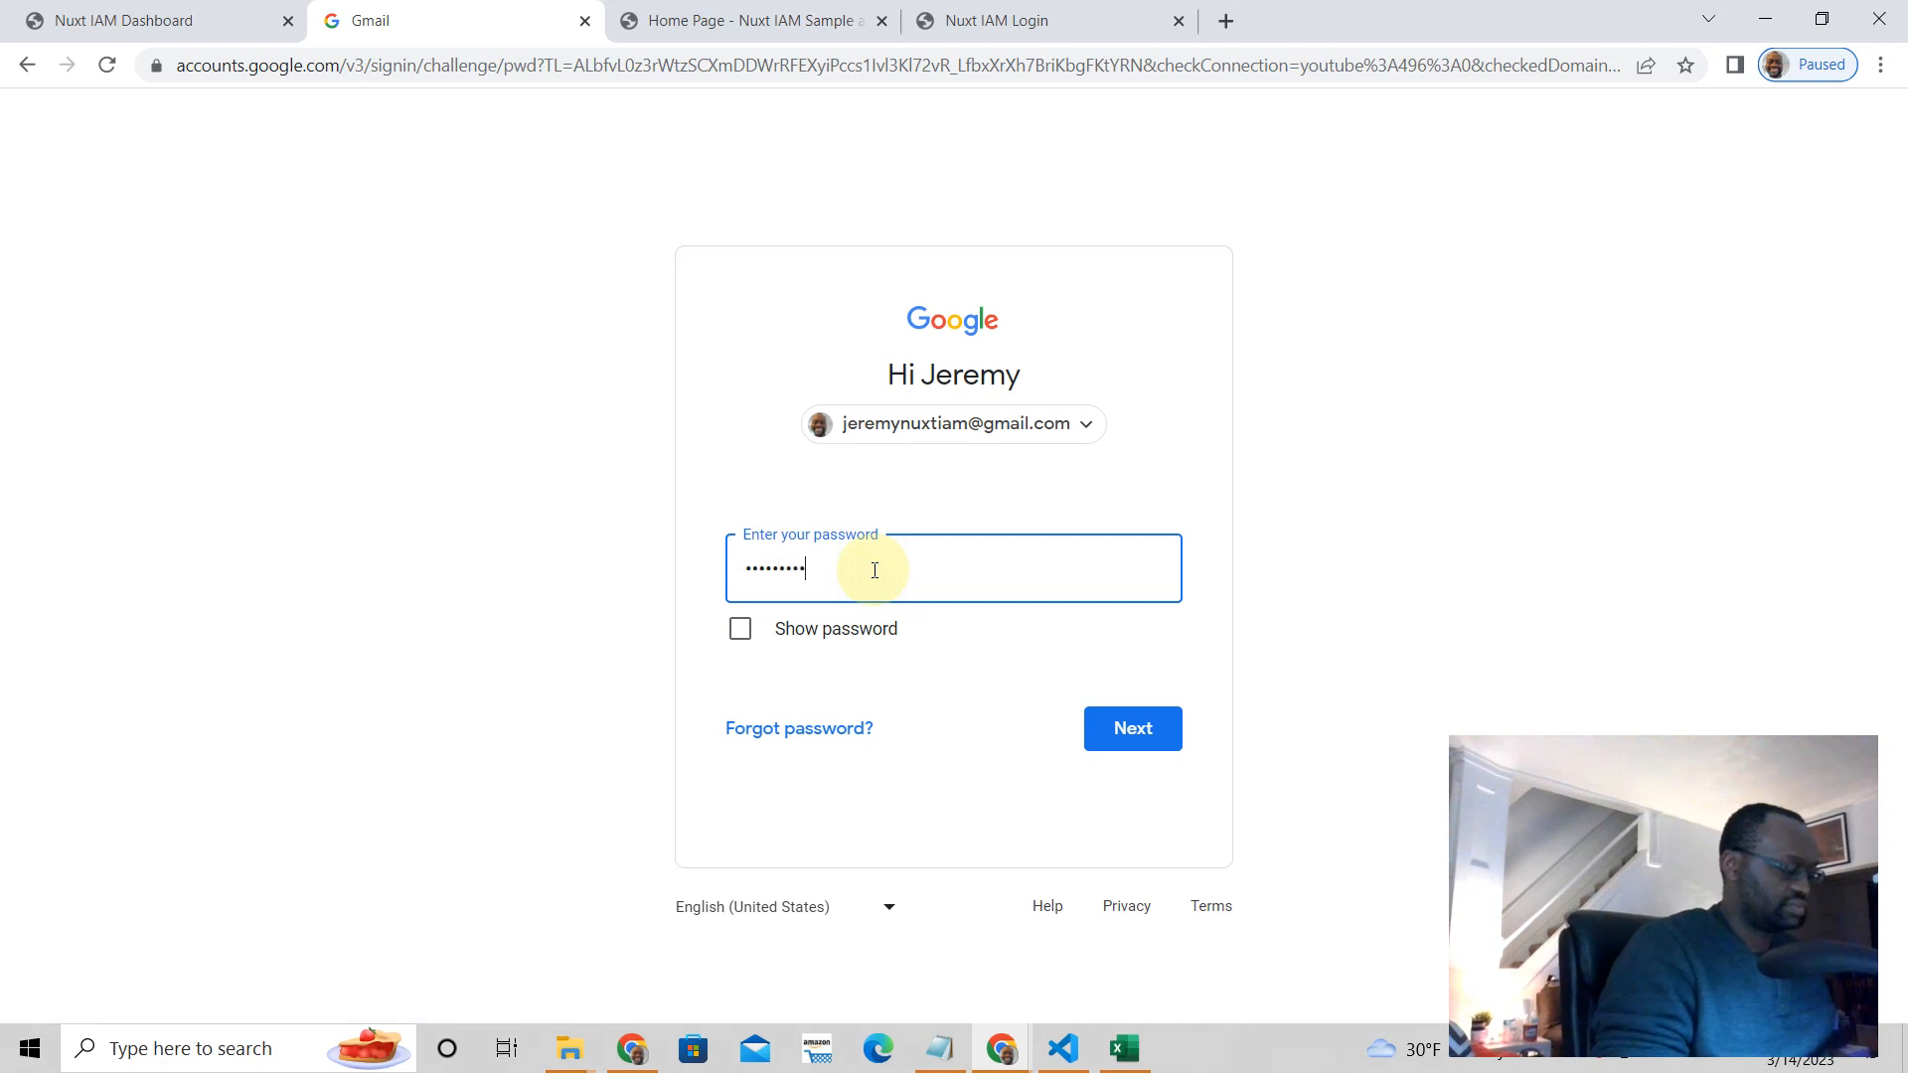
pyautogui.write('password')
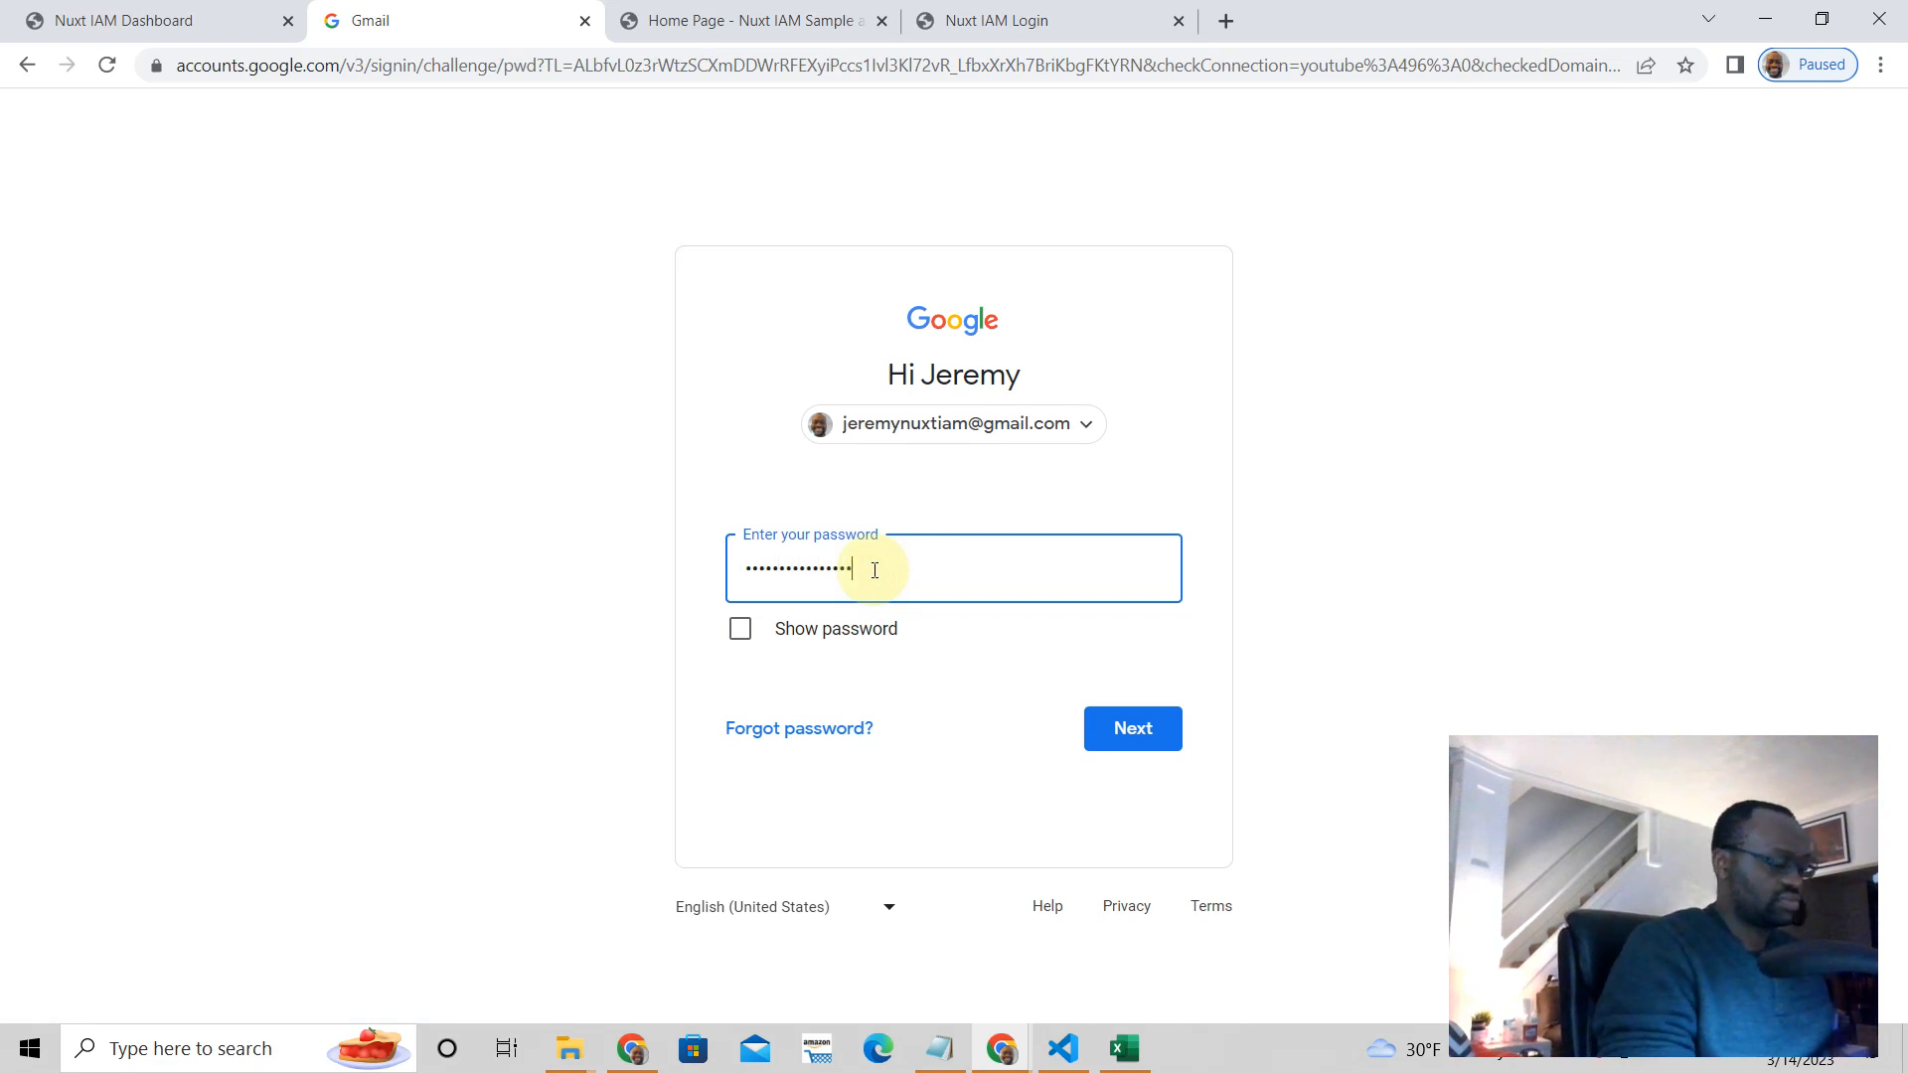
pyautogui.click(1131, 728)
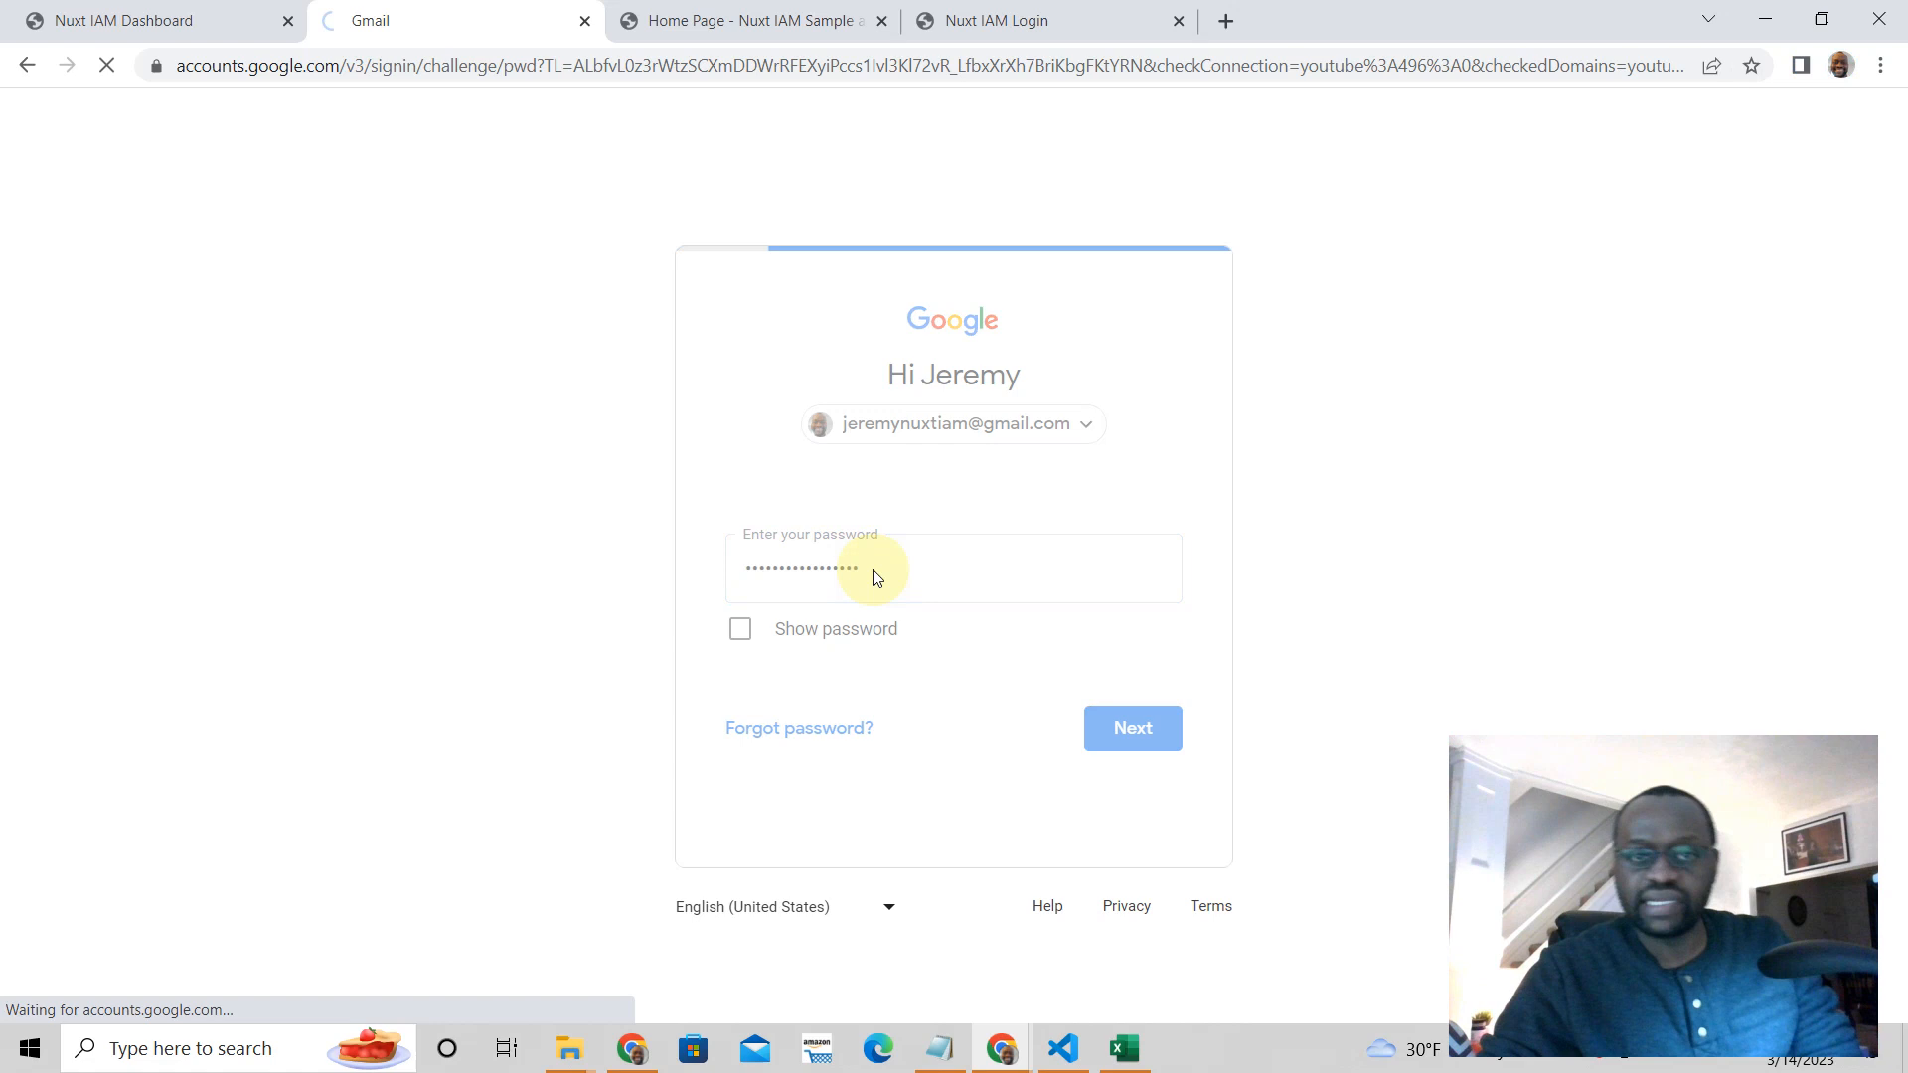
pyautogui.click(1131, 727)
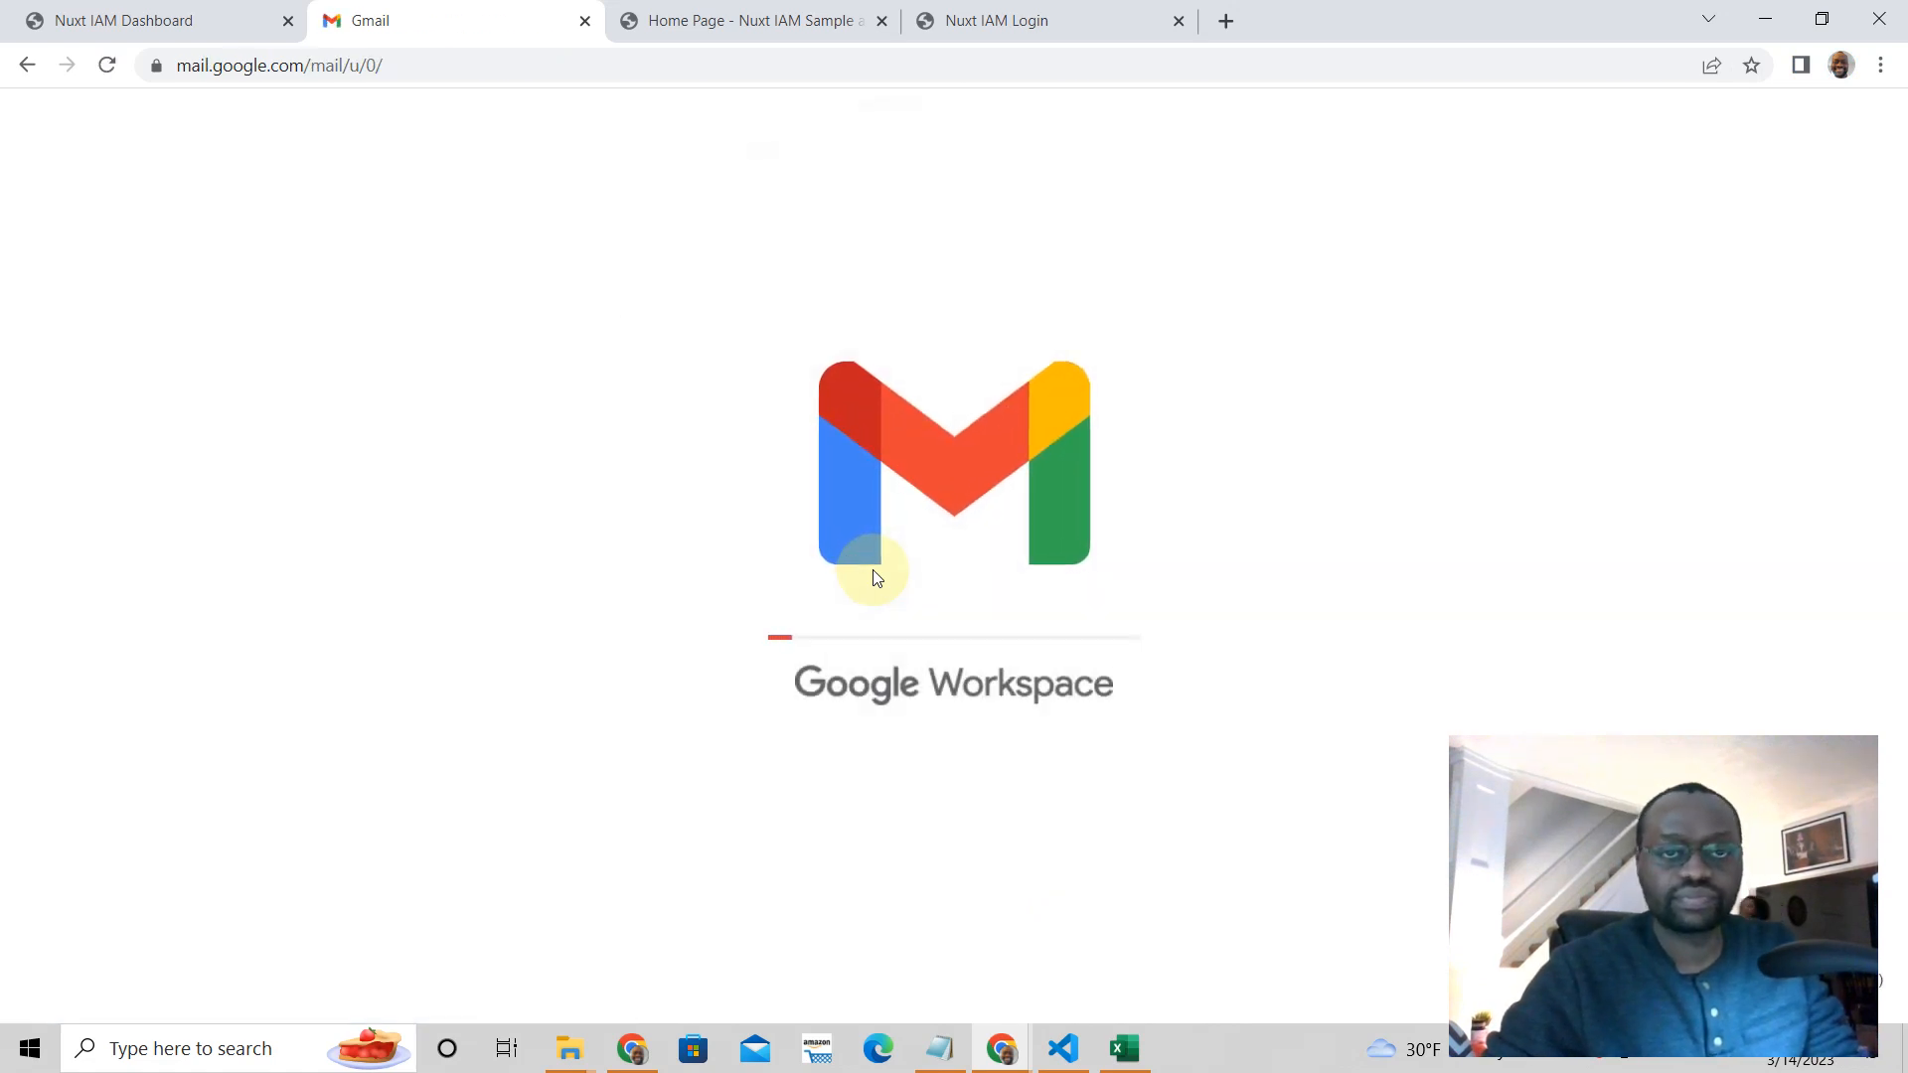
pyautogui.moveTo(916, 596)
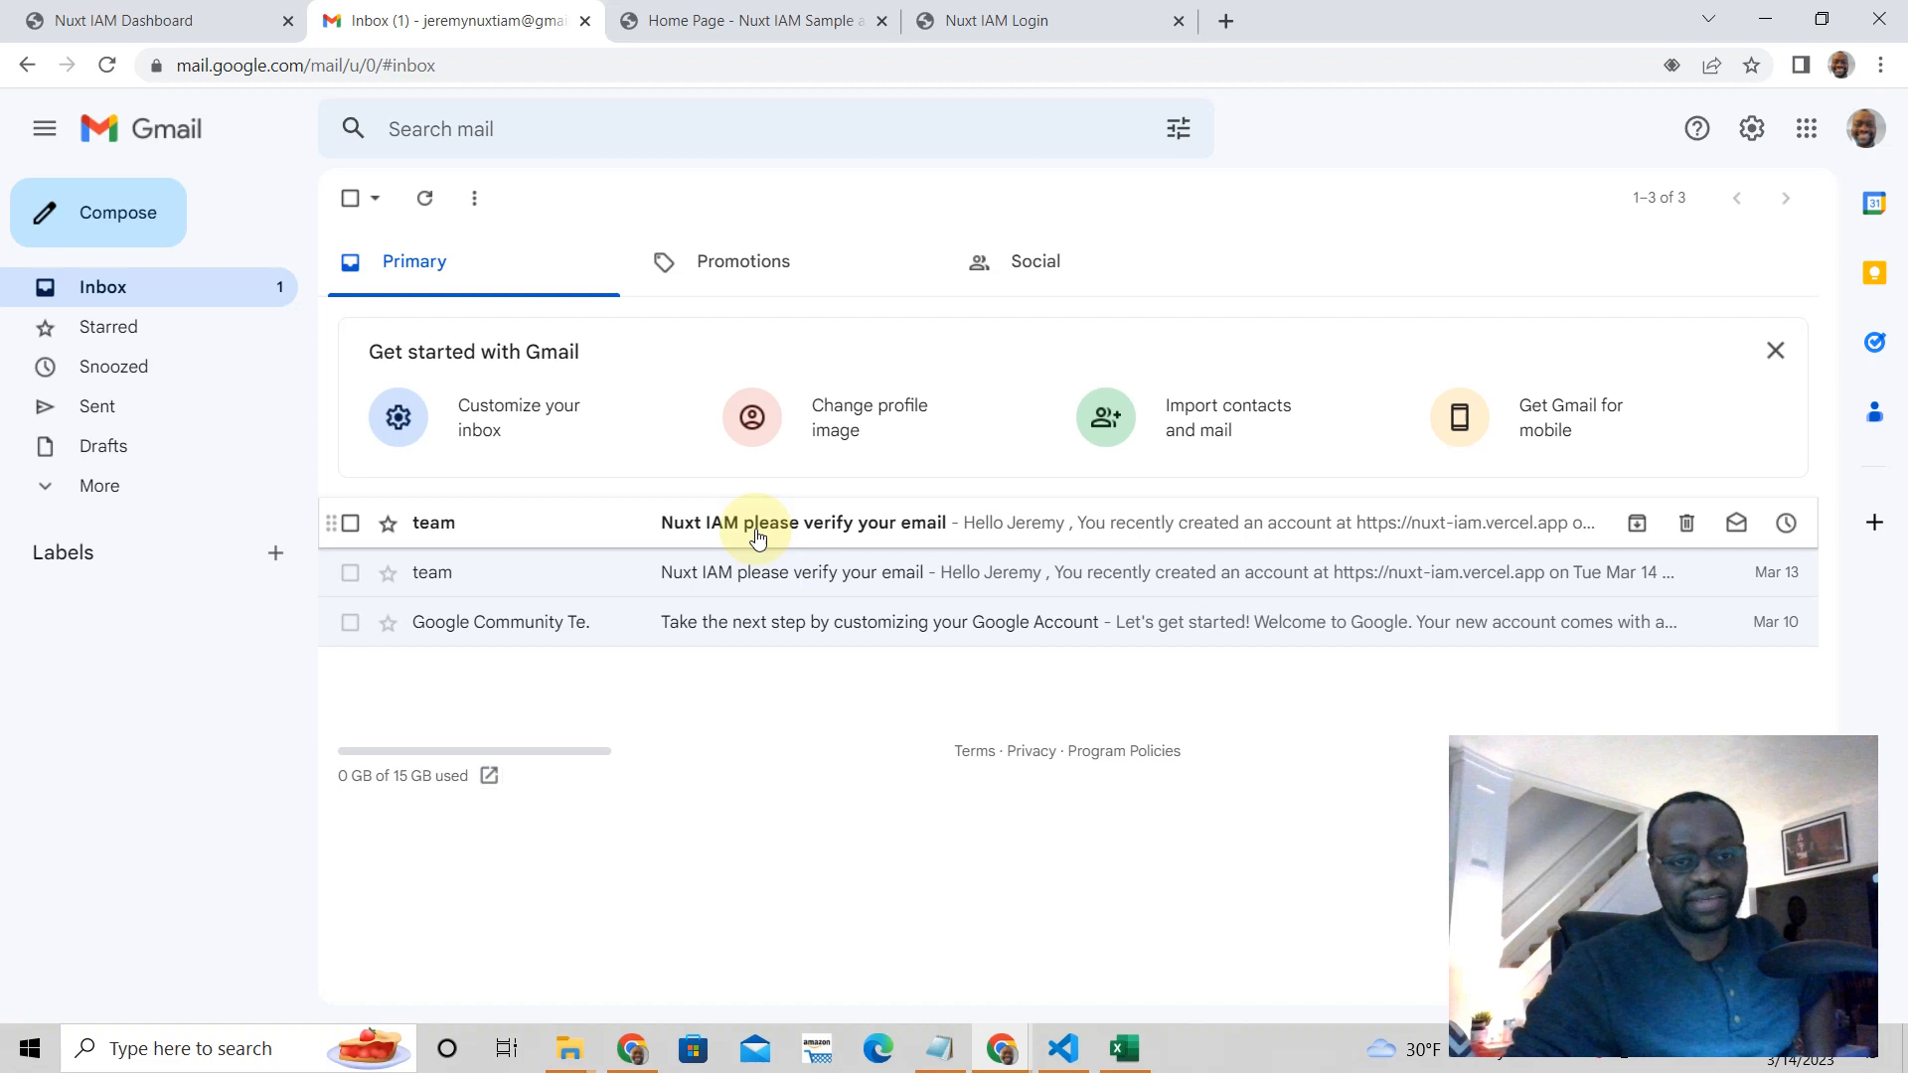
pyautogui.moveTo(716, 533)
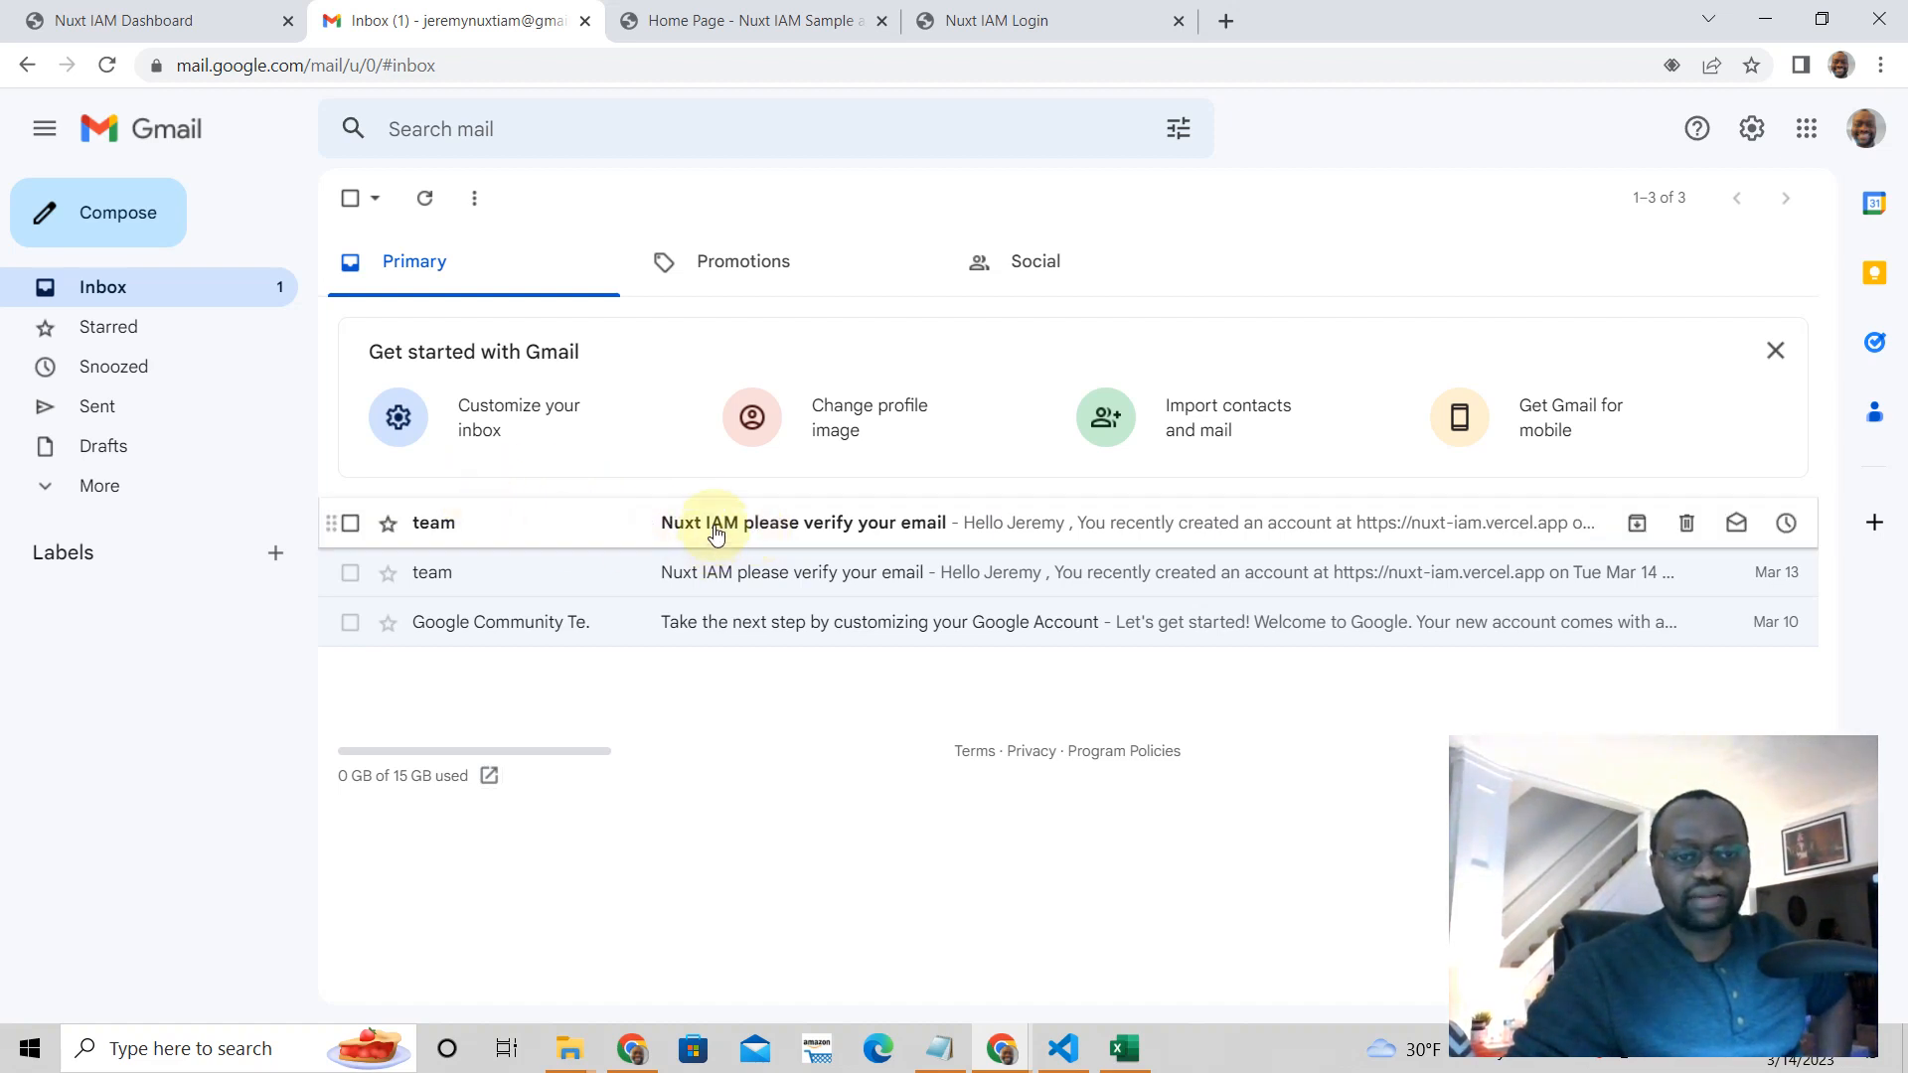
# Open the 'Nuxt IAM please verify your email' message and follow its link.
pyautogui.click(803, 522)
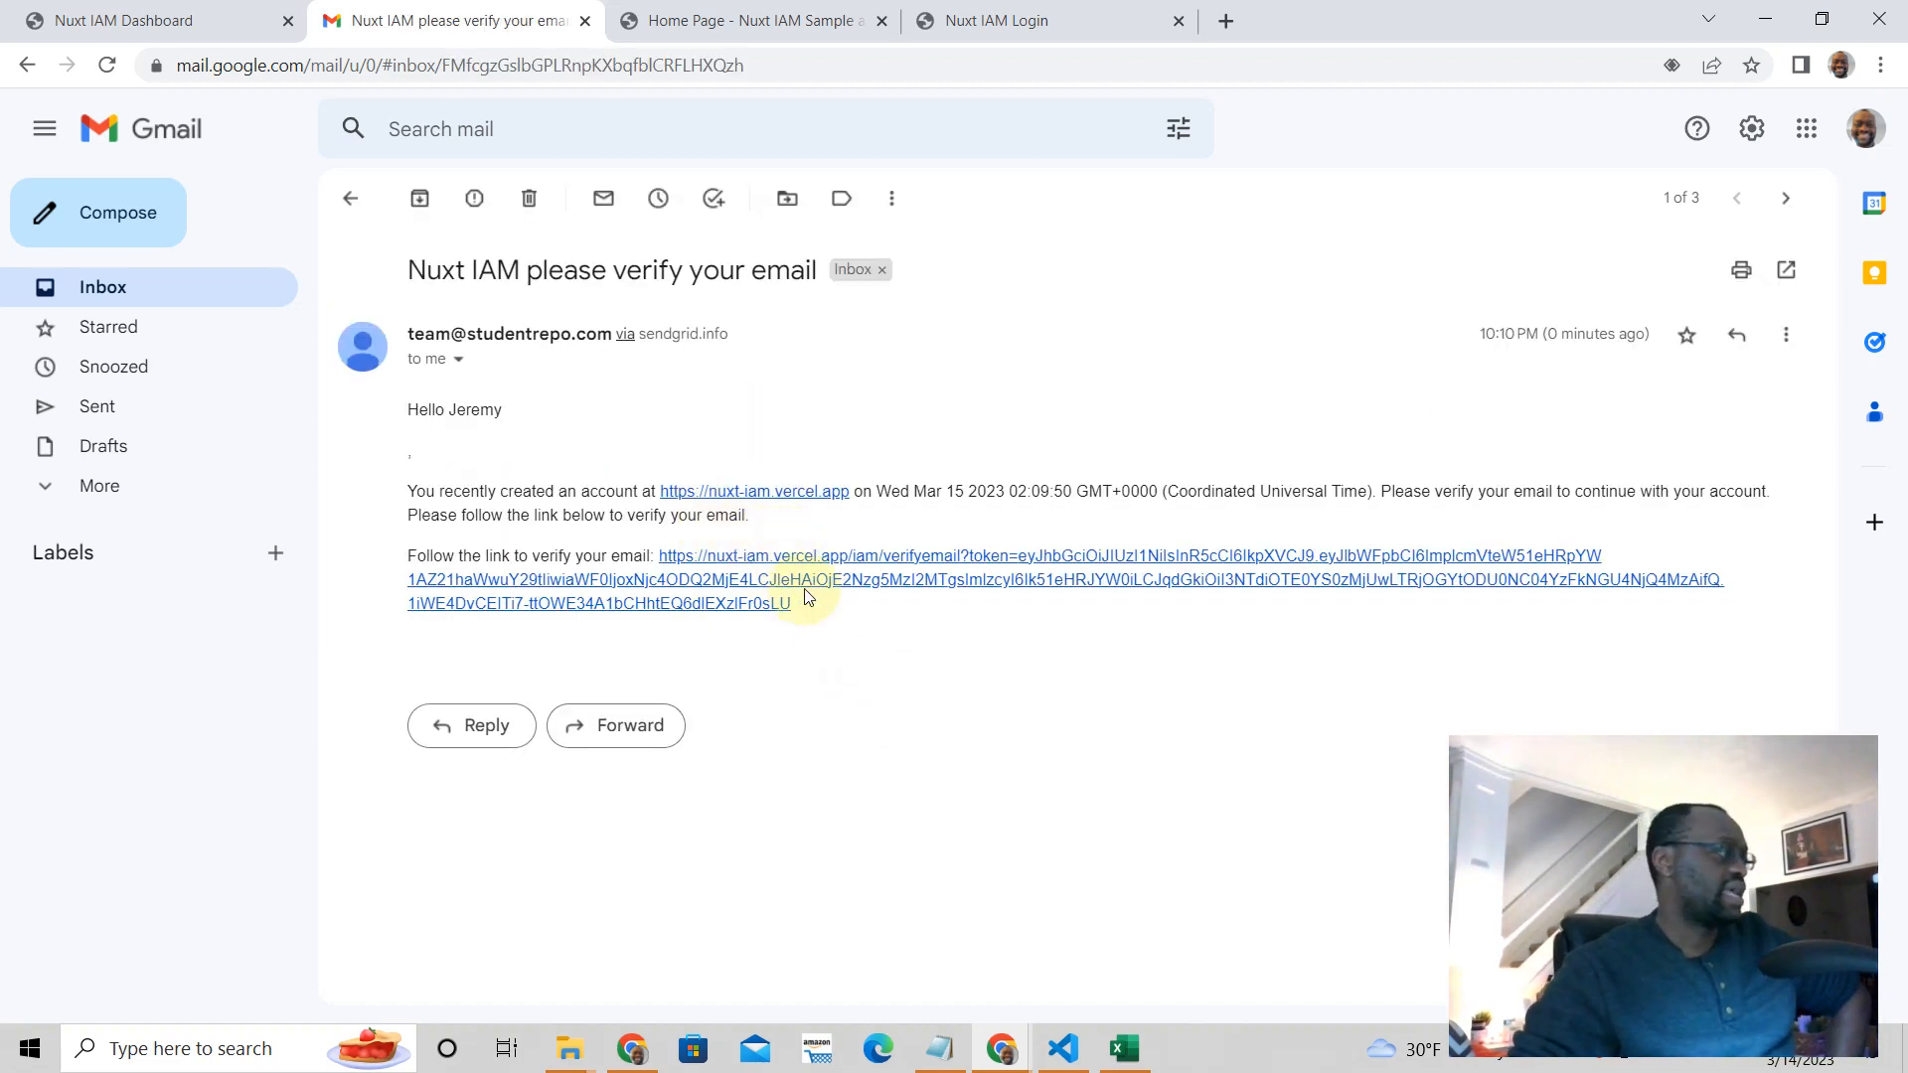
pyautogui.click(852, 579)
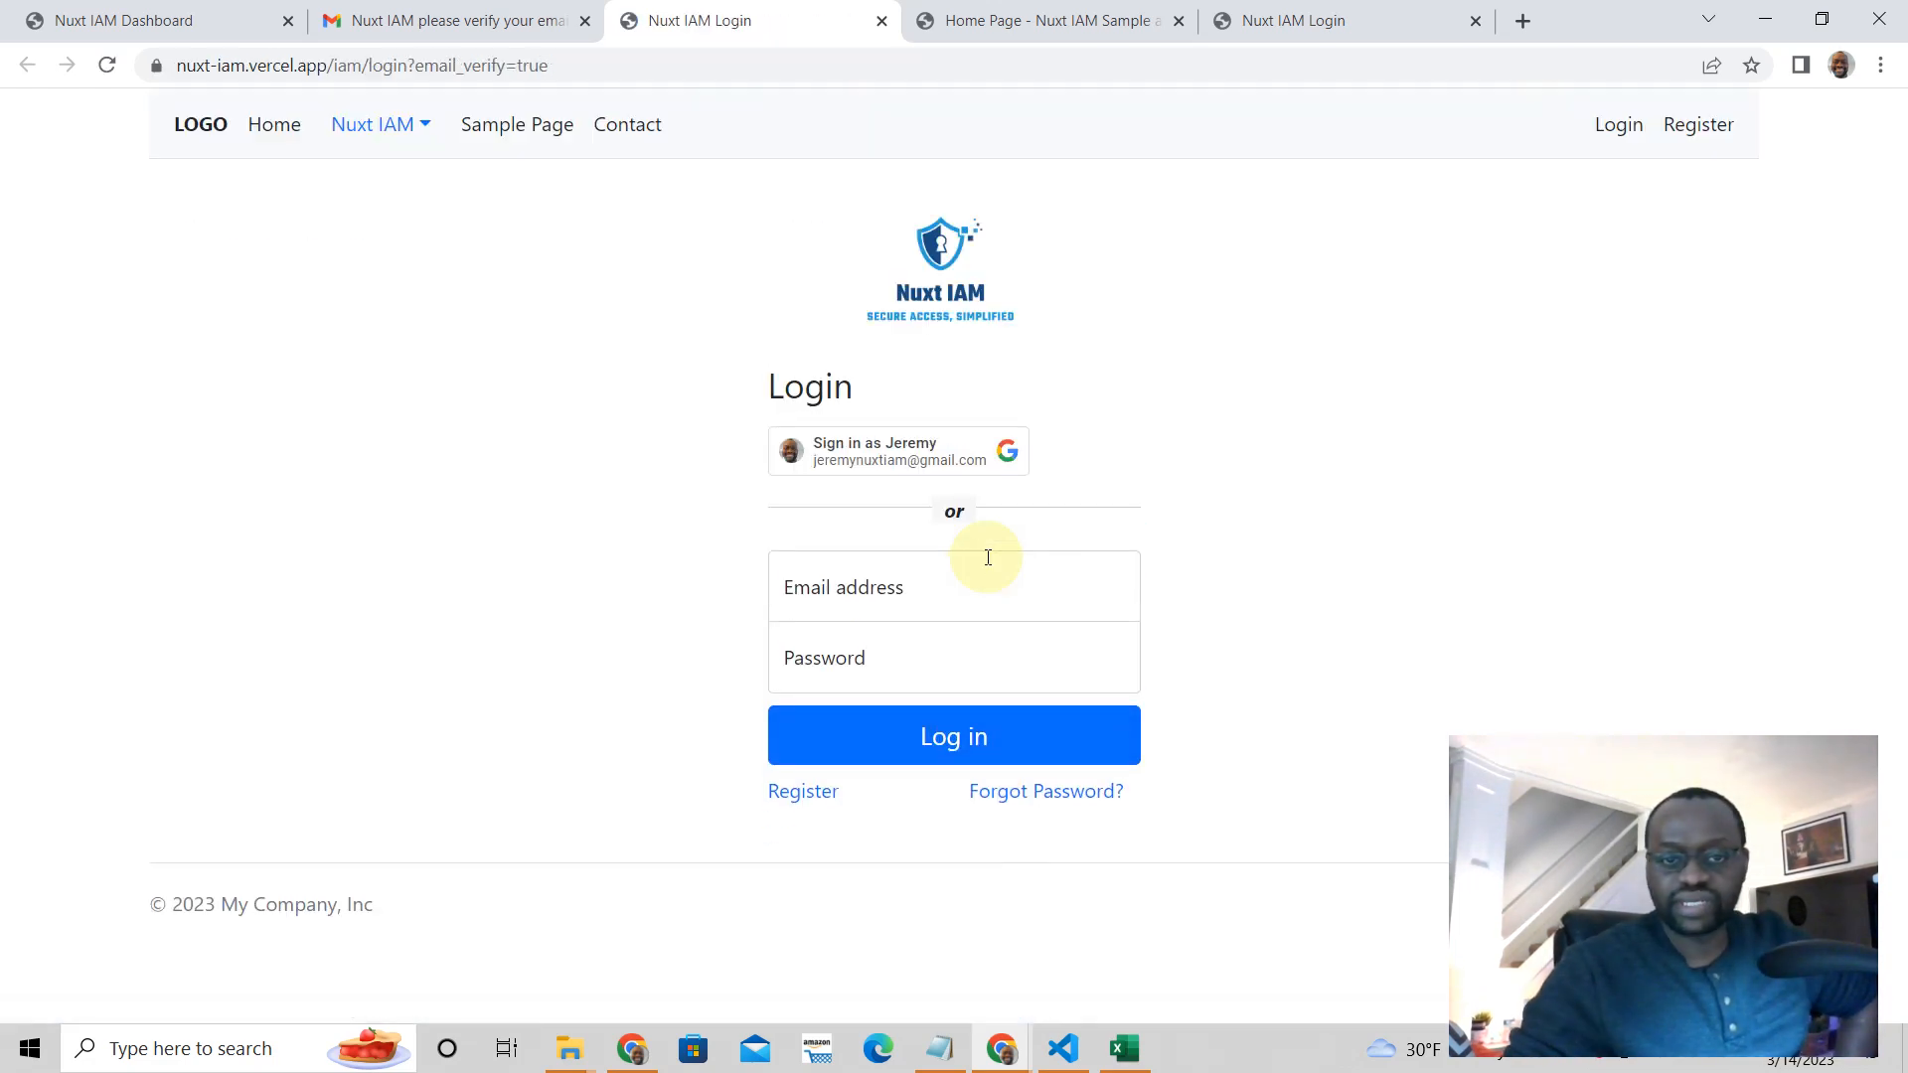
# Log in with the saved email and open the user avatar menu on the dashboard.
pyautogui.click(954, 586)
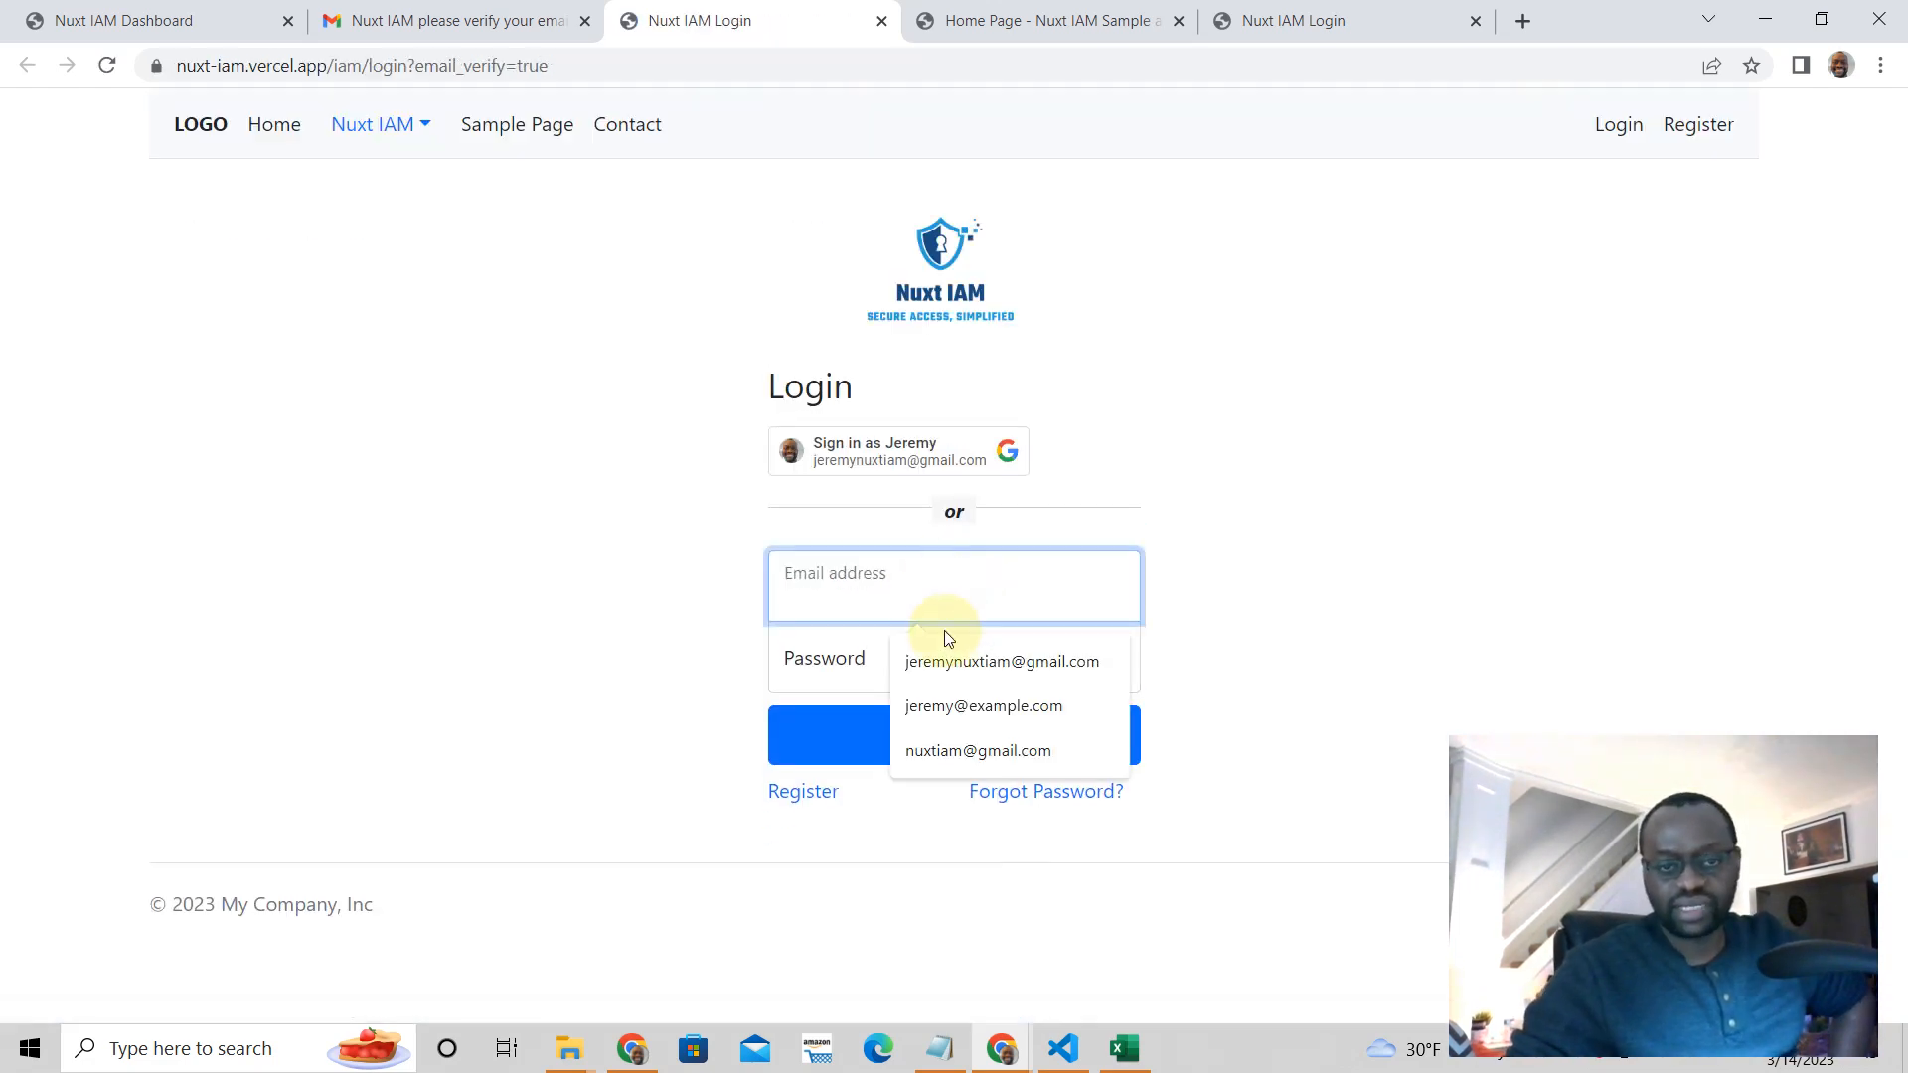
pyautogui.click(1001, 661)
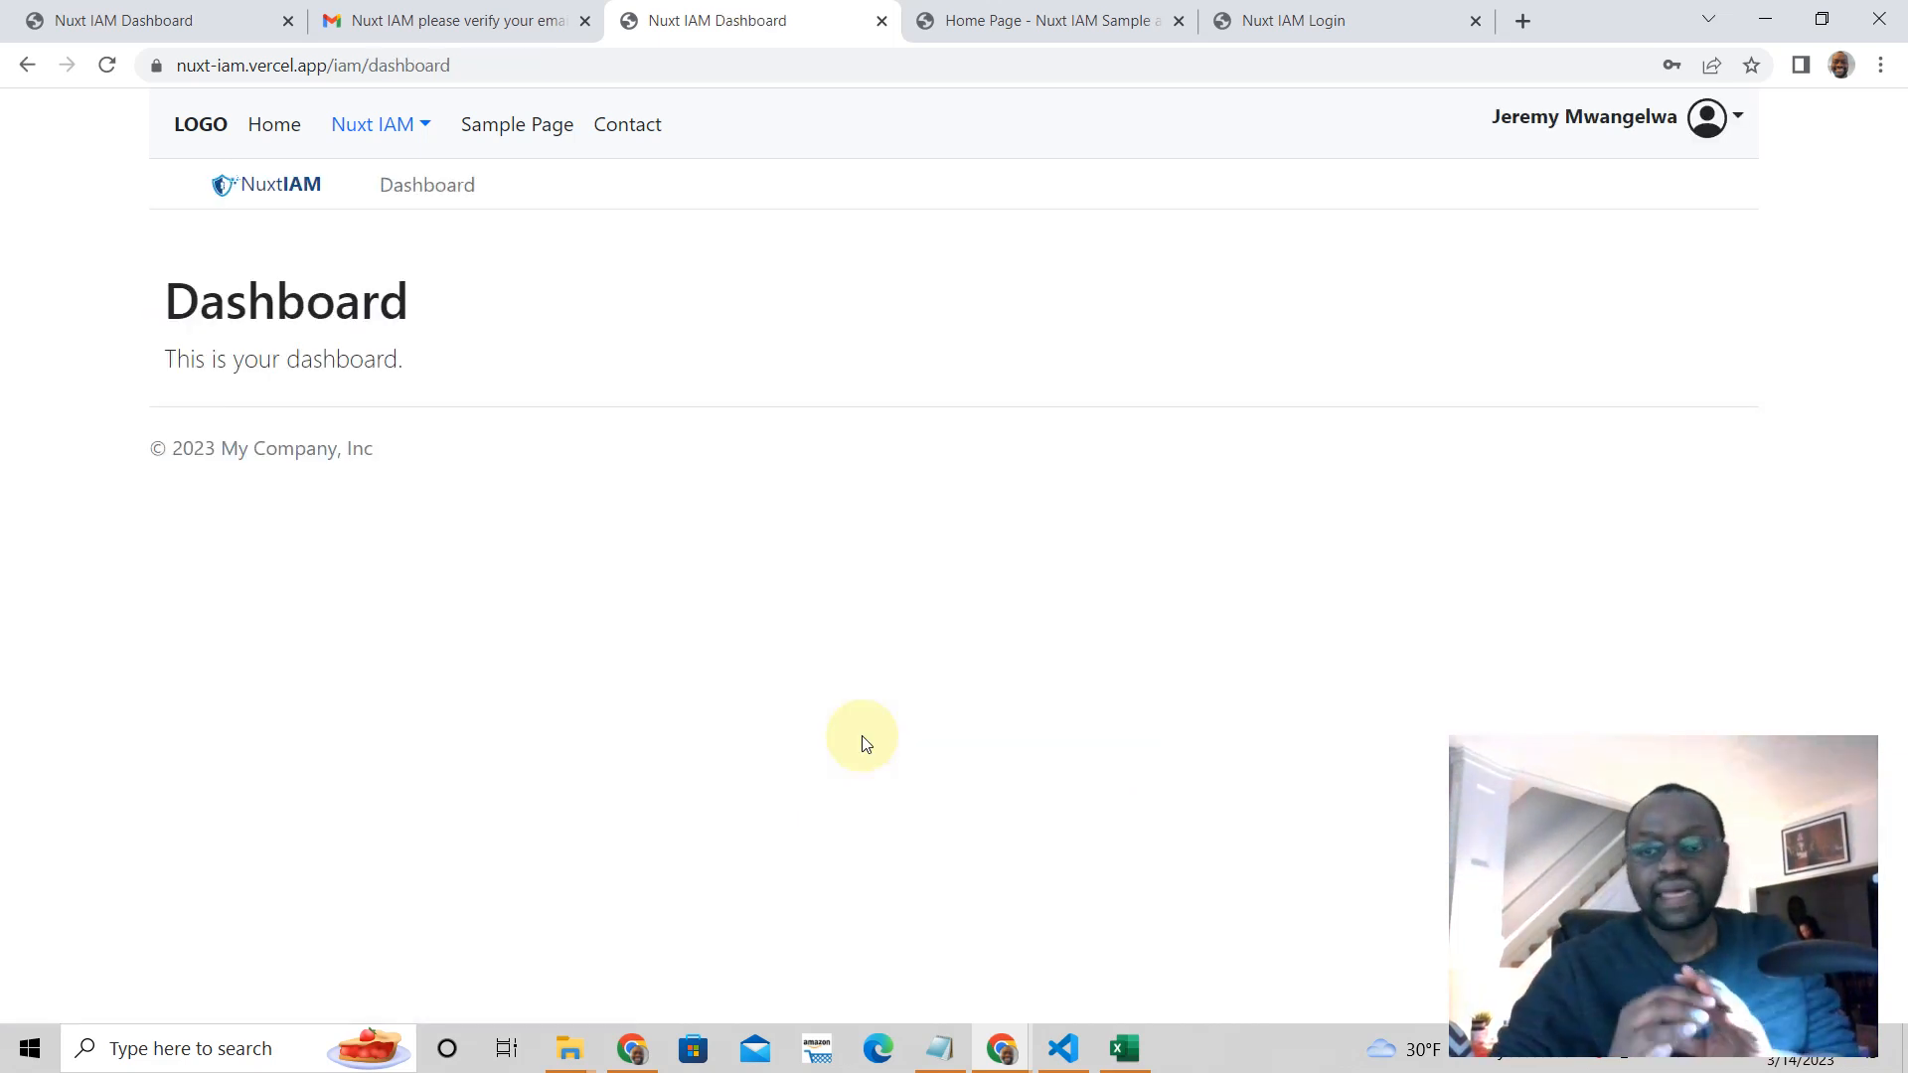
pyautogui.moveTo(1891, 115)
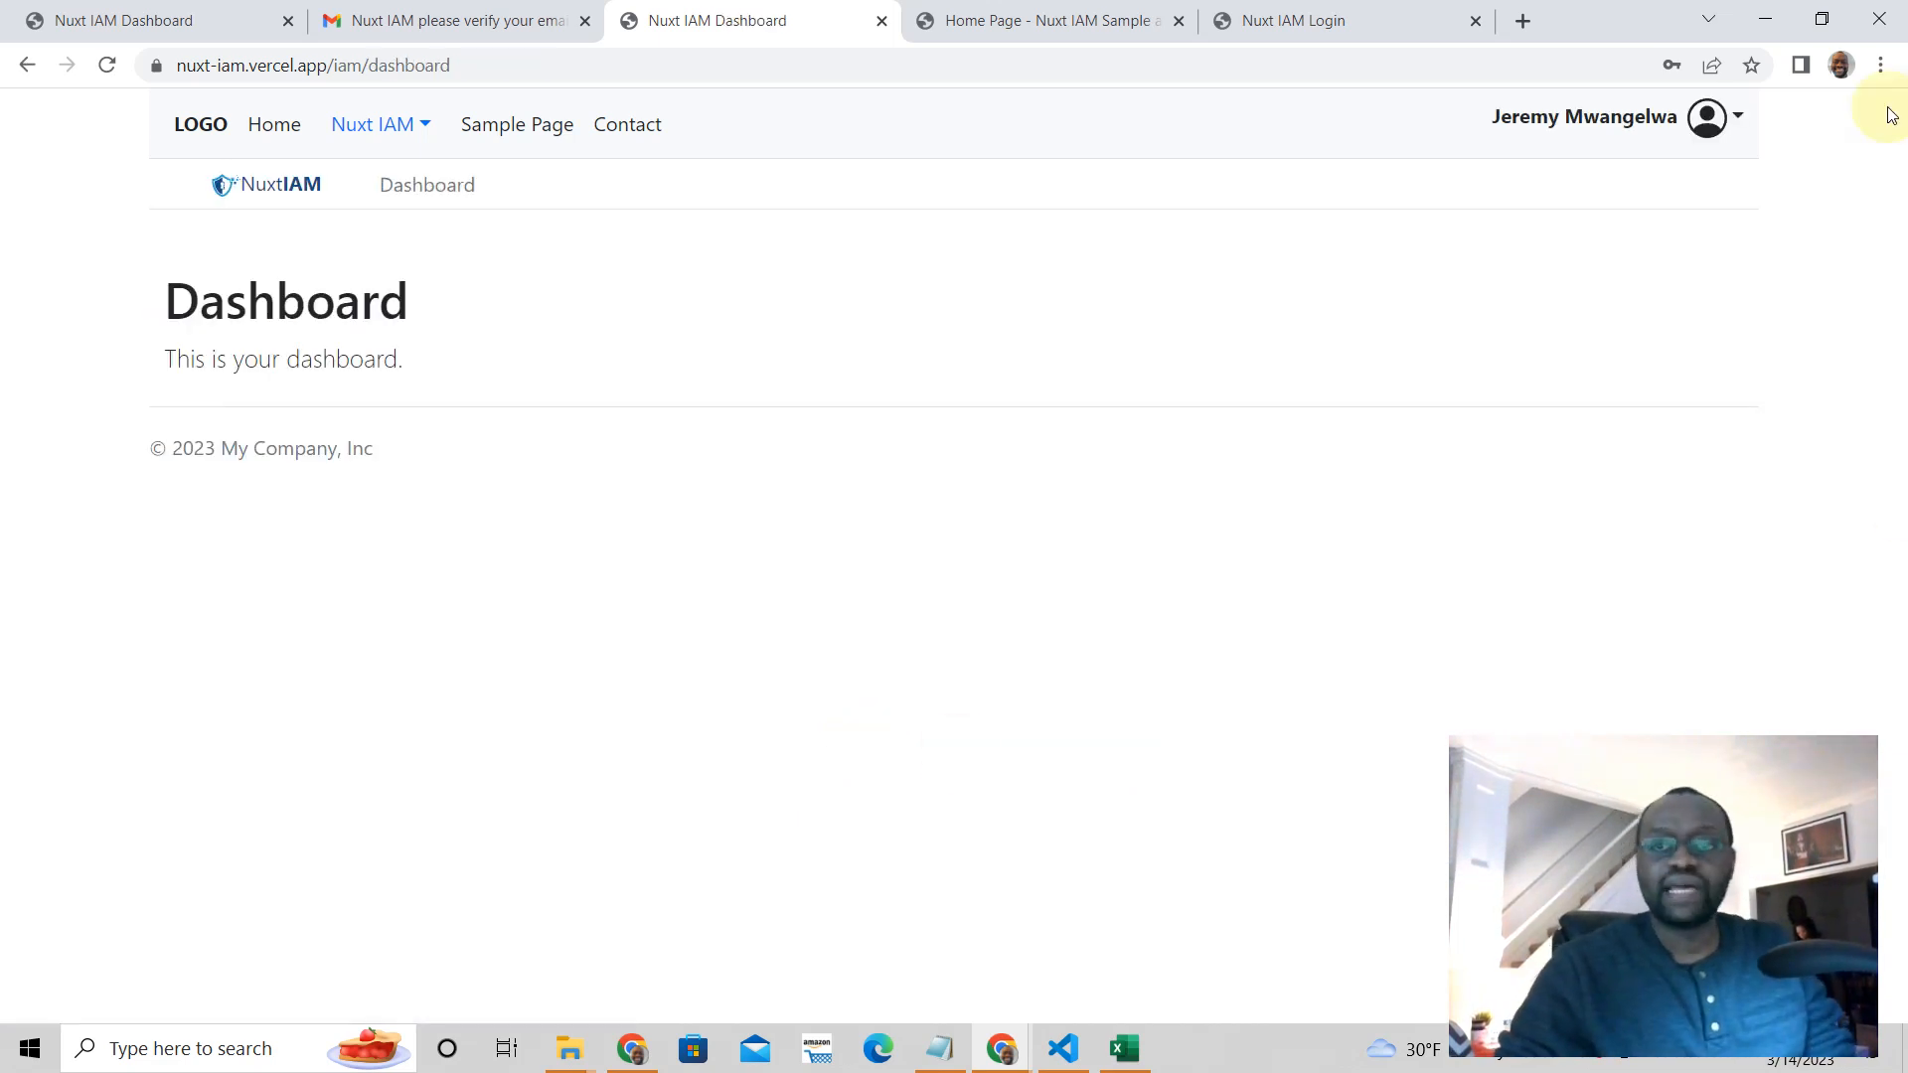
pyautogui.click(1708, 118)
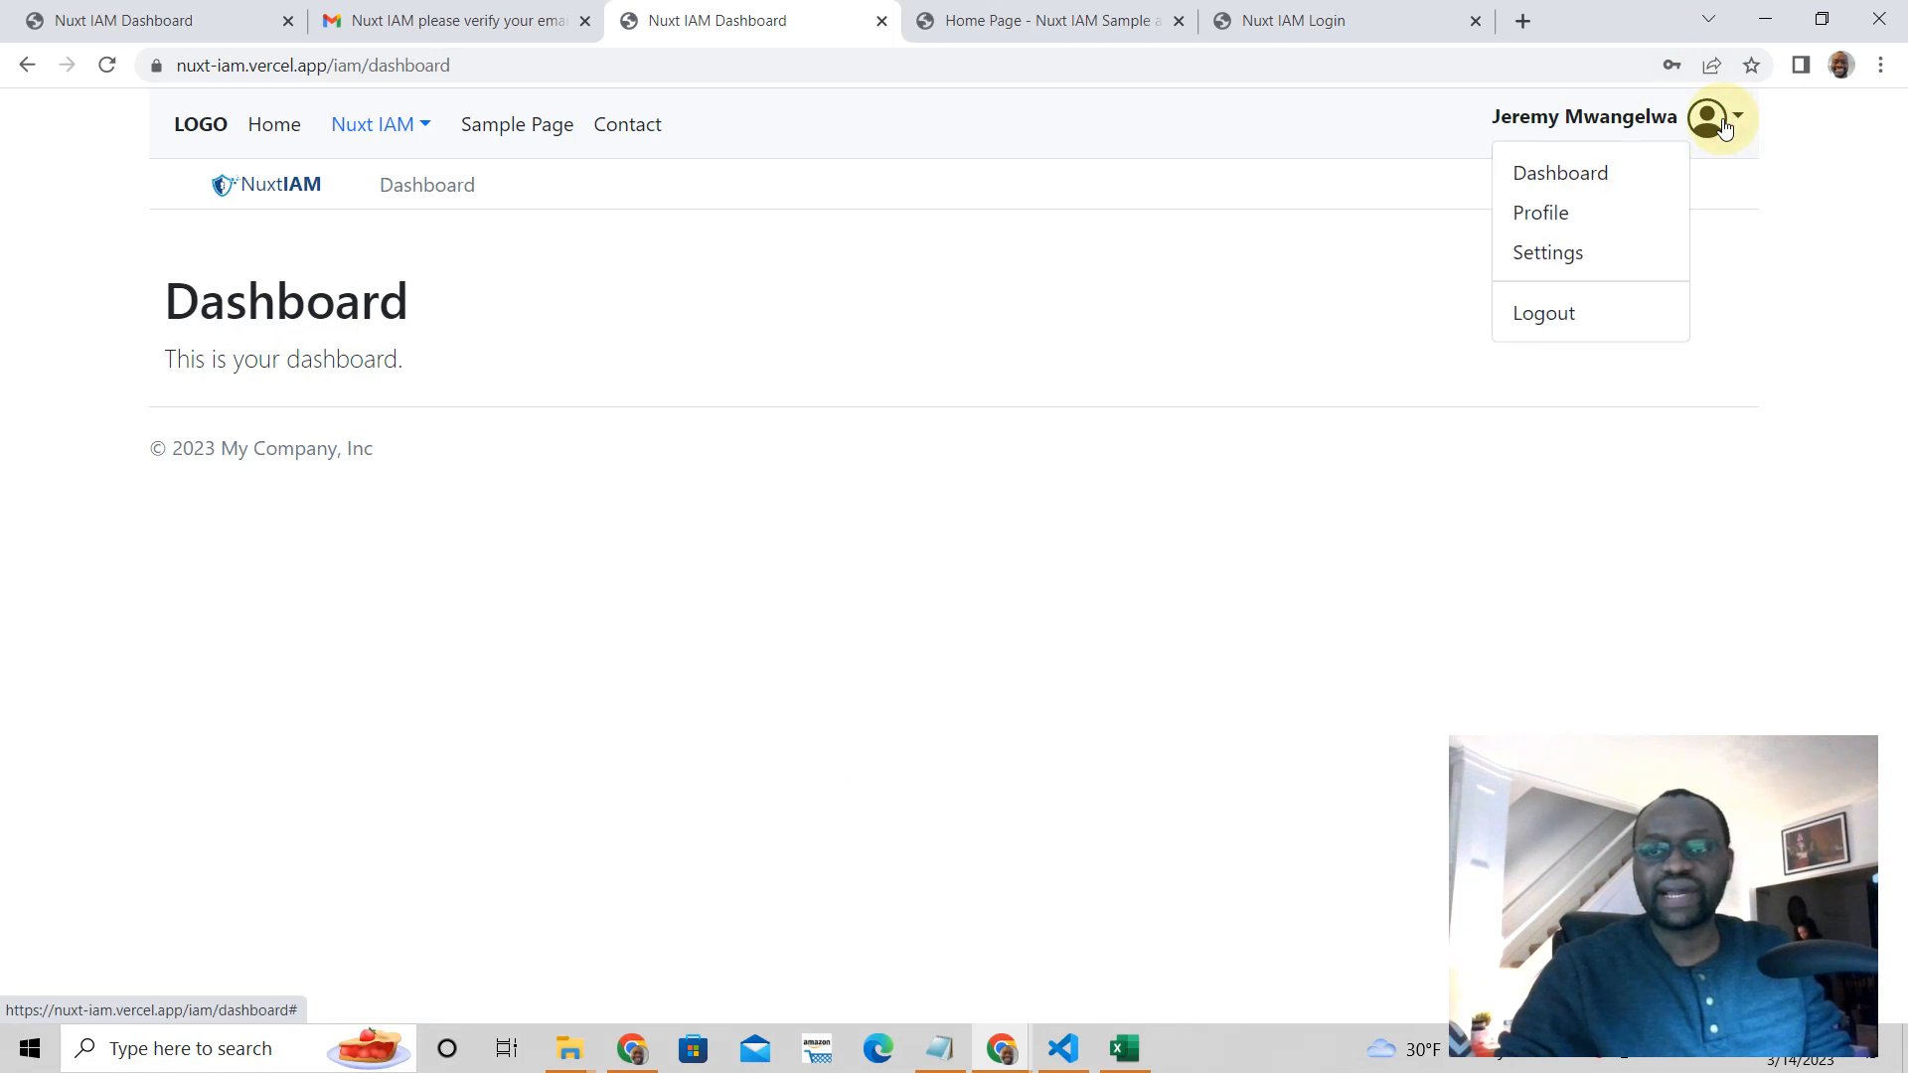
pyautogui.moveTo(1544, 313)
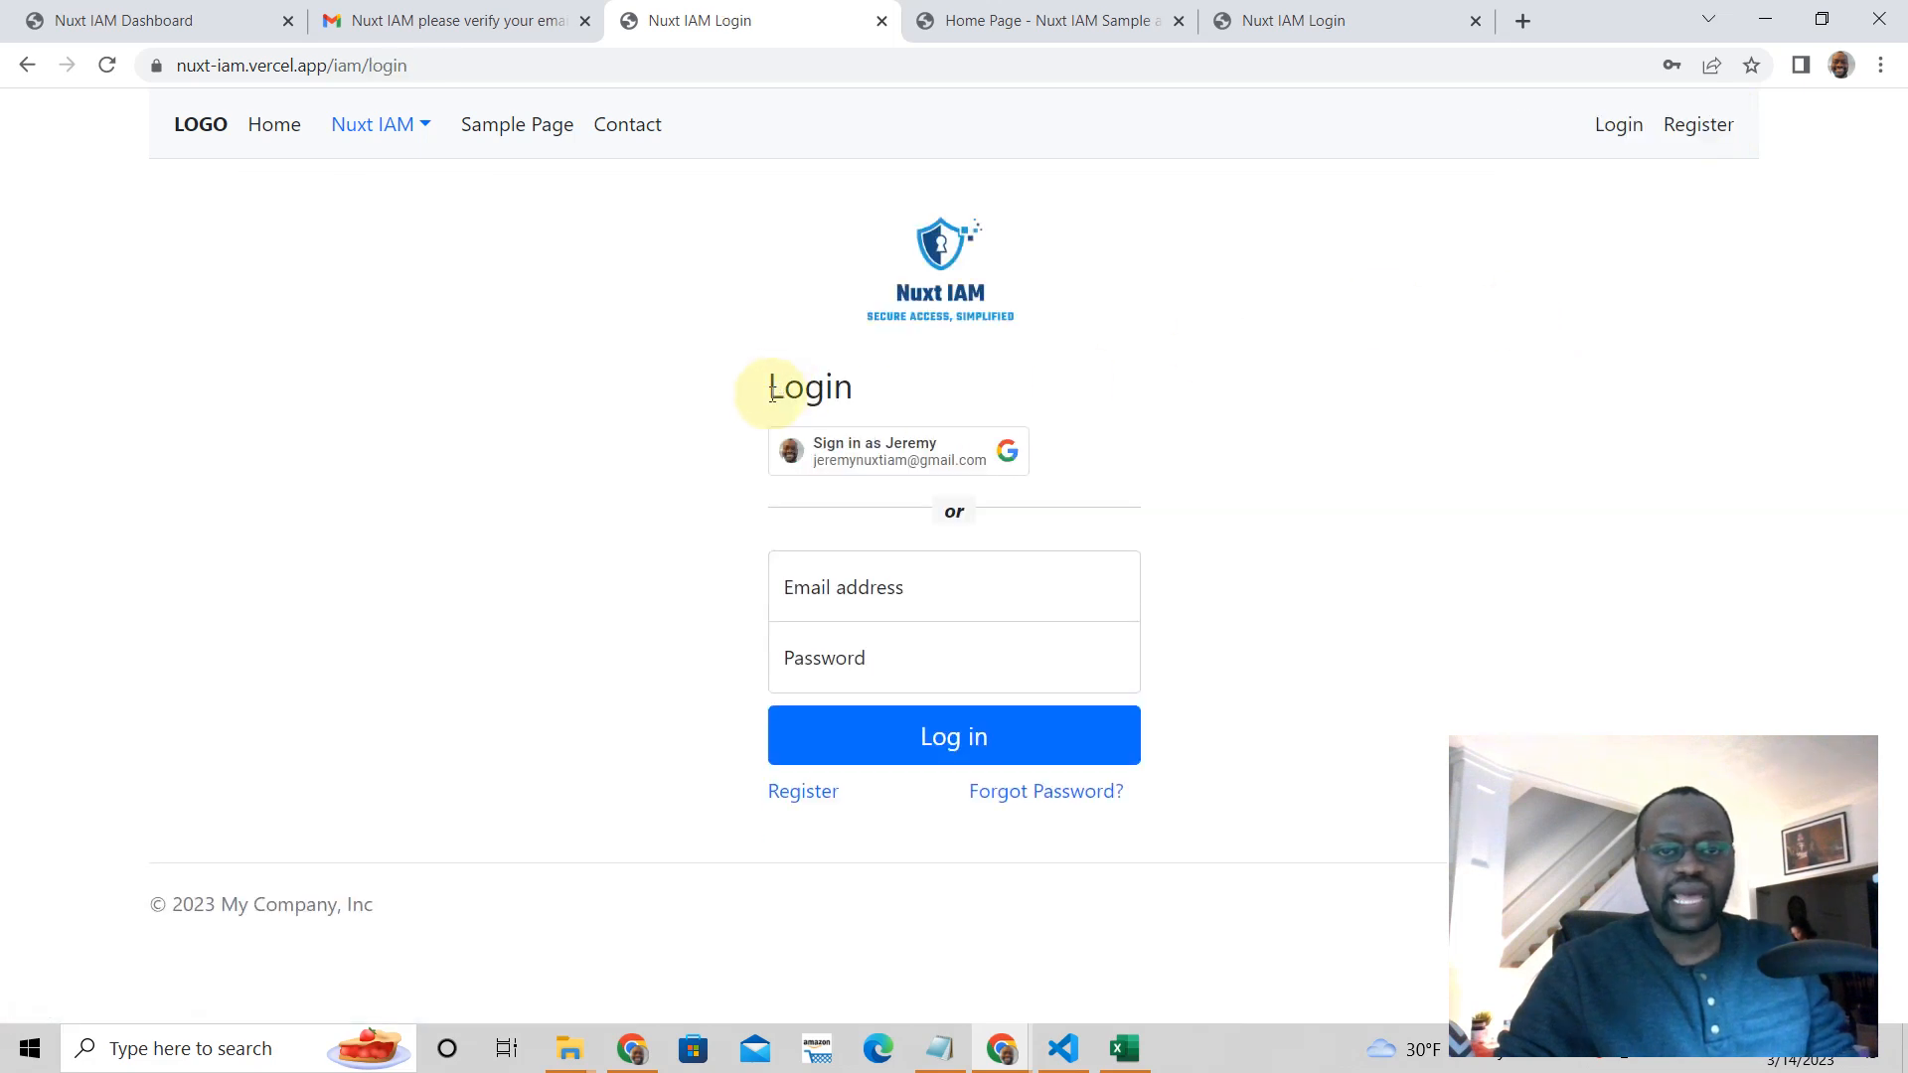
# Submit a Forgot Password reset request for the account's email.
pyautogui.click(1044, 791)
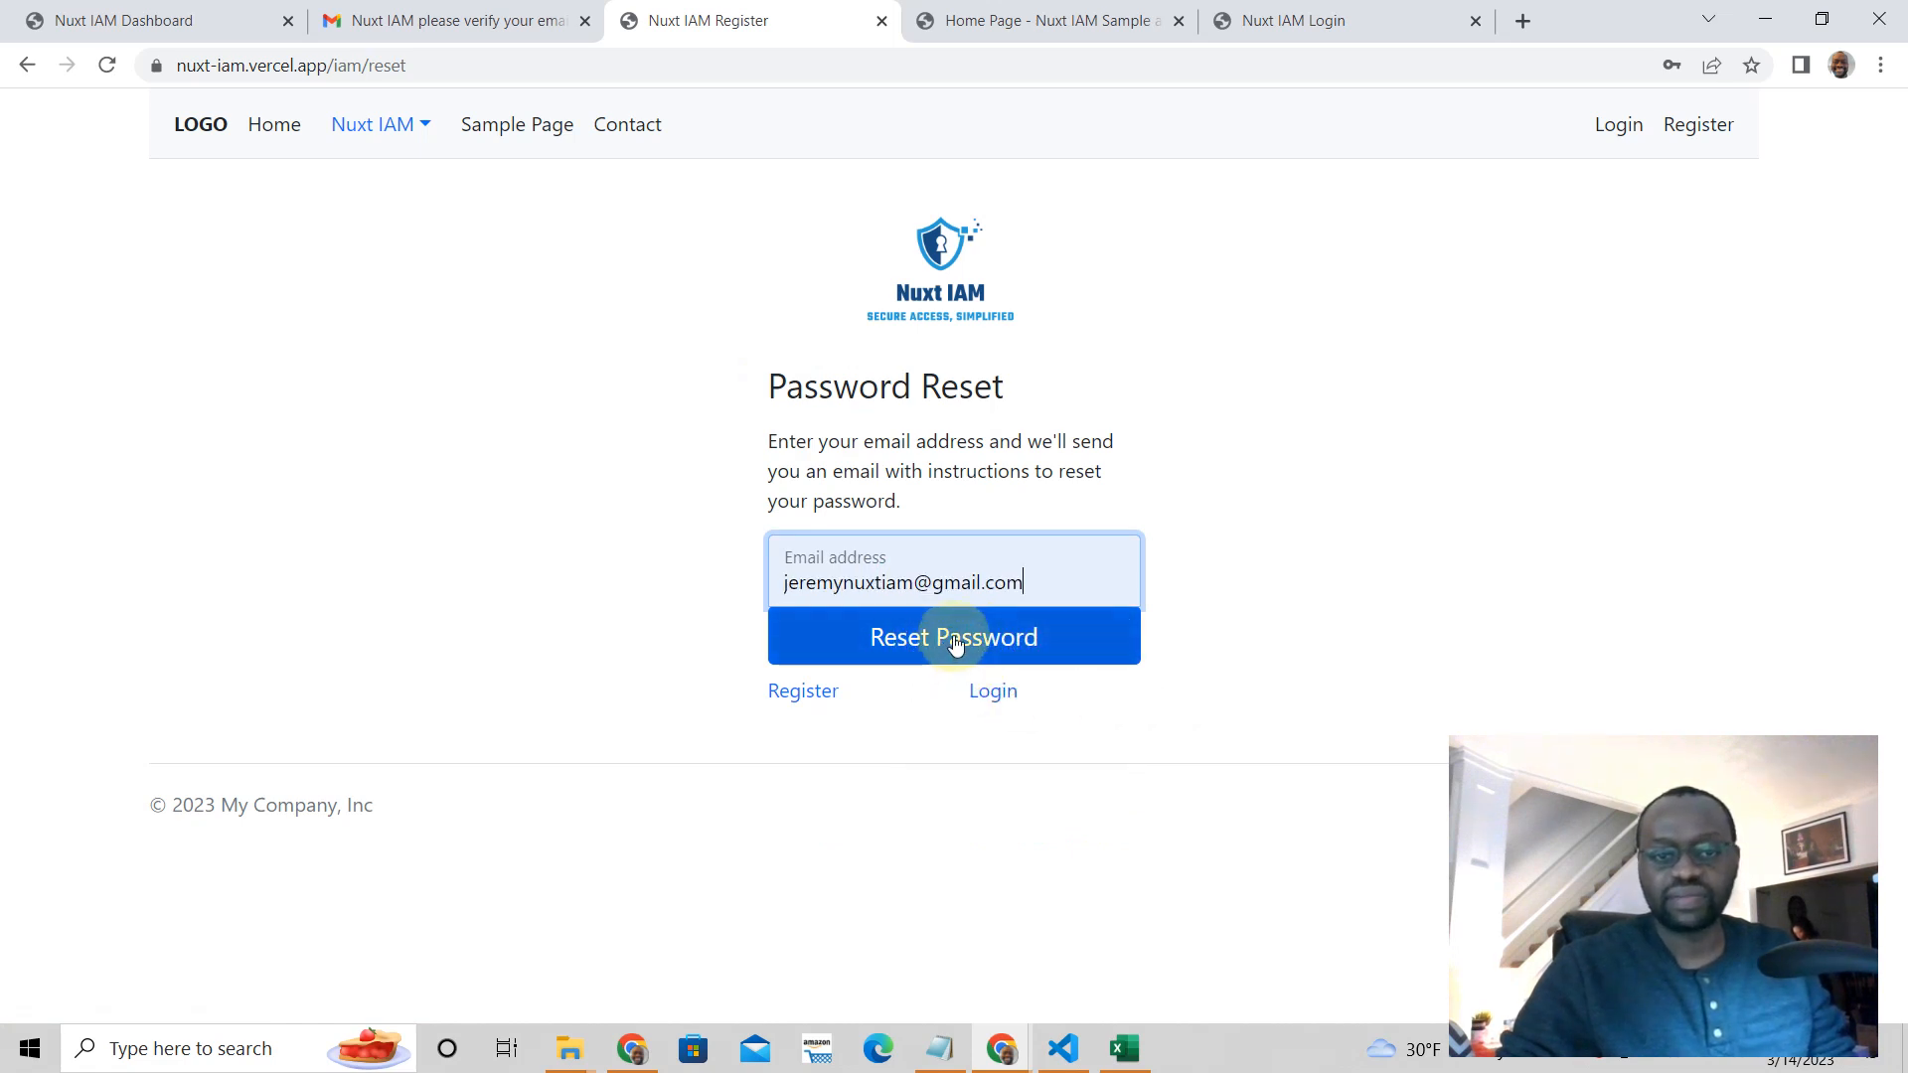
pyautogui.click(953, 636)
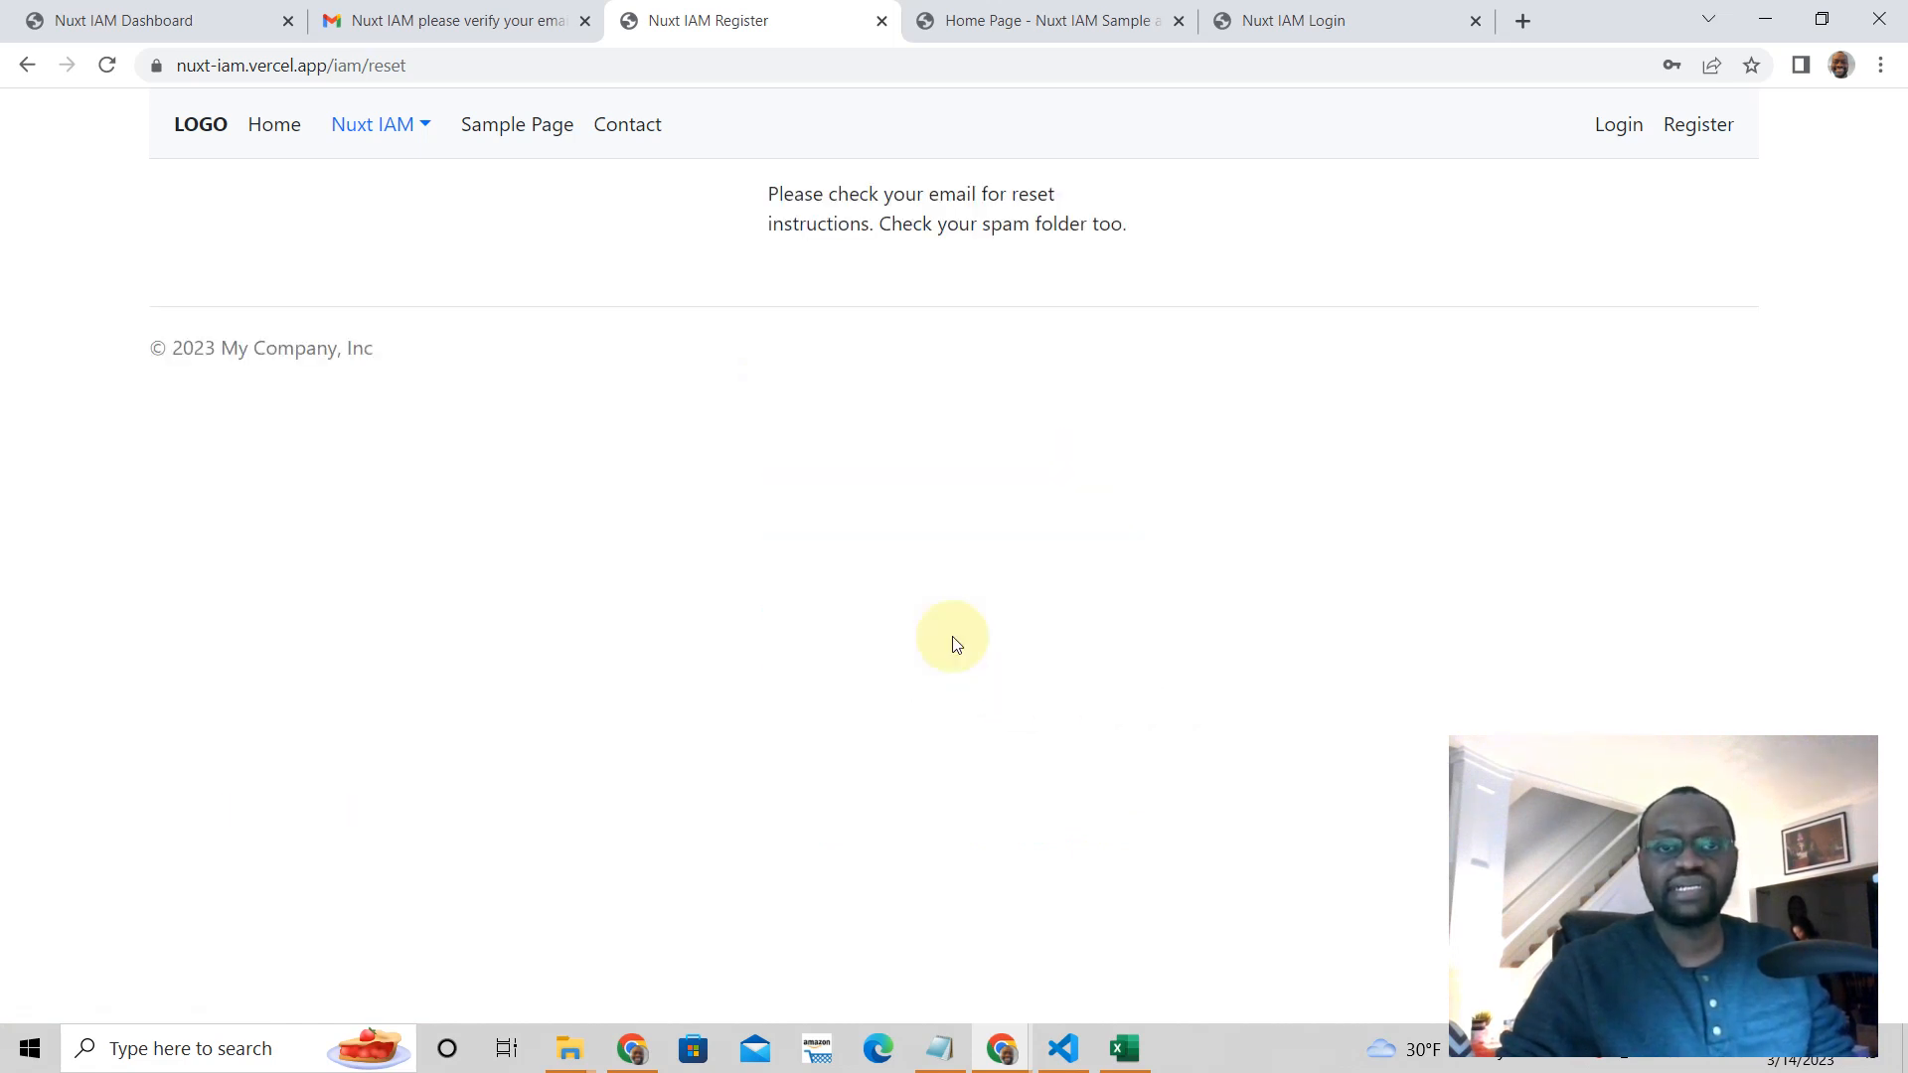
pyautogui.moveTo(1075, 230)
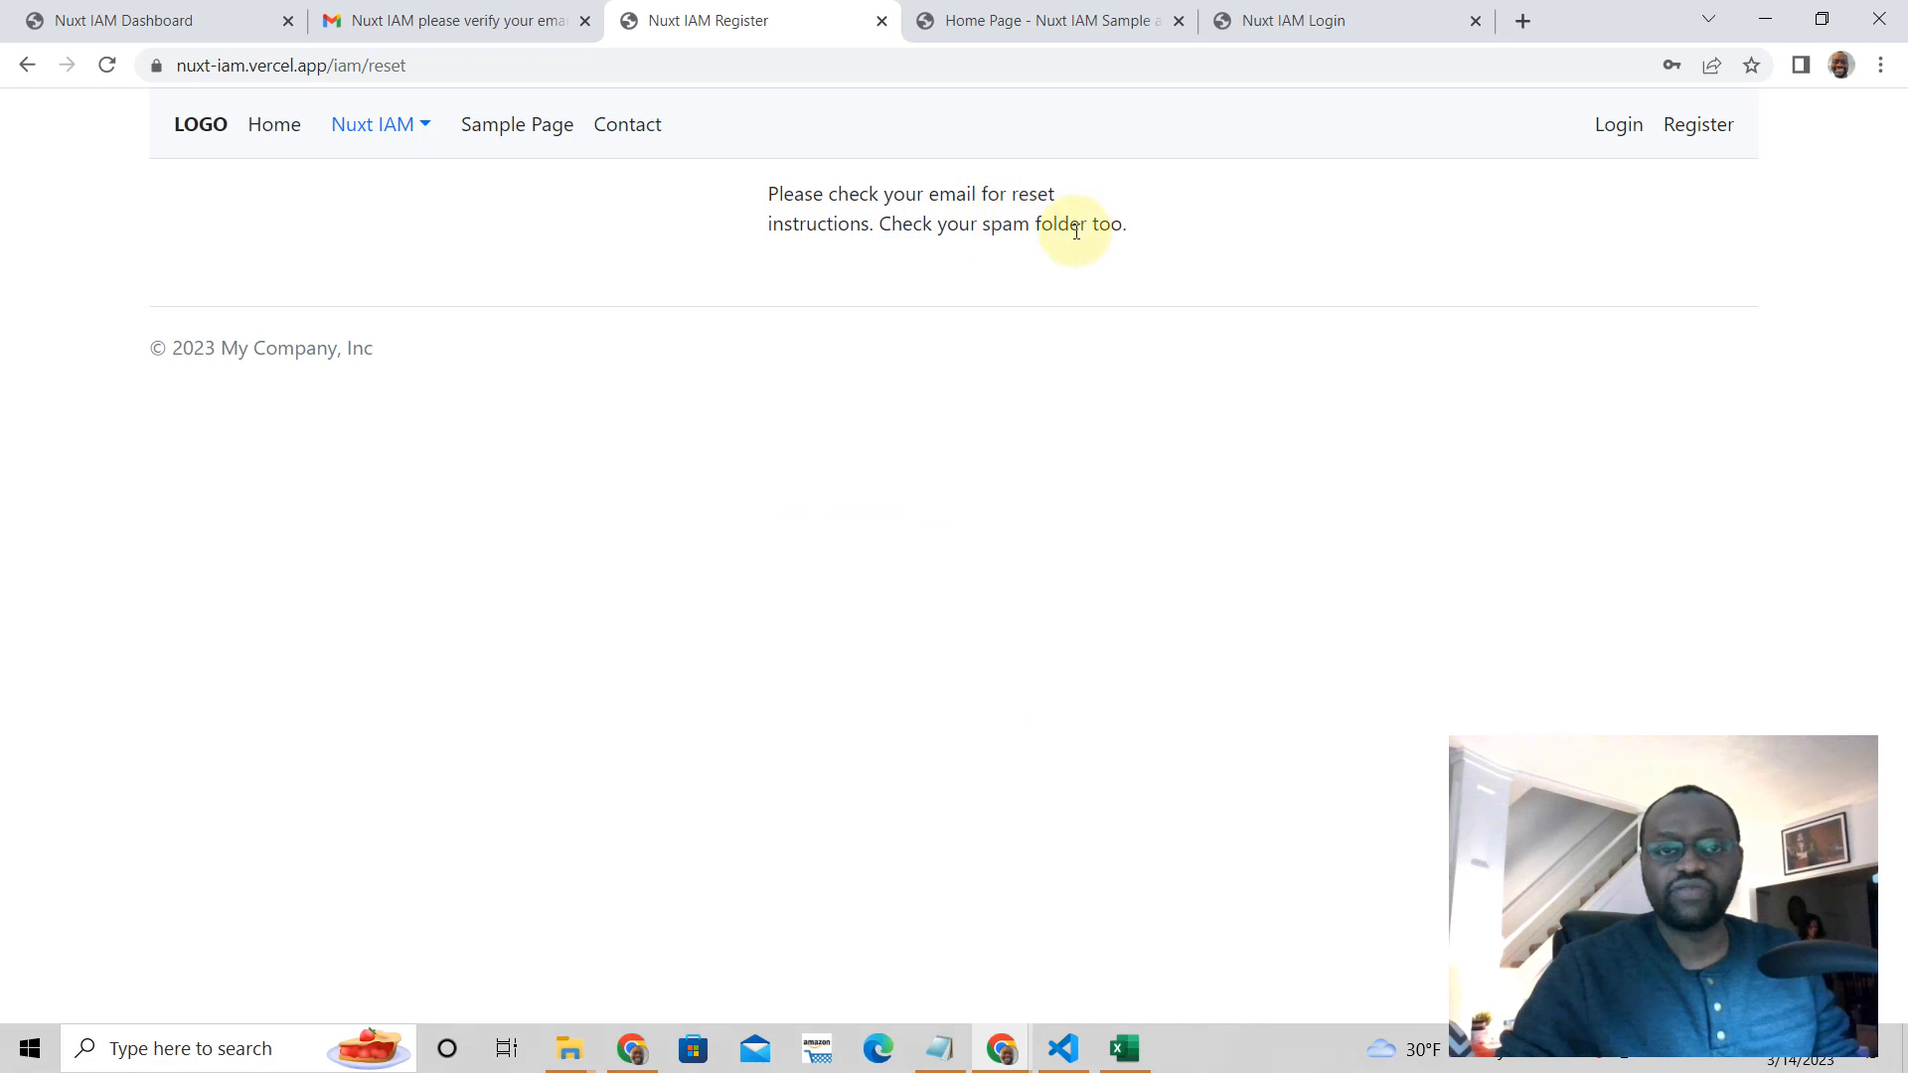
pyautogui.moveTo(1190, 255)
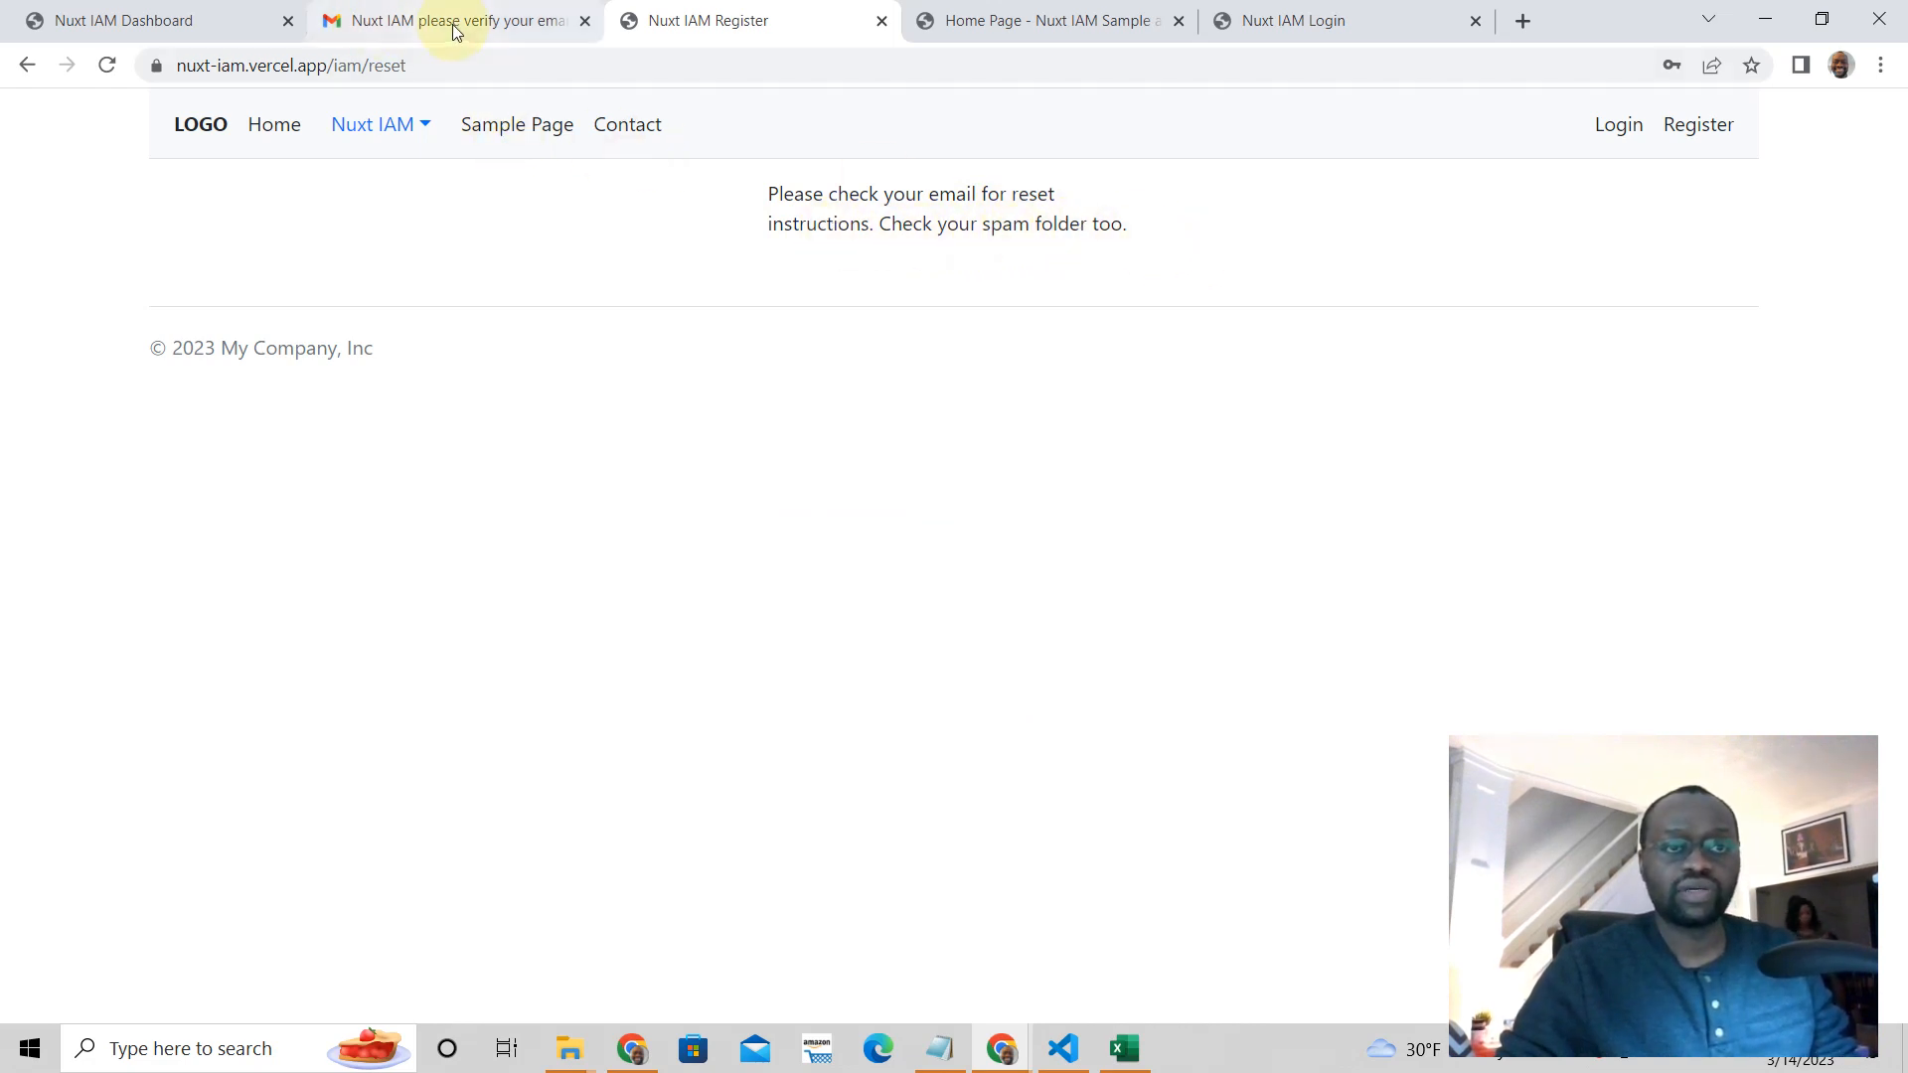
# Reload Gmail and open the 'Nuxt IAM reset password link' email from All Mail.
pyautogui.click(456, 21)
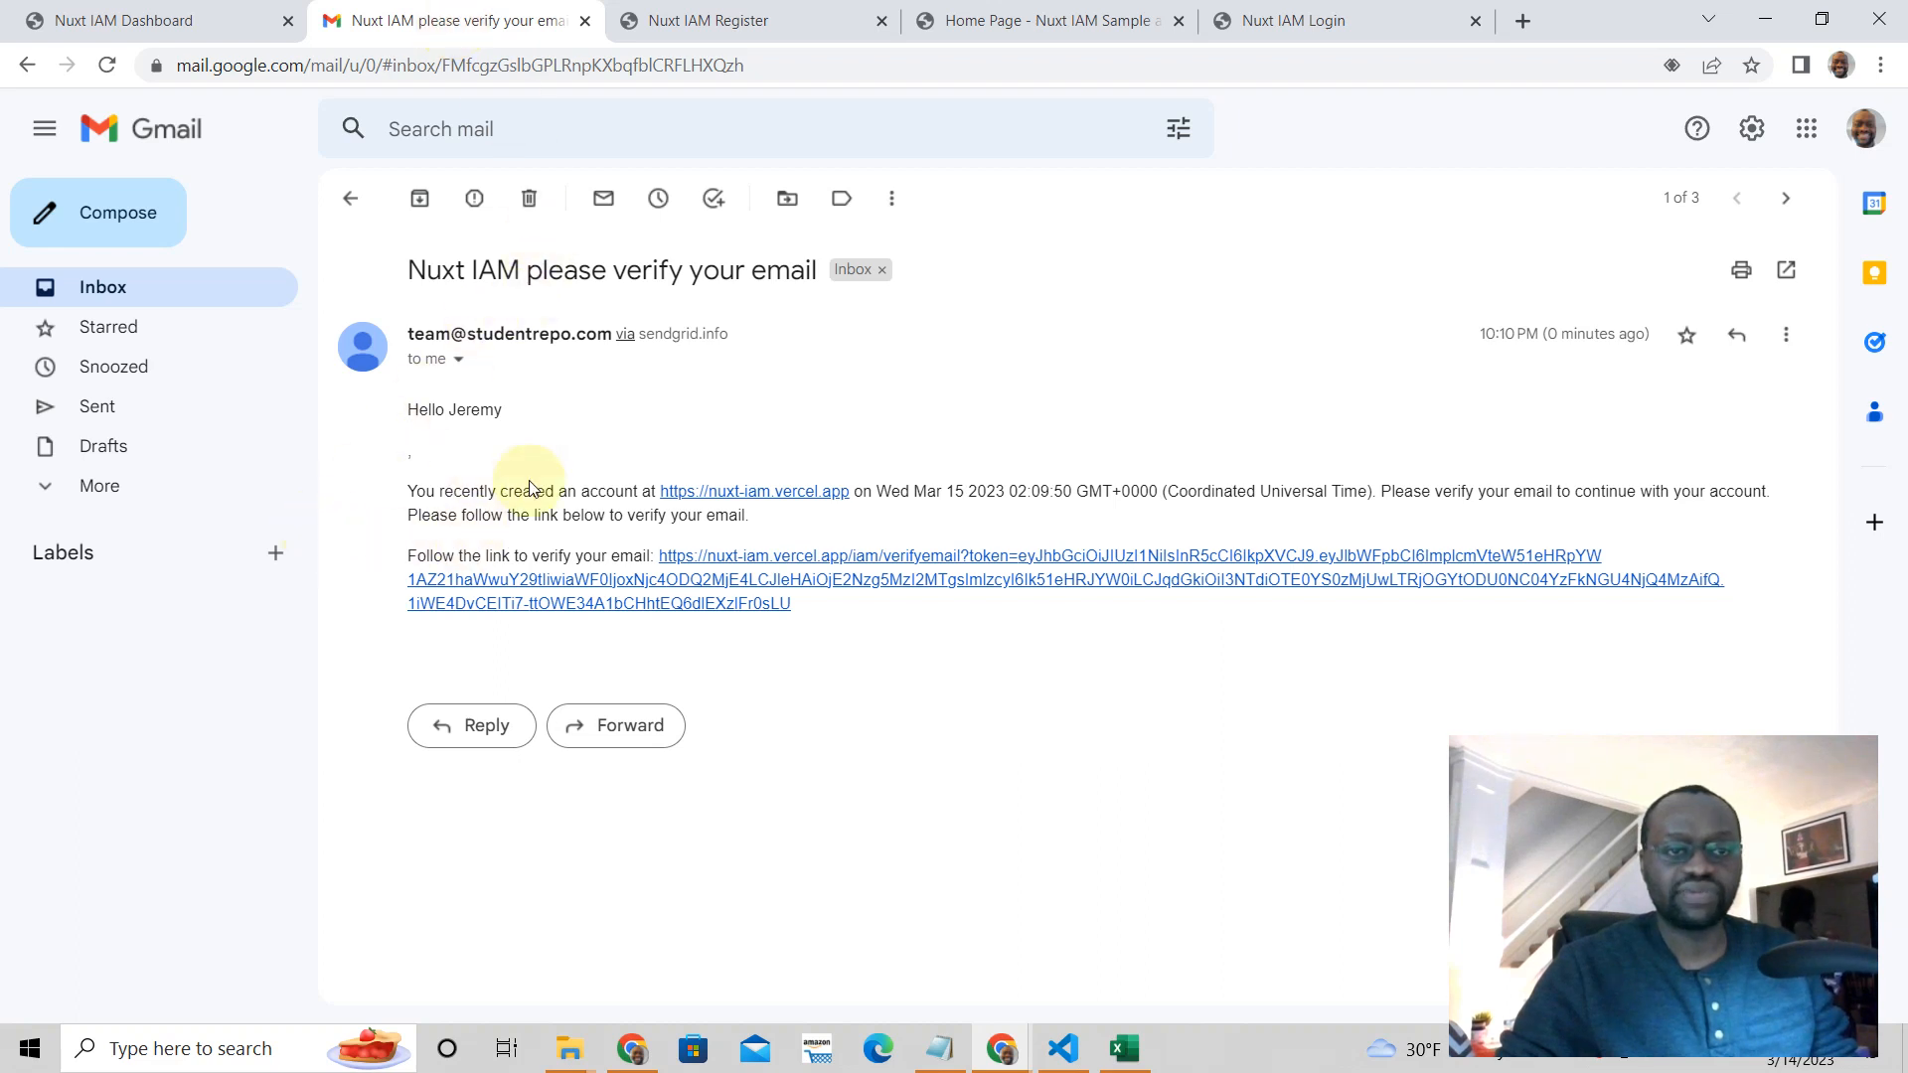
pyautogui.moveTo(106, 65)
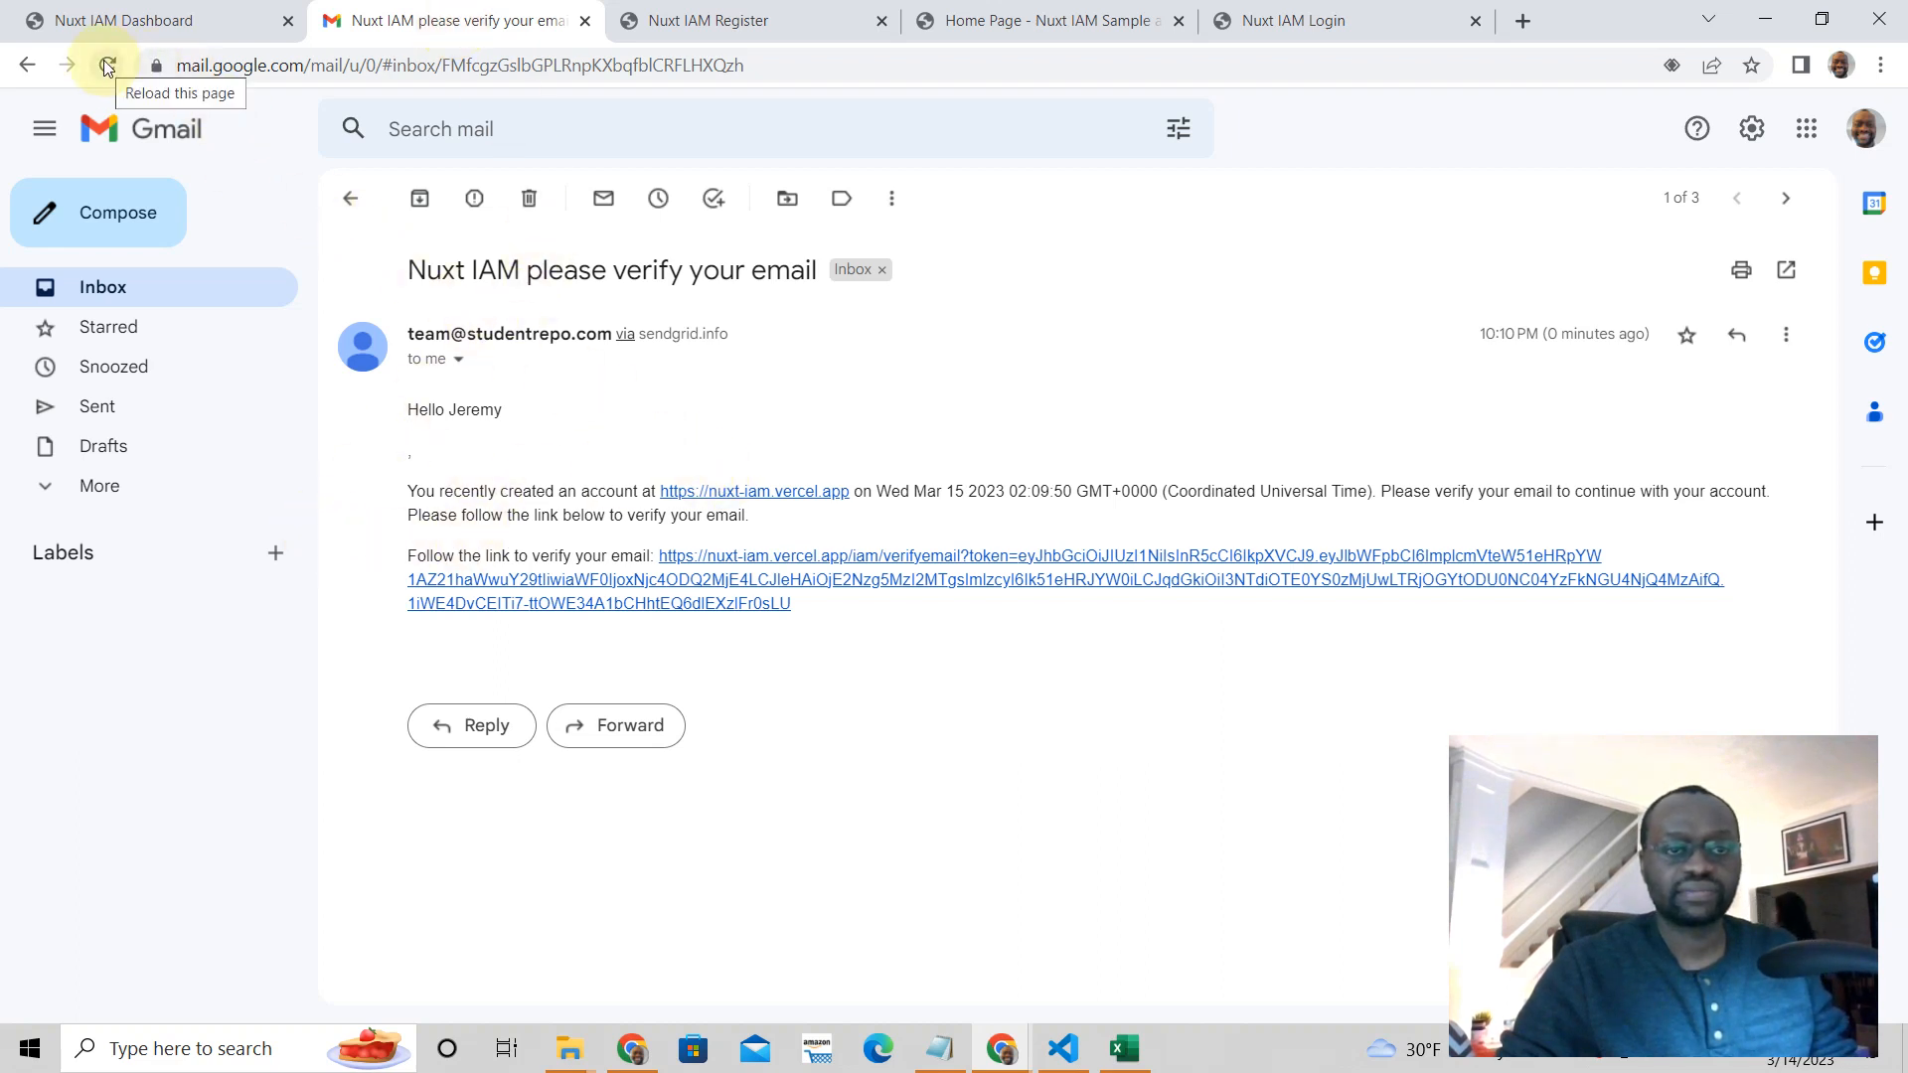
pyautogui.click(105, 66)
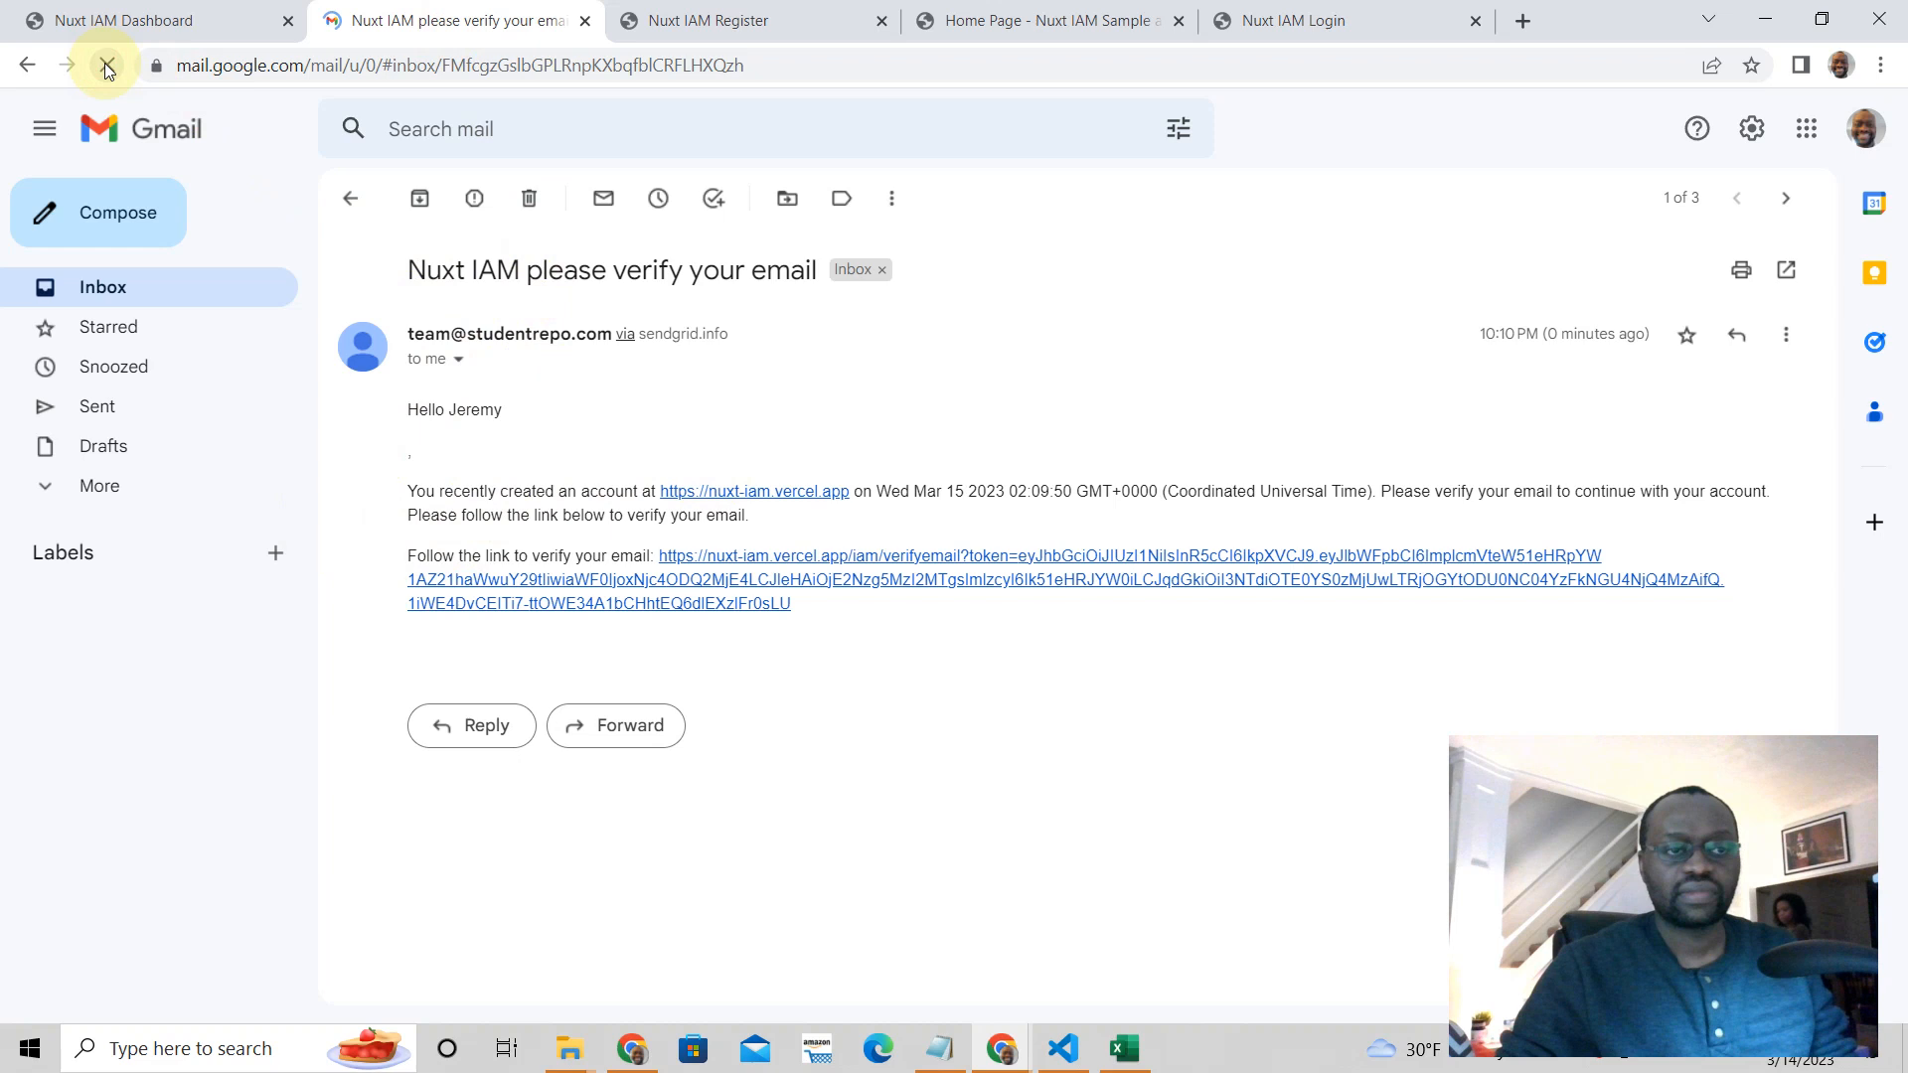
pyautogui.click(107, 64)
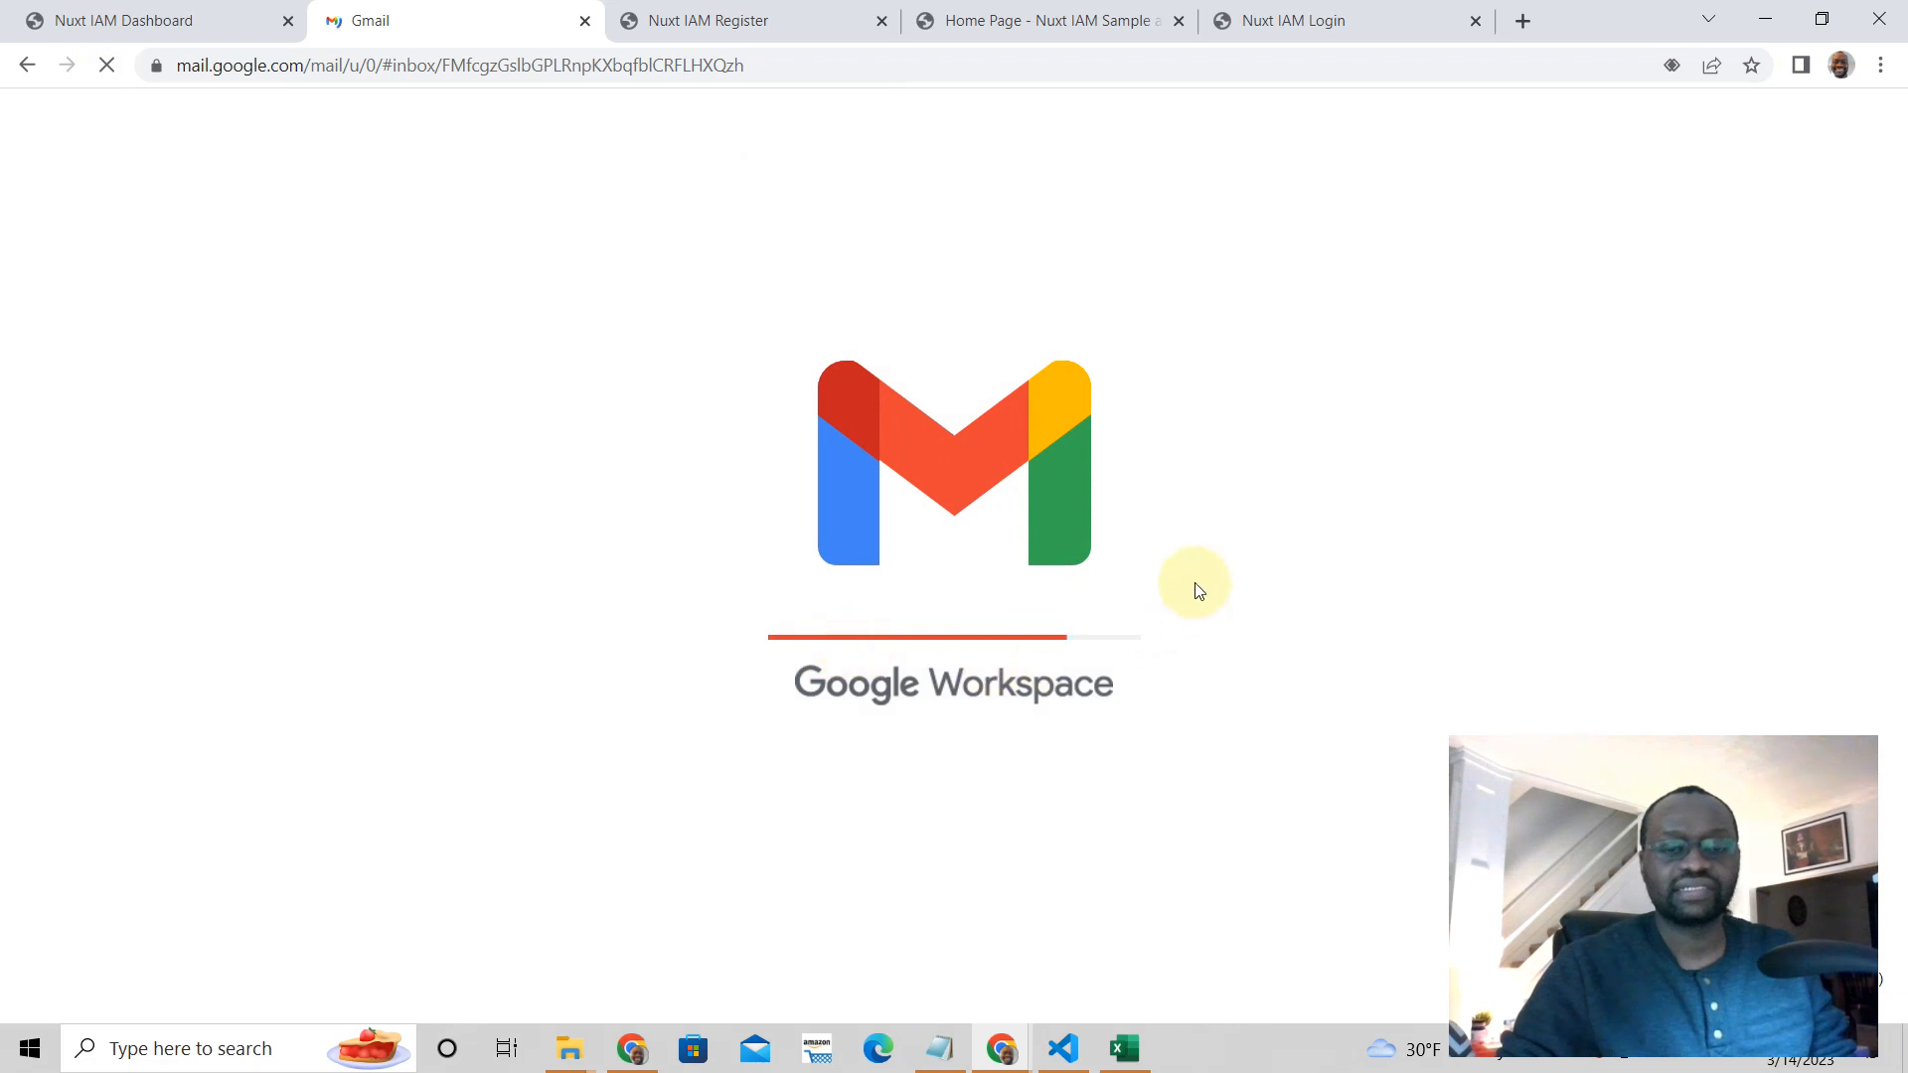
pyautogui.moveTo(1105, 396)
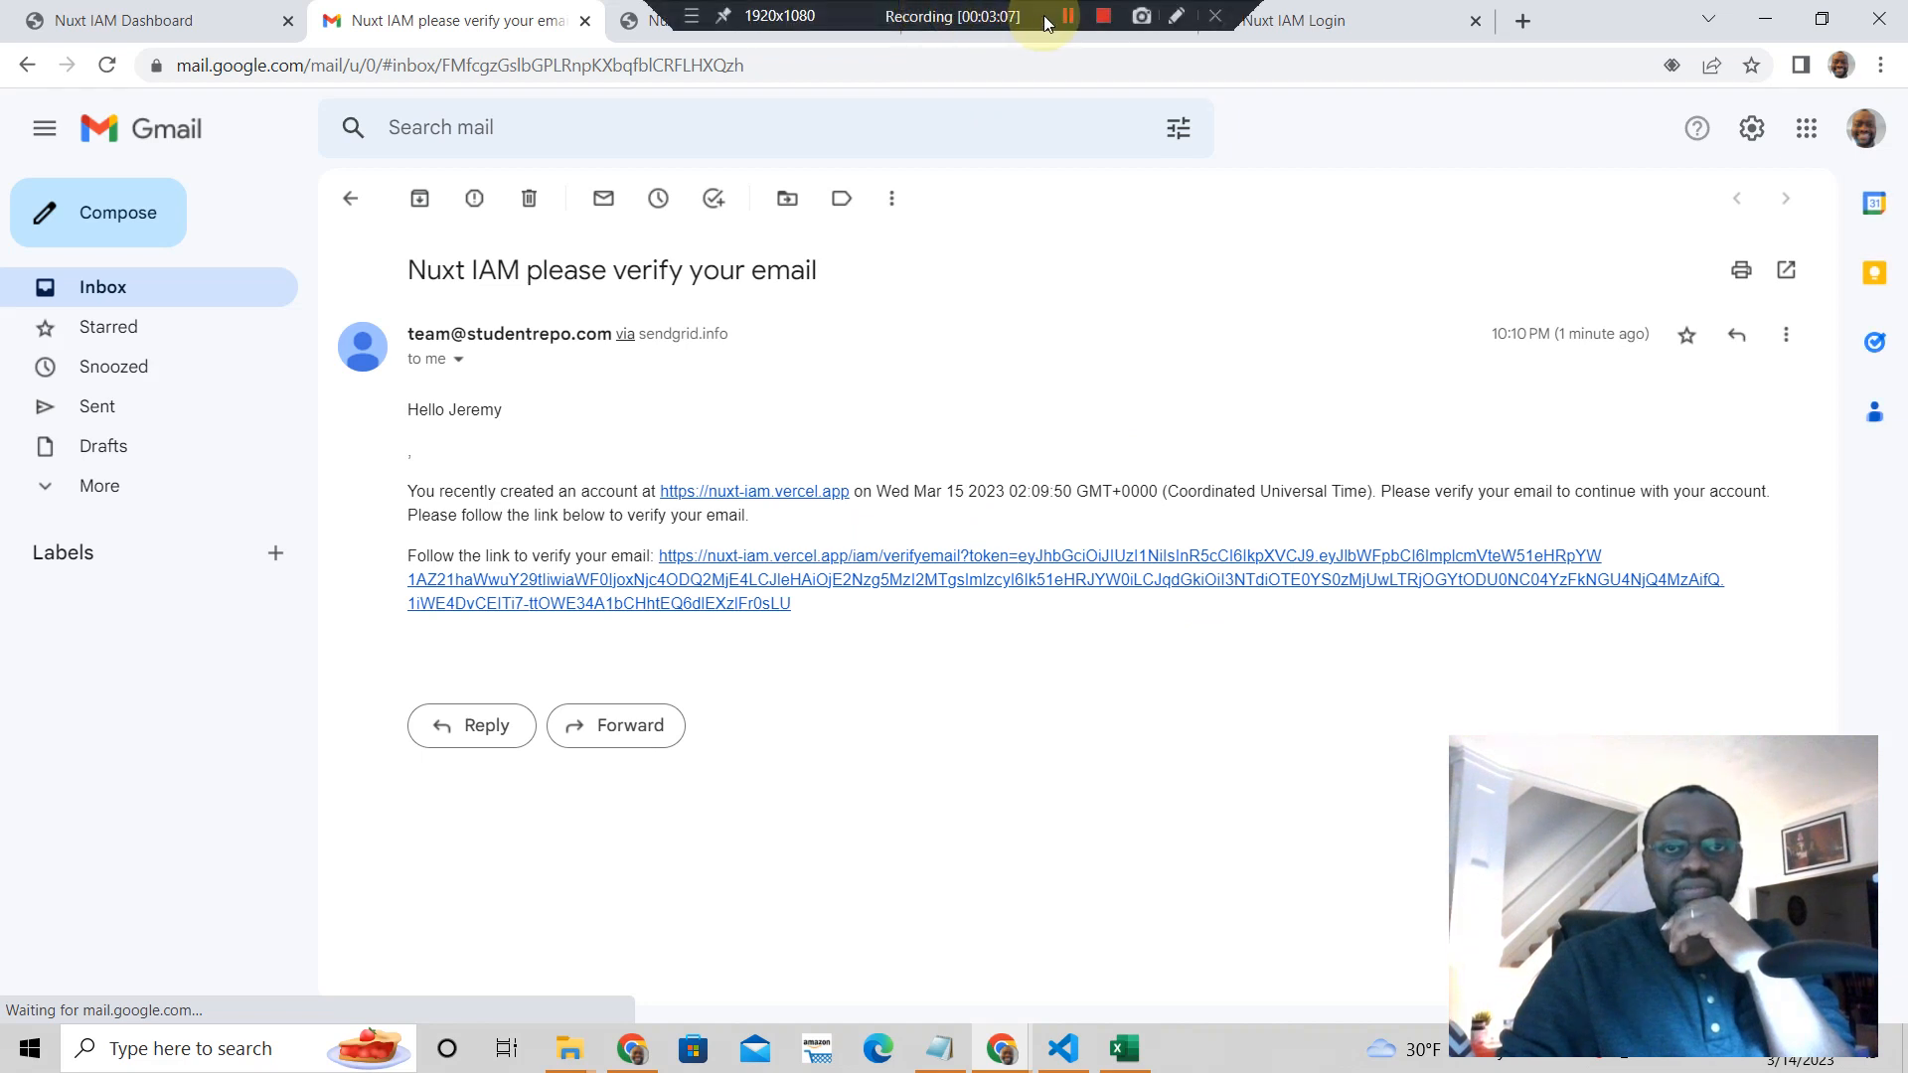
pyautogui.click(109, 644)
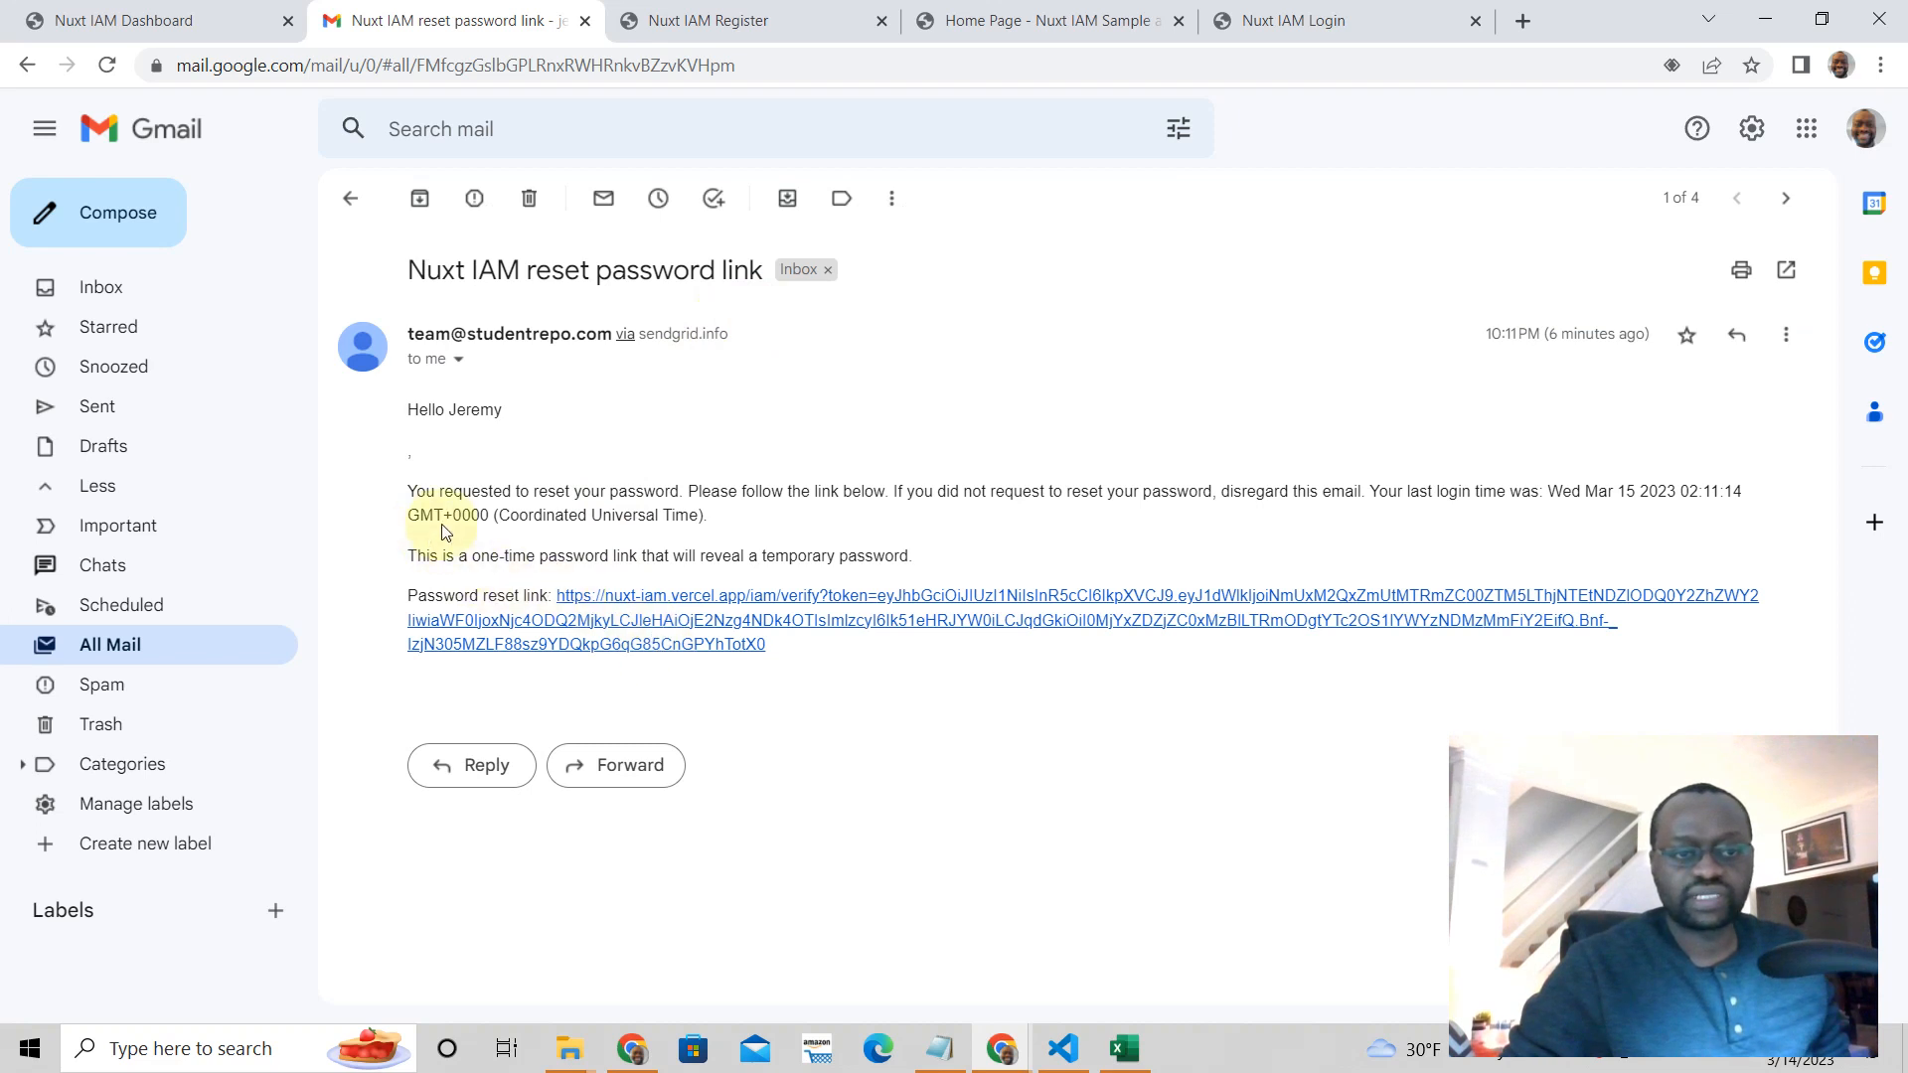
pyautogui.moveTo(1096, 533)
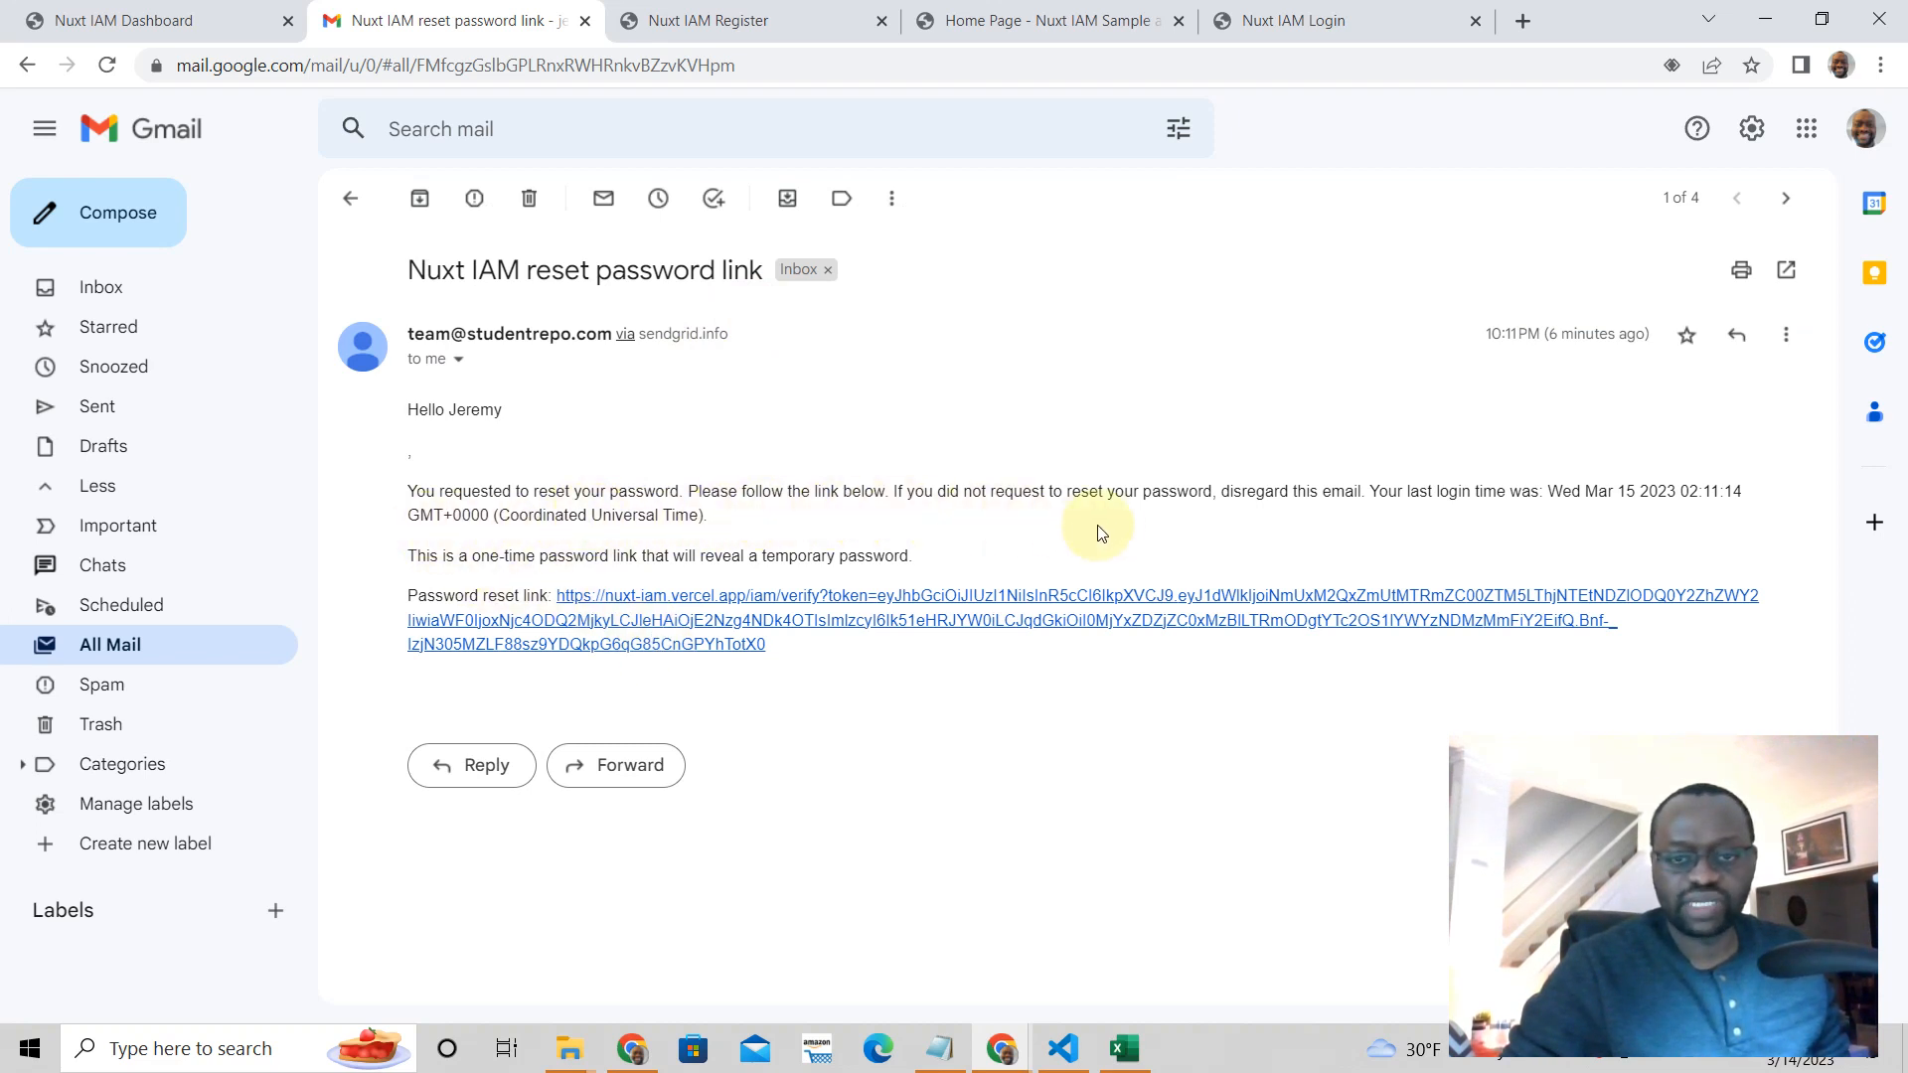
pyautogui.moveTo(1185, 517)
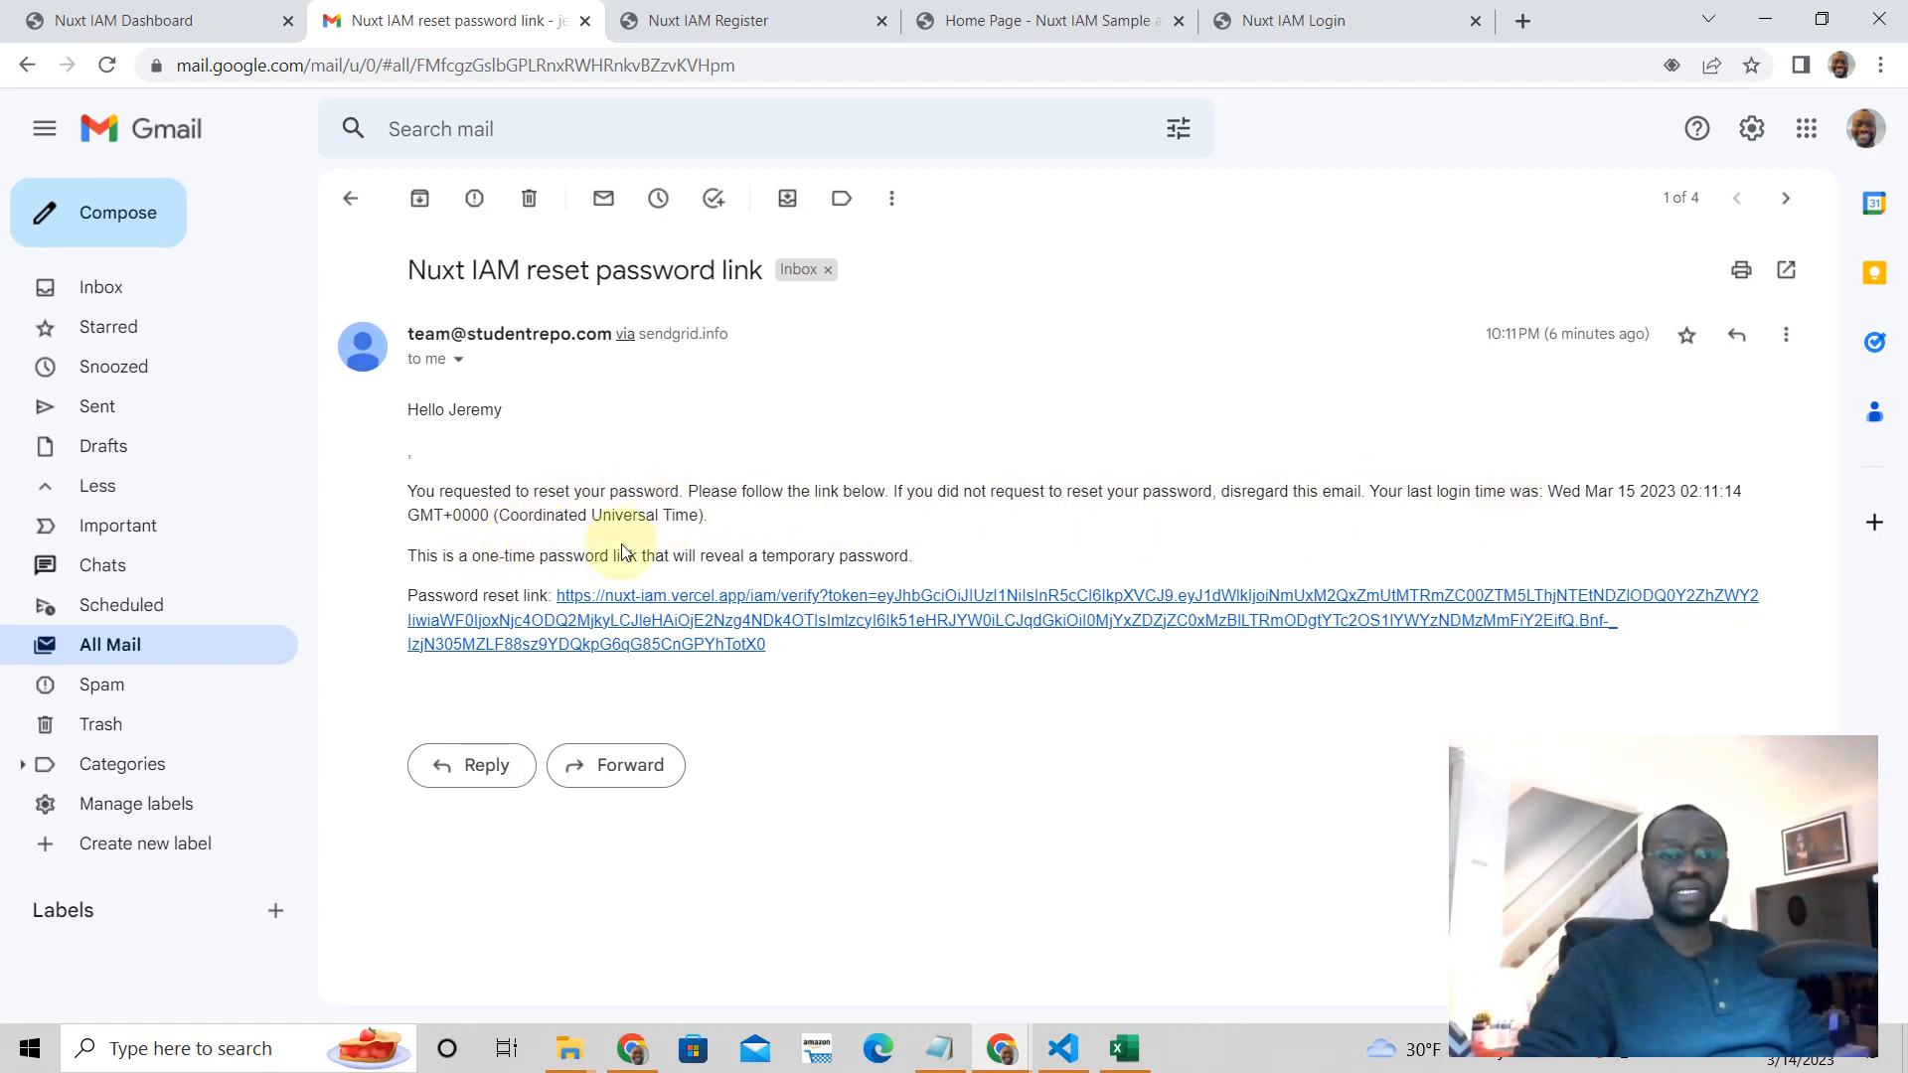
pyautogui.moveTo(848, 601)
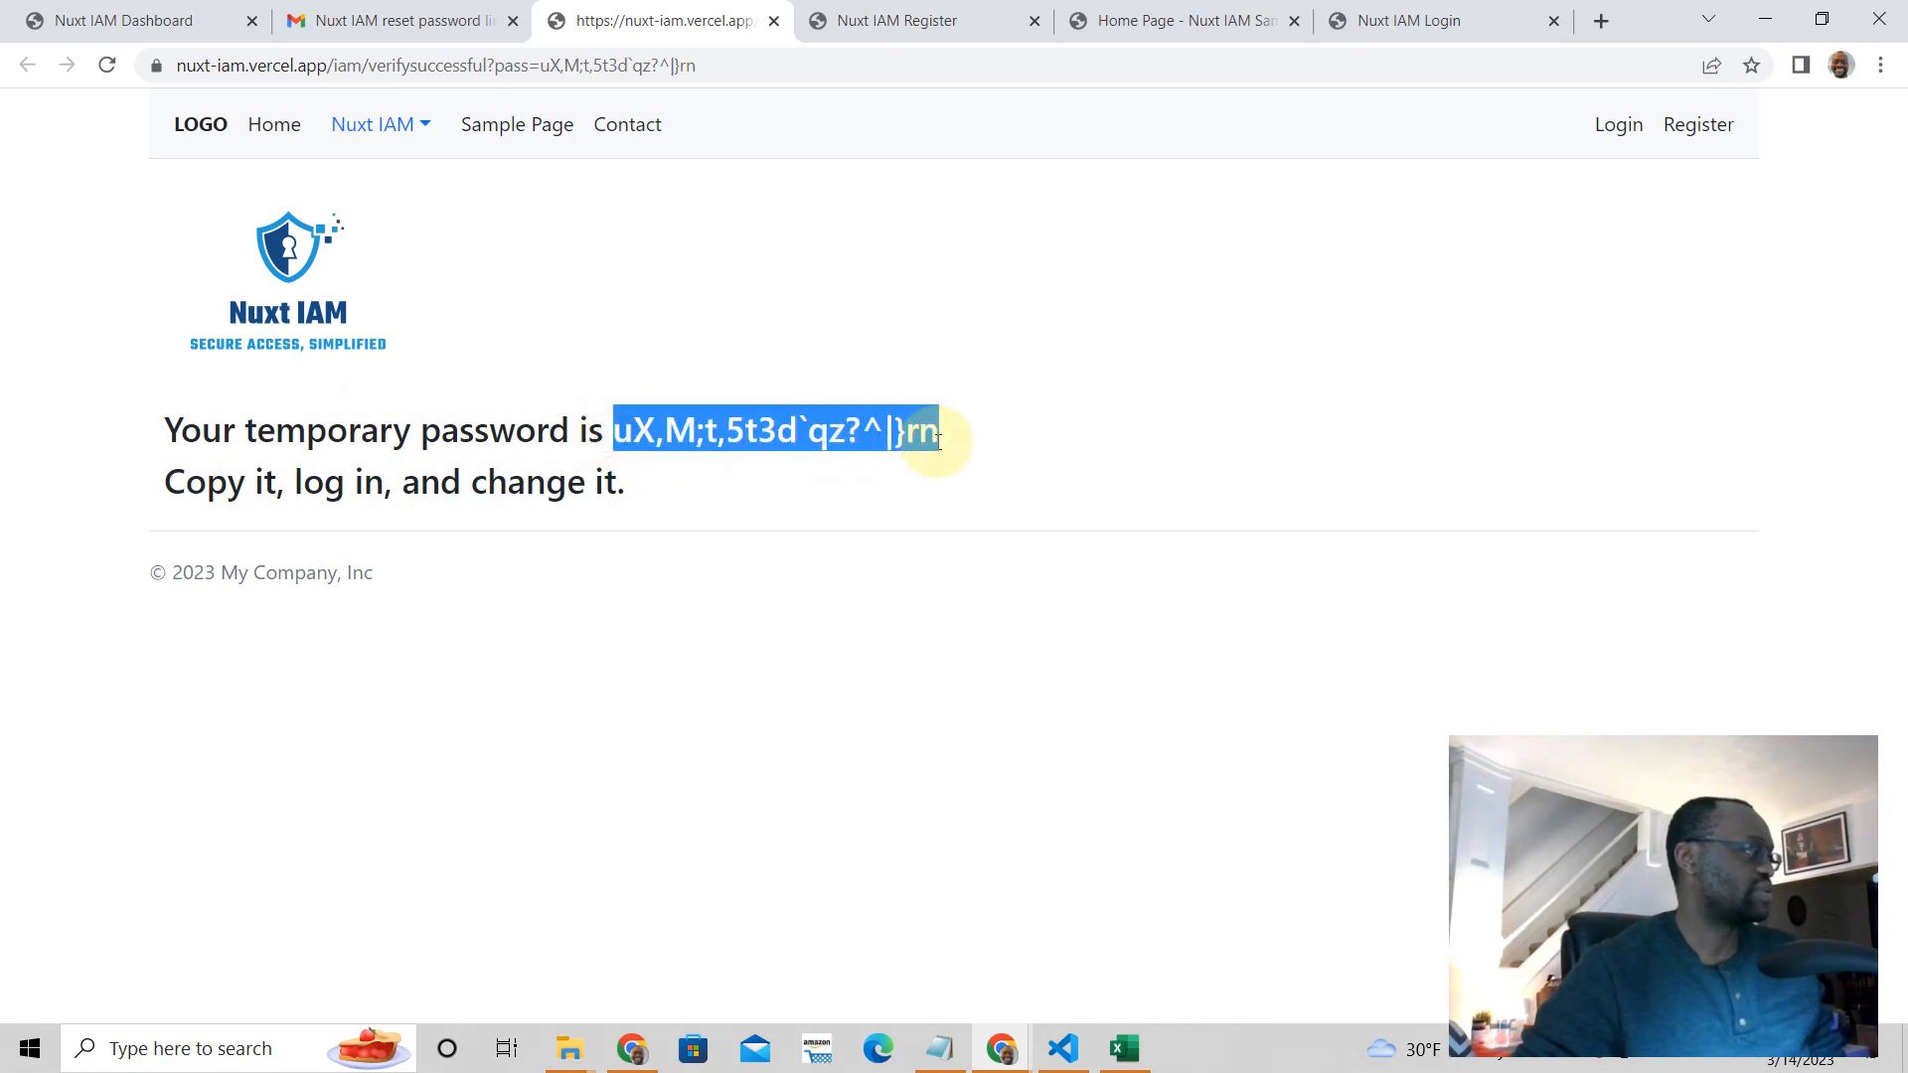
# Copy the temporary password from the verification page.
pyautogui.rightClick(888, 432)
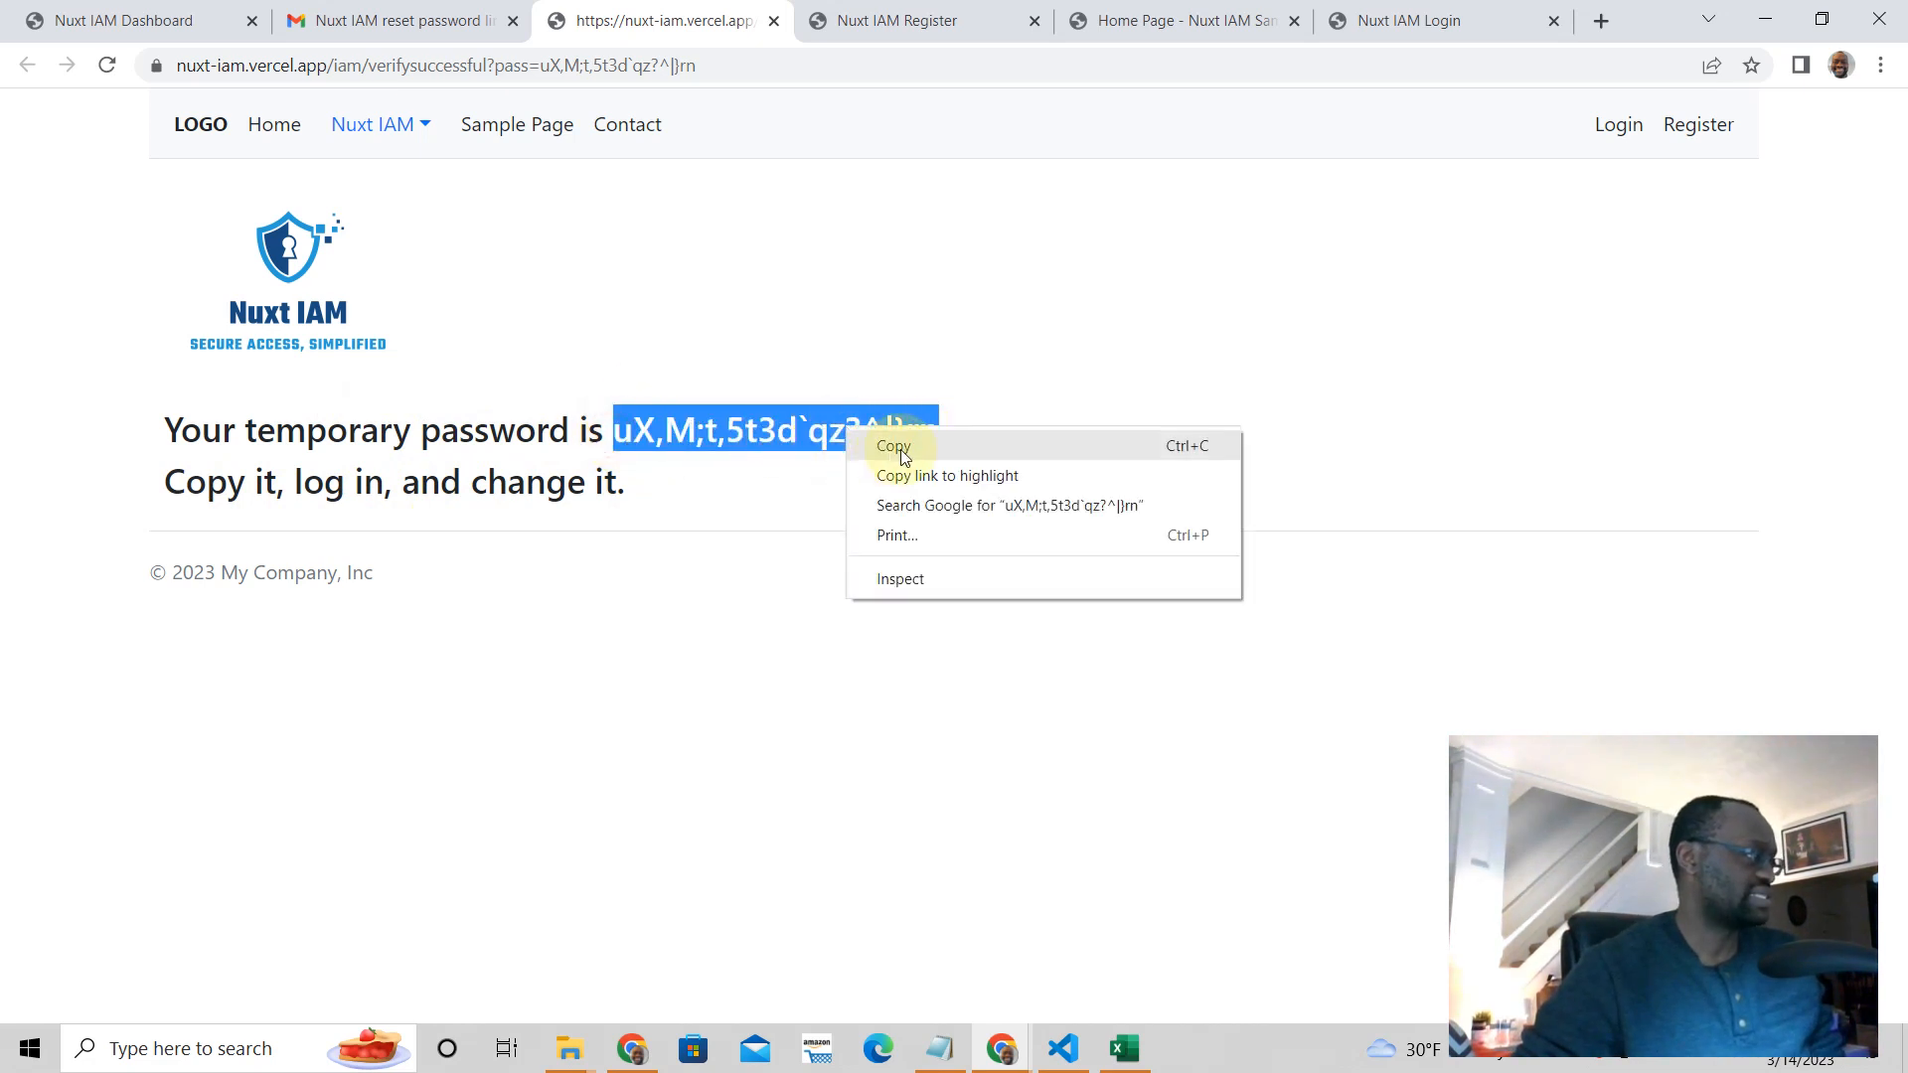
pyautogui.click(892, 445)
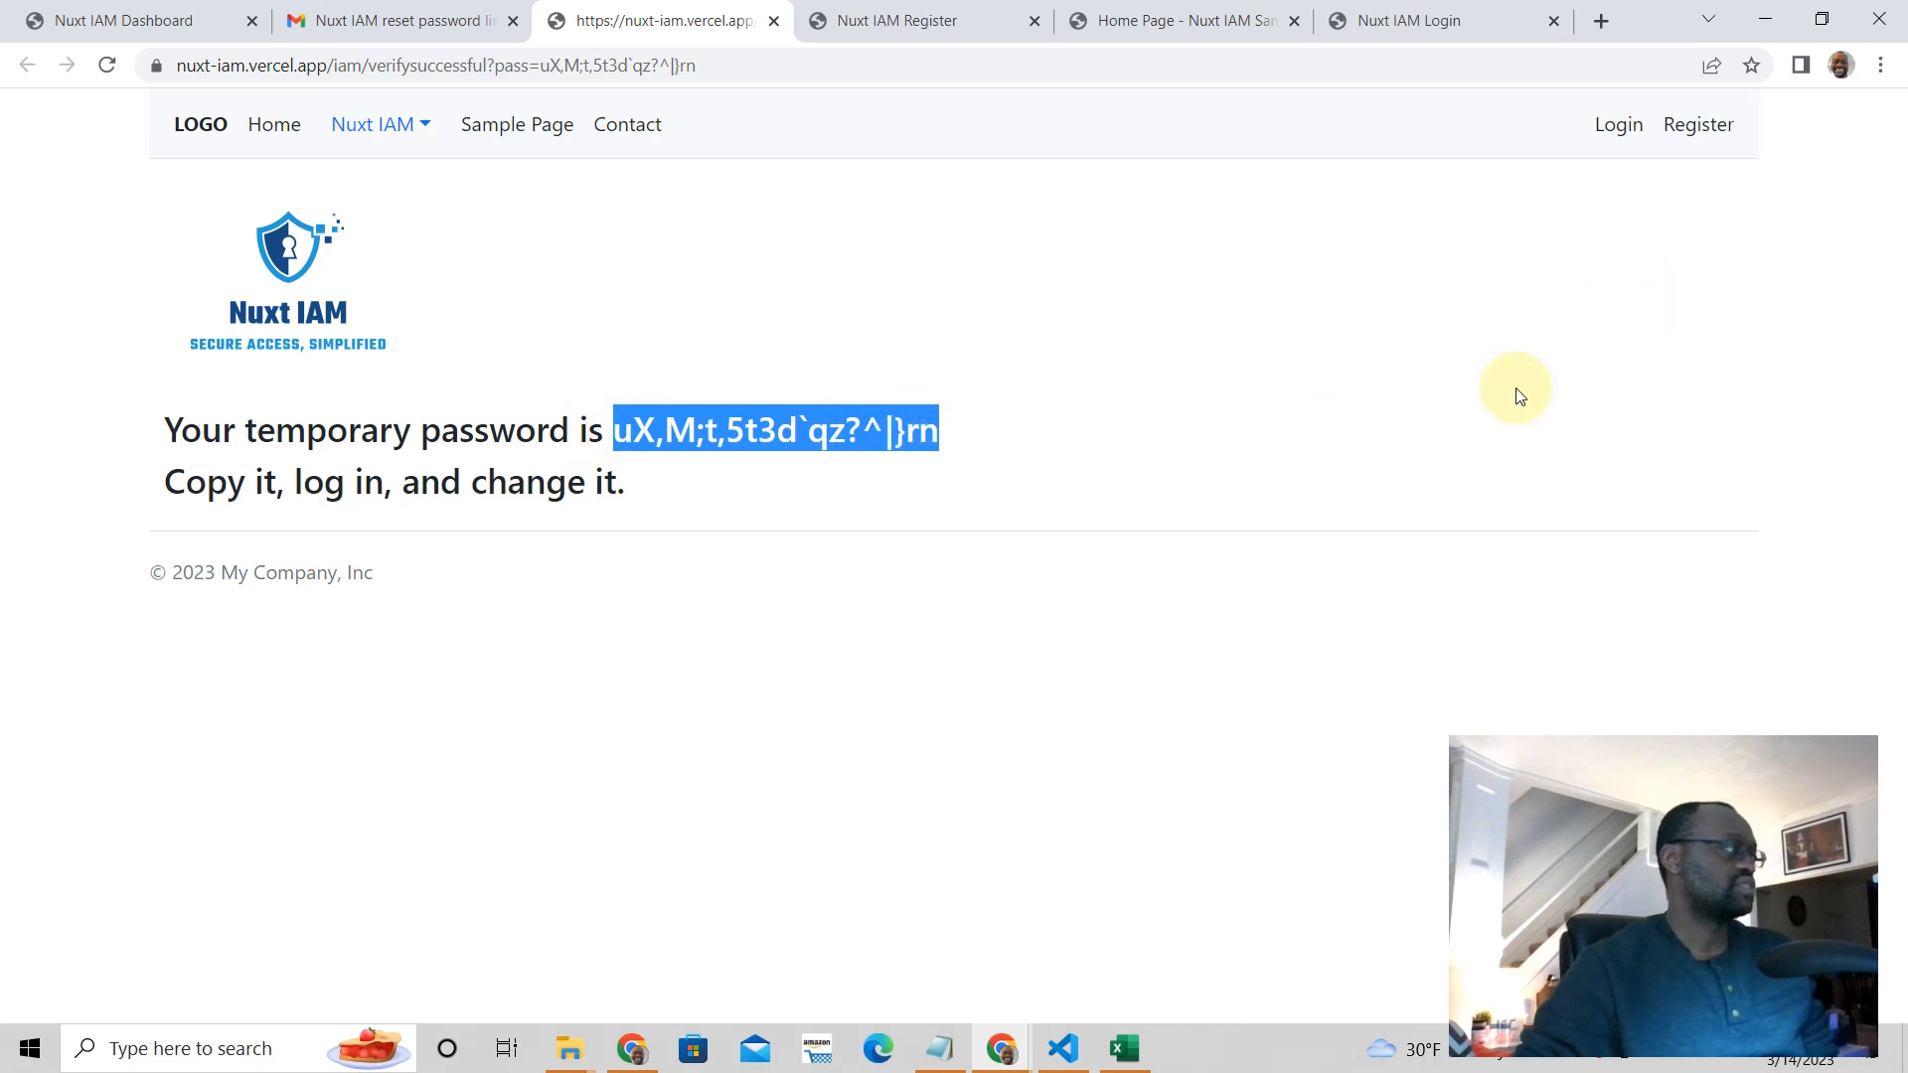
pyautogui.moveTo(1616, 125)
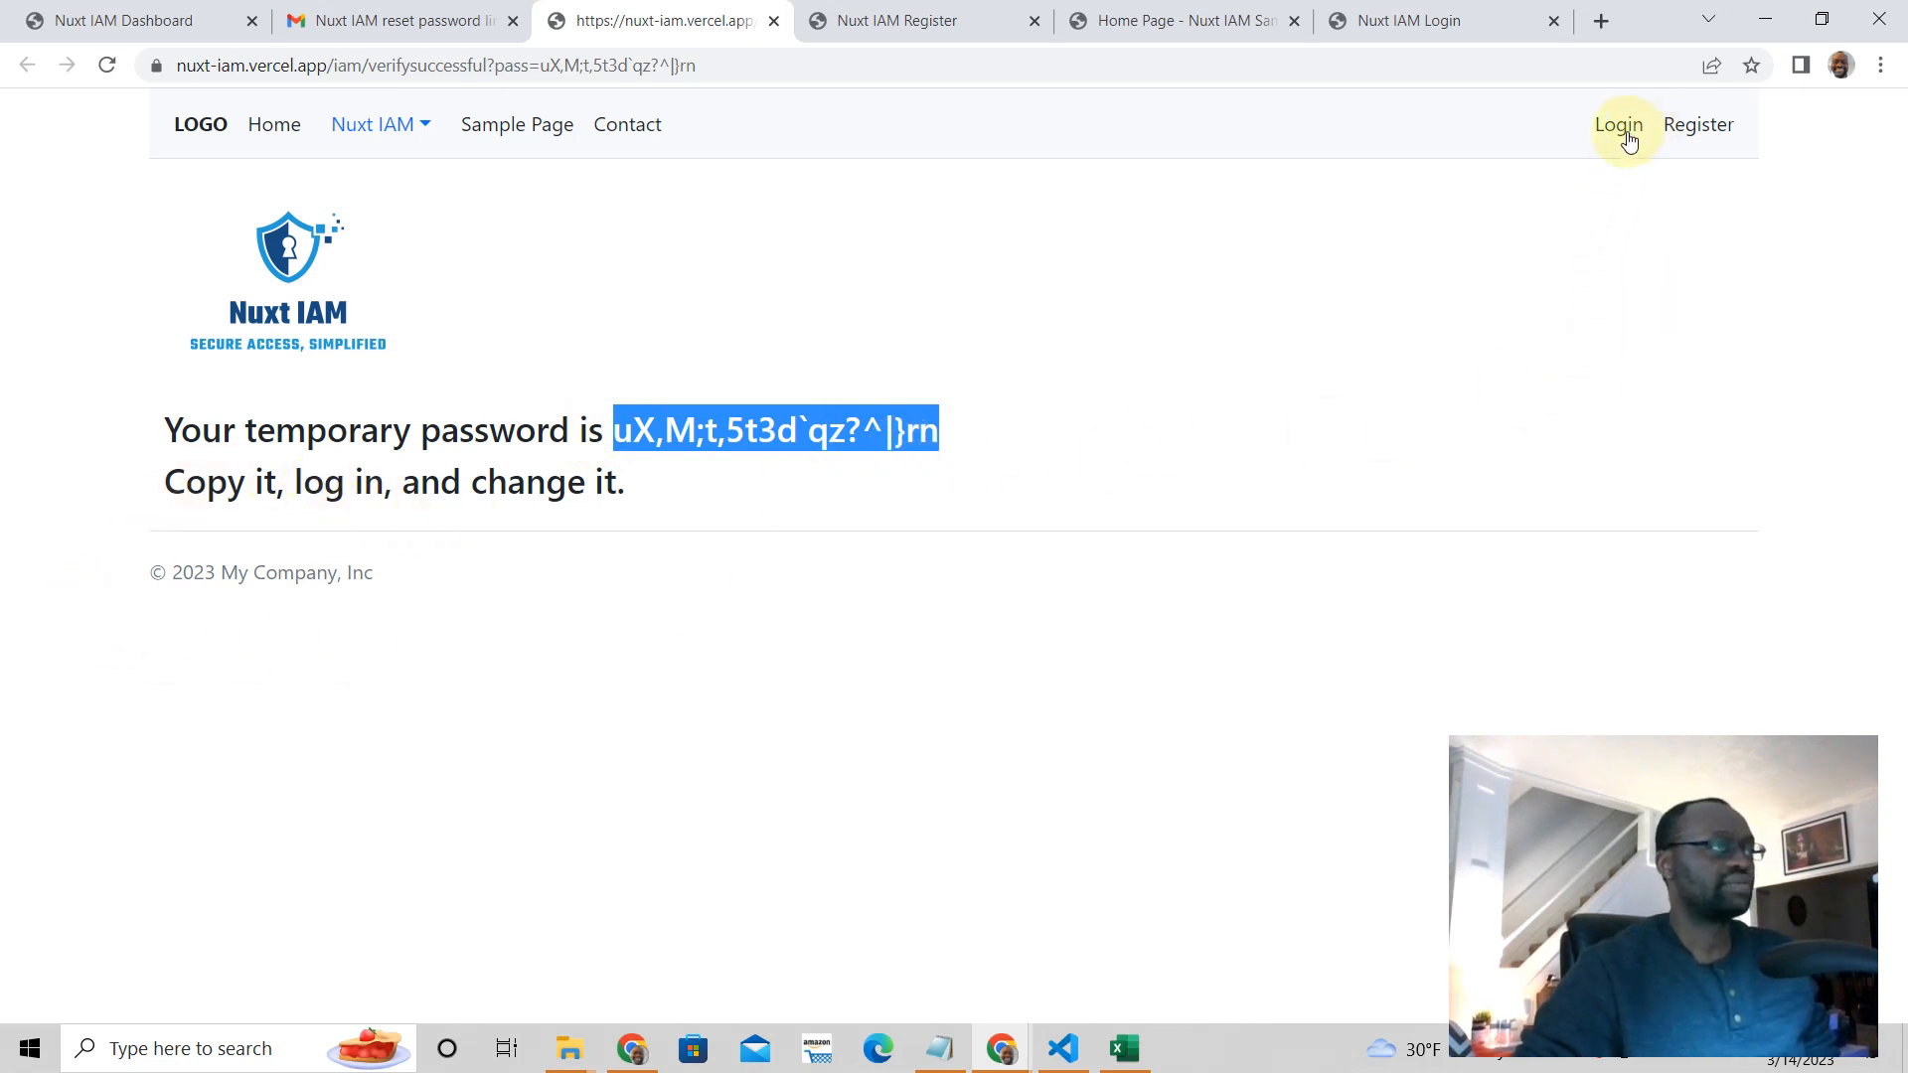
# Log in by pasting the temporary password into the Password field.
pyautogui.click(1617, 124)
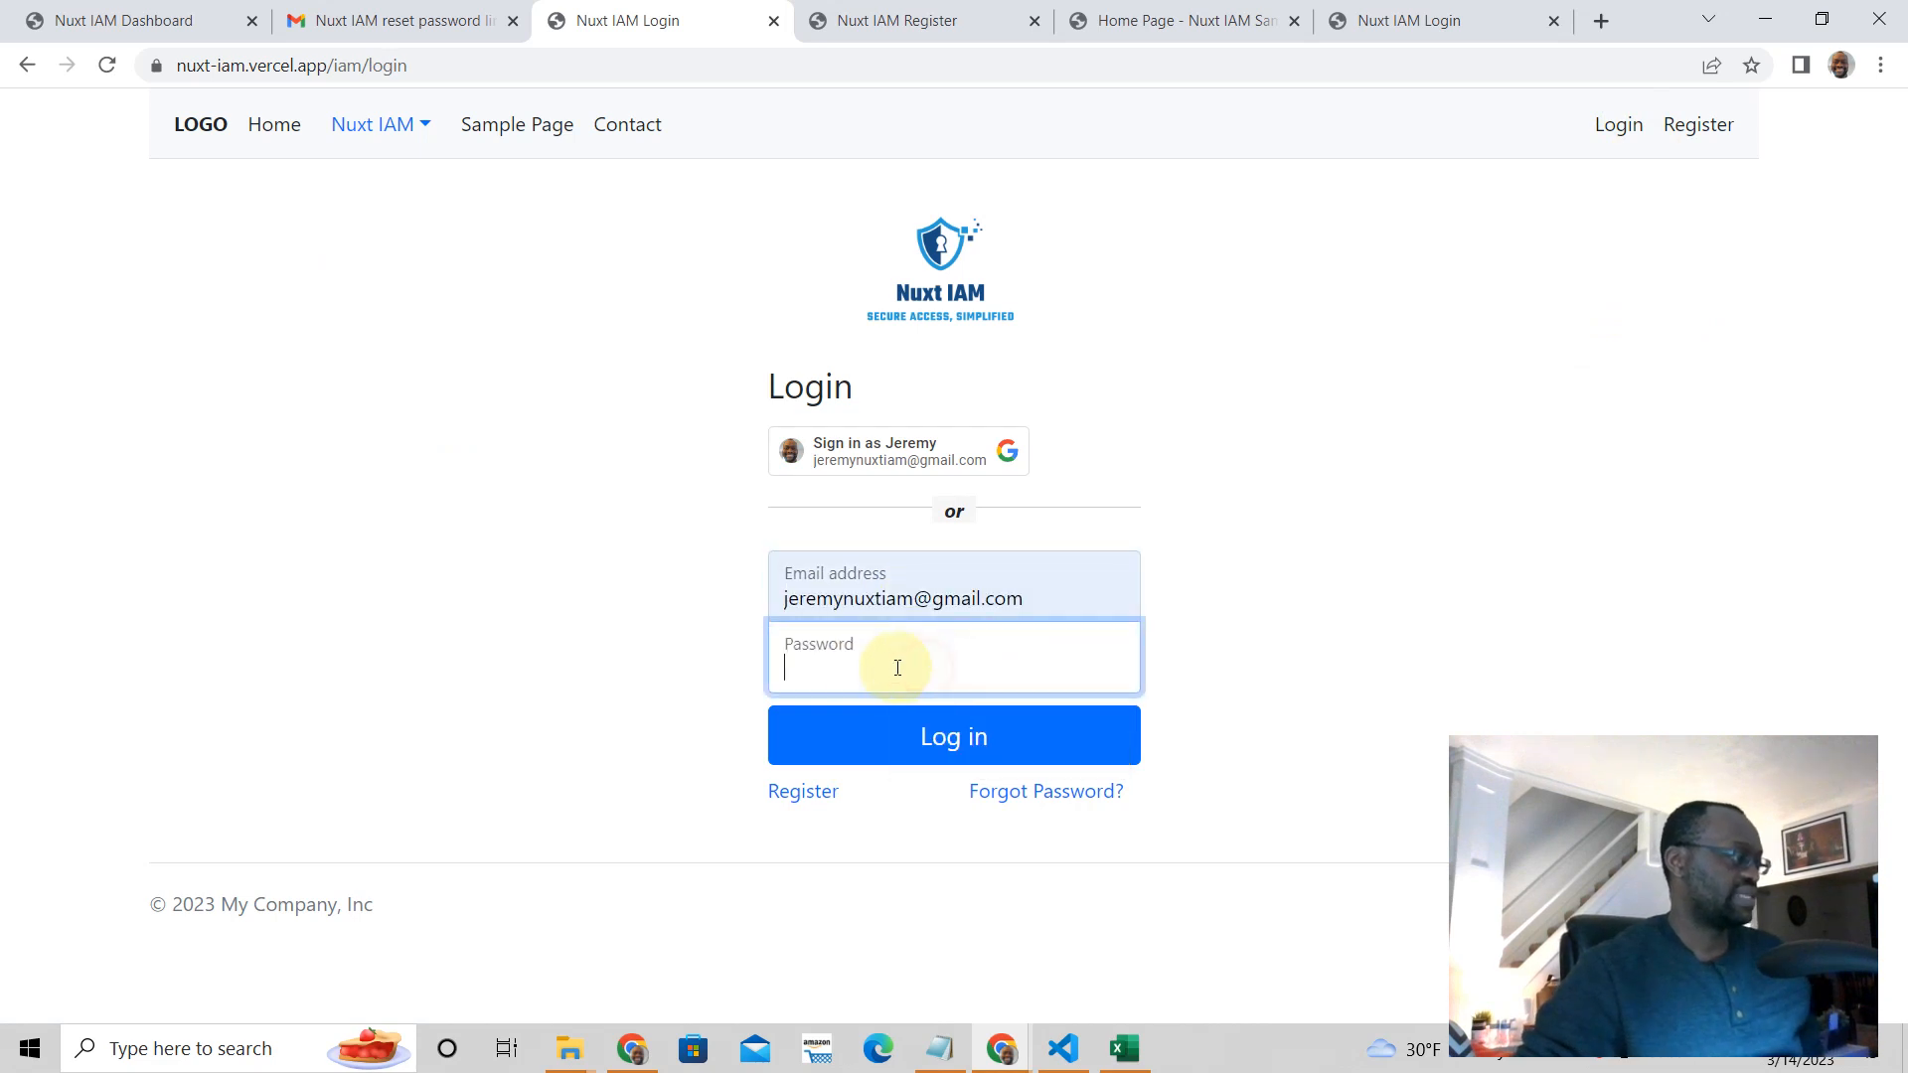
pyautogui.rightClick(896, 667)
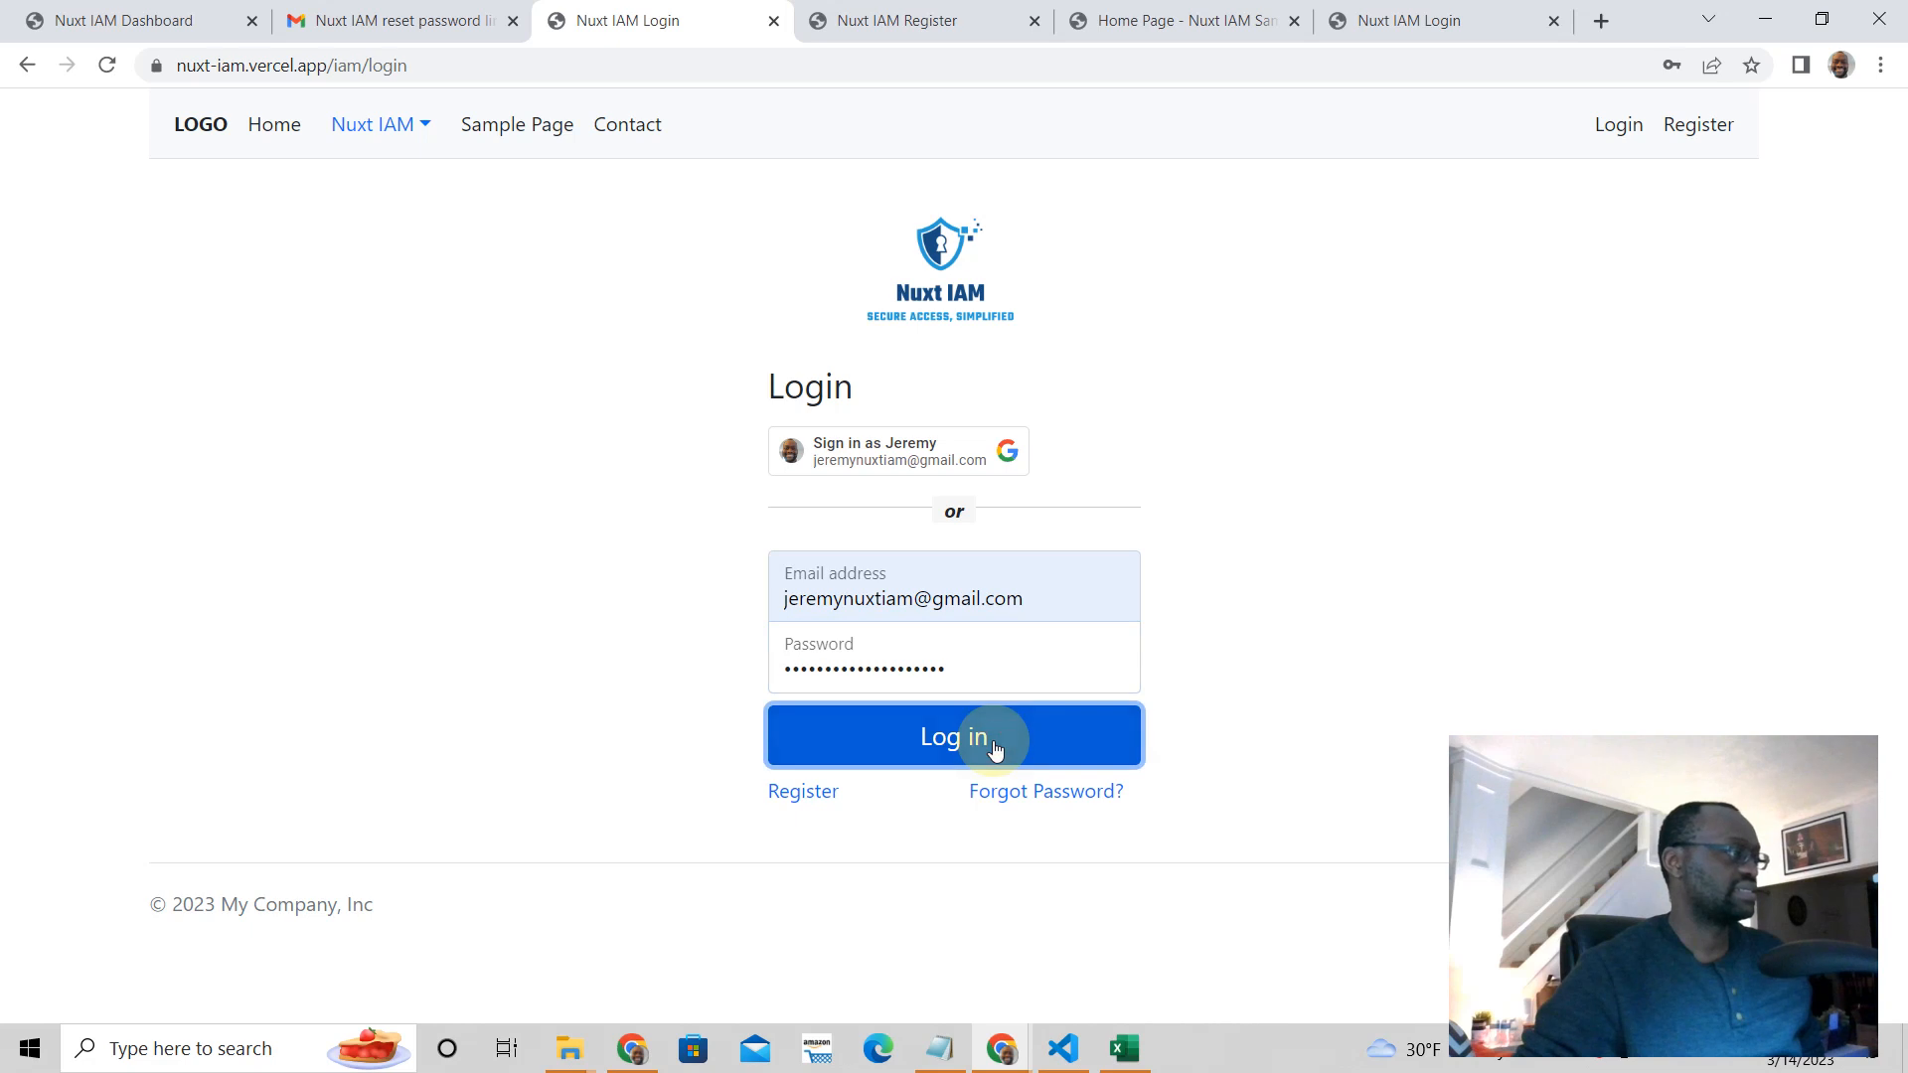
pyautogui.click(954, 736)
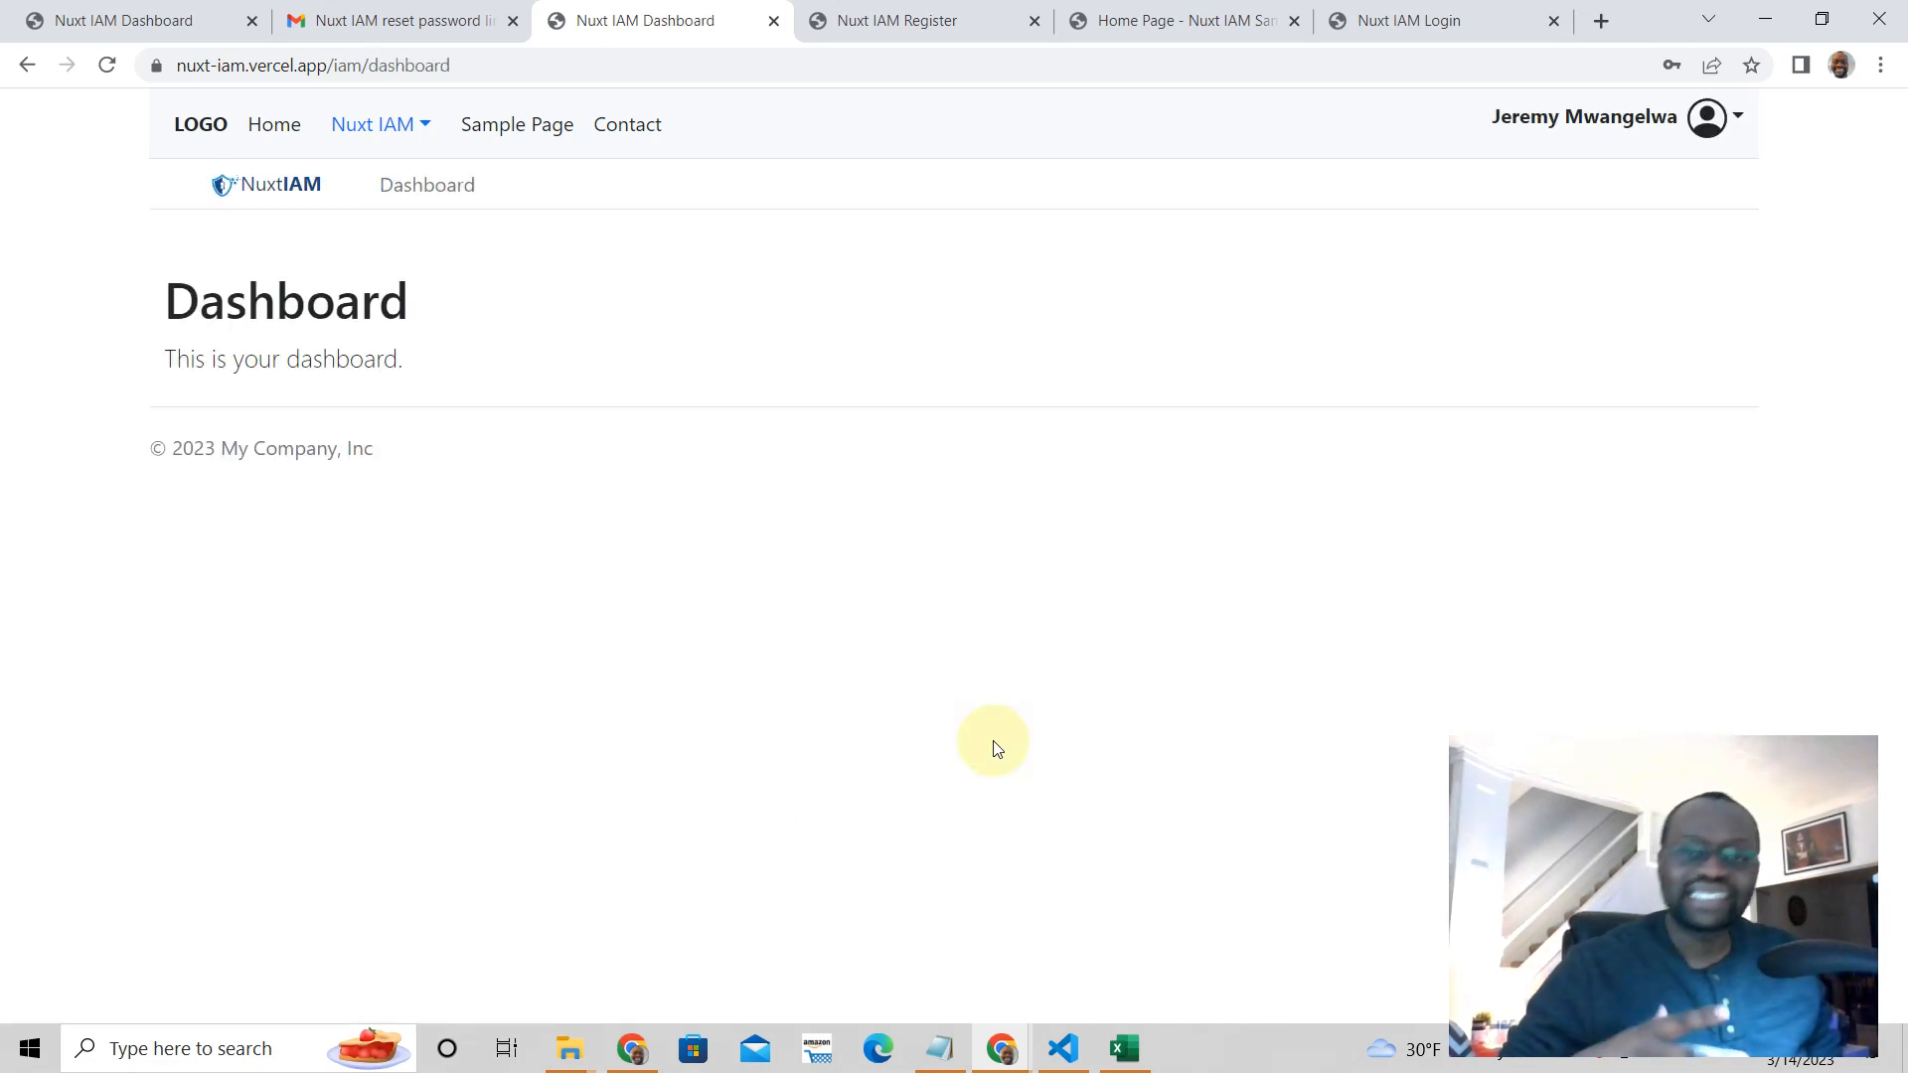
pyautogui.moveTo(1409, 412)
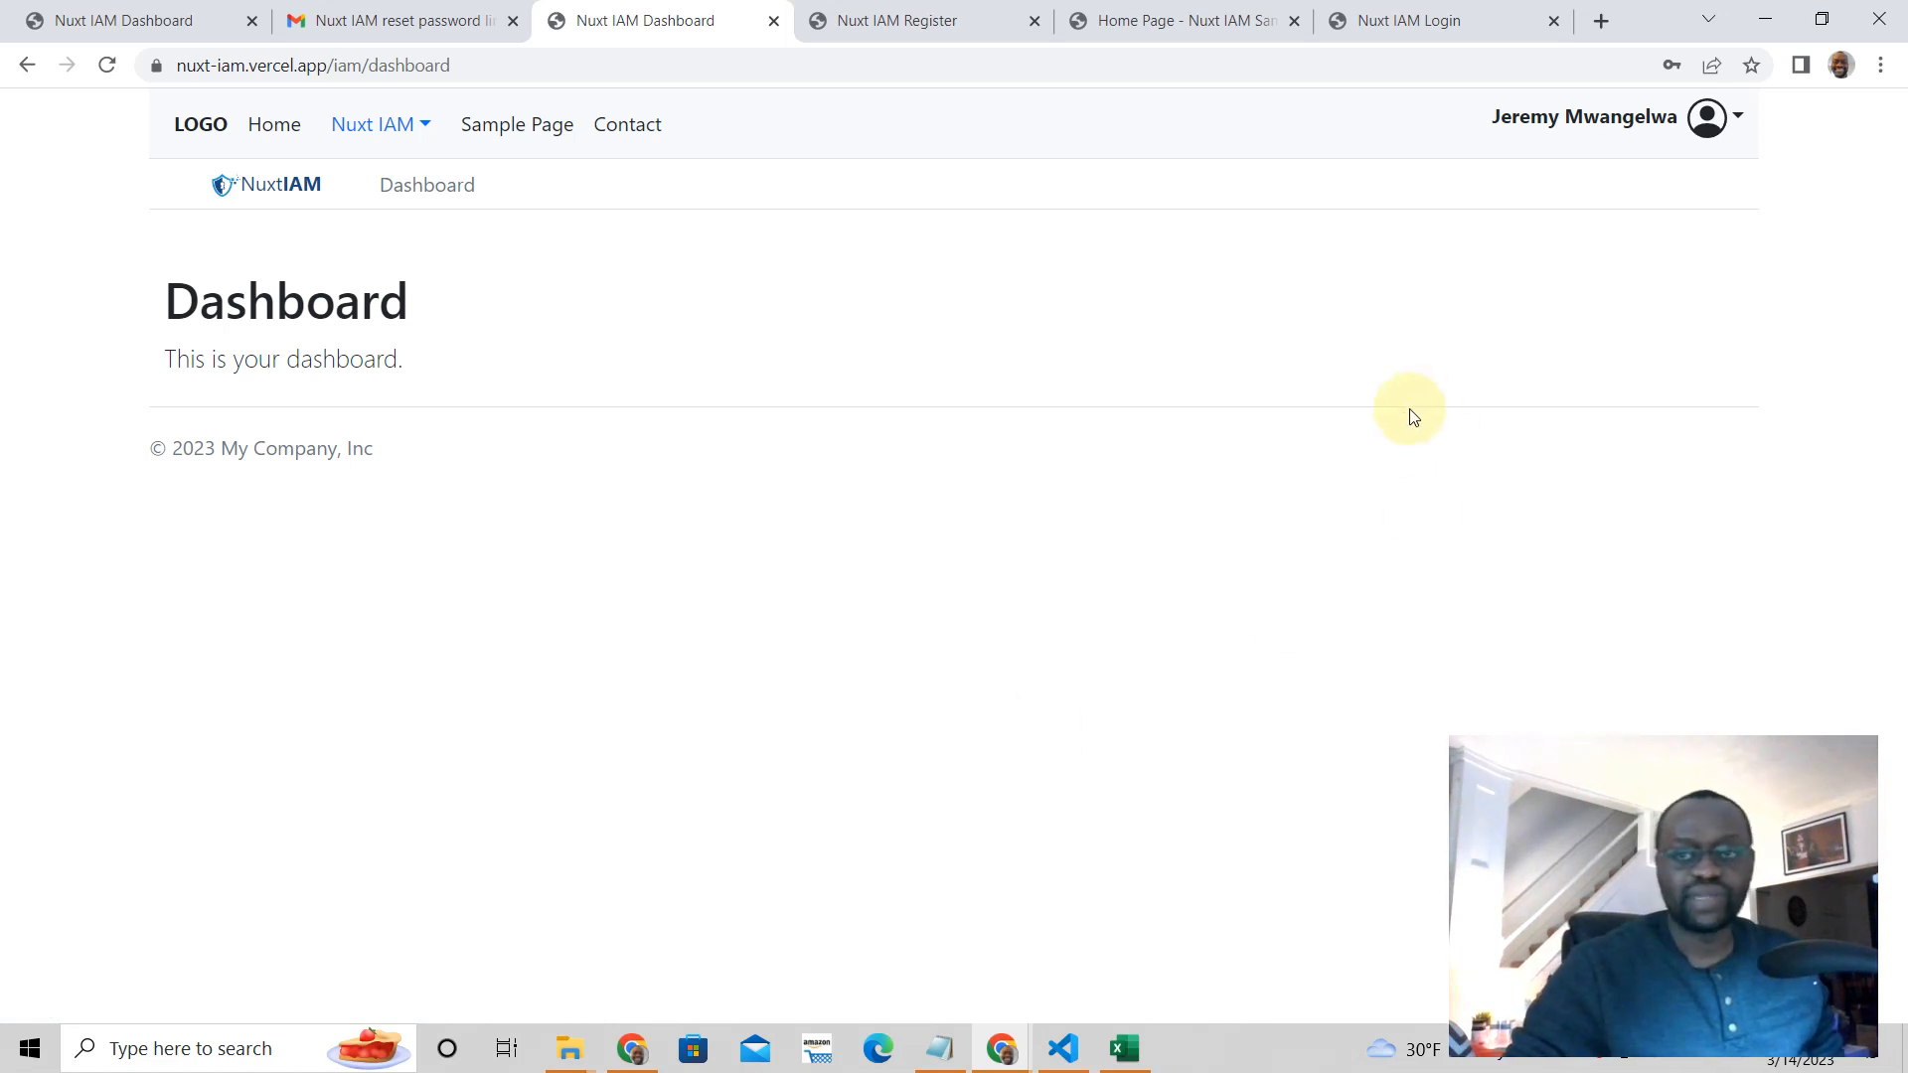
# In Settings, replace the temporary password with a new password, confirmed, and submit.
pyautogui.click(1719, 117)
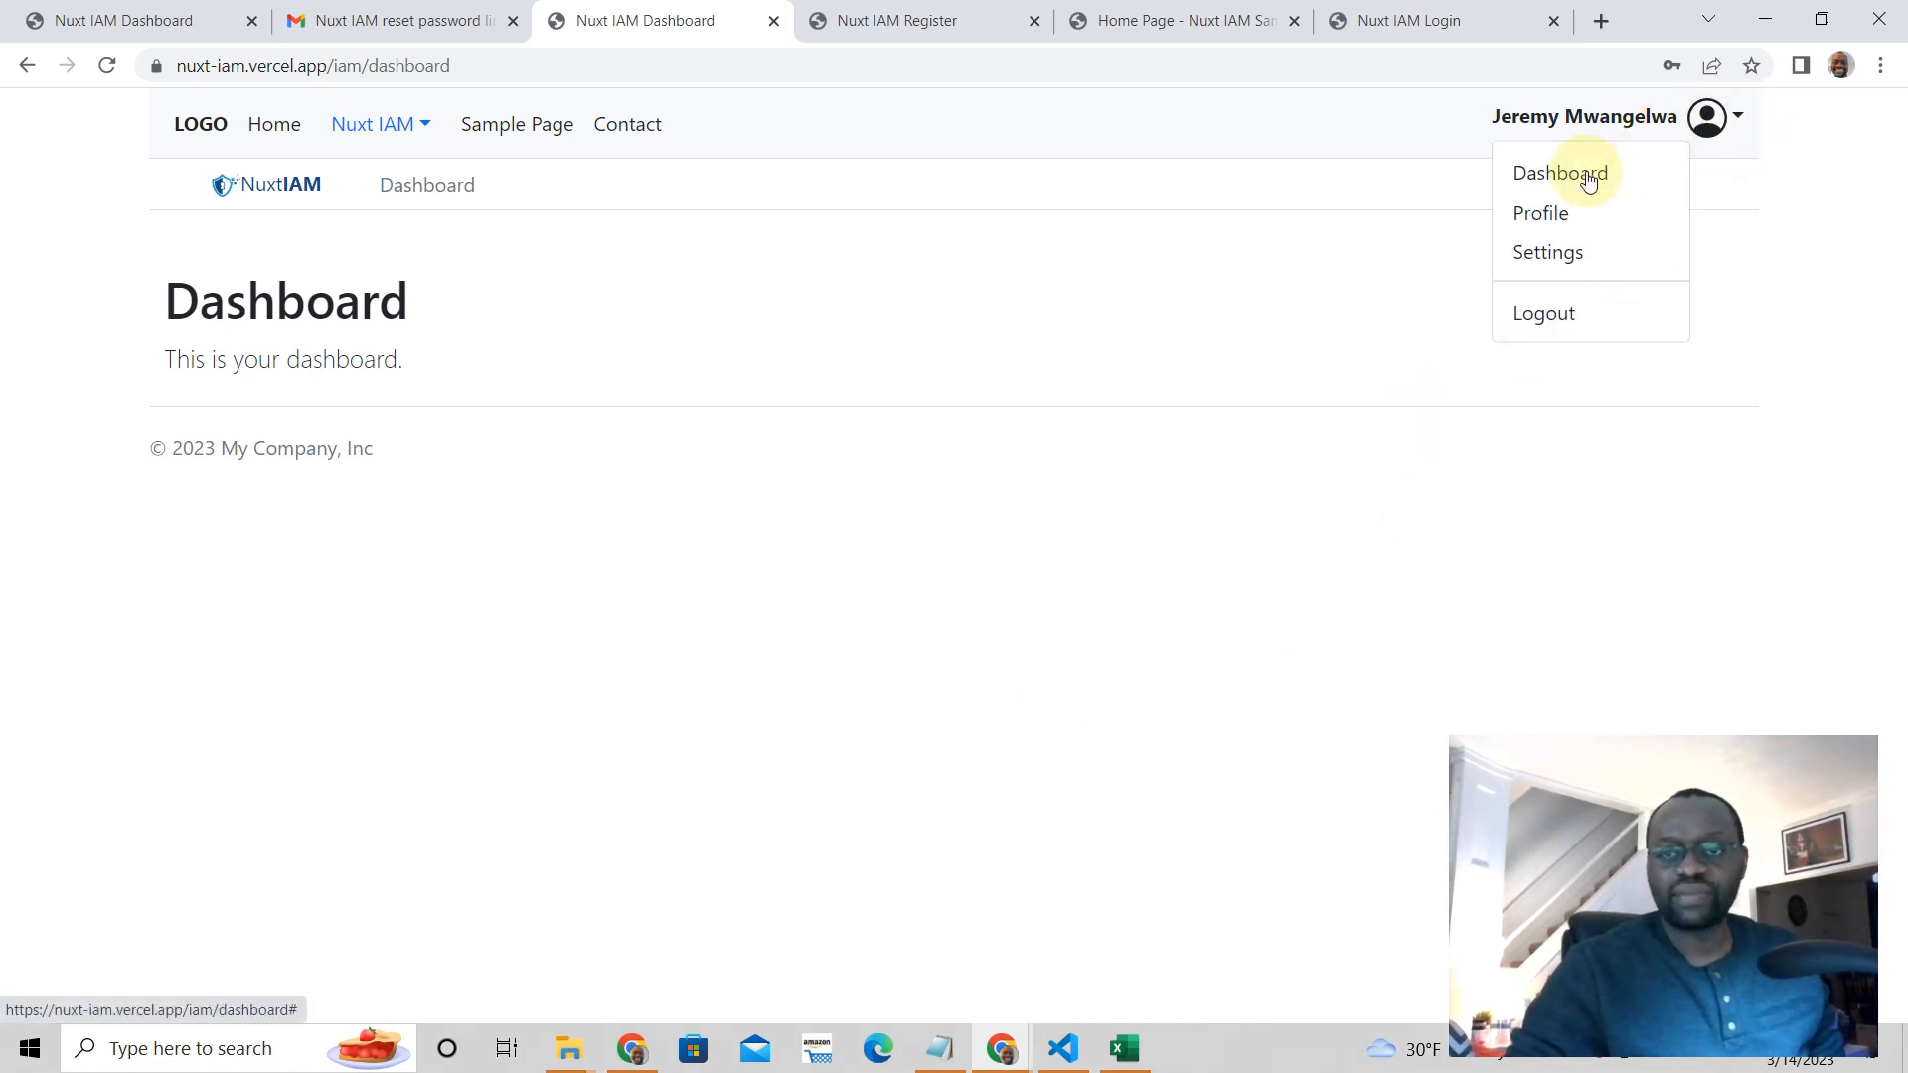
pyautogui.click(1548, 251)
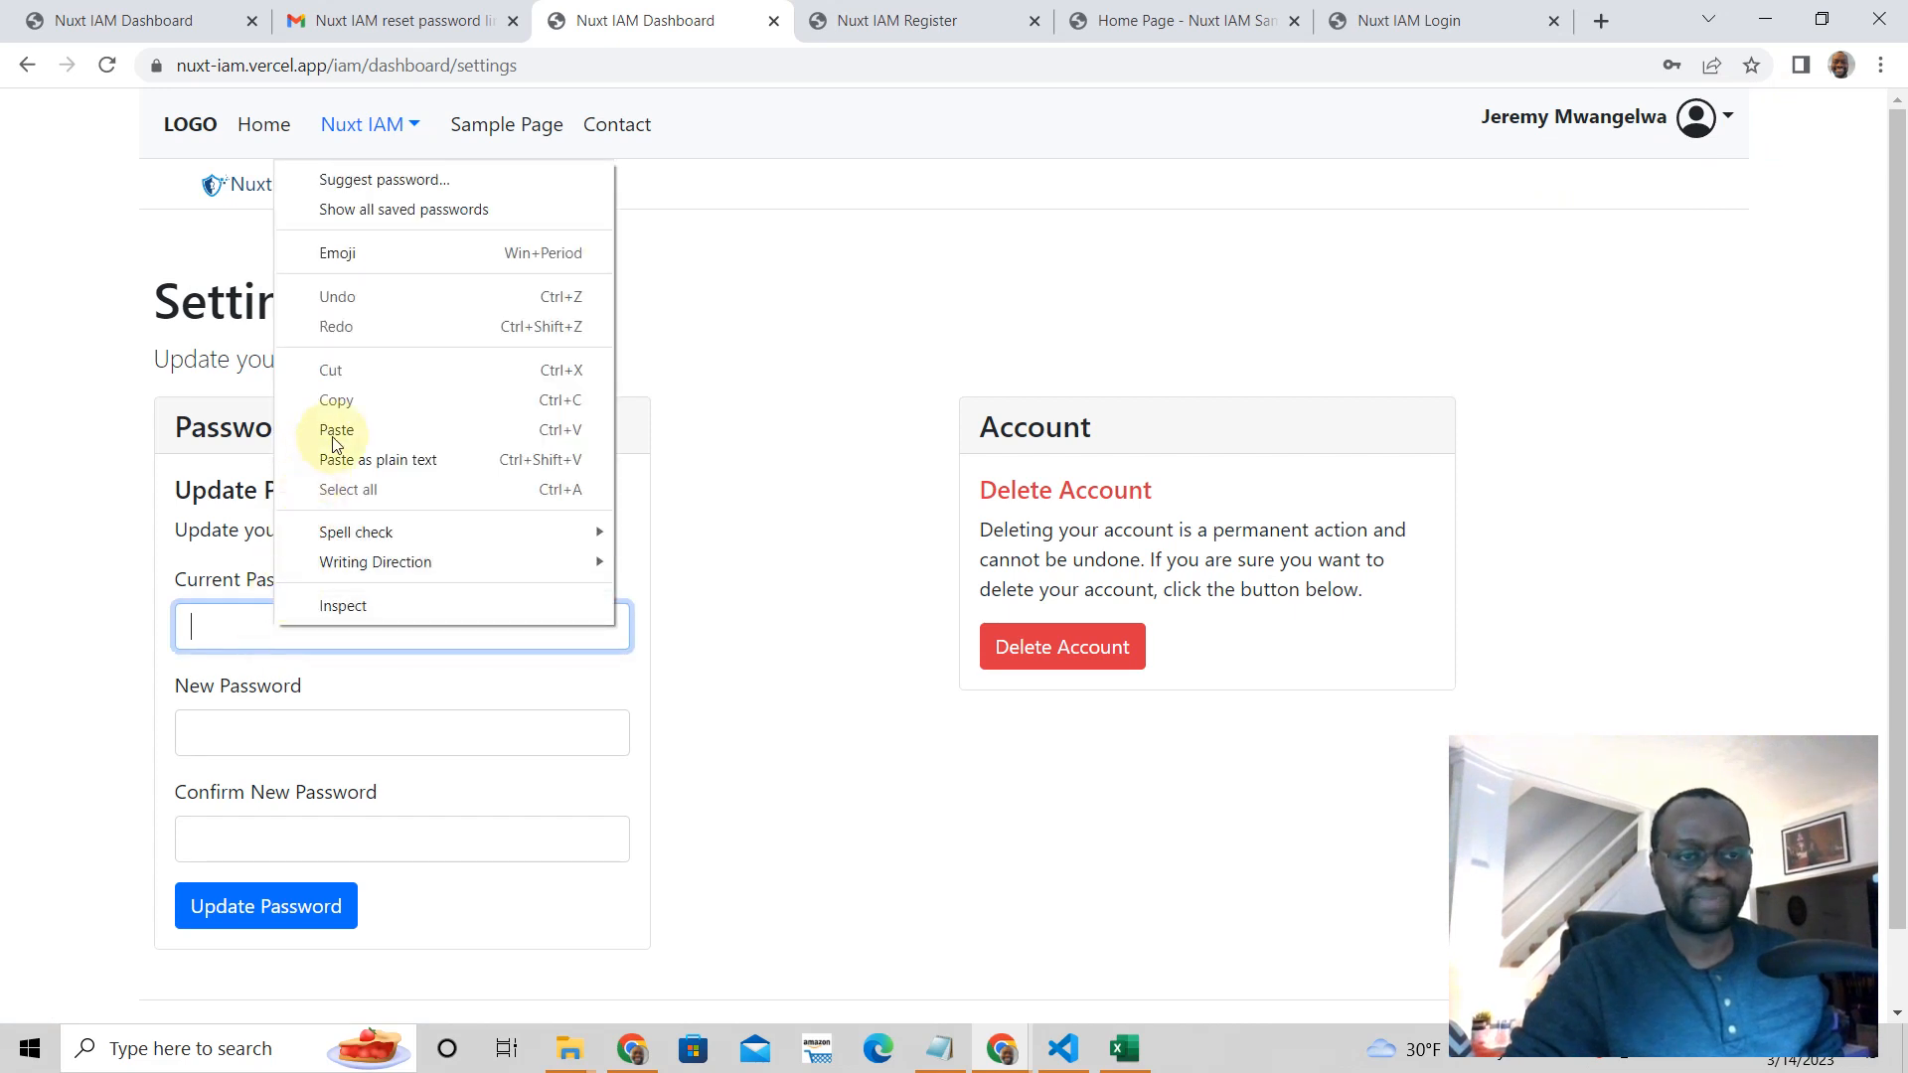
pyautogui.click(337, 429)
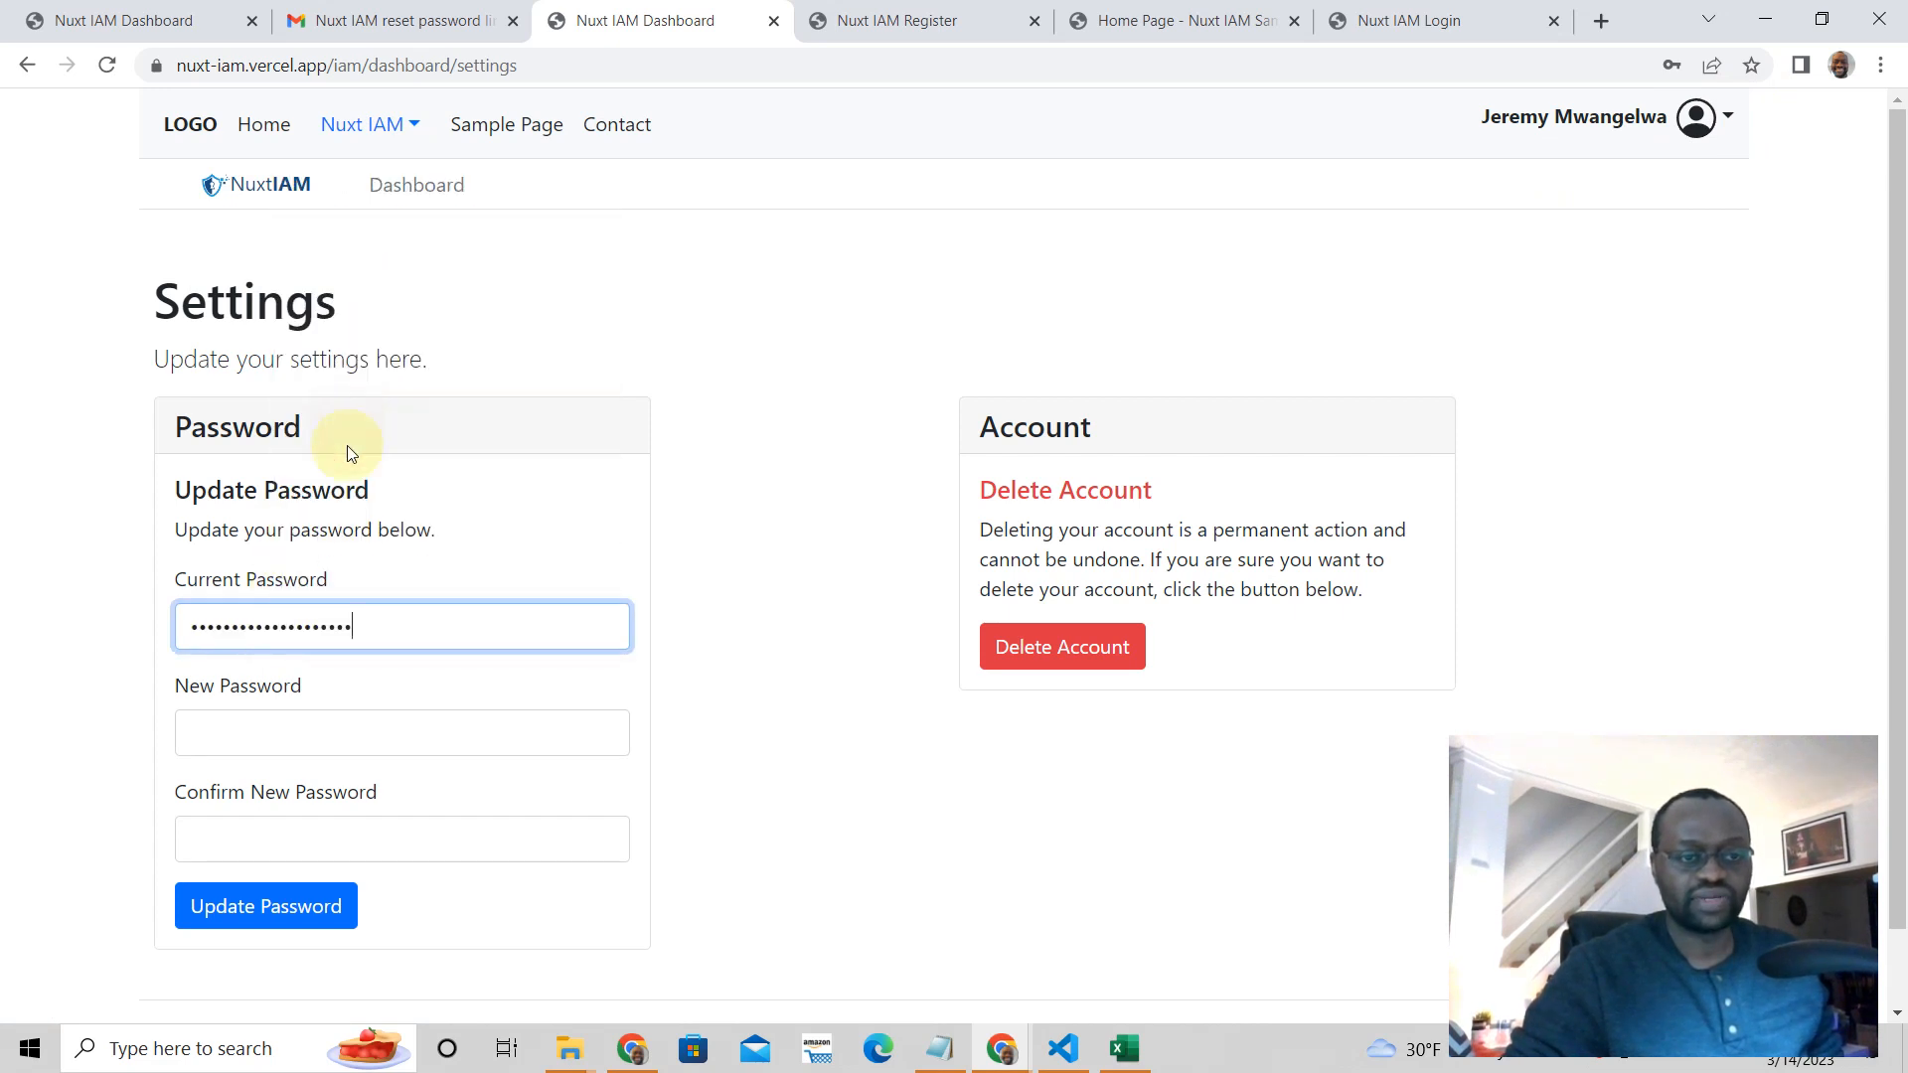
pyautogui.click(402, 732)
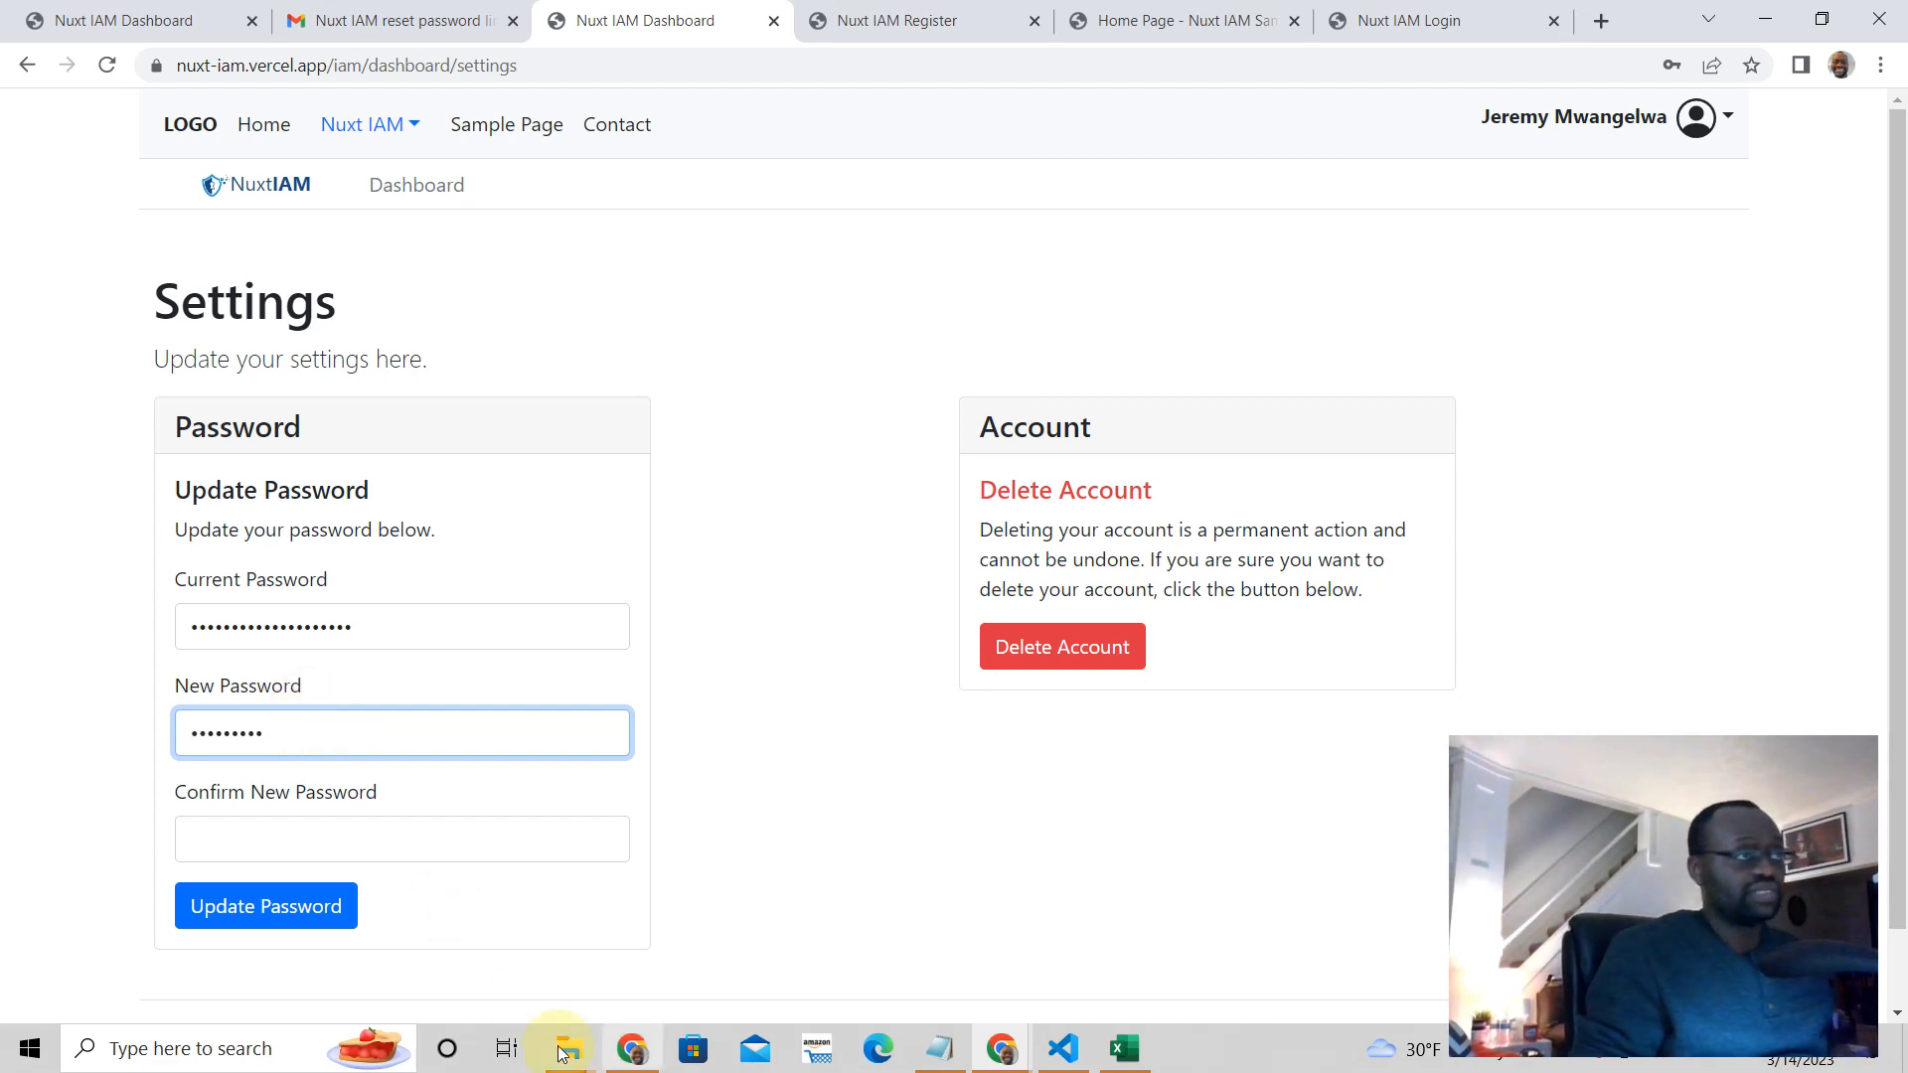
pyautogui.click(401, 837)
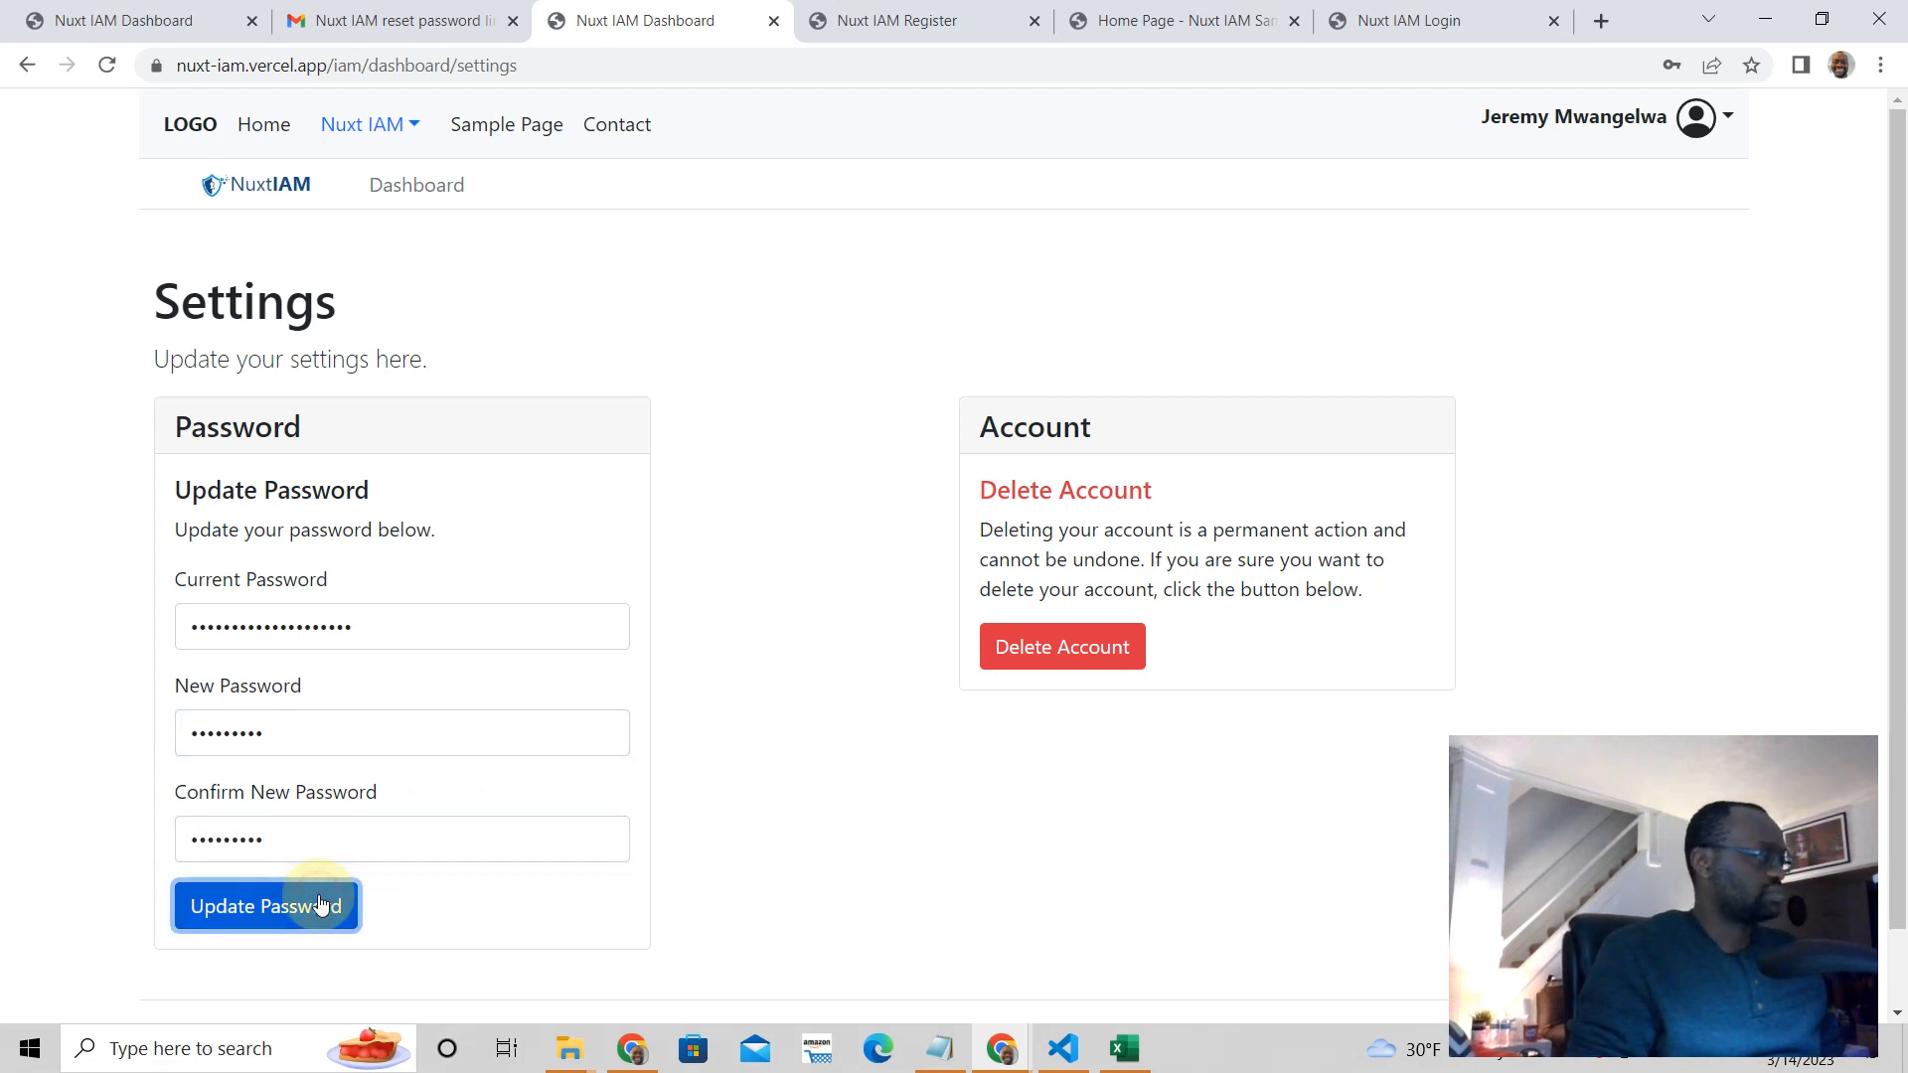
pyautogui.click(265, 906)
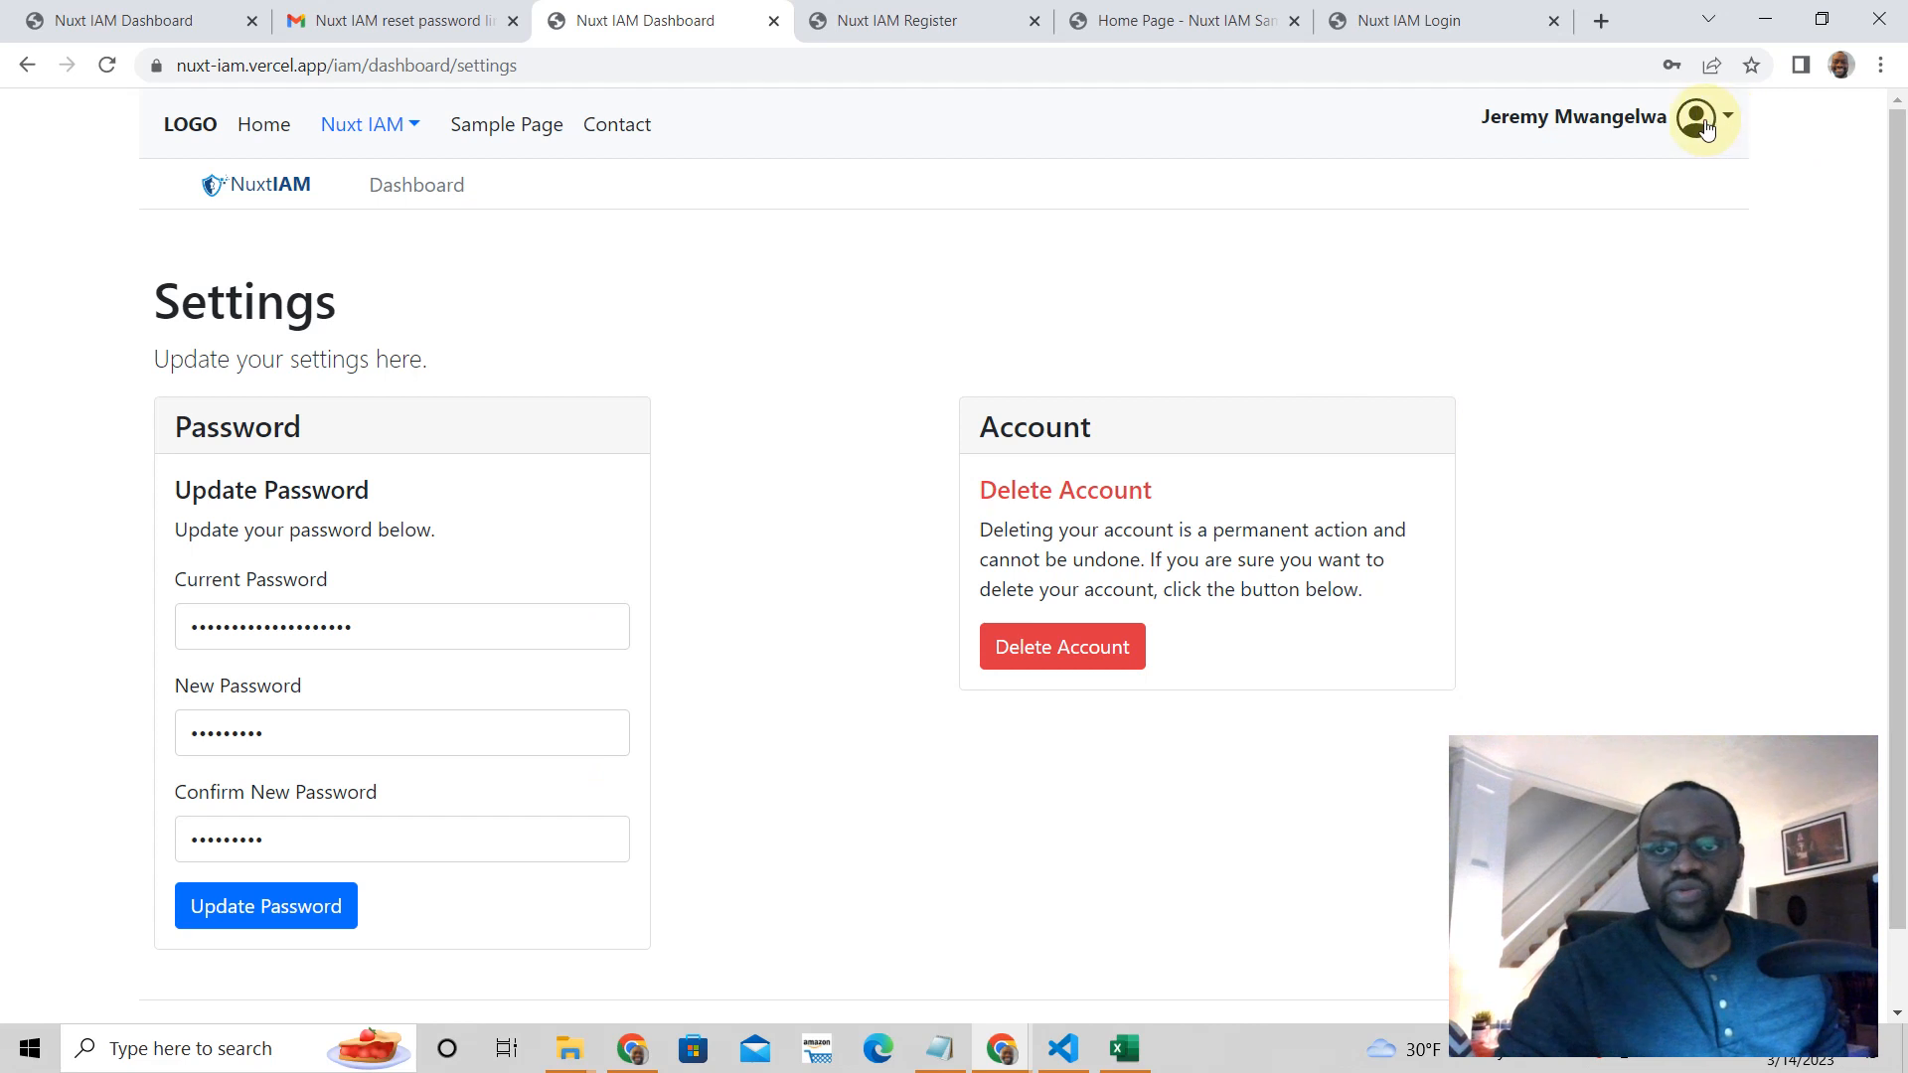
# Log out of Nuxt IAM from the profile dropdown.
pyautogui.click(1696, 118)
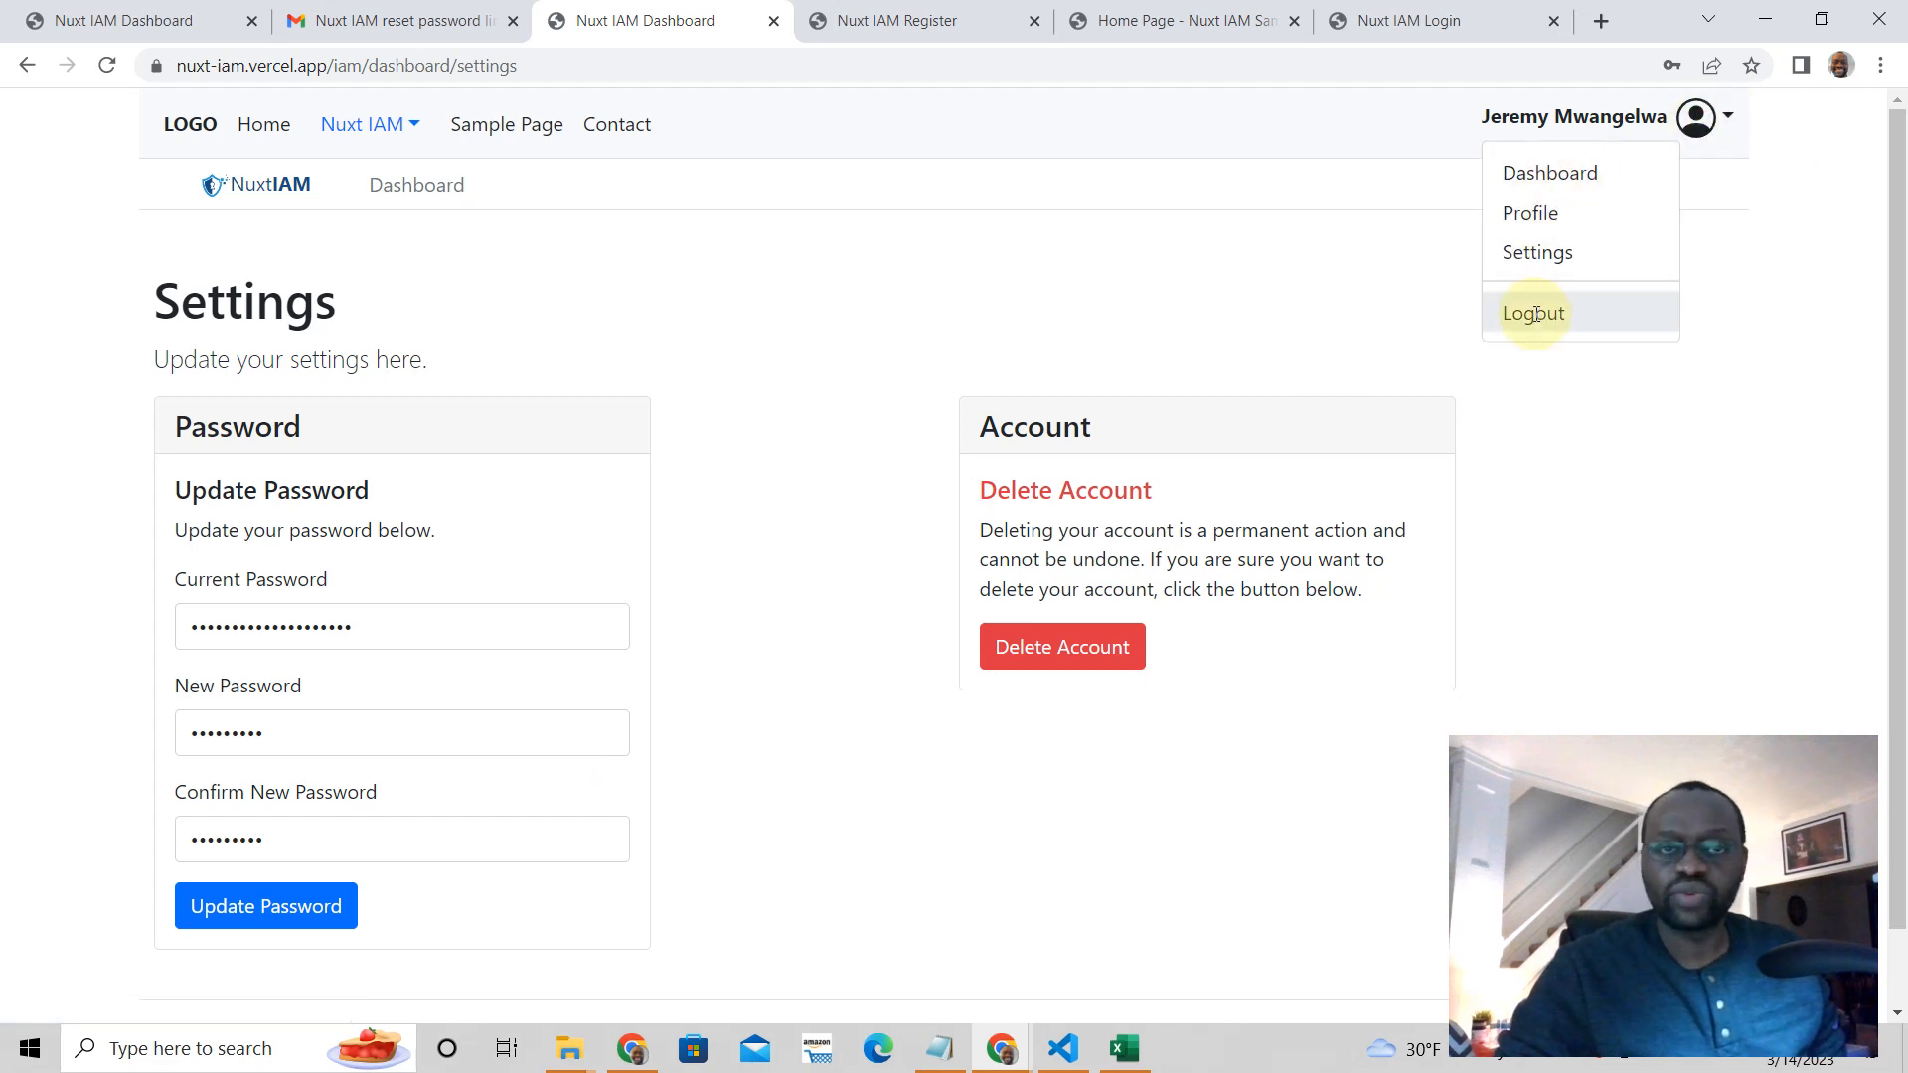
pyautogui.click(1534, 313)
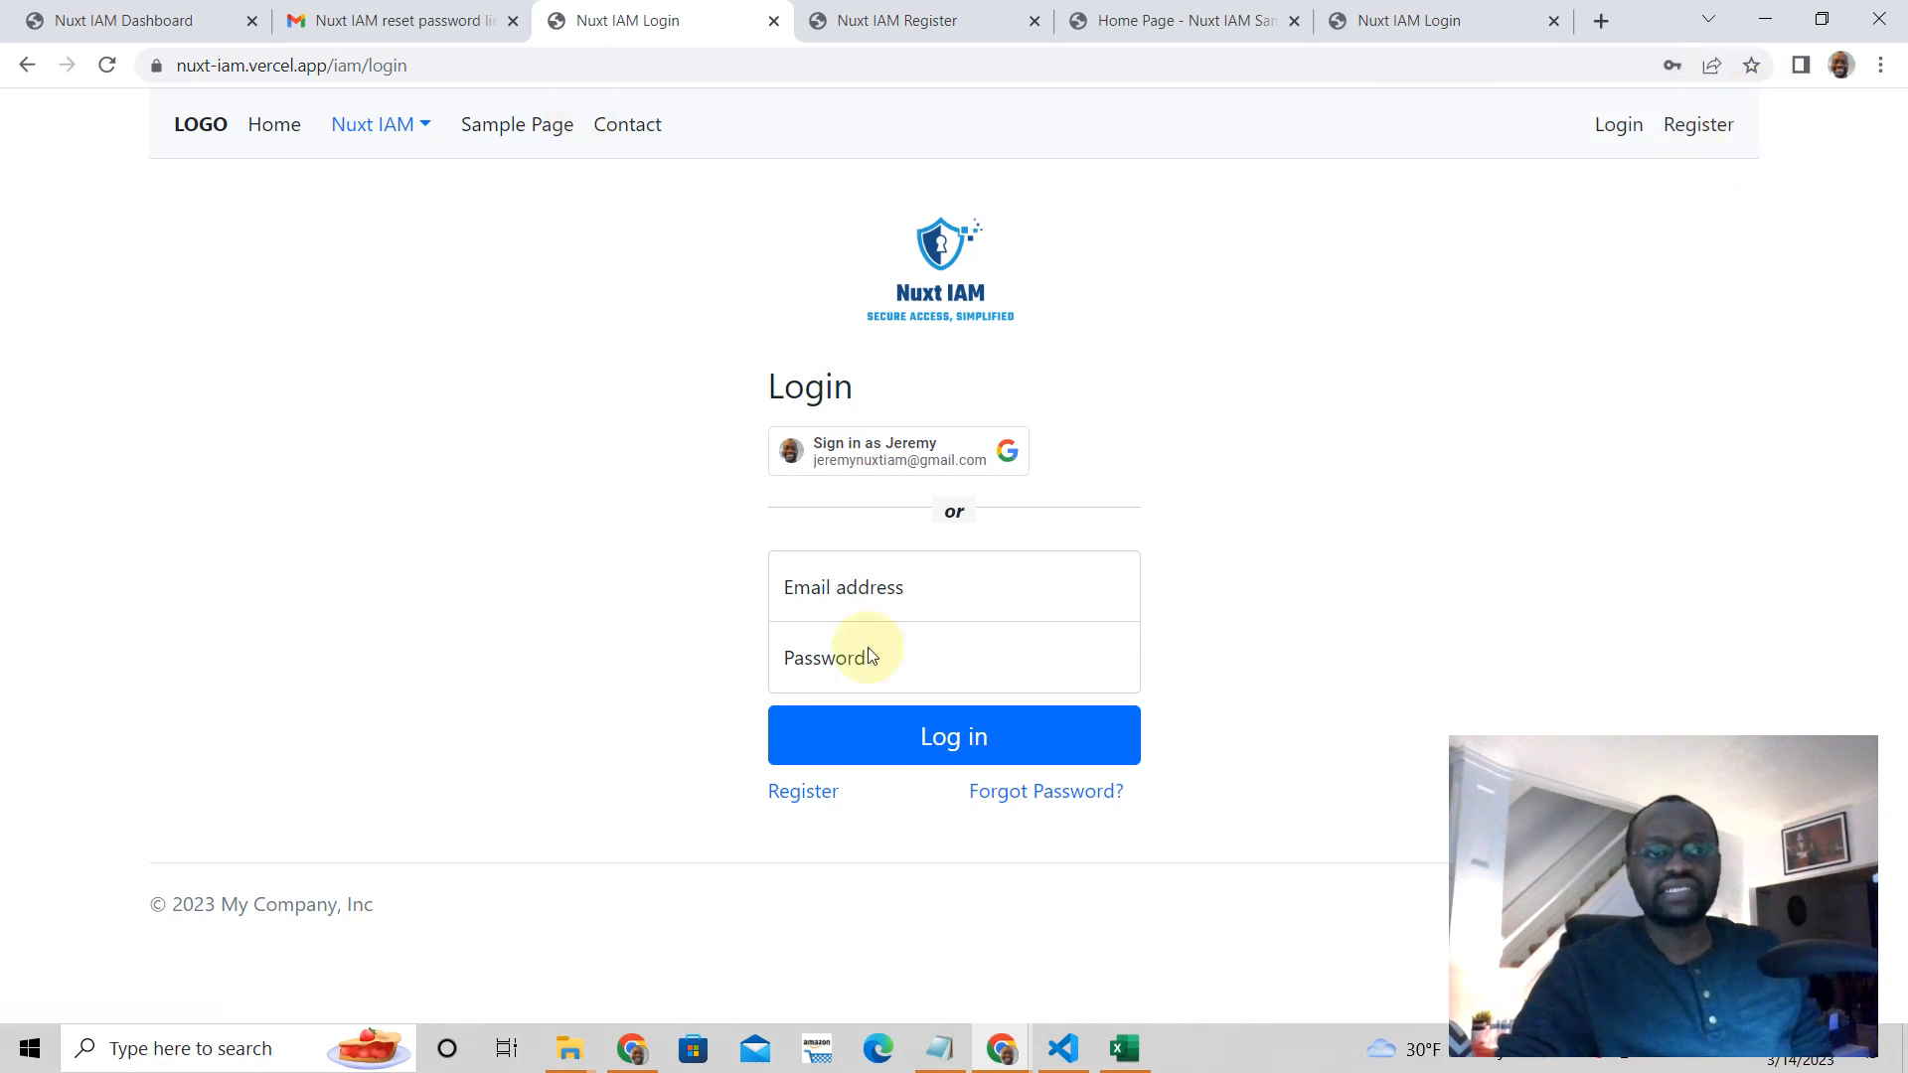
pyautogui.moveTo(858, 381)
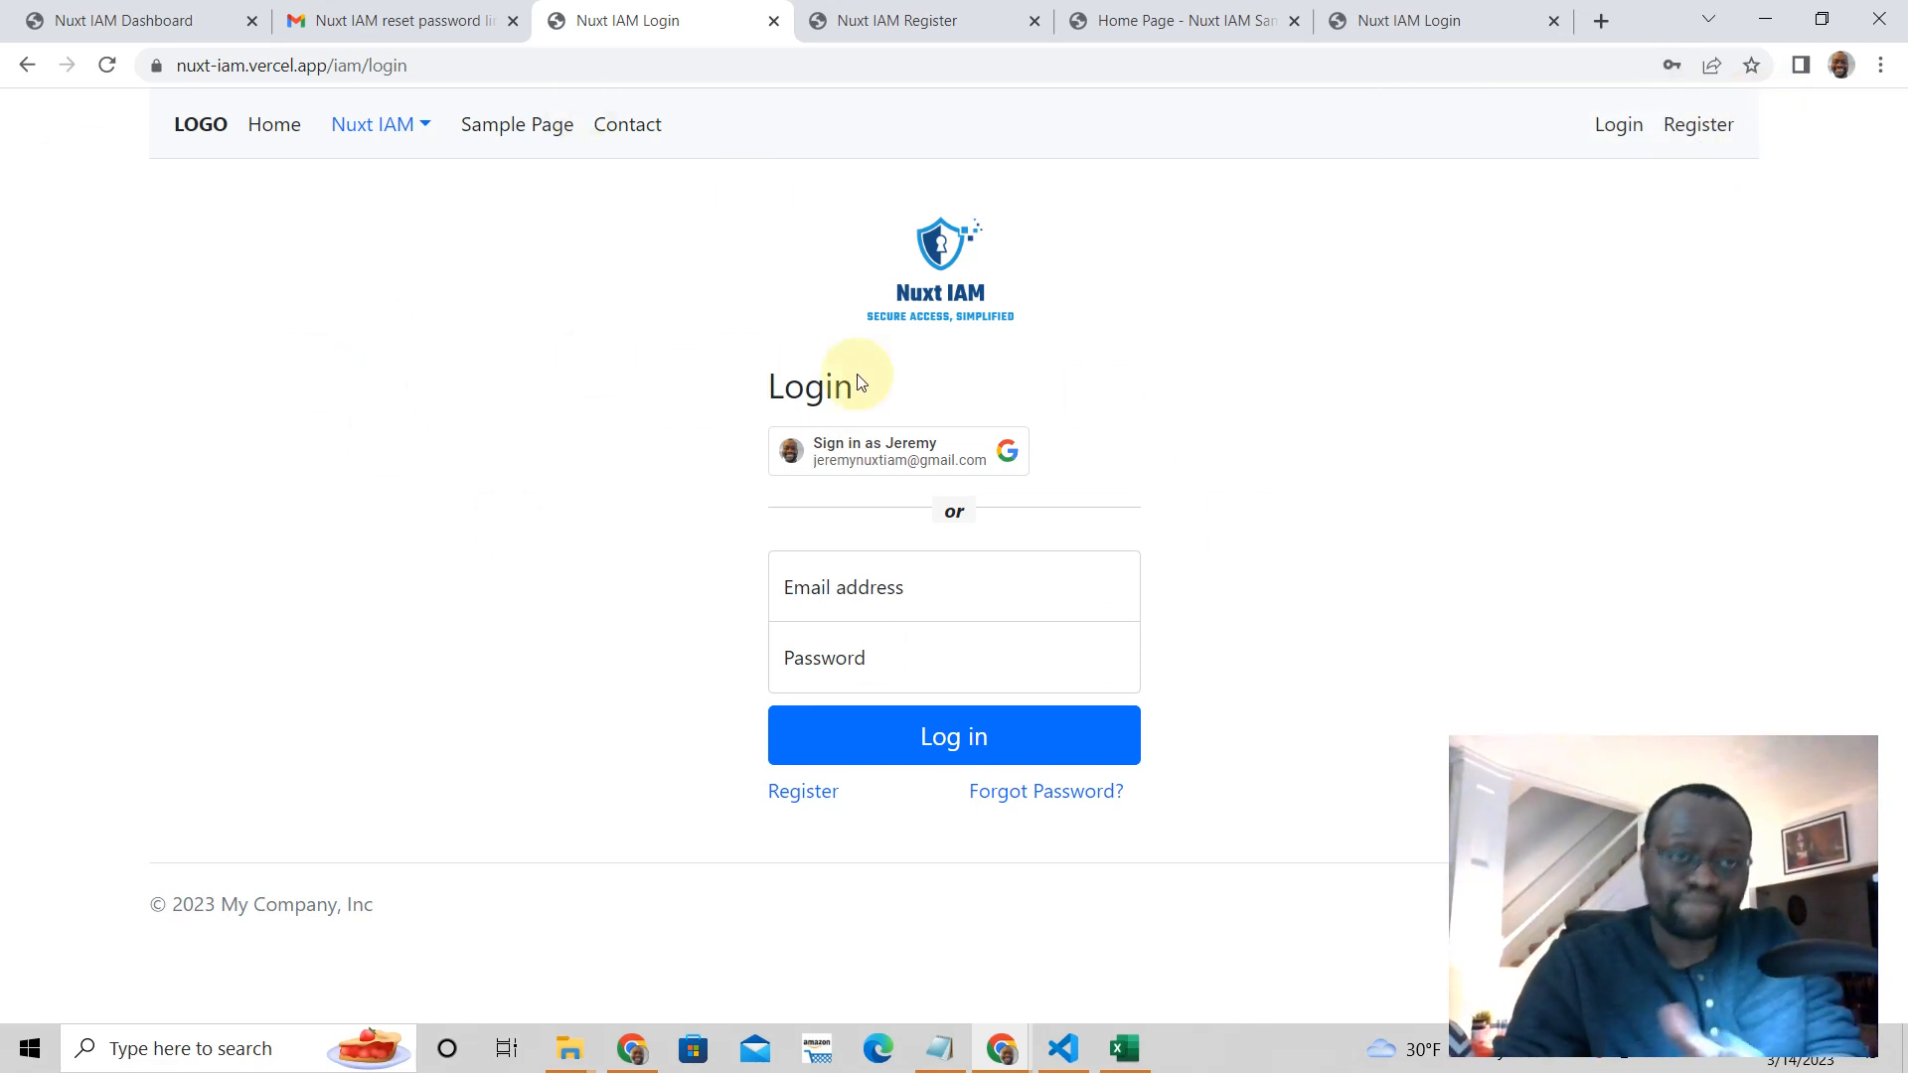
pyautogui.moveTo(657, 370)
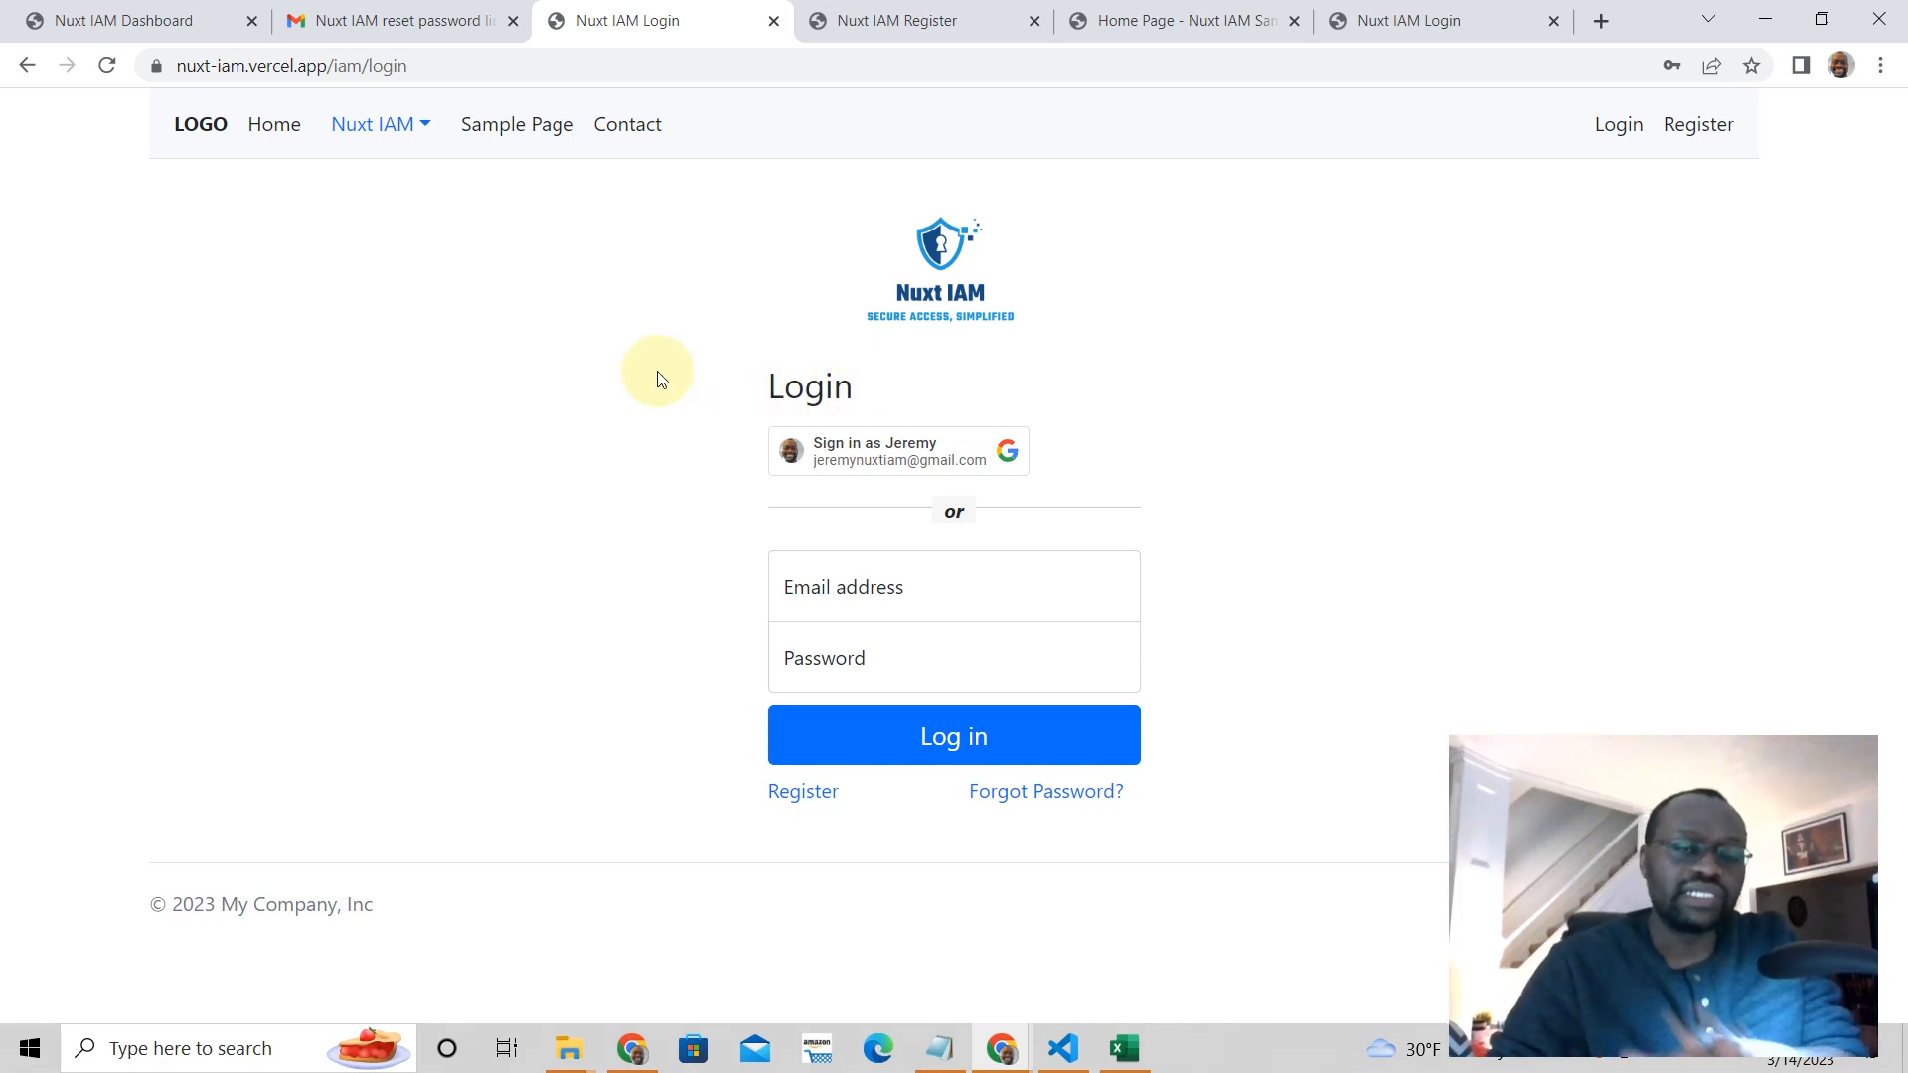
pyautogui.moveTo(164, 177)
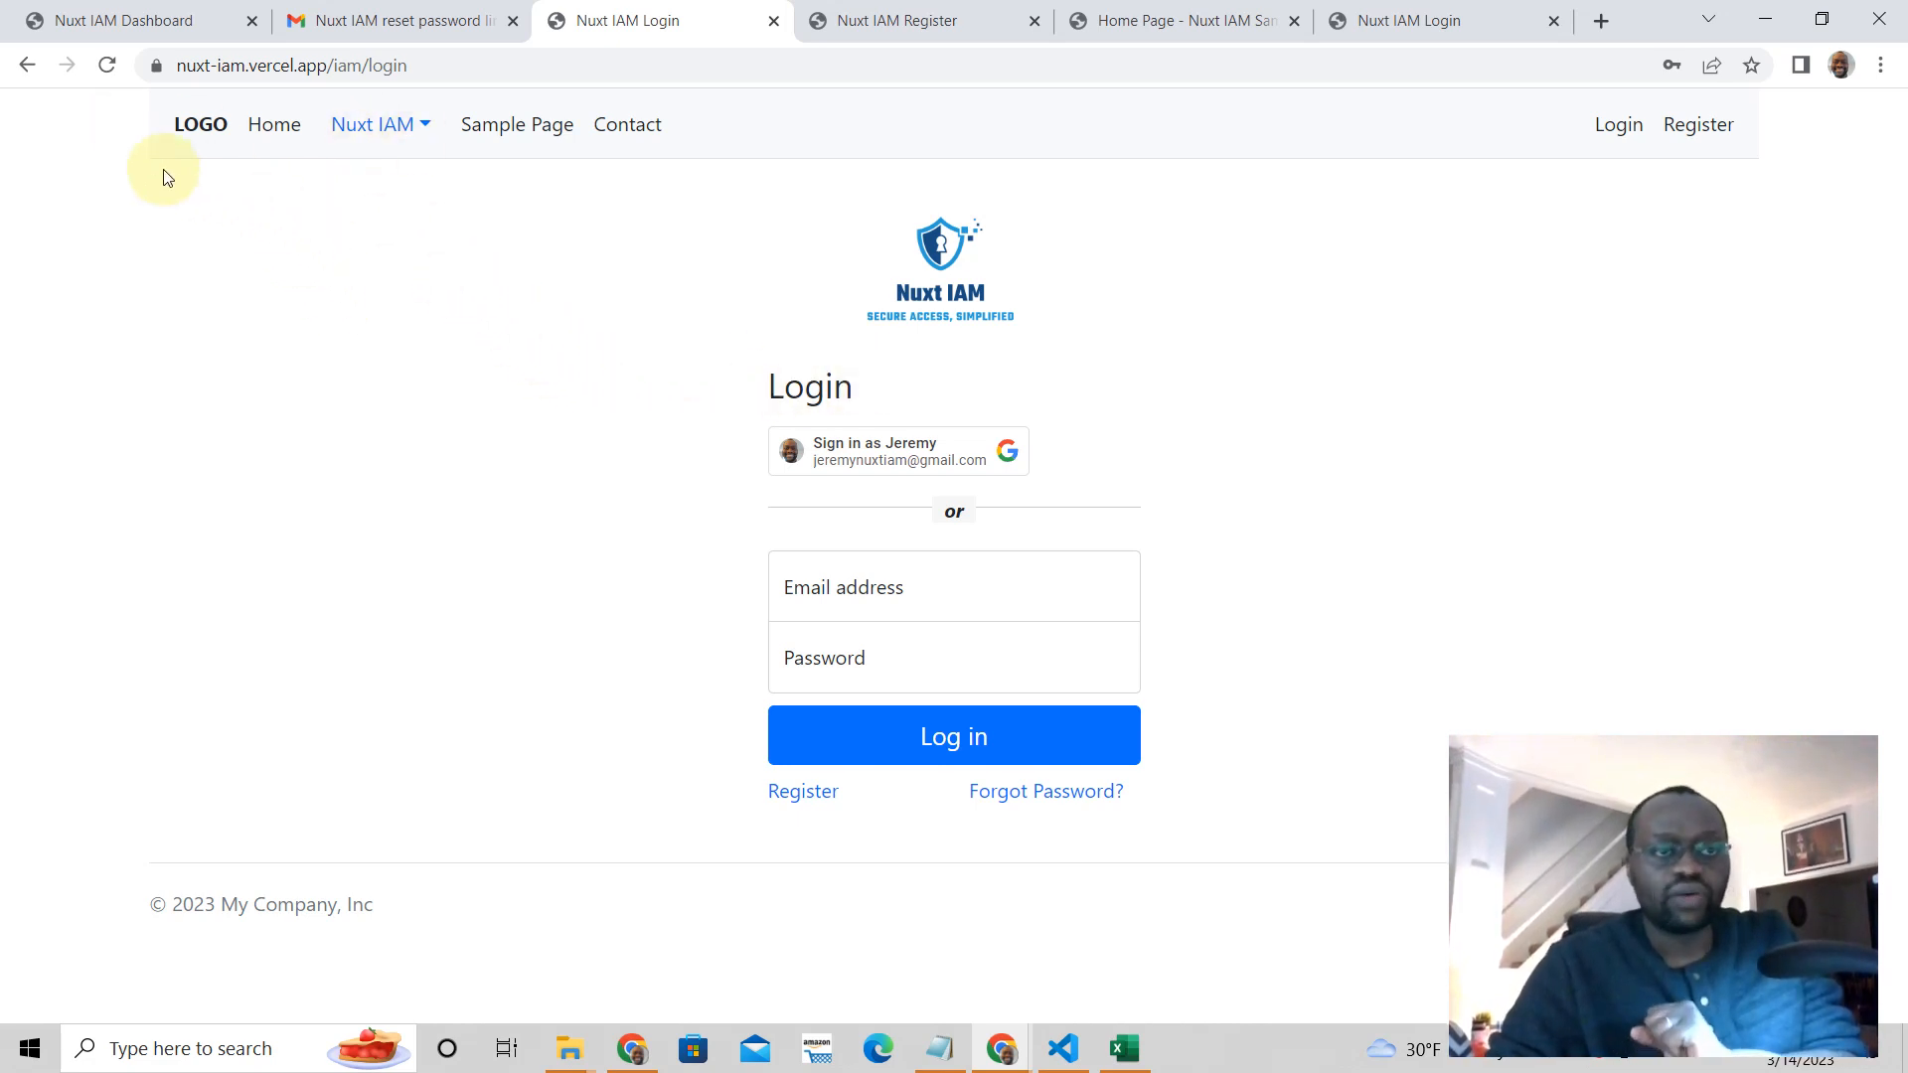
pyautogui.moveTo(18, 155)
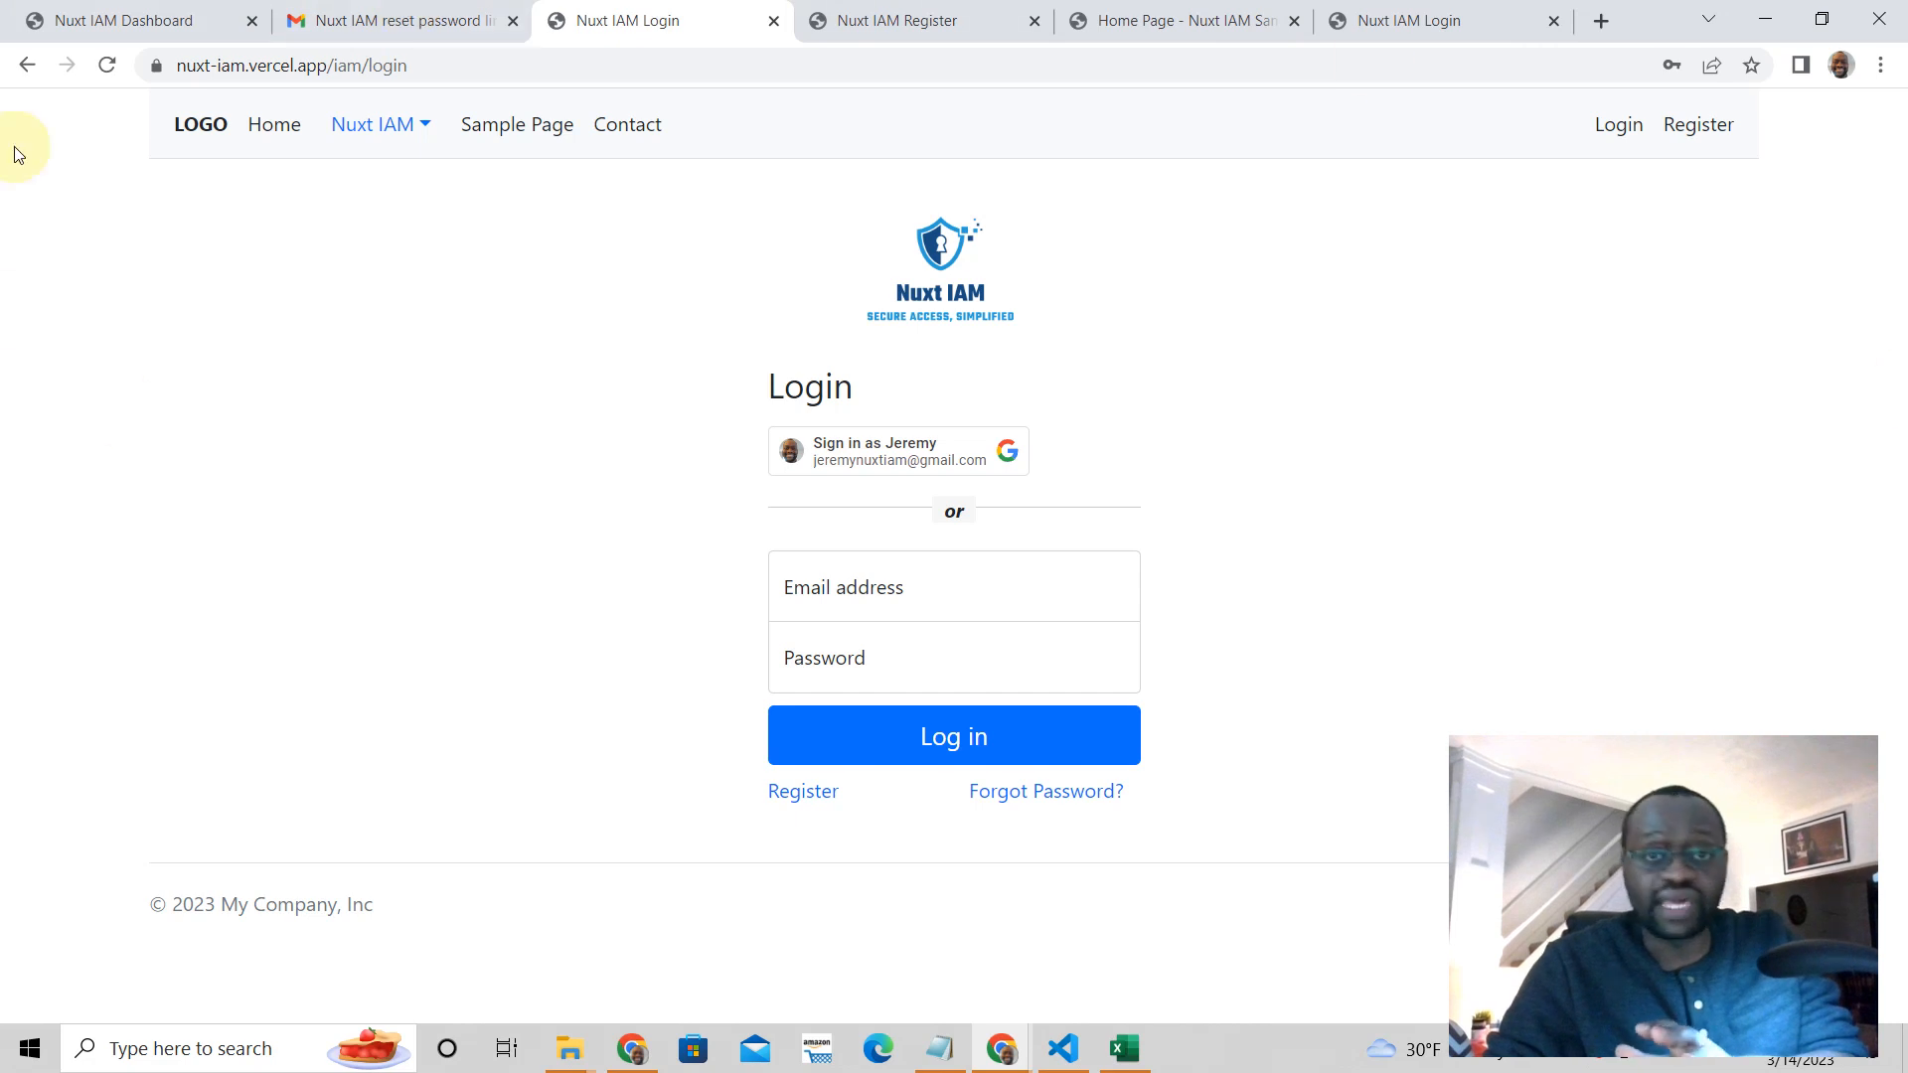
pyautogui.moveTo(272, 124)
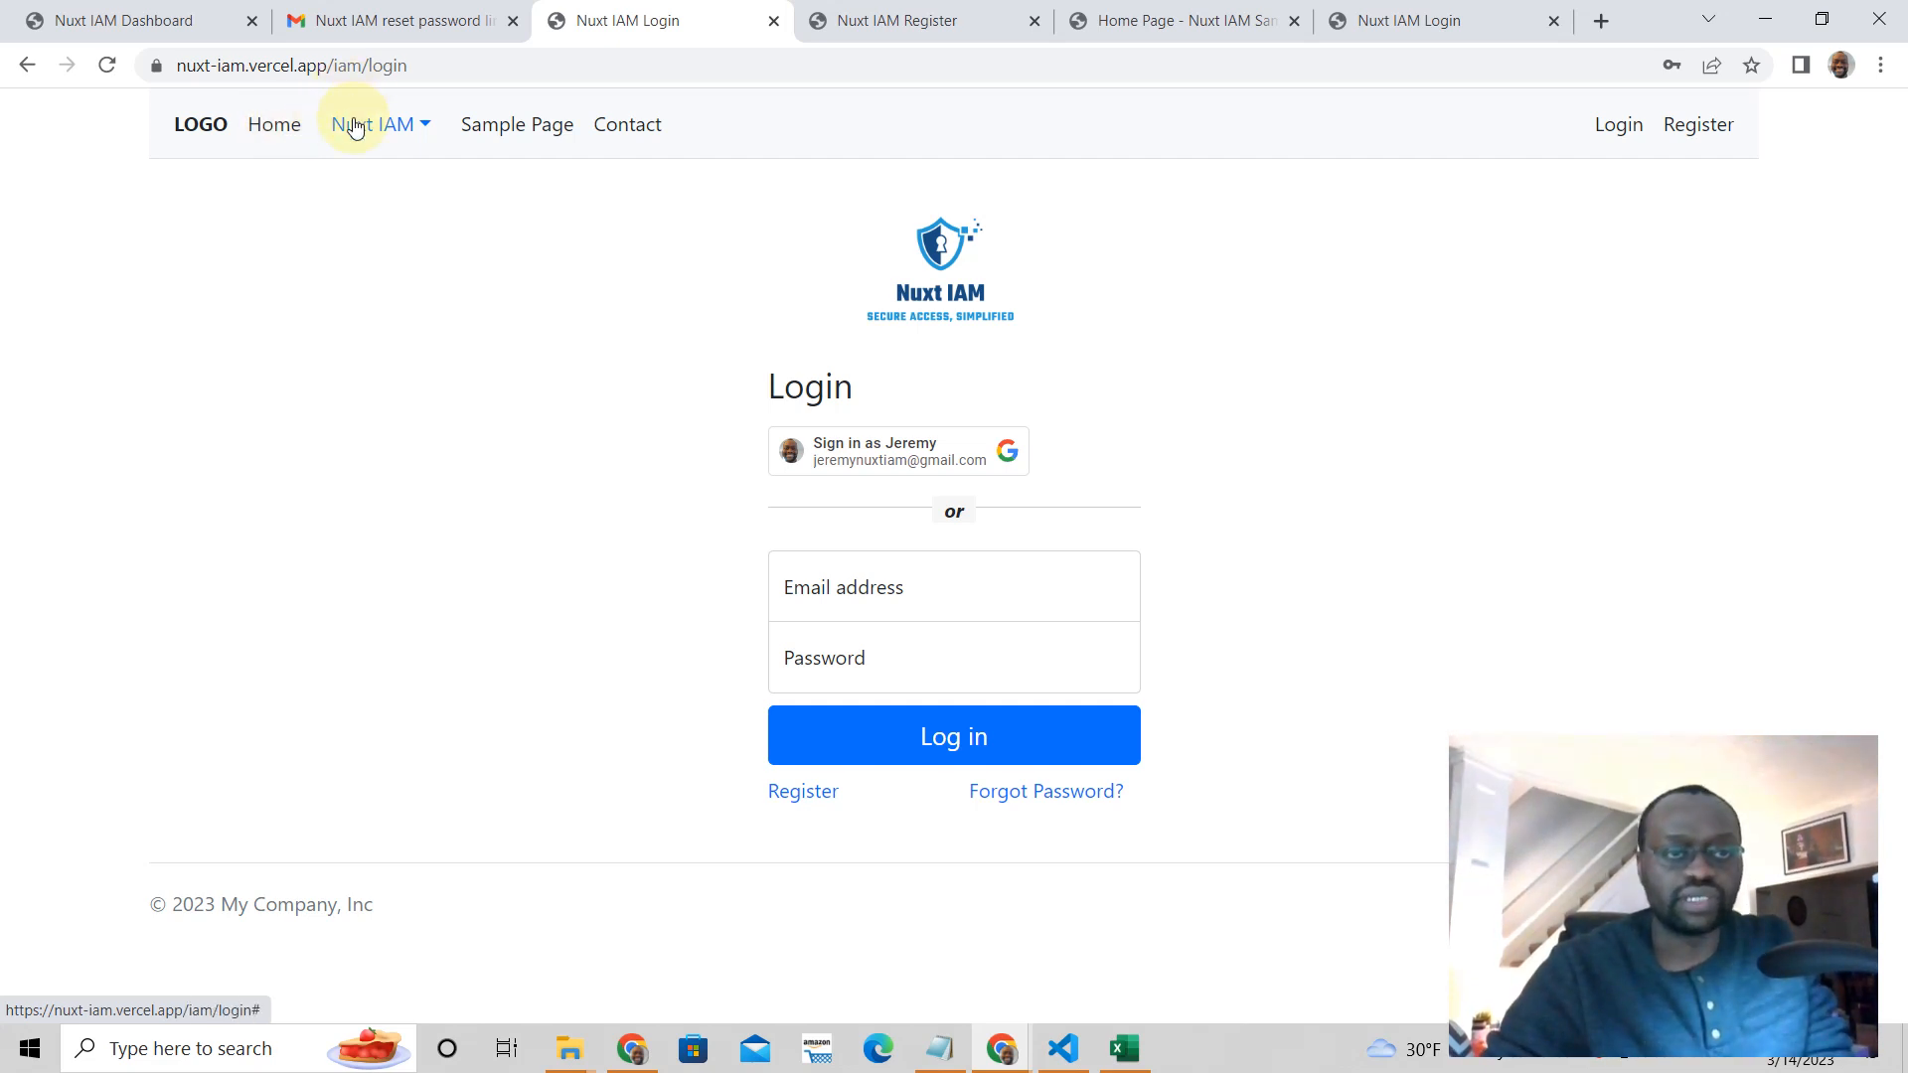
pyautogui.click(379, 124)
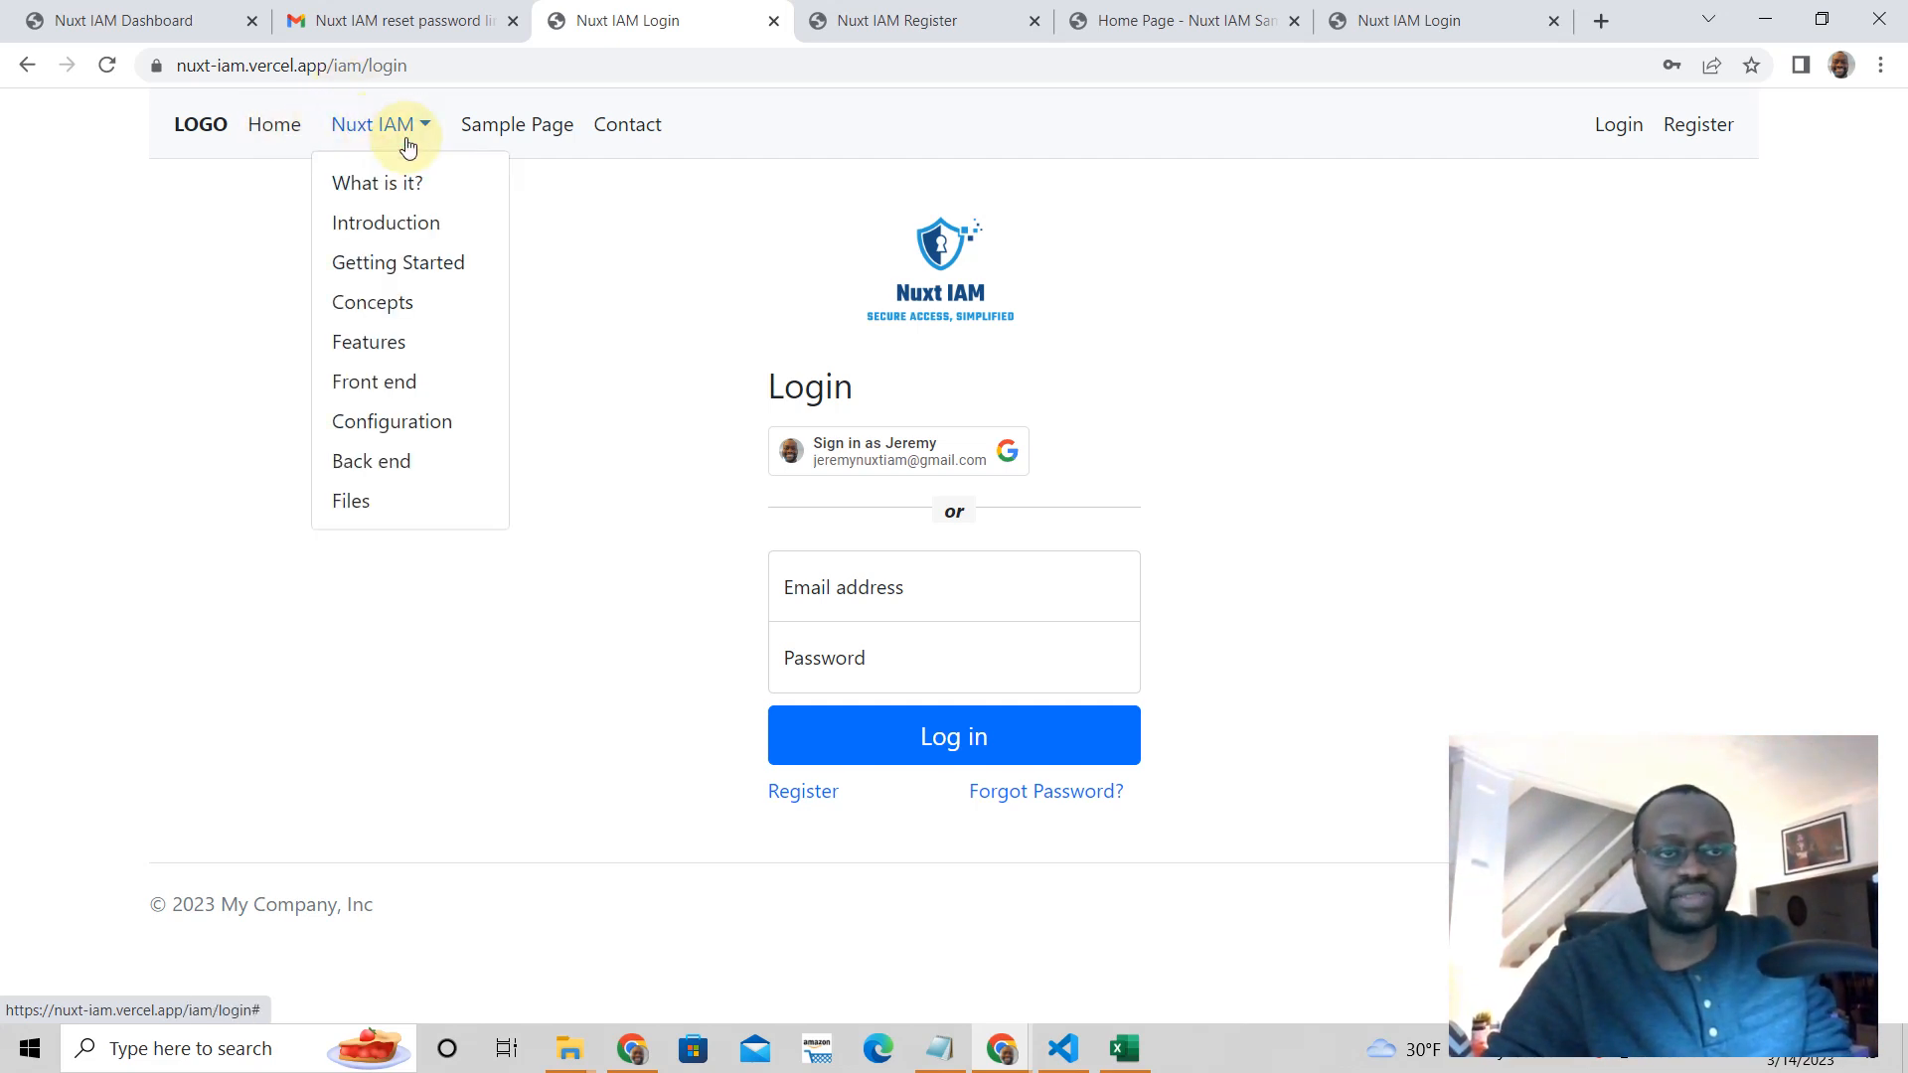
pyautogui.click(237, 335)
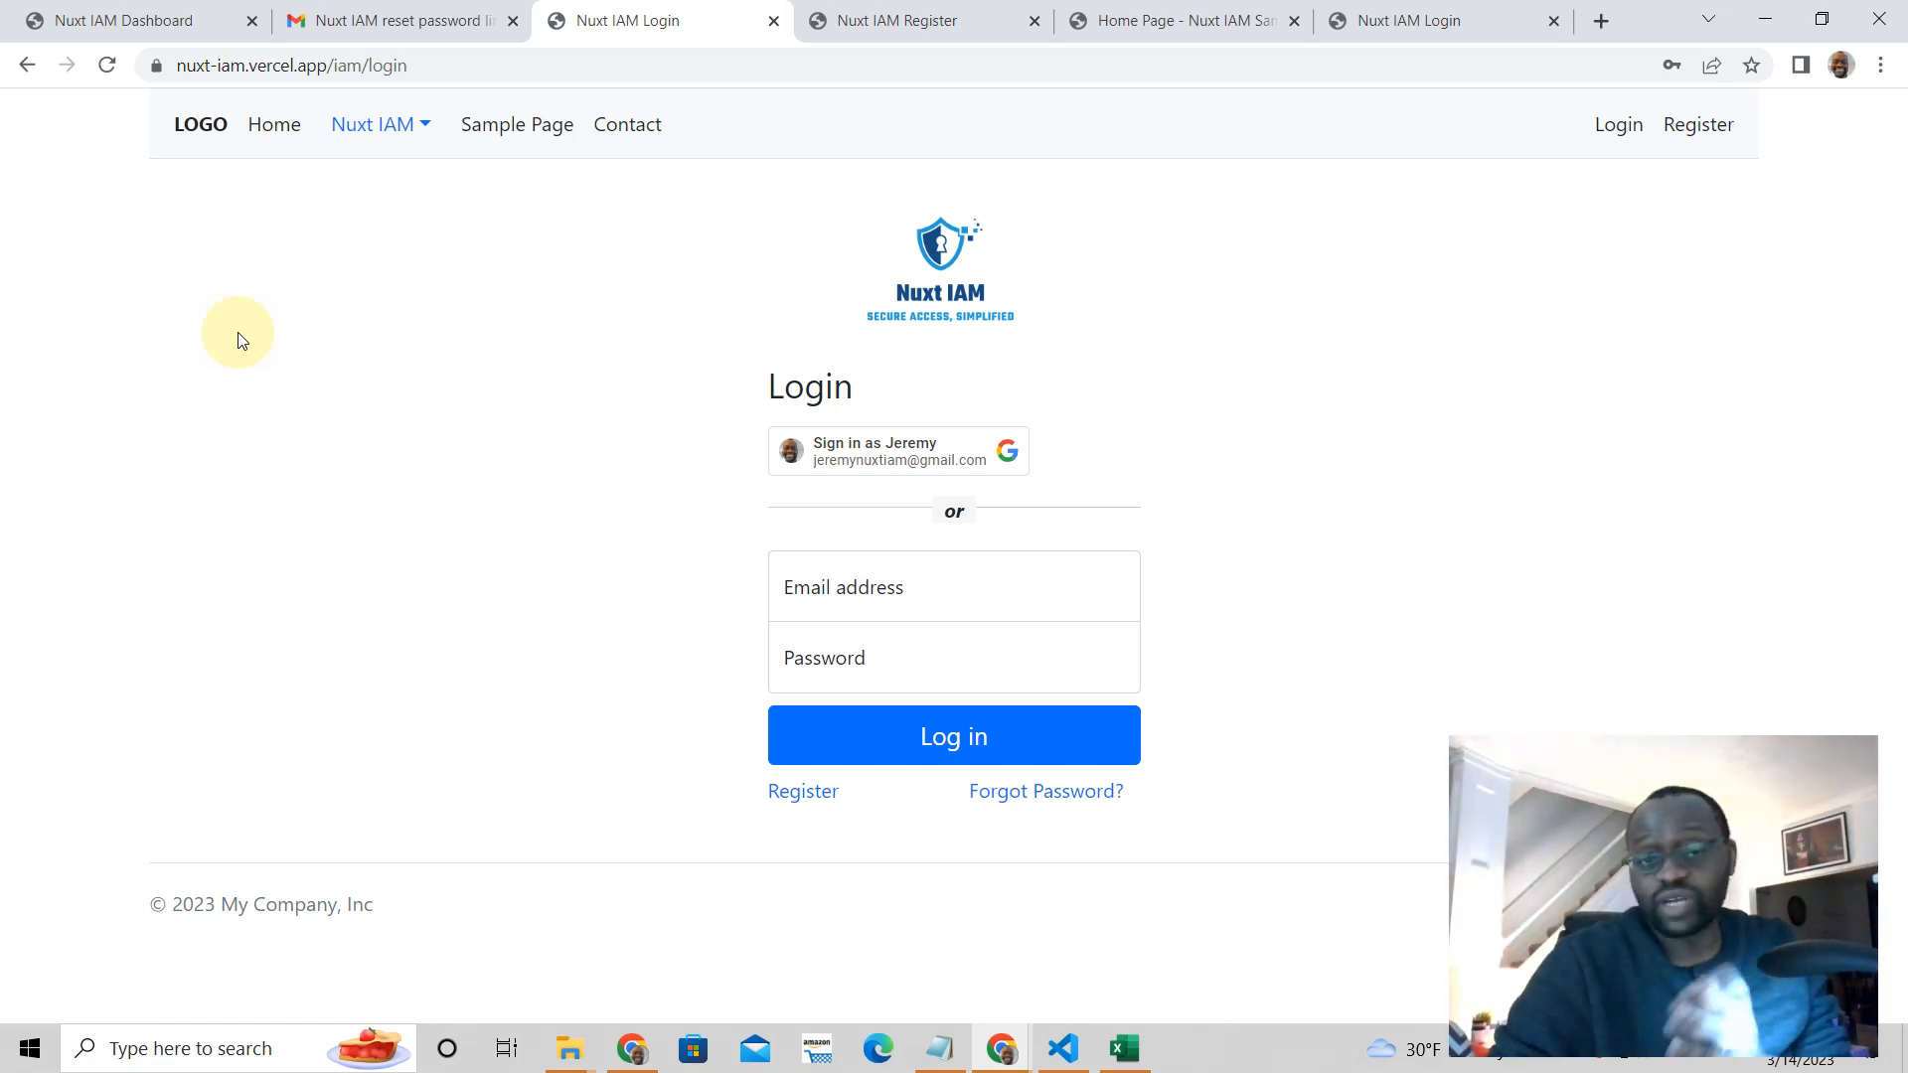
pyautogui.moveTo(281, 434)
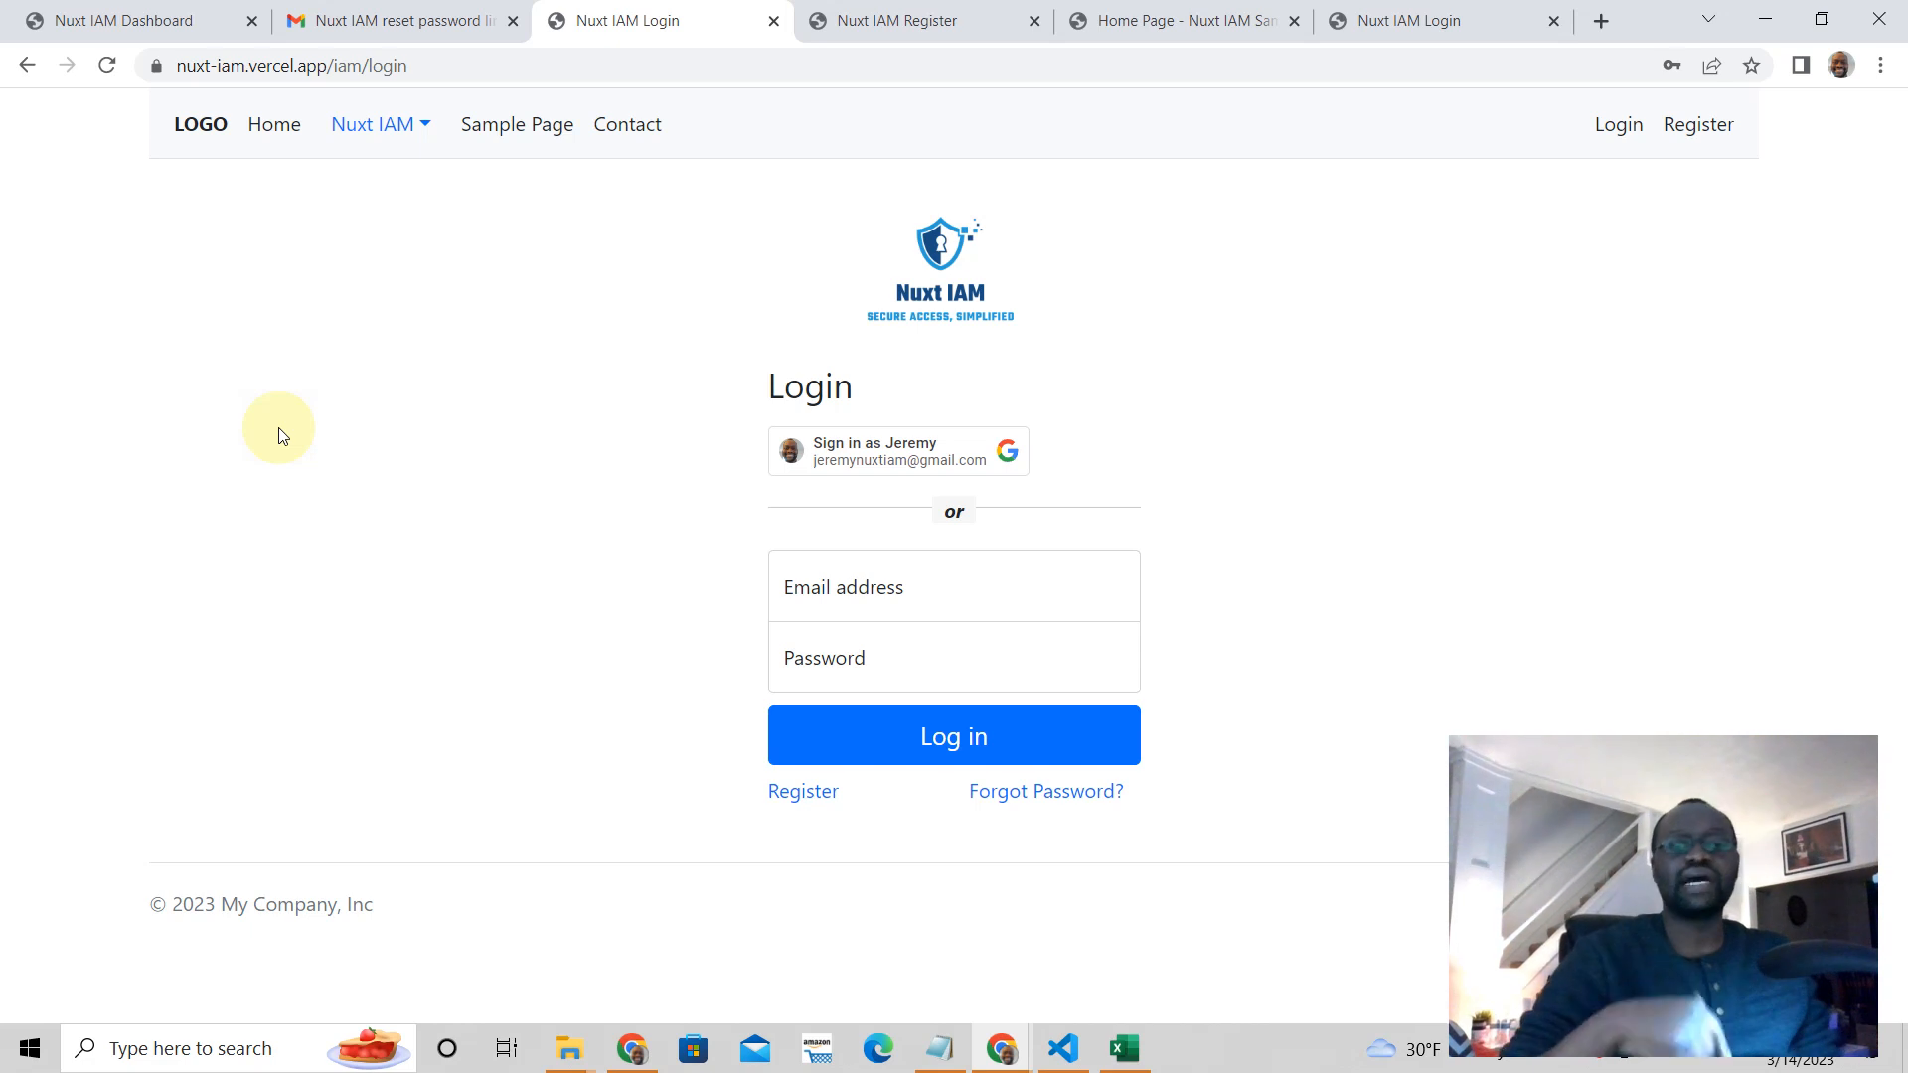